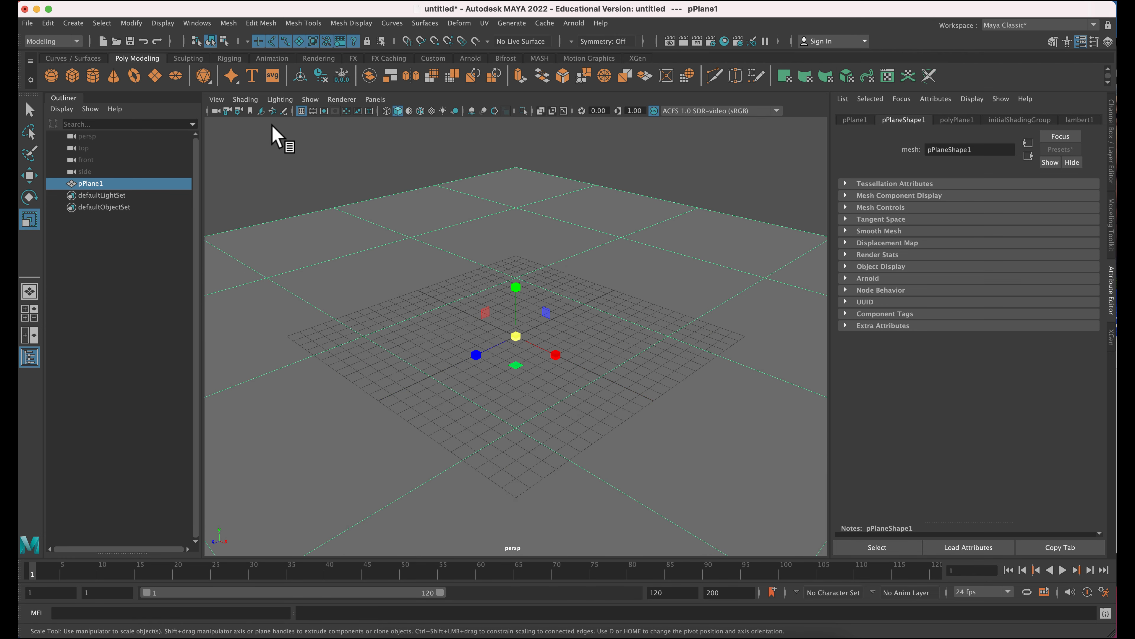
- Circularize the ground plane pPlane1 via Edit Mesh > Circularize
left_click(260, 23)
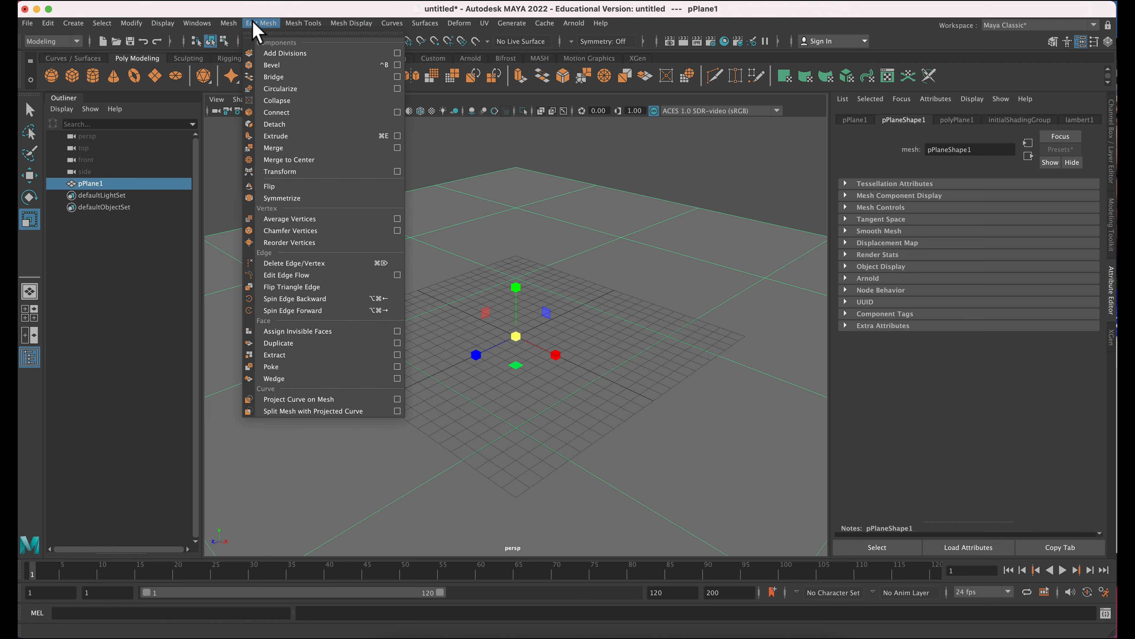
left_click(288, 89)
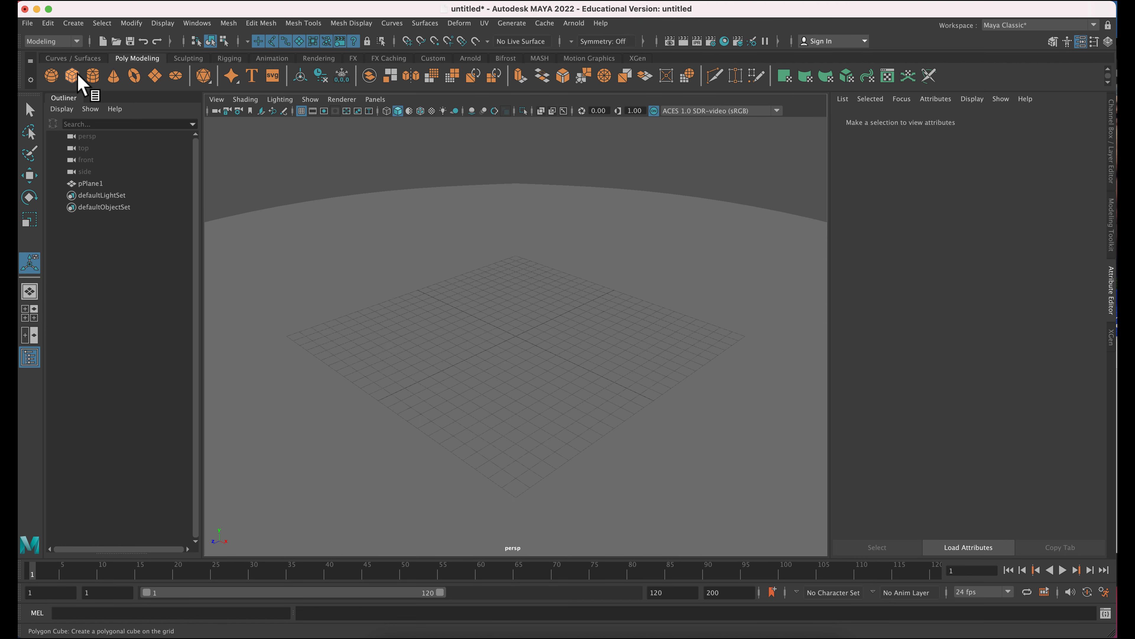
- Create polygon sphere pSphere1, scale it to 5 and raise it onto the ground
left_click(71, 75)
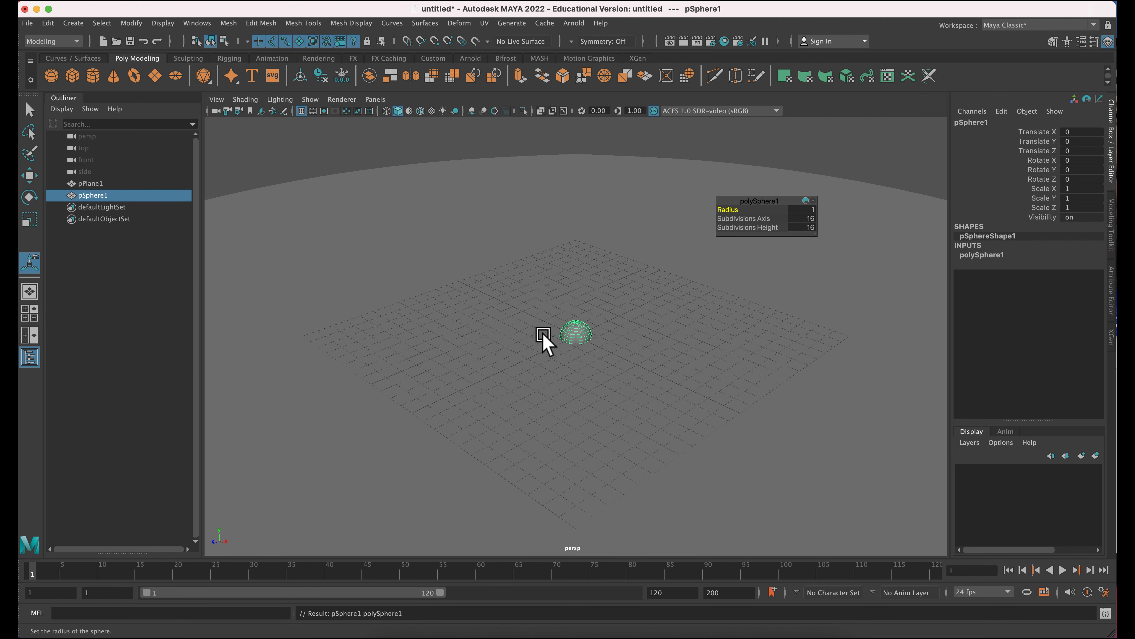
type("5")
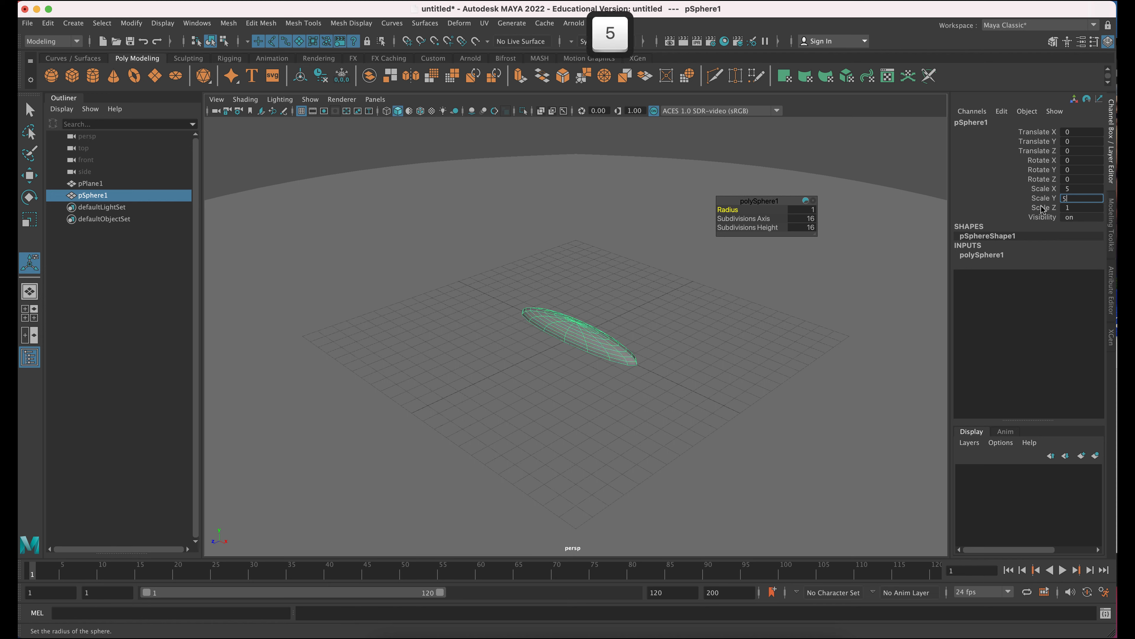
key("tab")
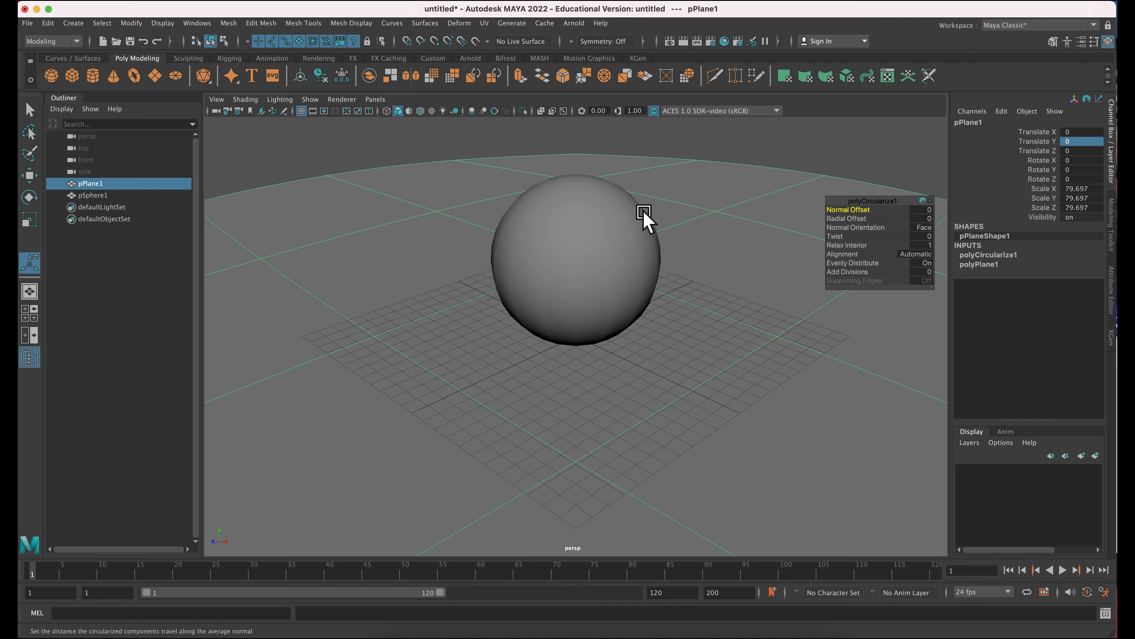
left_click(92, 195)
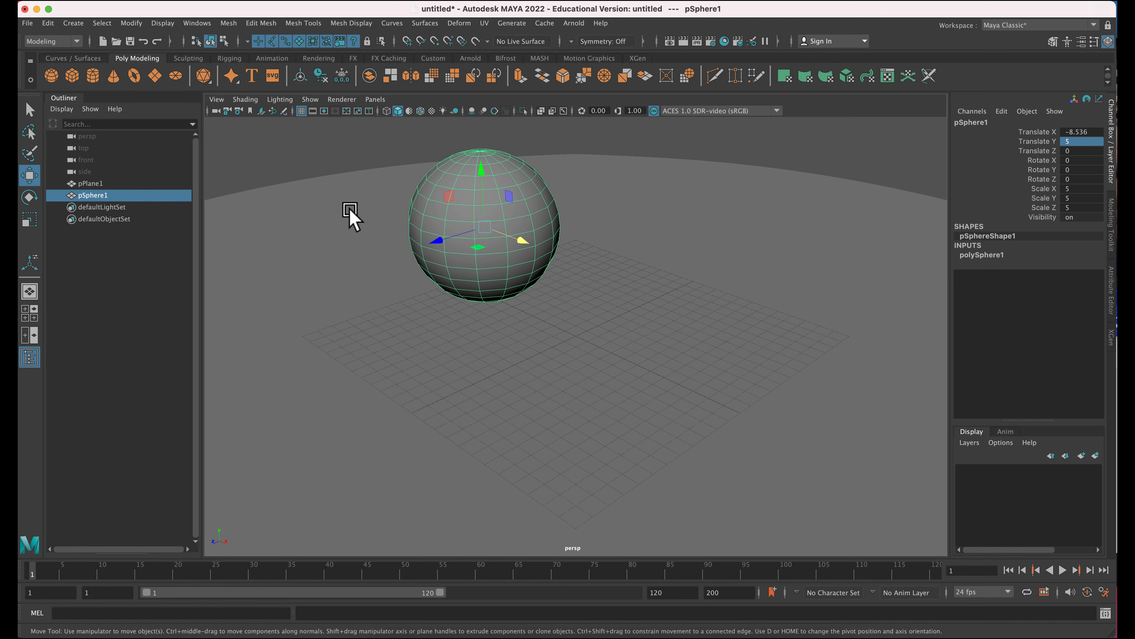
mouse_move(435, 51)
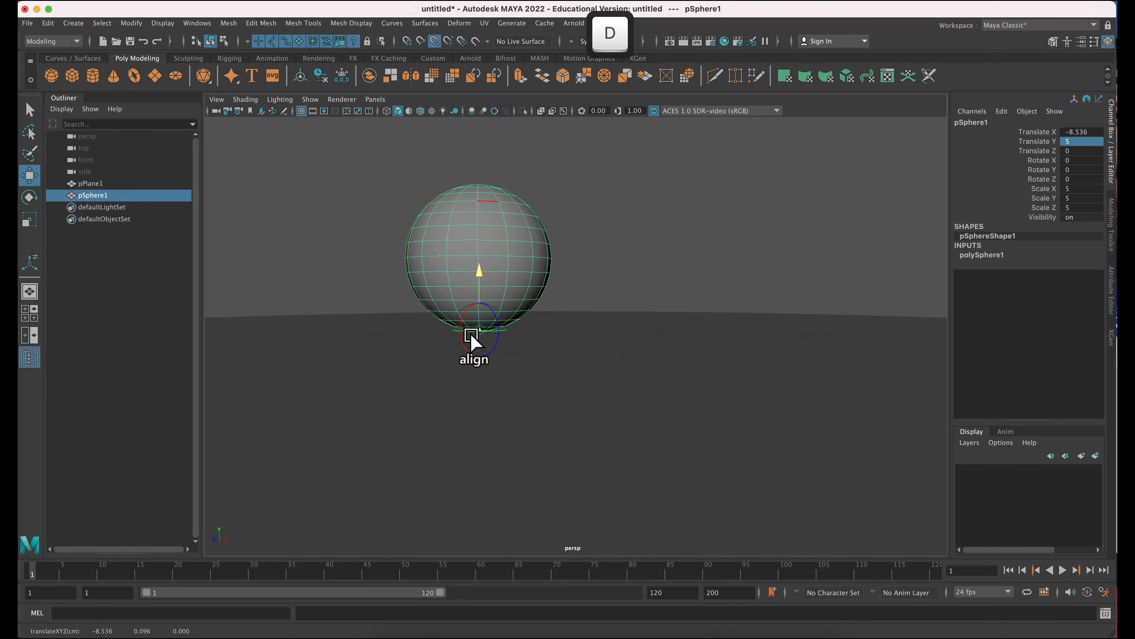
- Duplicate the sphere, shrink the copy and place it beside the big one
key("cmd+d")
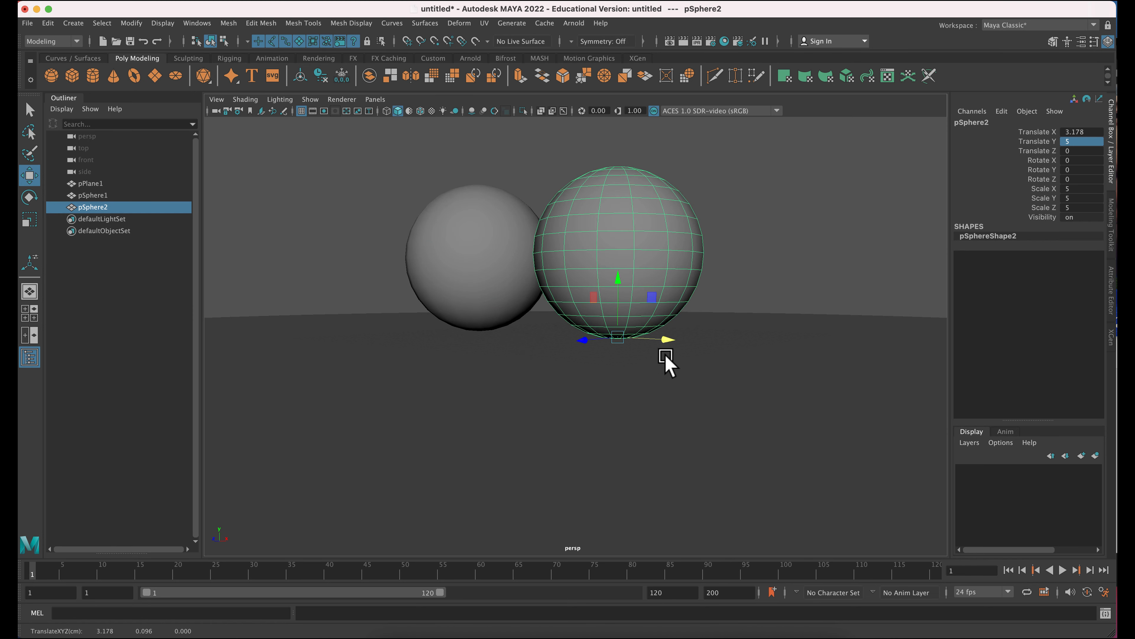
left_click_drag(666, 356, 542, 341)
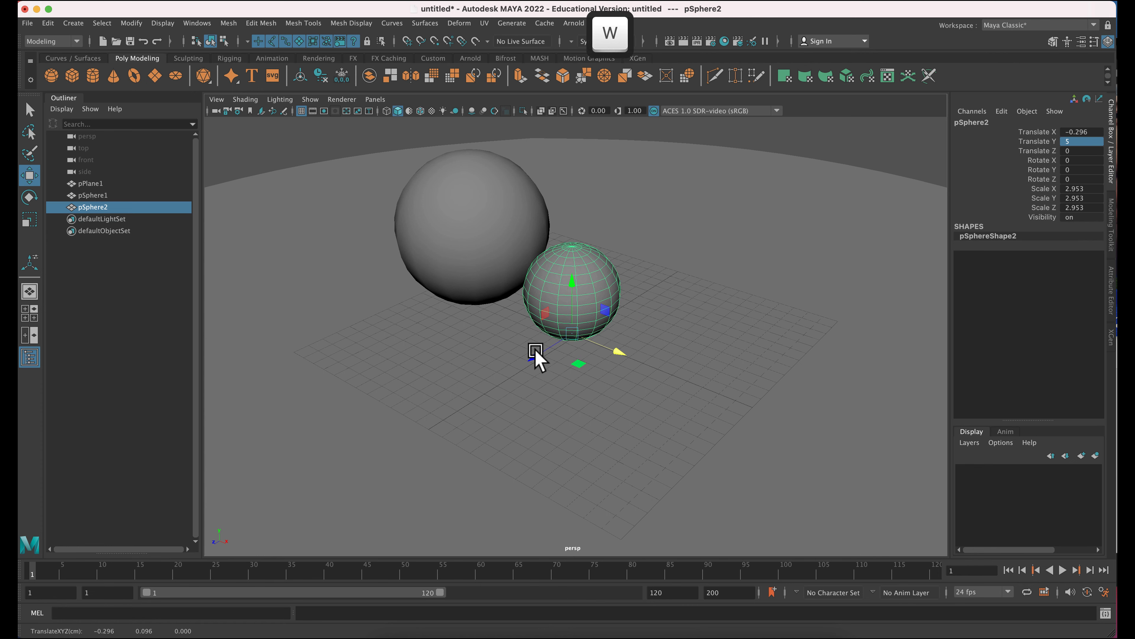
left_click_drag(536, 352, 638, 316)
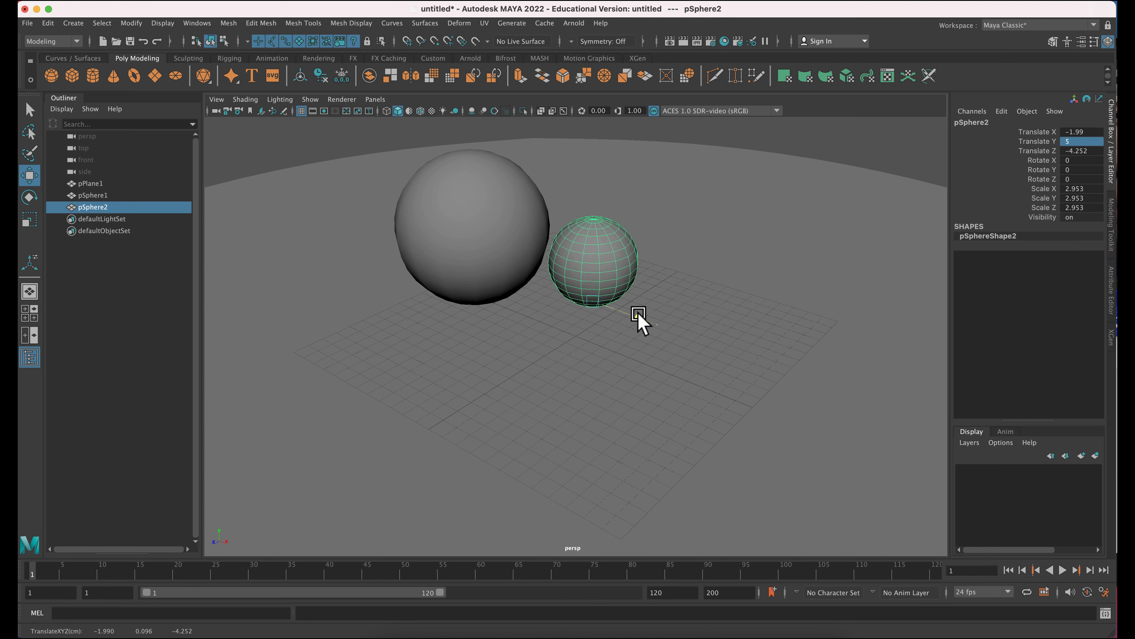
- Duplicate twice more, moving each copy to the left of the group
key("cmd+d")
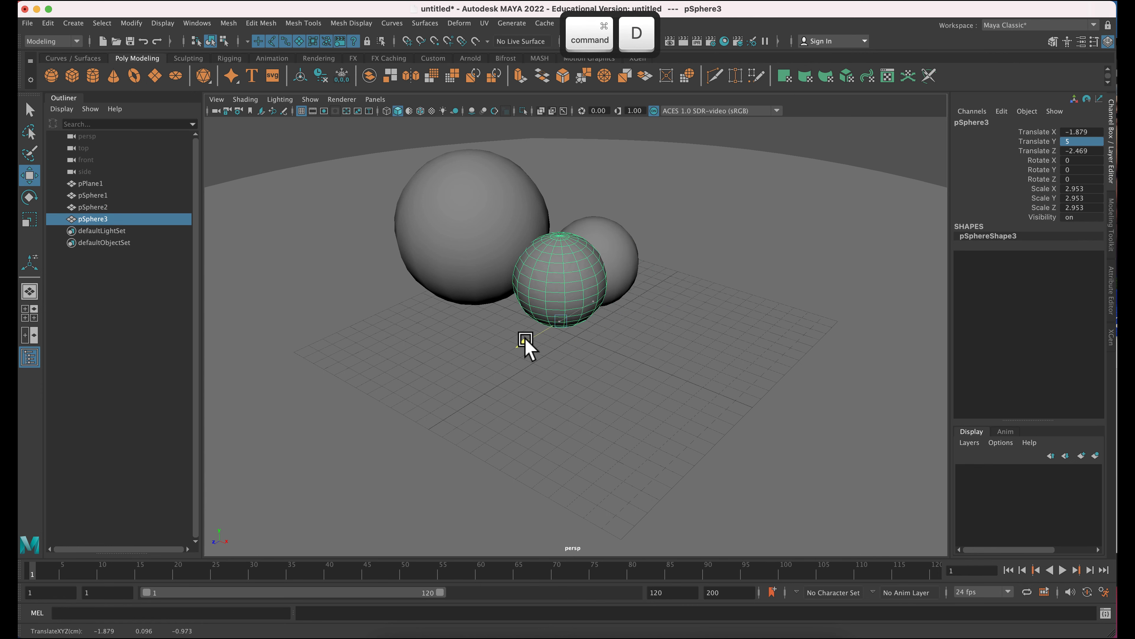
key("r")
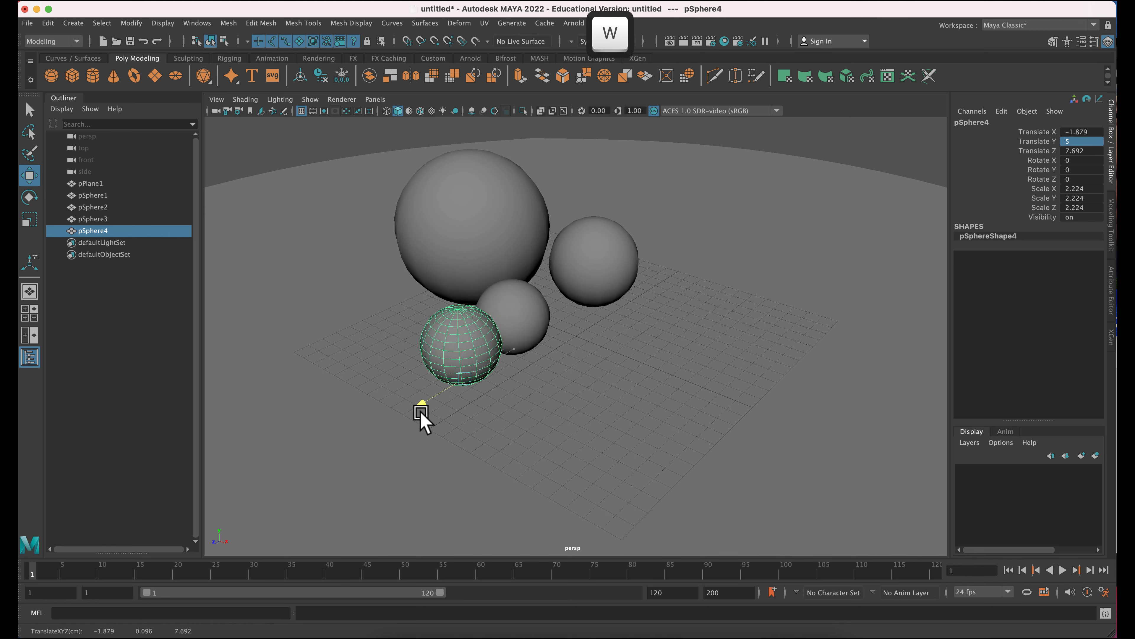
left_click_drag(422, 413, 466, 369)
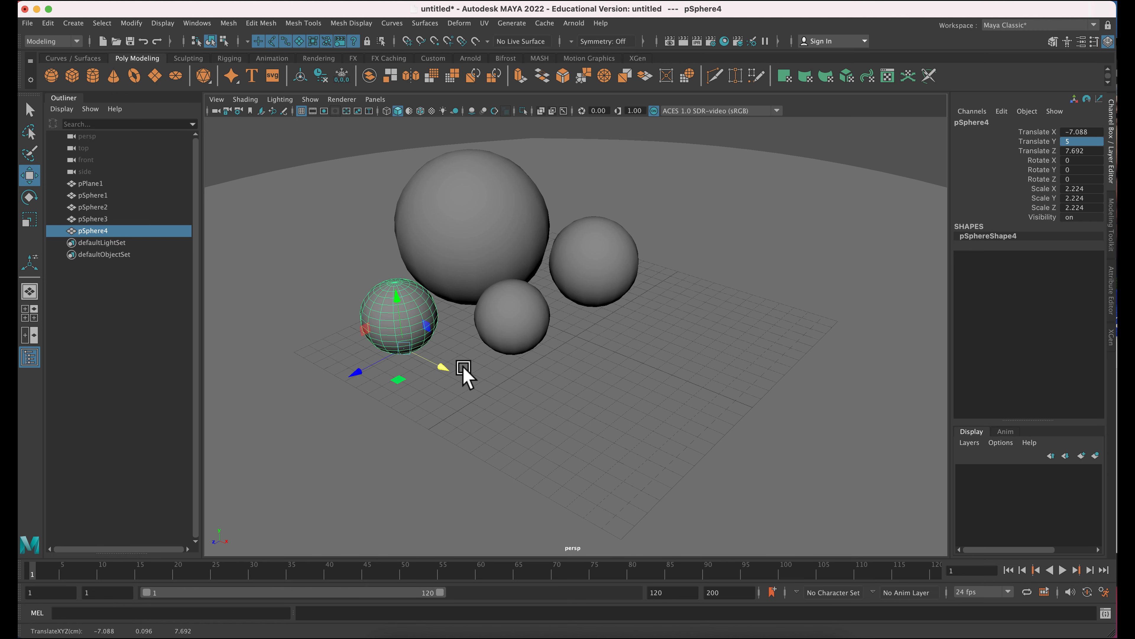
key("cmd+d")
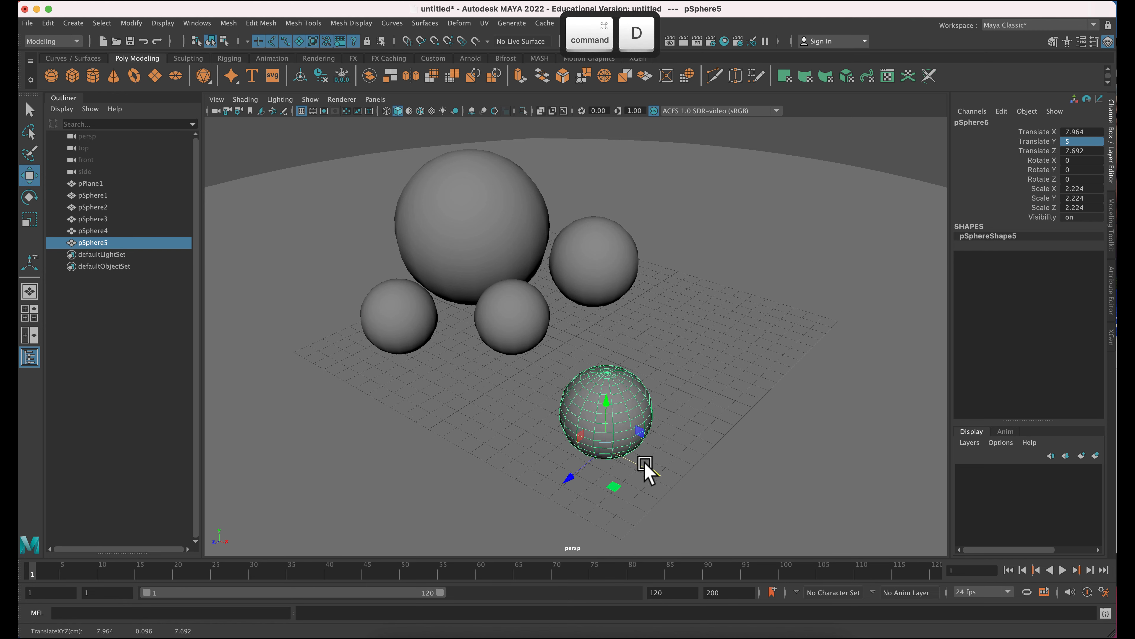
key("r")
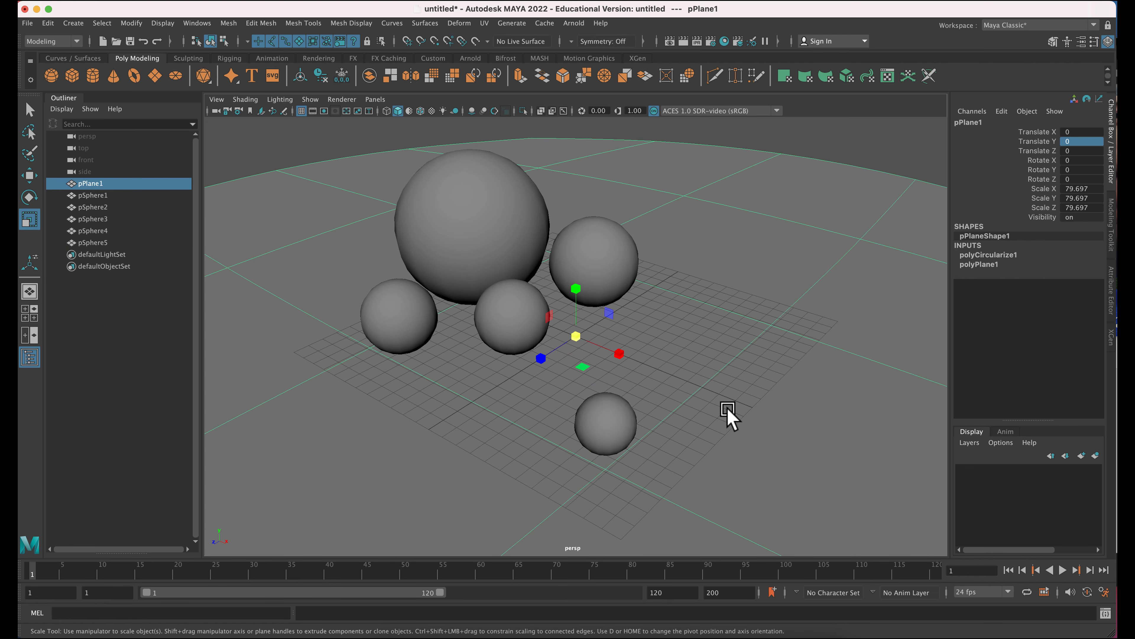
- Shrink pSphere5 to about 1.5 beside the cluster, then select the ground plane
left_click(789, 333)
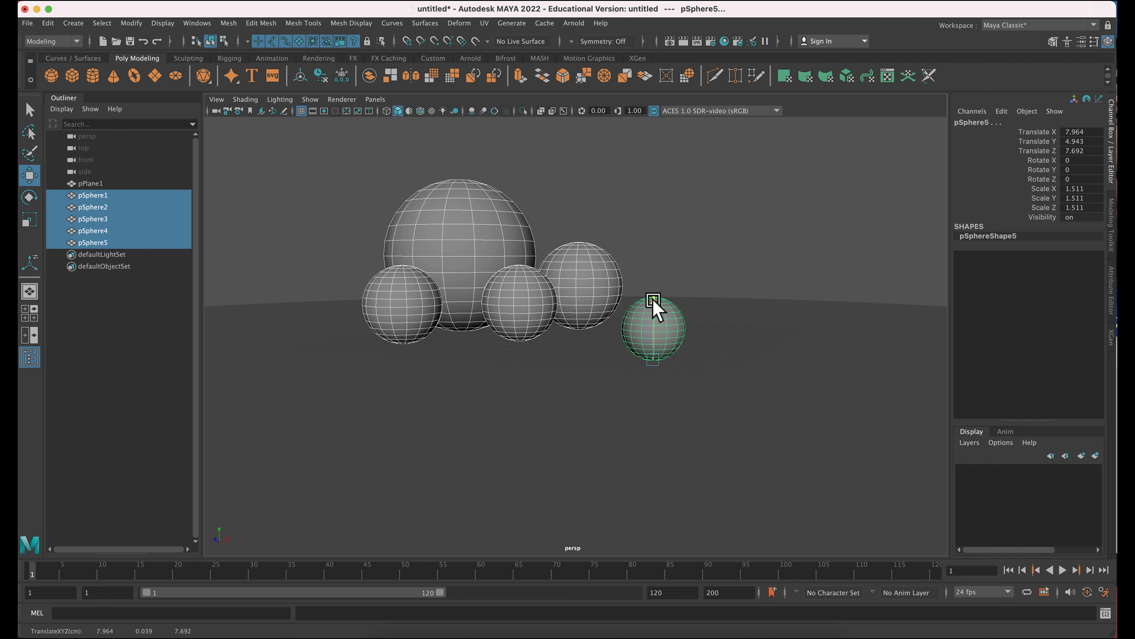
left_click(90, 184)
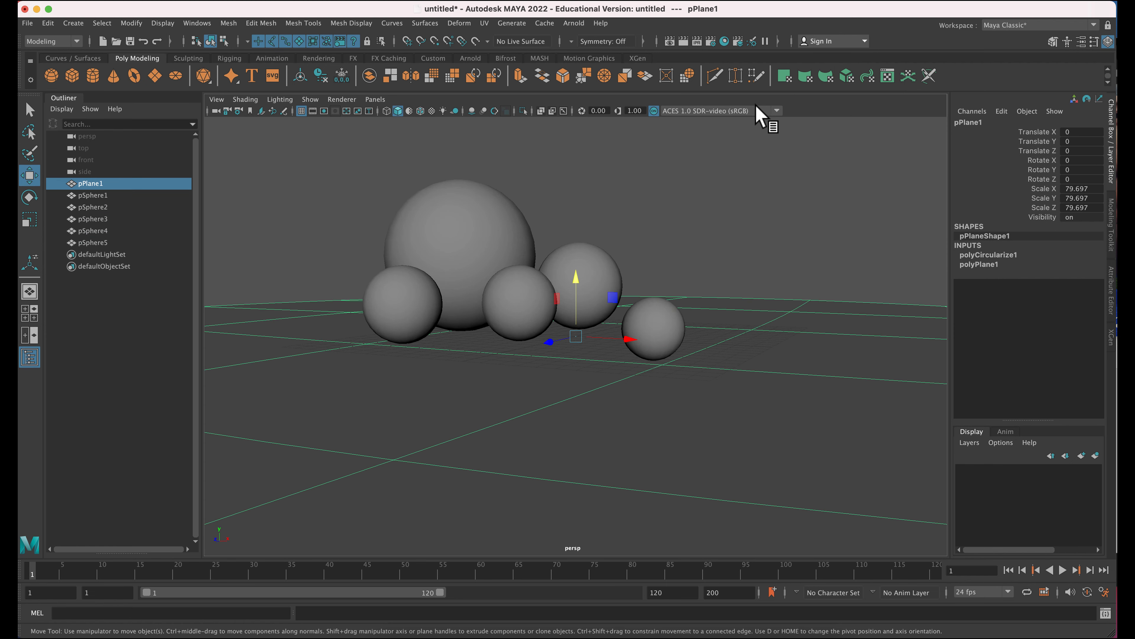
- Add an Arnold Skydome Light and run a test render of the spheres
left_click(574, 22)
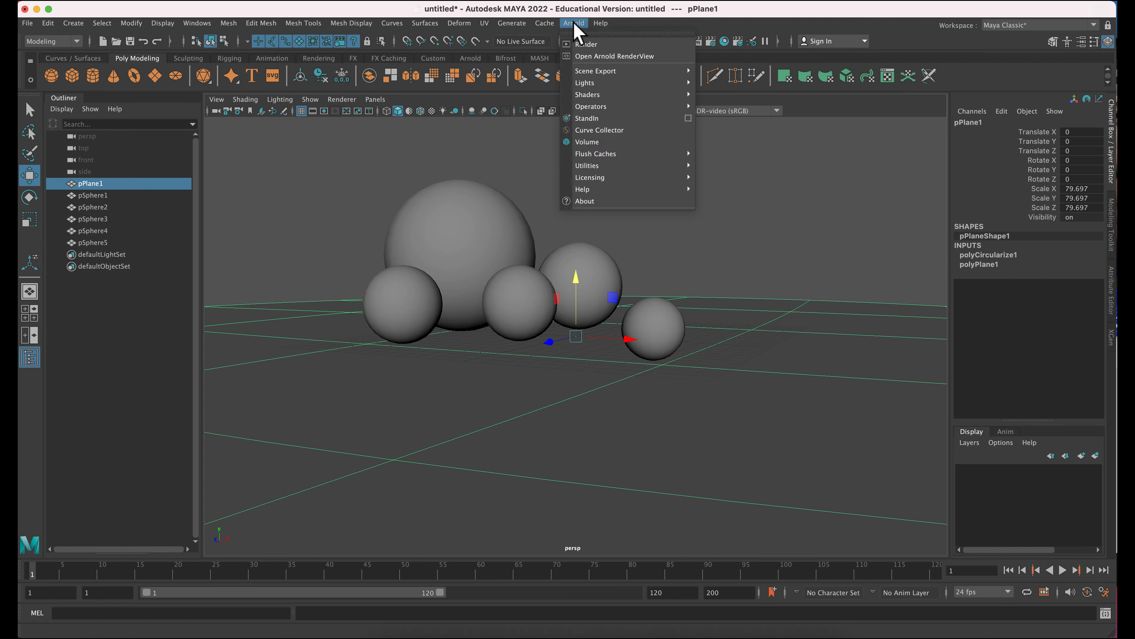
mouse_move(584, 83)
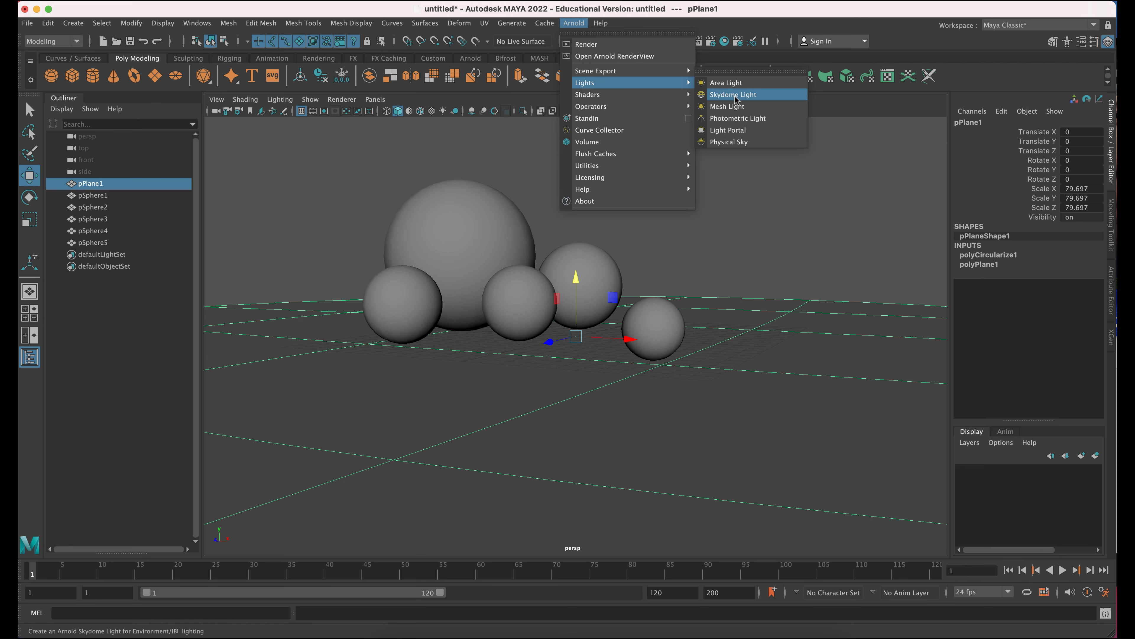
left_click(732, 94)
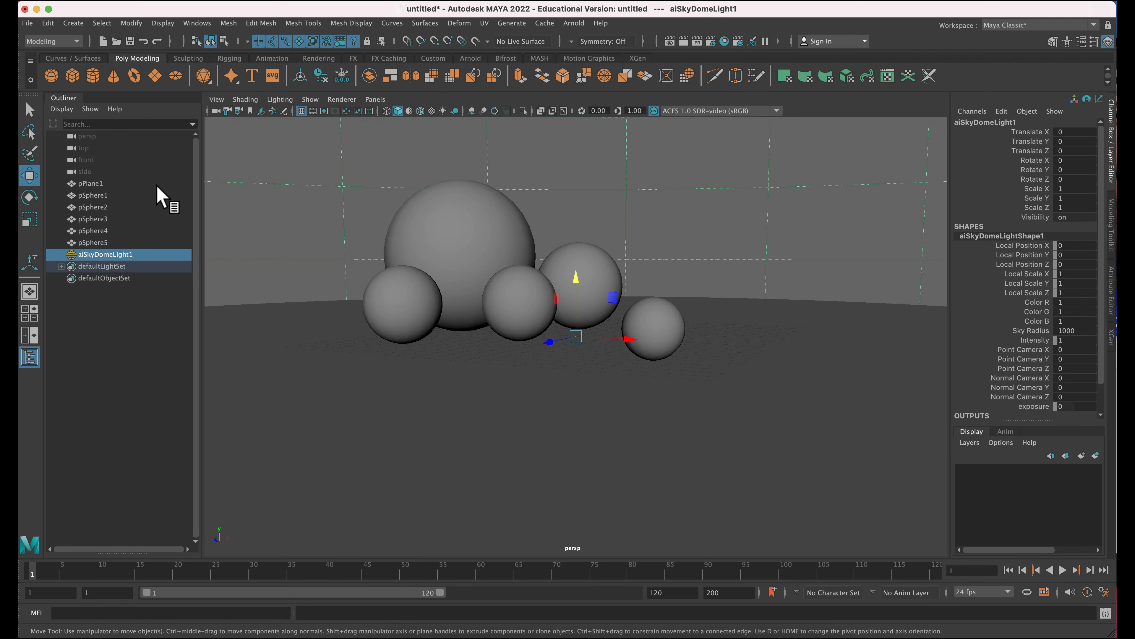
mouse_move(691, 64)
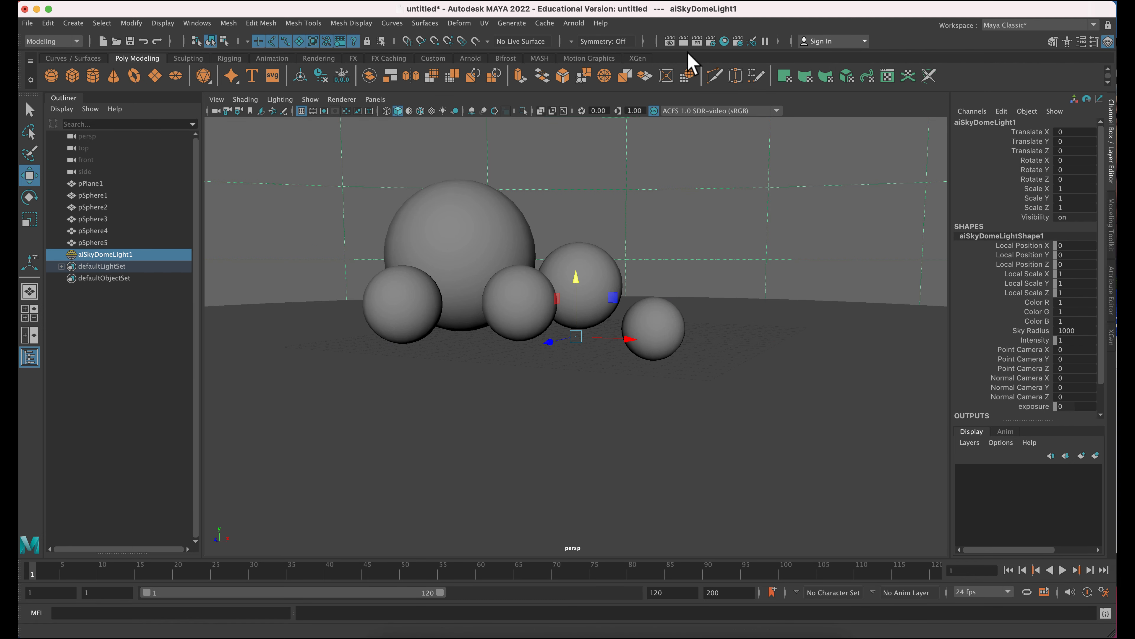
left_click(680, 41)
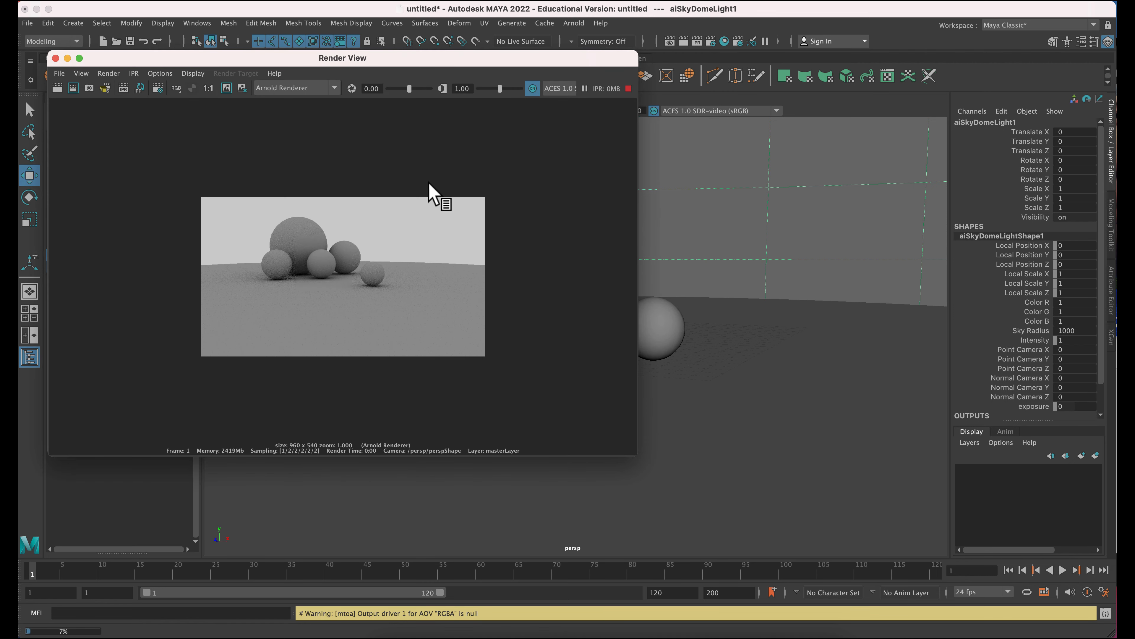
left_click(54, 58)
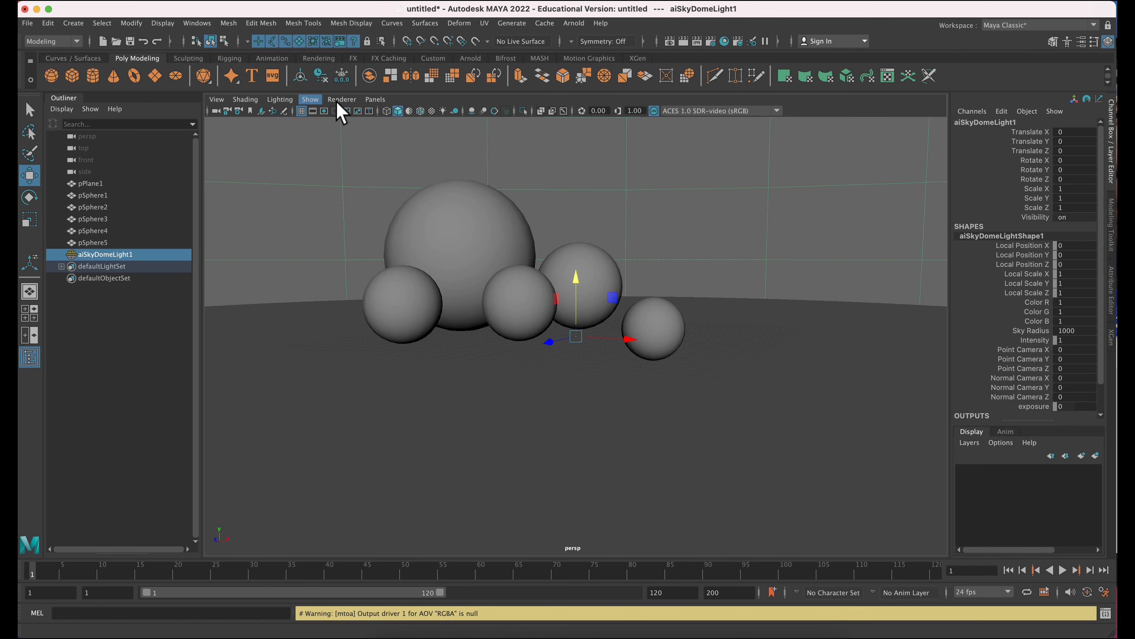
- Show the Resolution Gate, frame the spheres and create camera SHOTCAM from the view
left_click(312, 110)
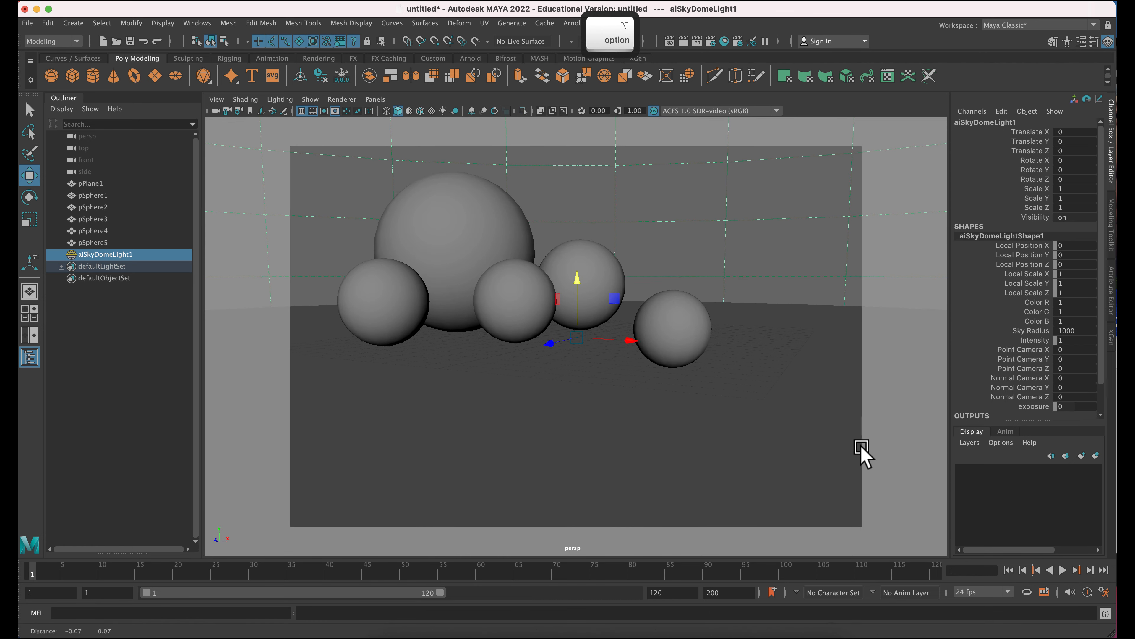
left_click_drag(861, 449, 796, 420)
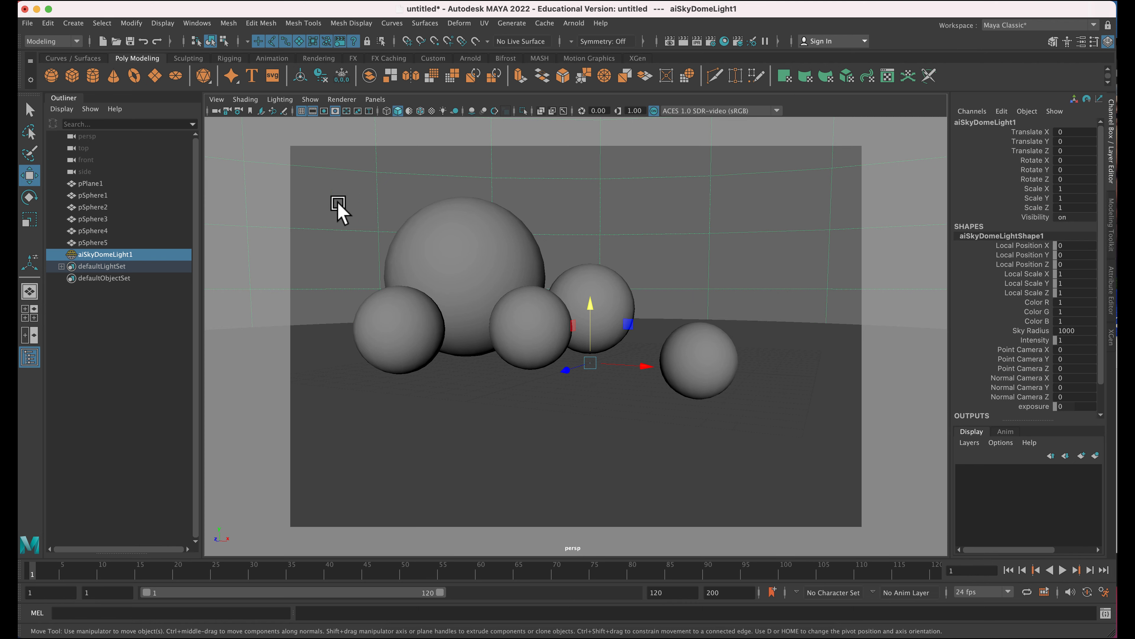
left_click(216, 99)
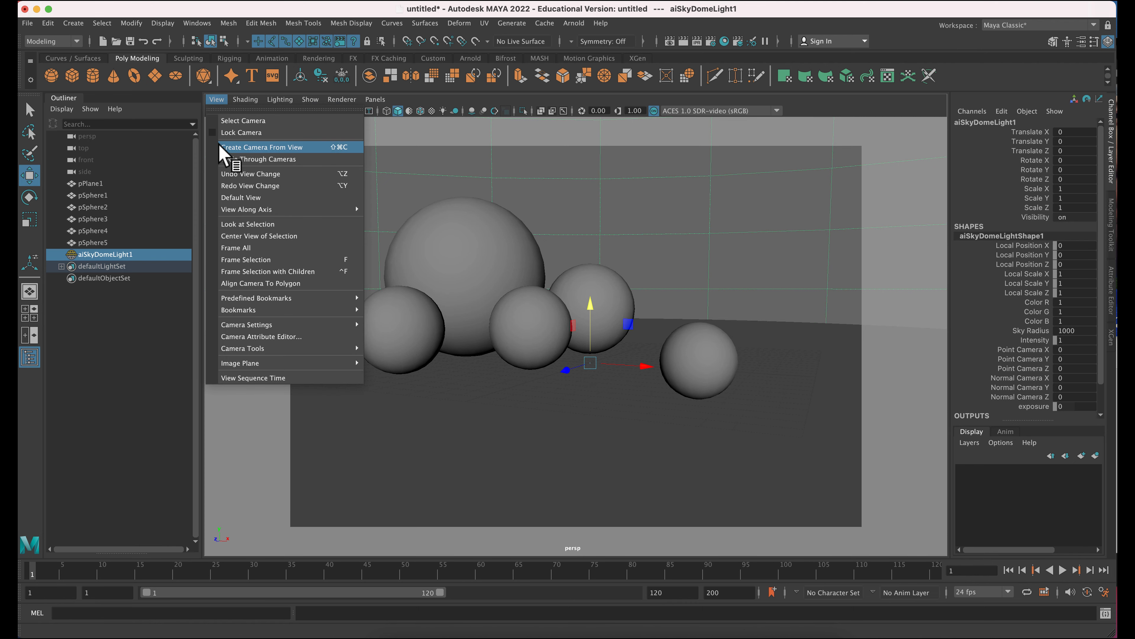
left_click(262, 147)
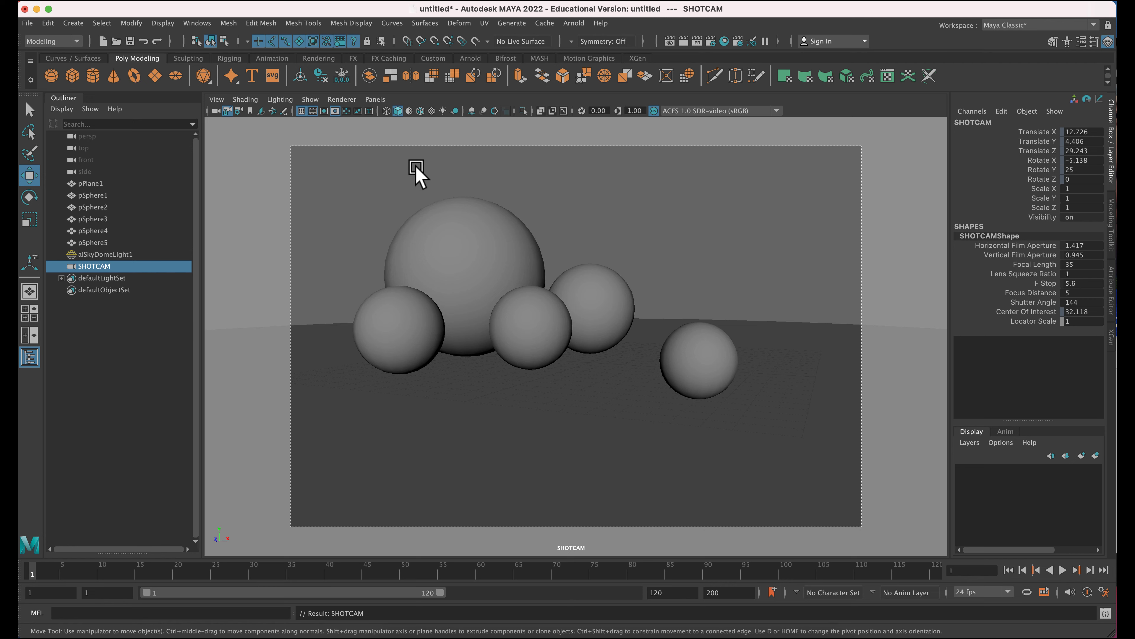
- Assign pSphere1 an aiStandardSurface with Metalness 1
left_click(375, 99)
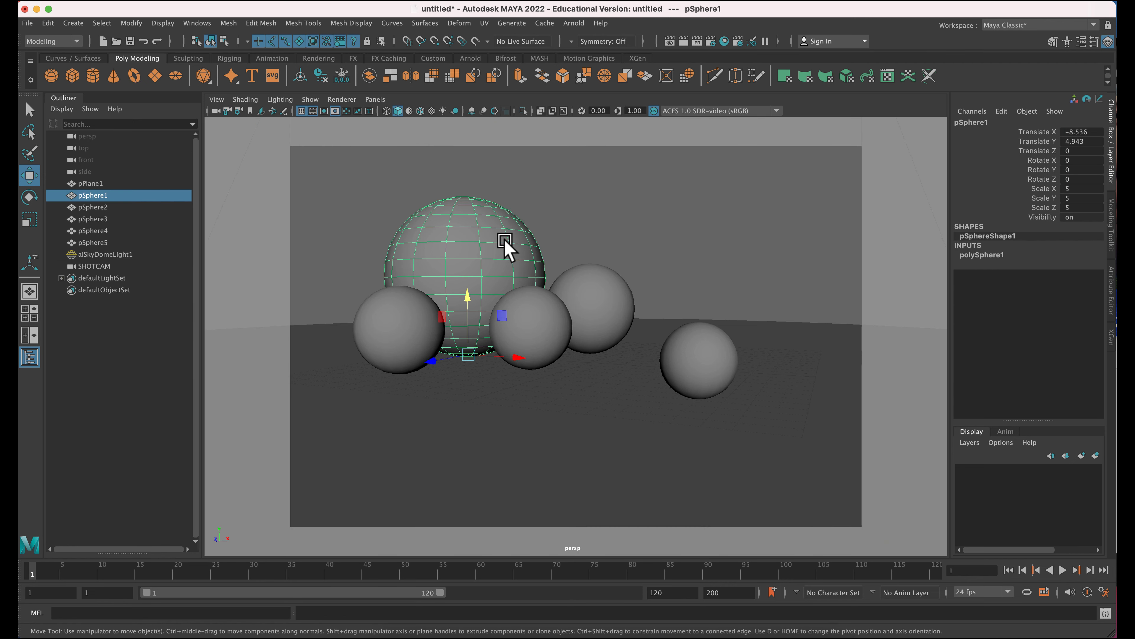
mouse_move(467, 221)
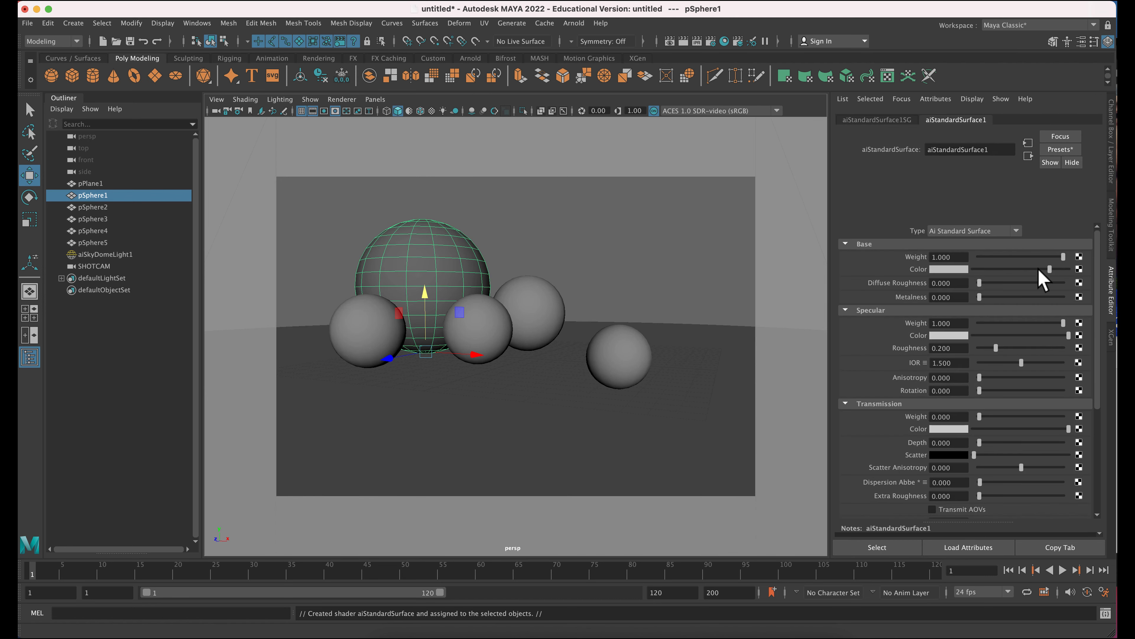
left_click(1059, 149)
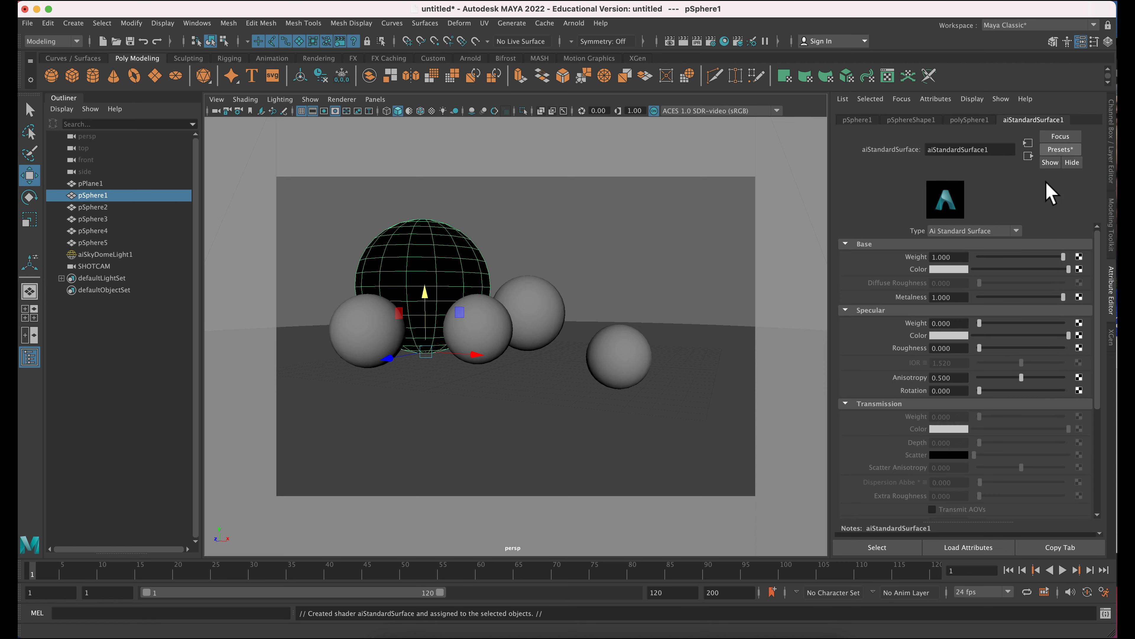
- Assign pSphere2 a new Arnold aiStandardSurface material
left_click(92, 207)
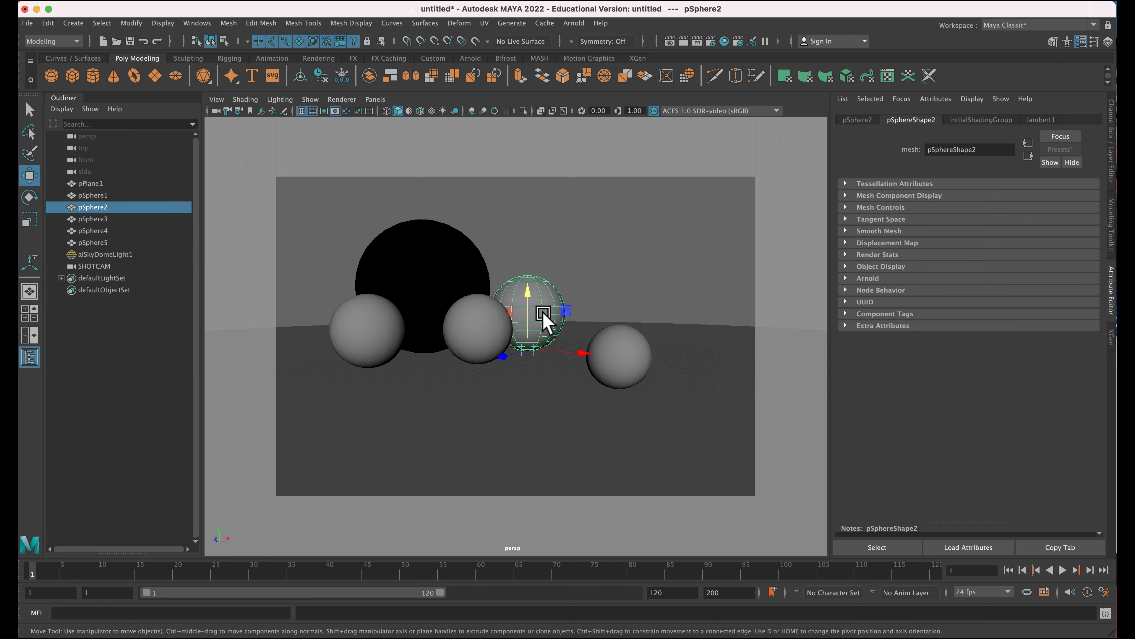
right_click(540, 315)
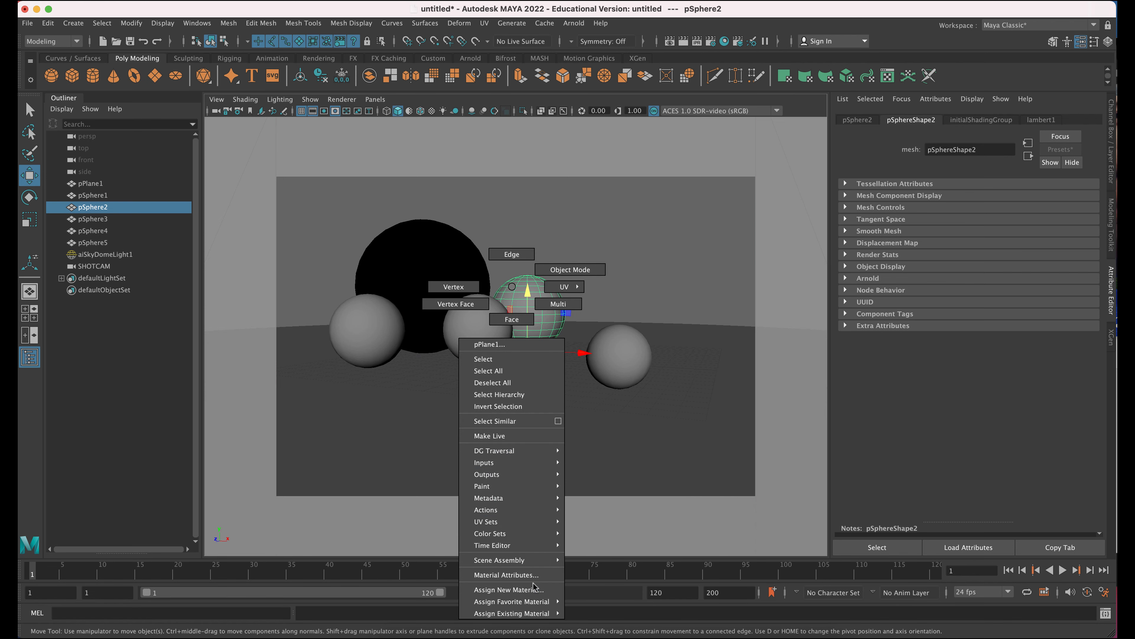
left_click(511, 589)
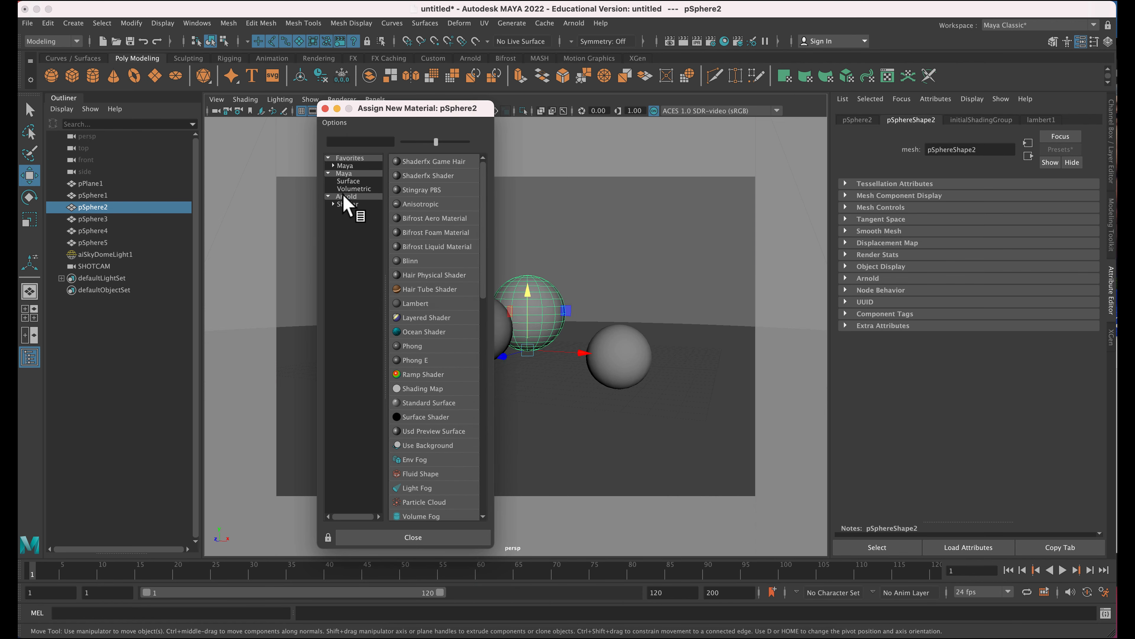
left_click(347, 197)
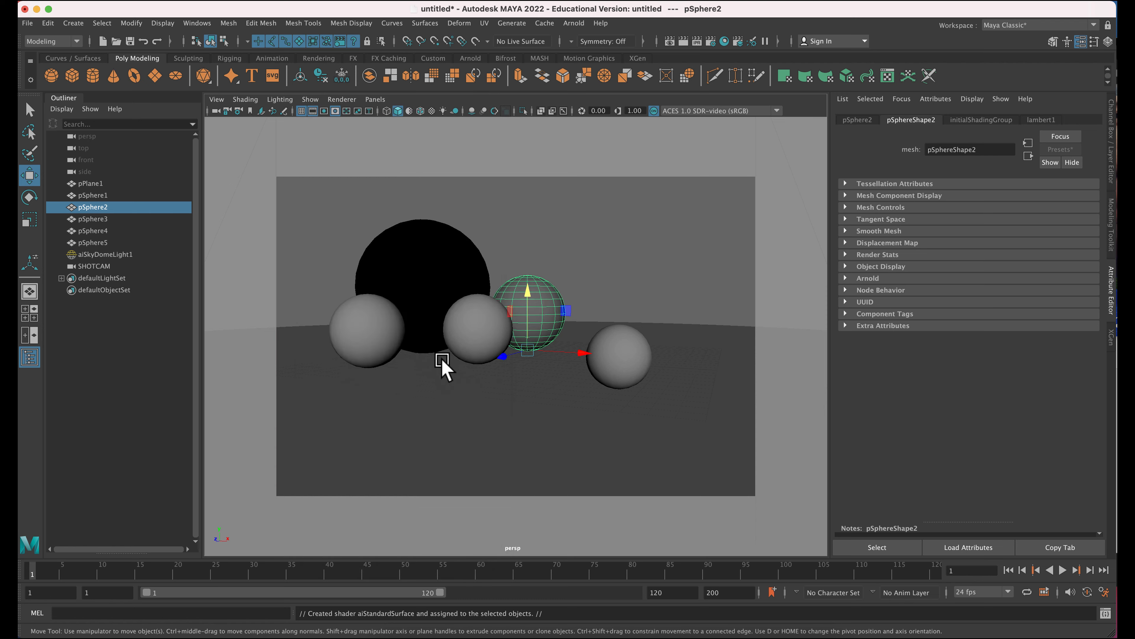
- Apply the Glass preset to pSphere2's shader with Transmission Weight about 0.98
left_click(1058, 149)
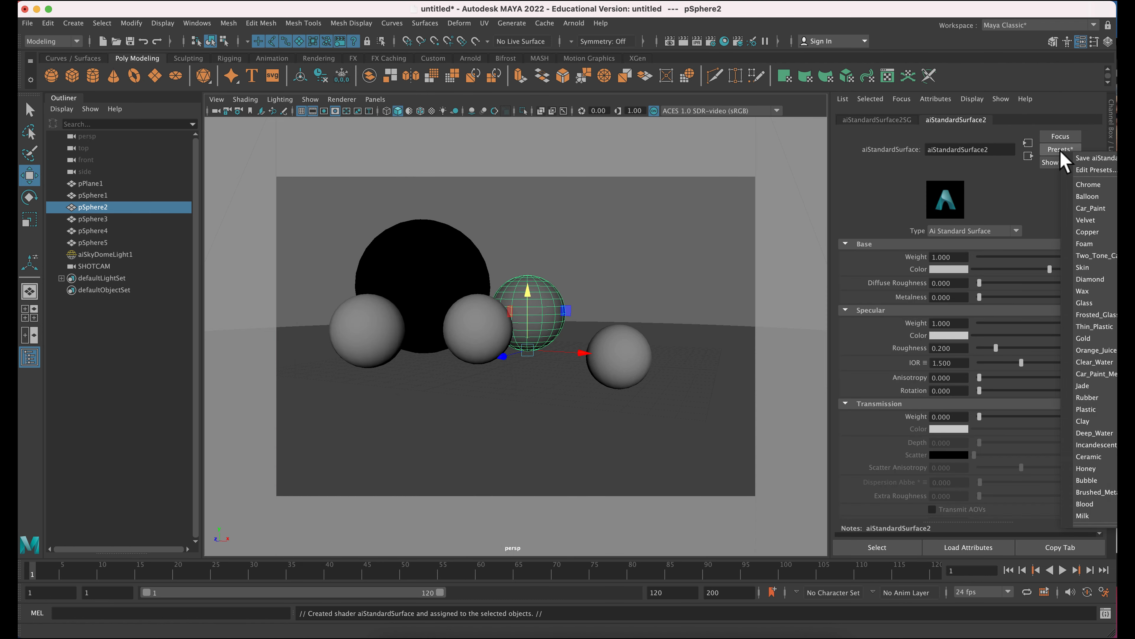
mouse_move(1096, 326)
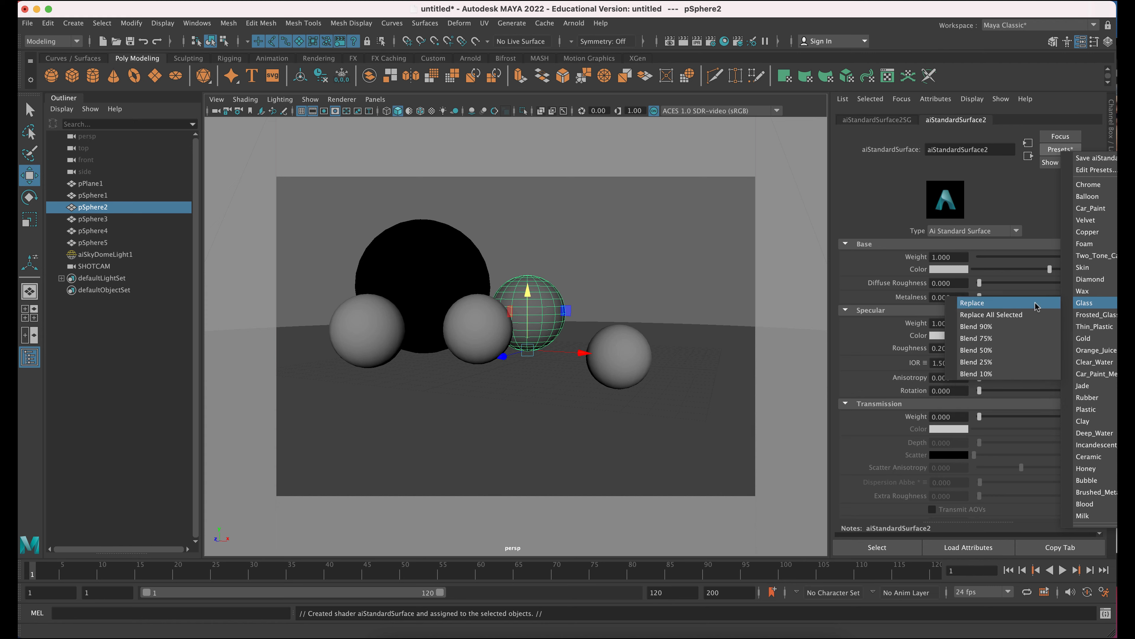
left_click(971, 303)
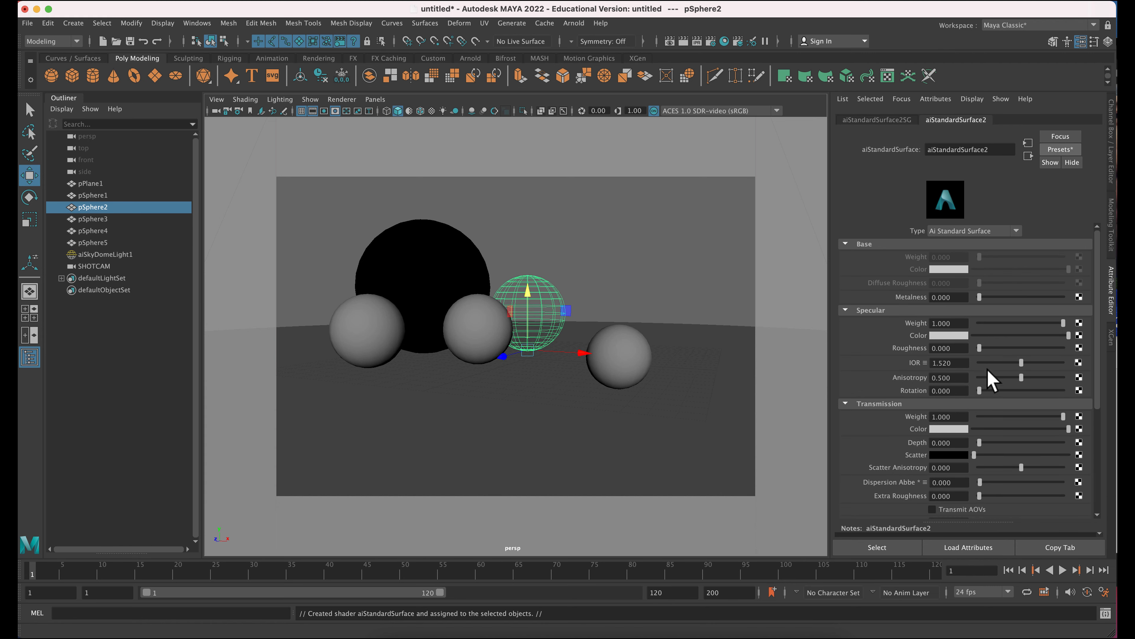
mouse_move(1071, 425)
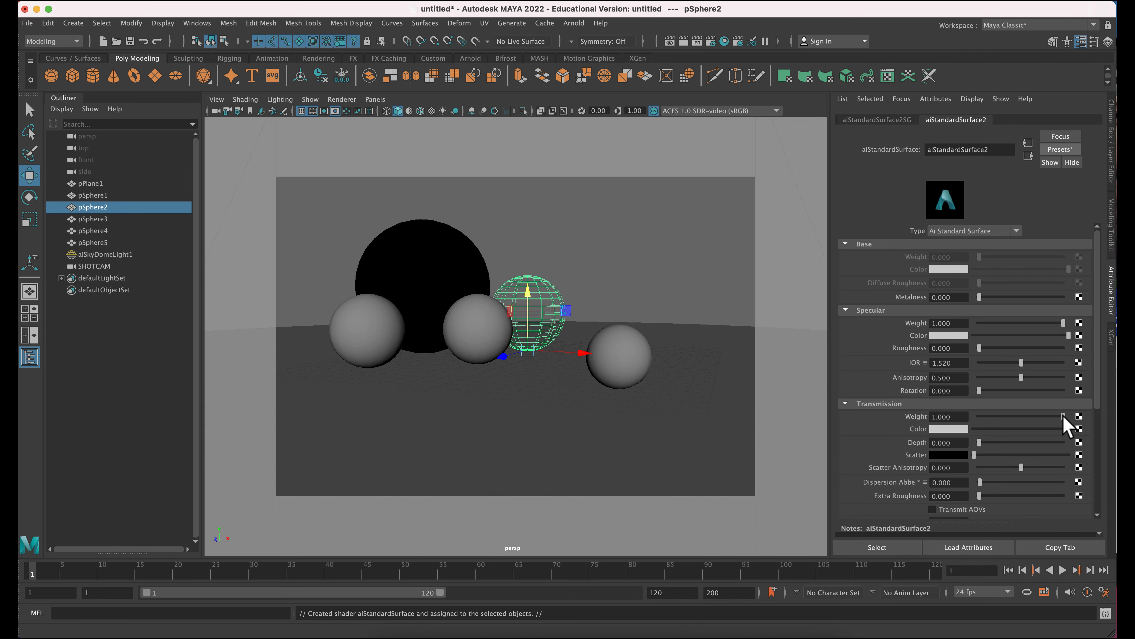
left_click_drag(1065, 417, 1058, 416)
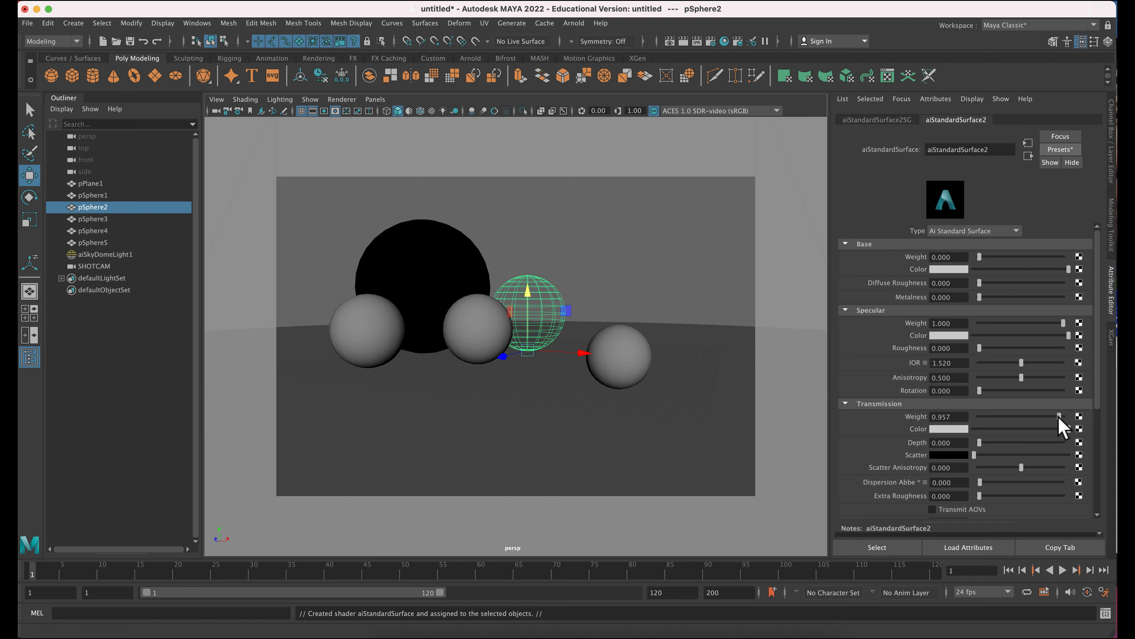
left_click_drag(1063, 417, 1064, 417)
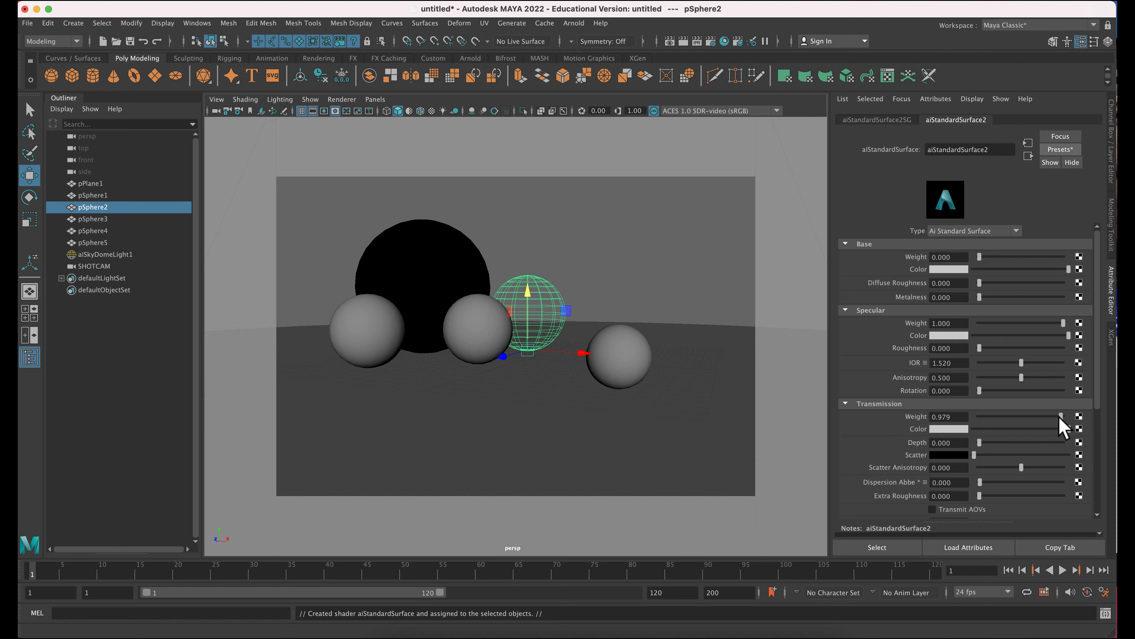
left_click(93, 230)
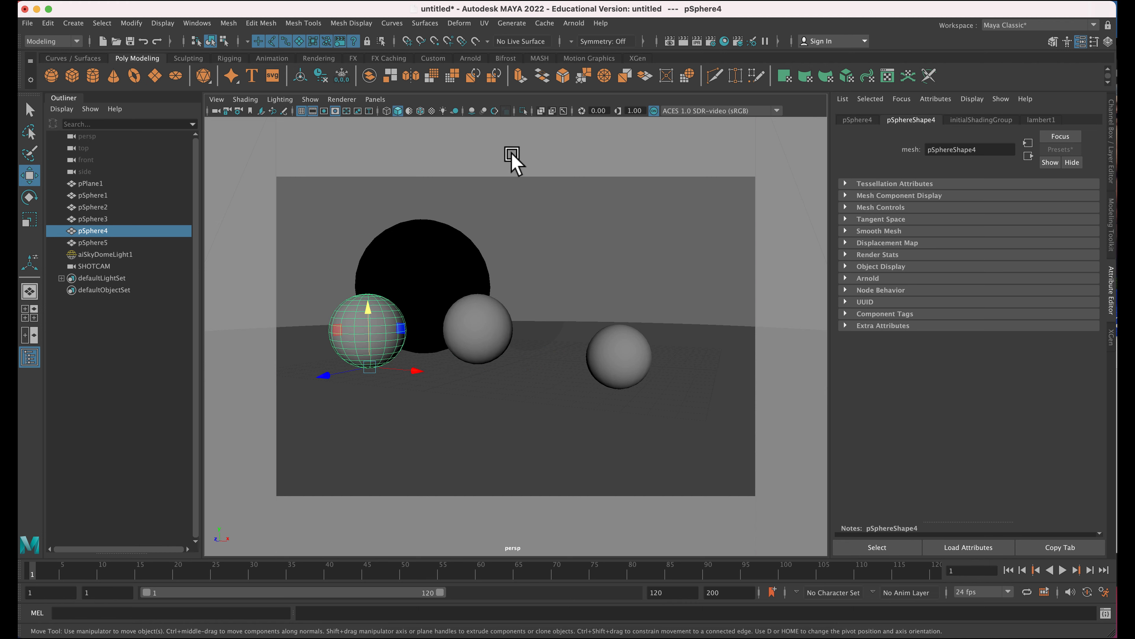
- Assign pSphere4 an aiStandardSurface with an orange Base Color
right_click(366, 333)
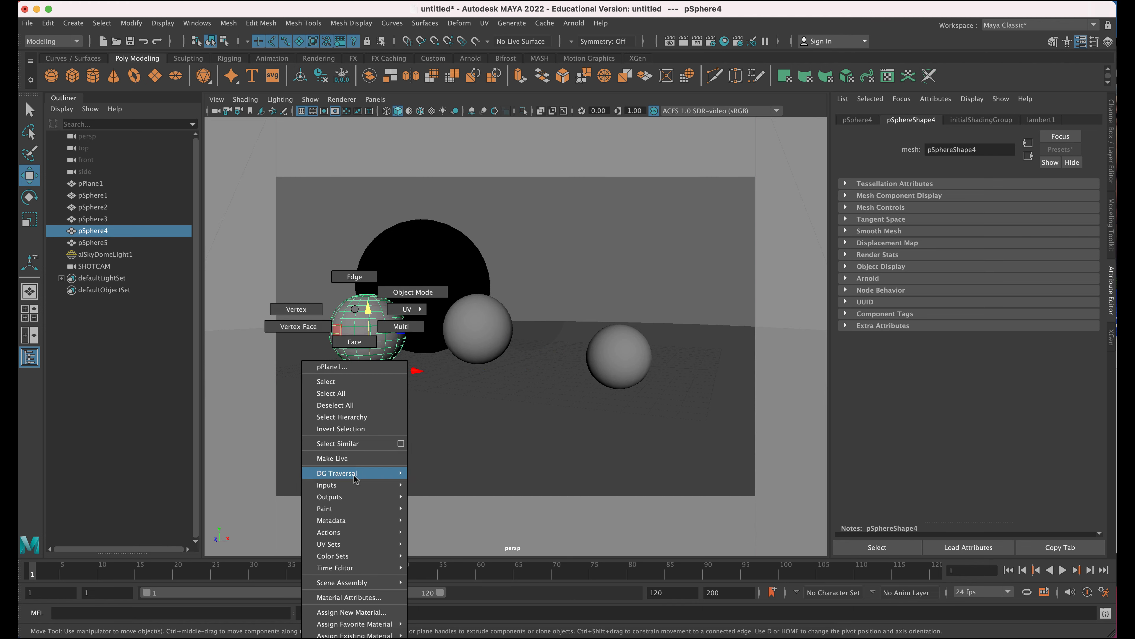
left_click(352, 612)
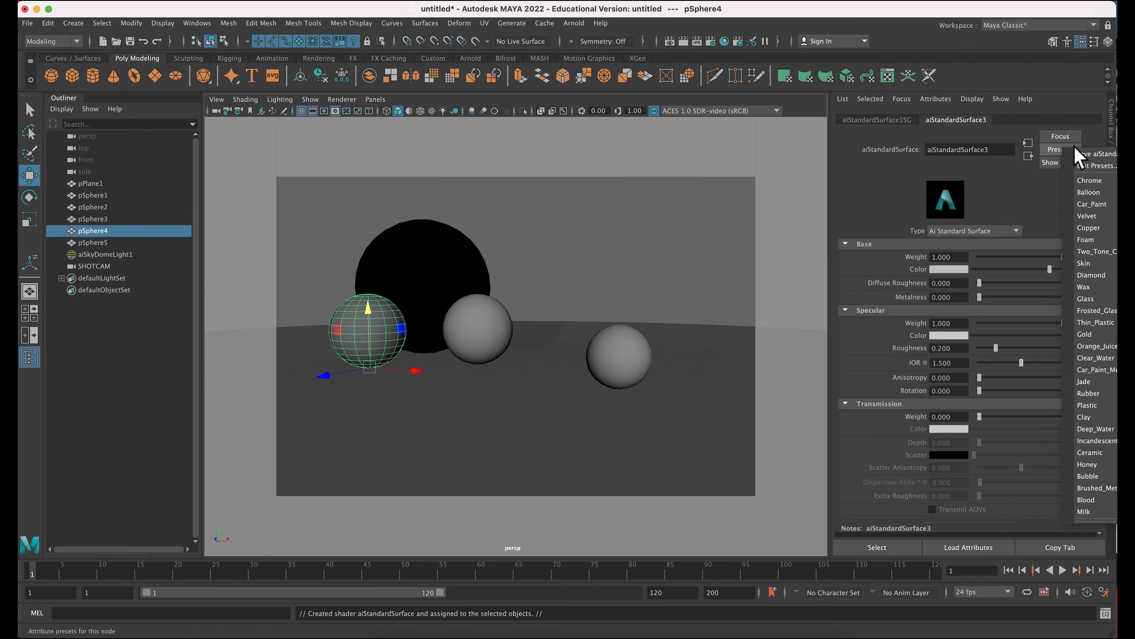
mouse_move(1094, 204)
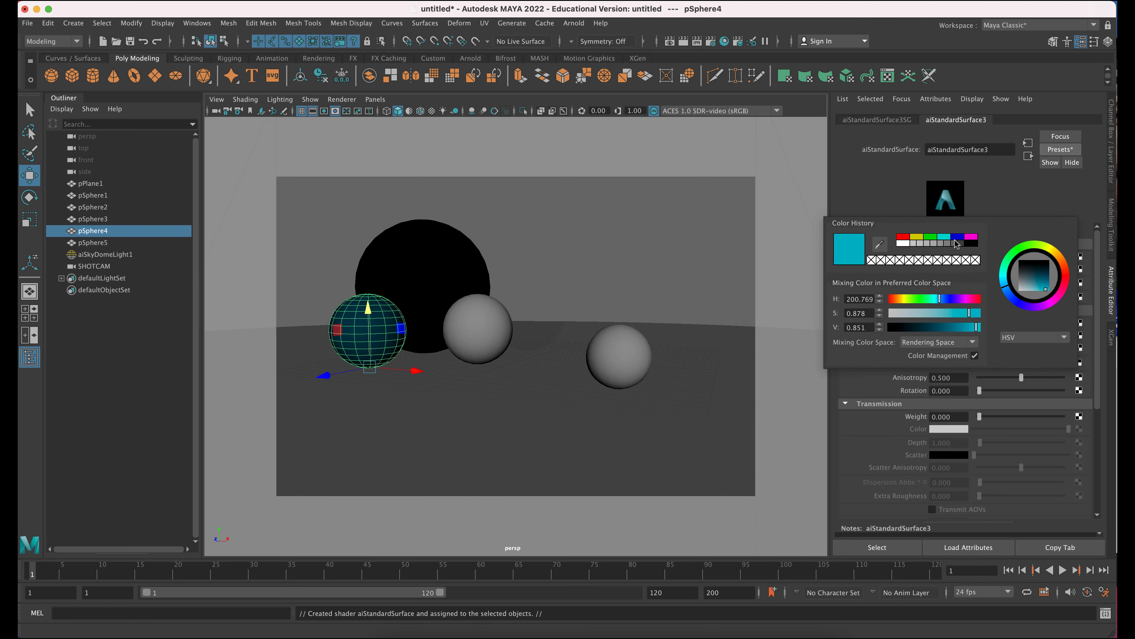
mouse_move(1069, 274)
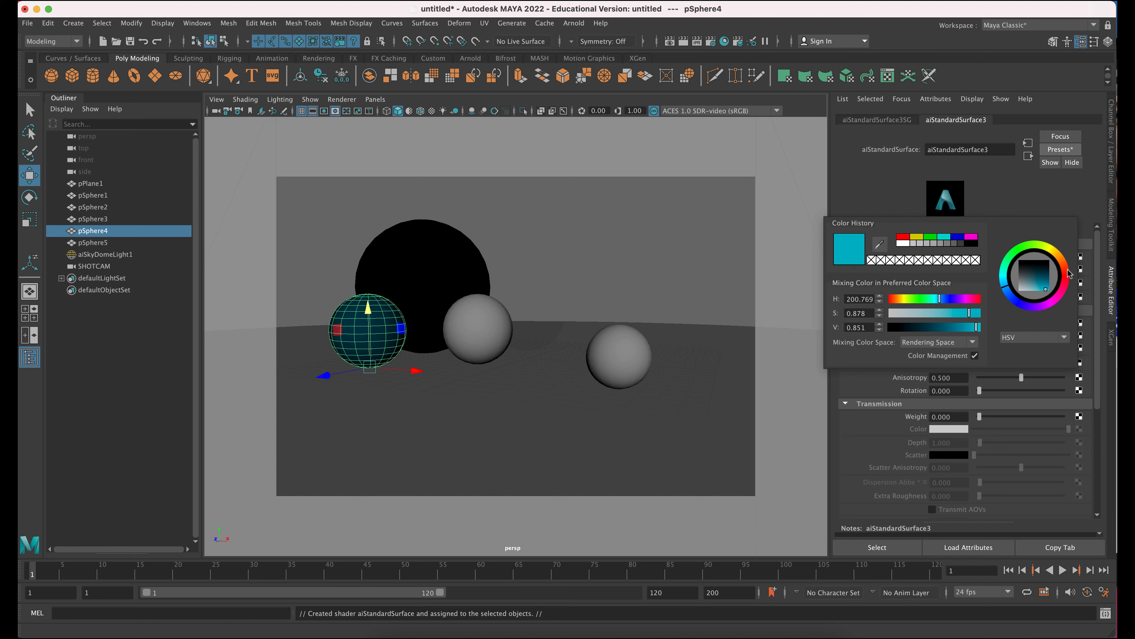
left_click(1035, 274)
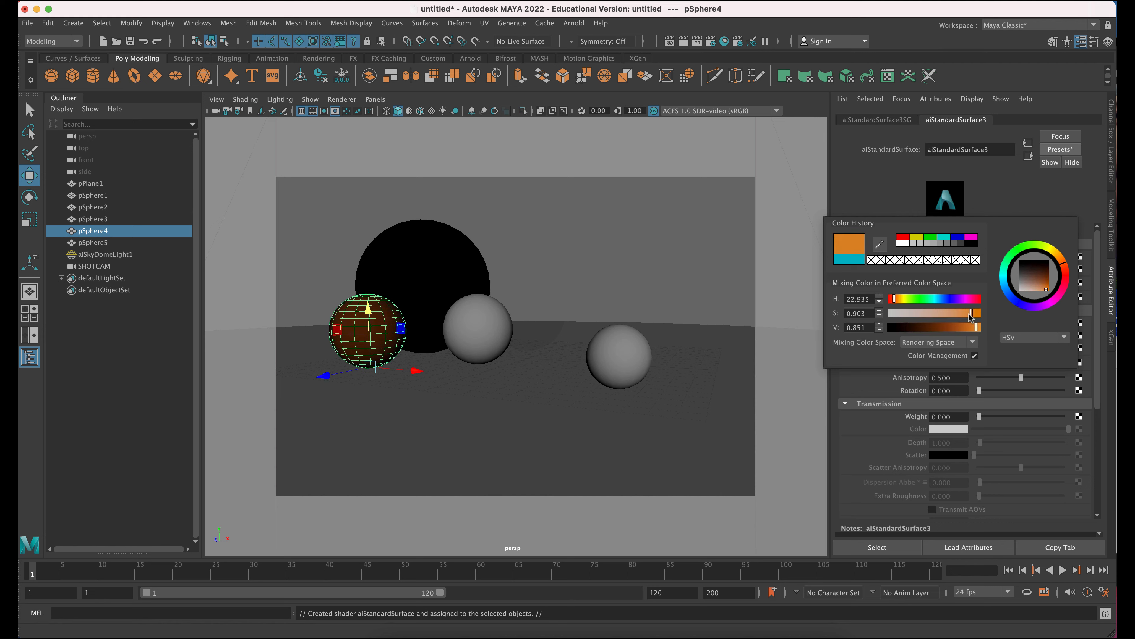
left_click_drag(984, 312, 963, 317)
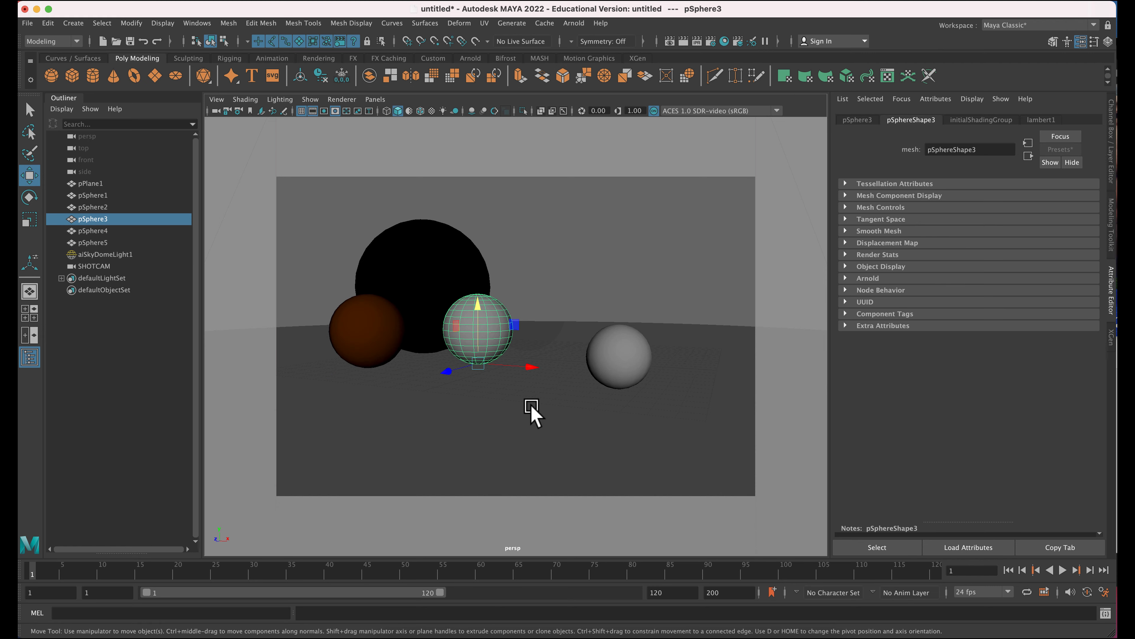
left_click(93, 242)
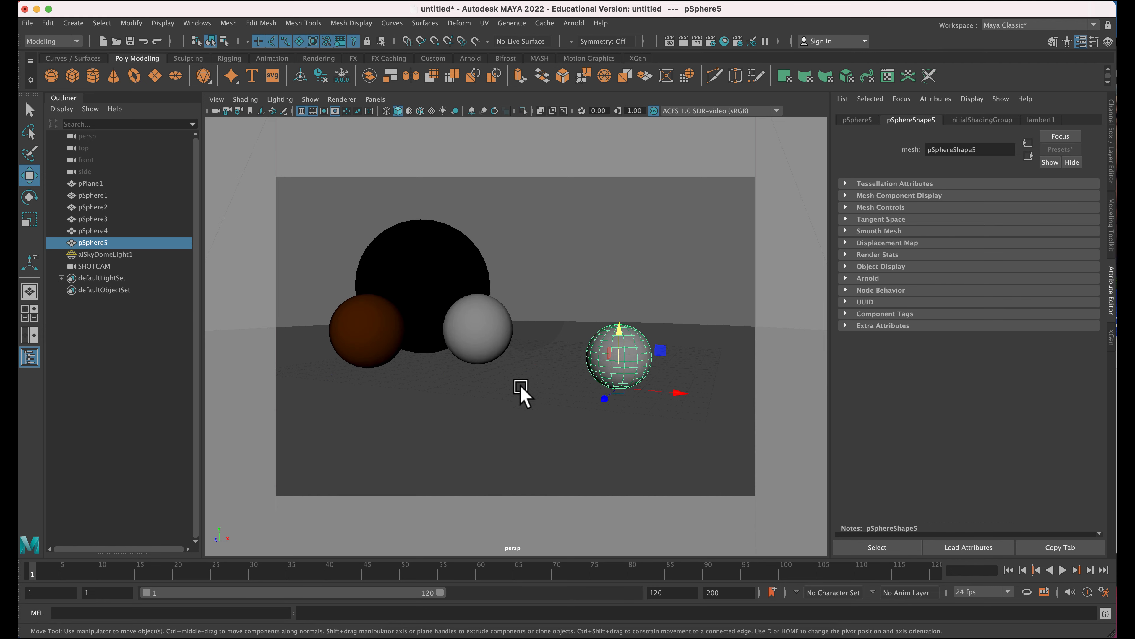
left_click(104, 255)
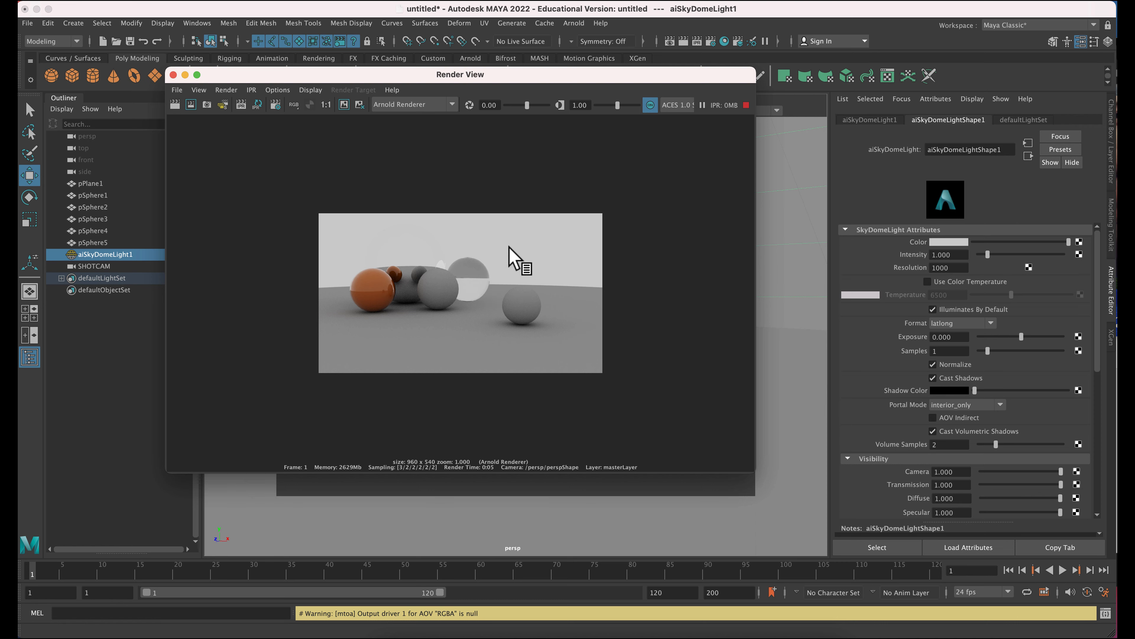
left_click(174, 74)
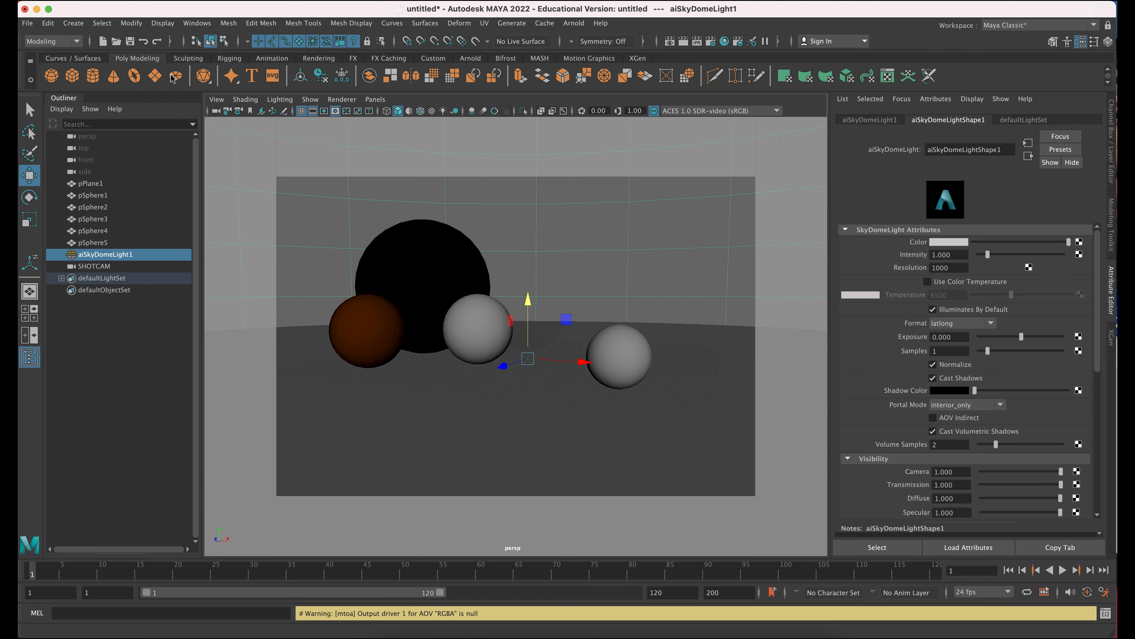
mouse_move(639, 239)
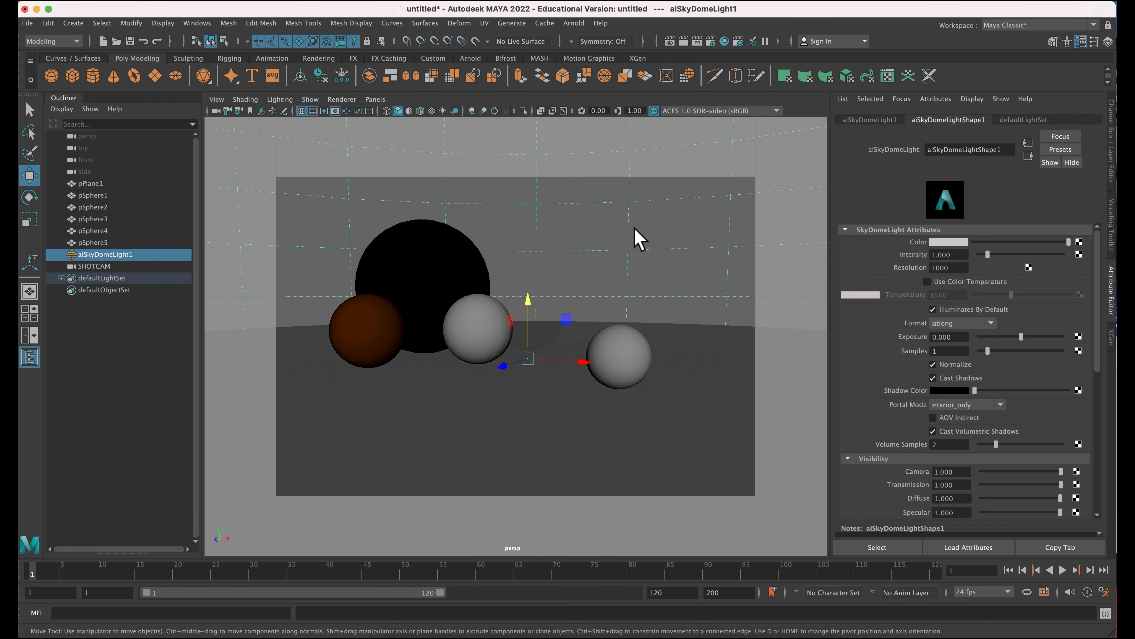
mouse_move(785, 226)
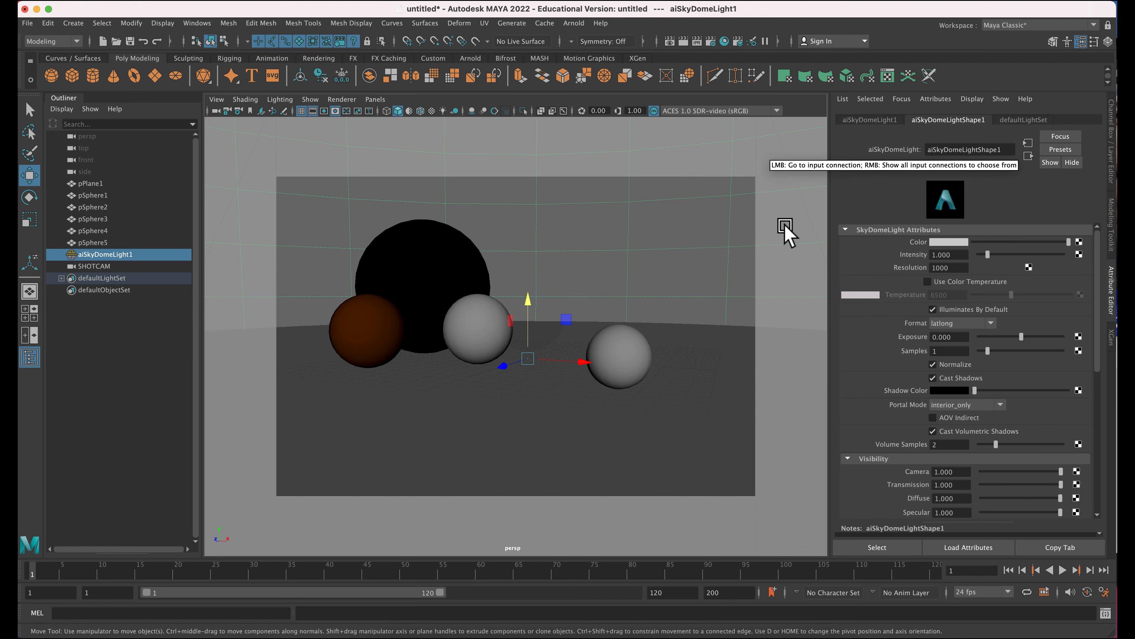
mouse_move(736, 220)
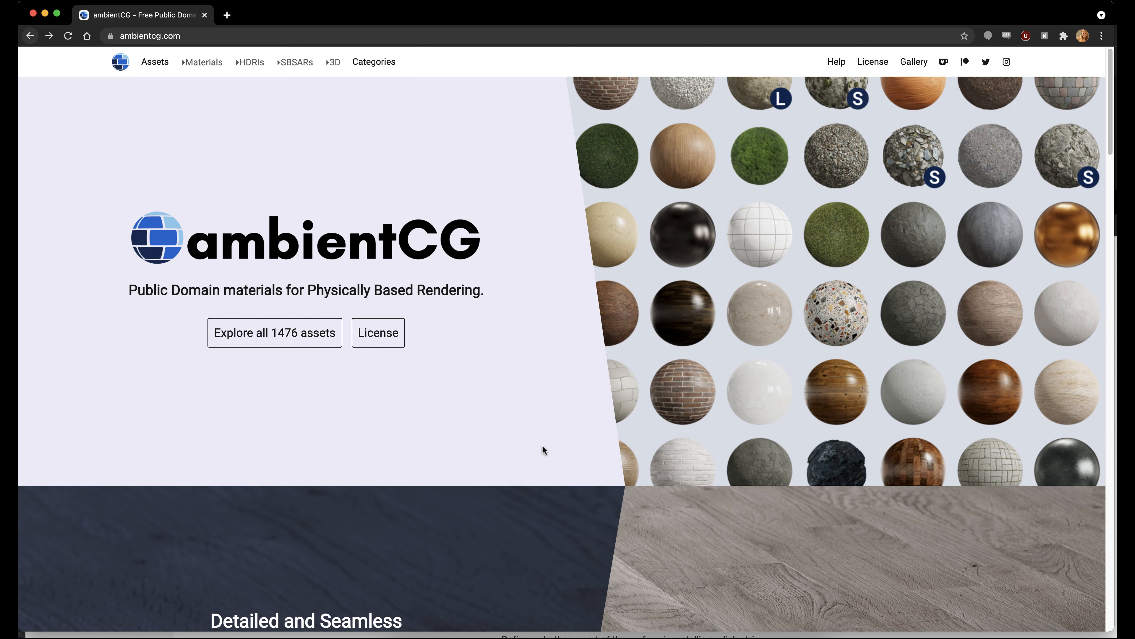
mouse_move(539, 448)
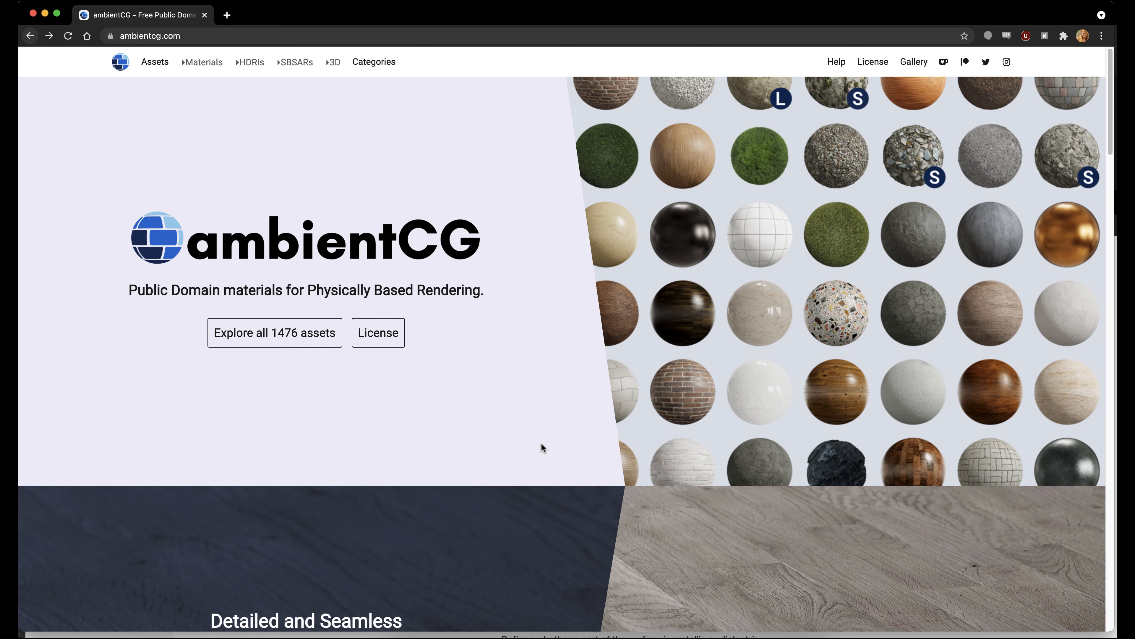
mouse_move(542, 444)
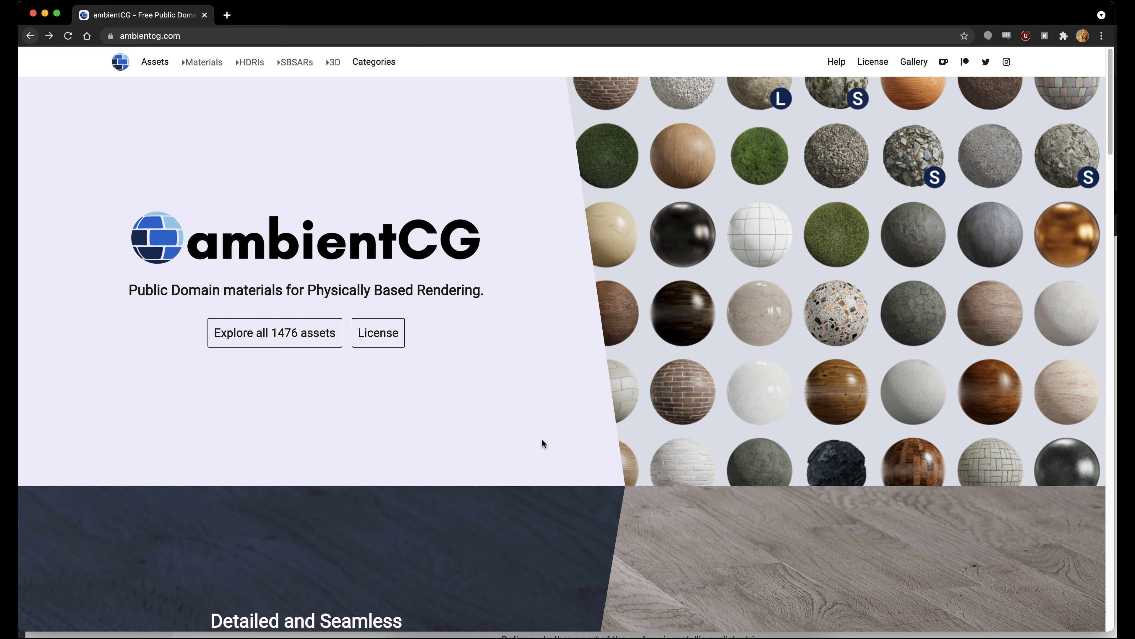
mouse_move(317, 403)
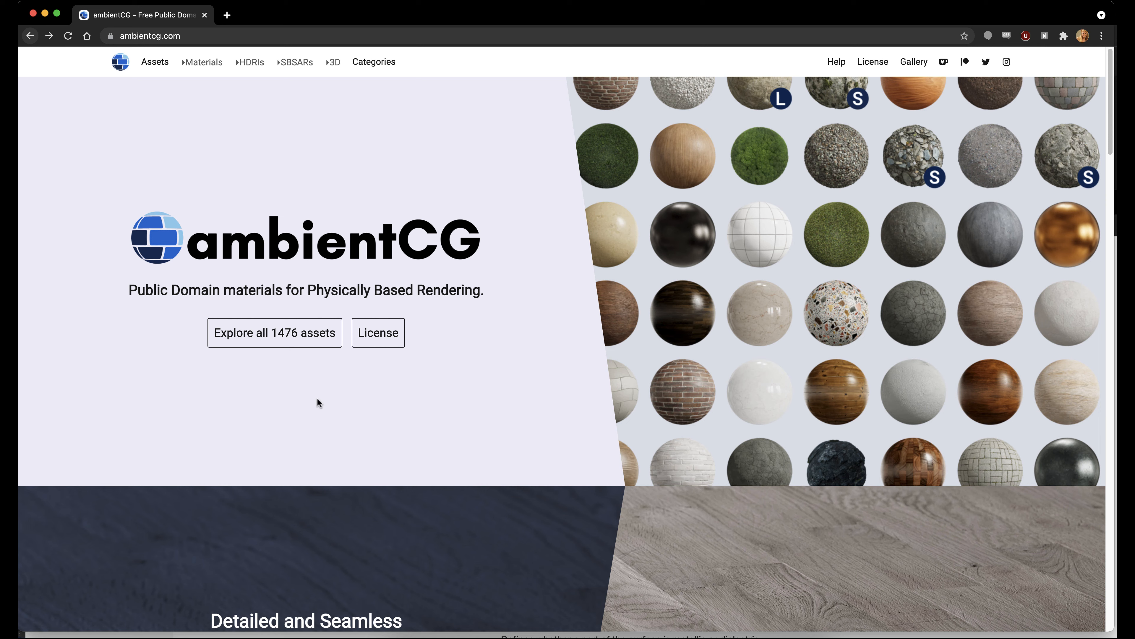
mouse_move(333, 366)
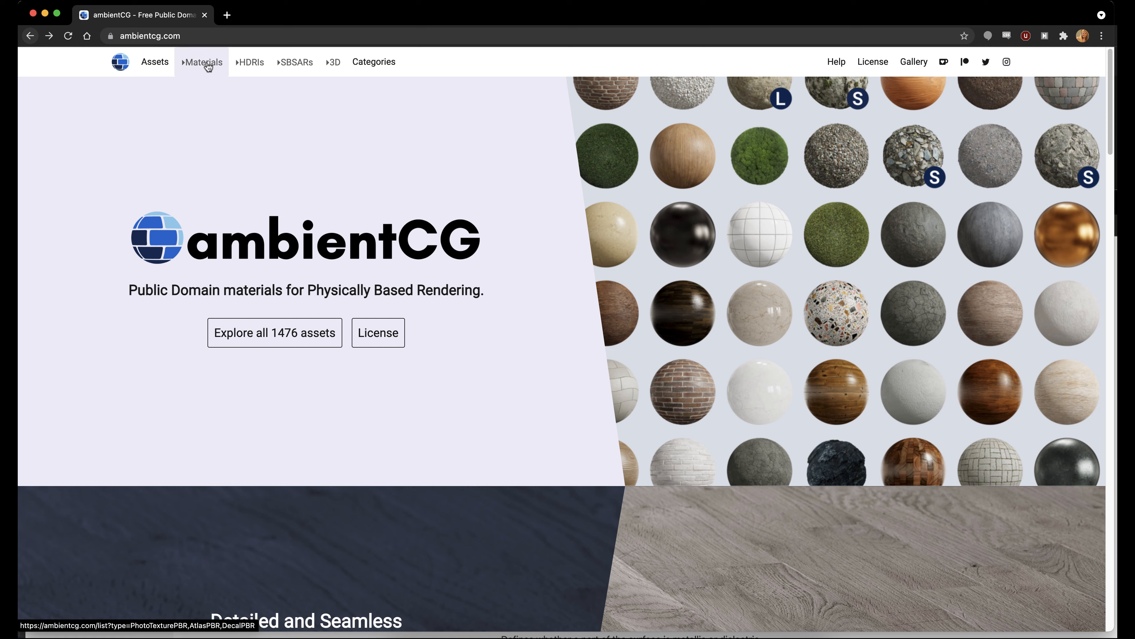
mouse_move(249, 62)
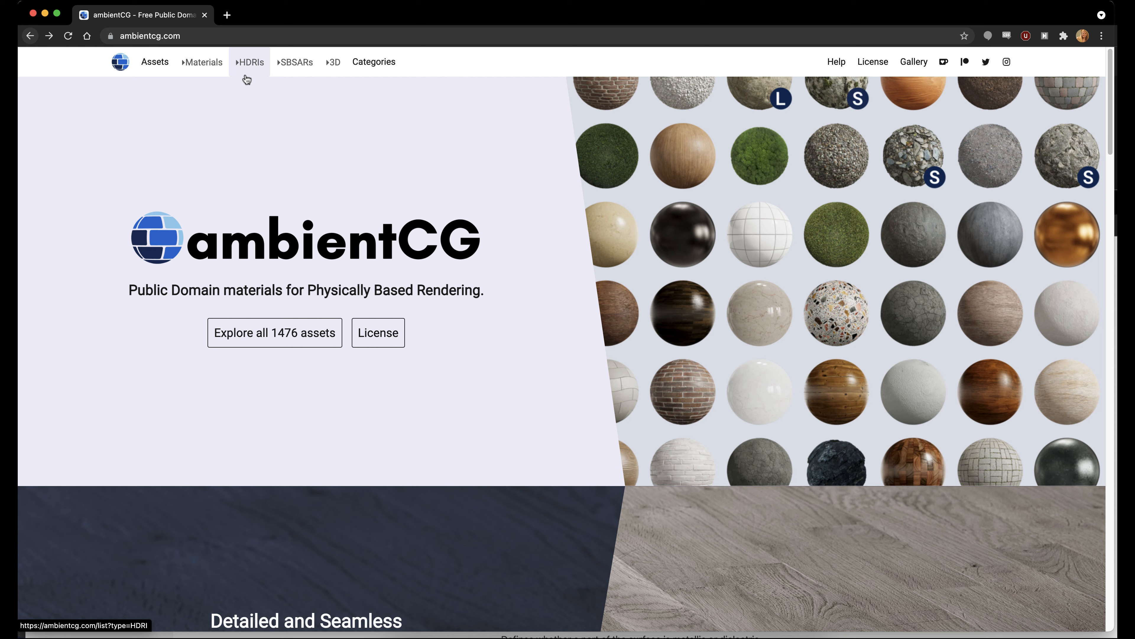
mouse_move(258, 305)
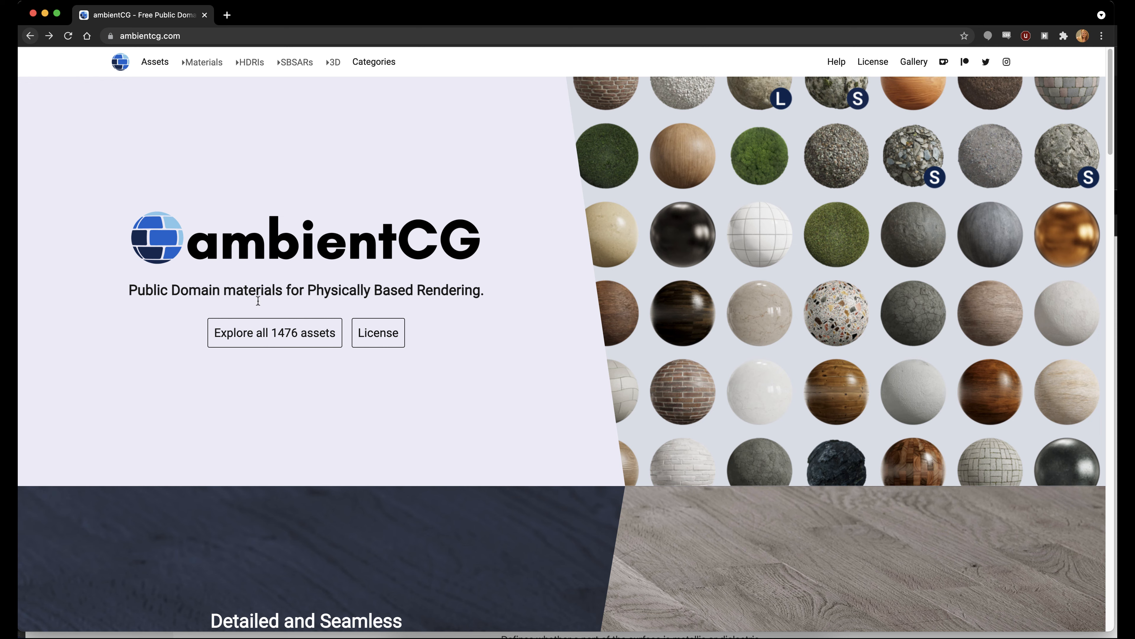
left_click(249, 61)
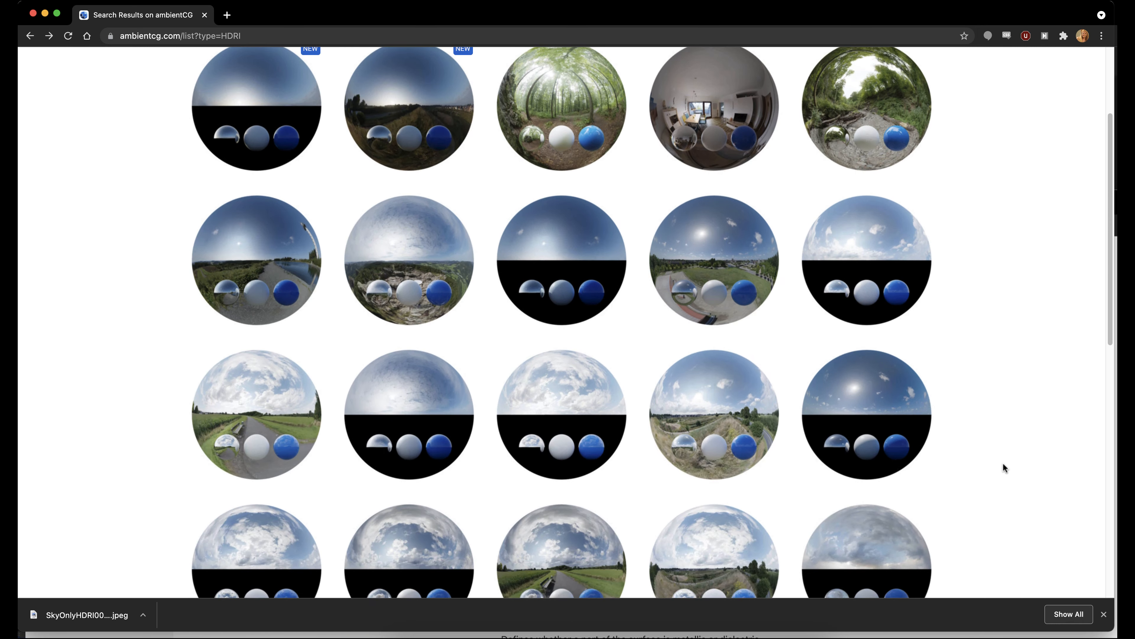
scroll("down", 3)
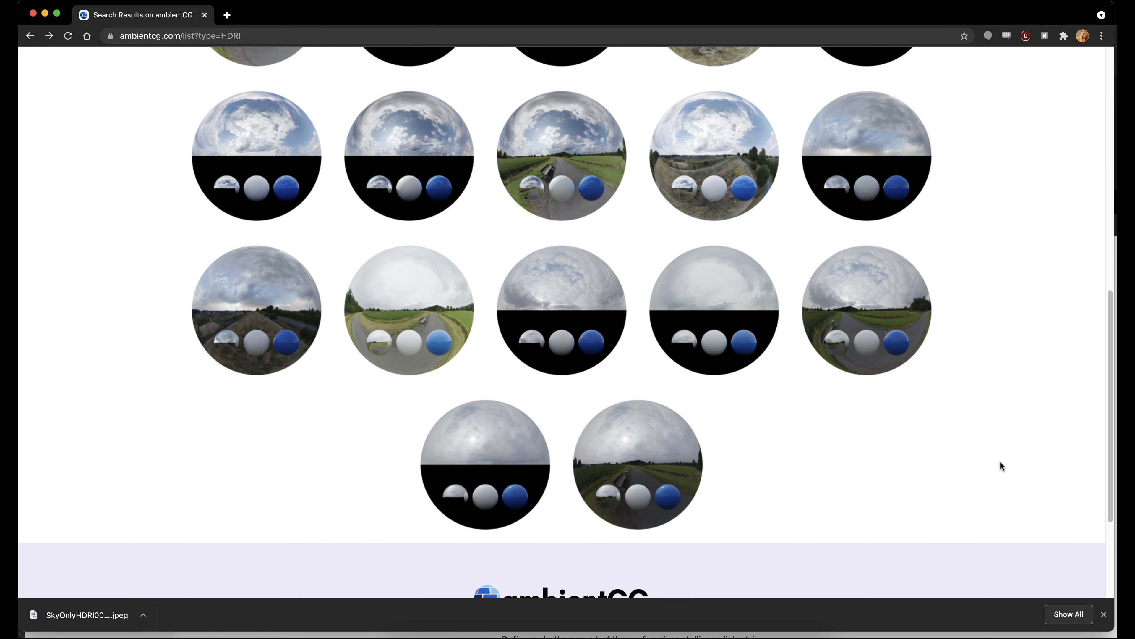
scroll("down", 3)
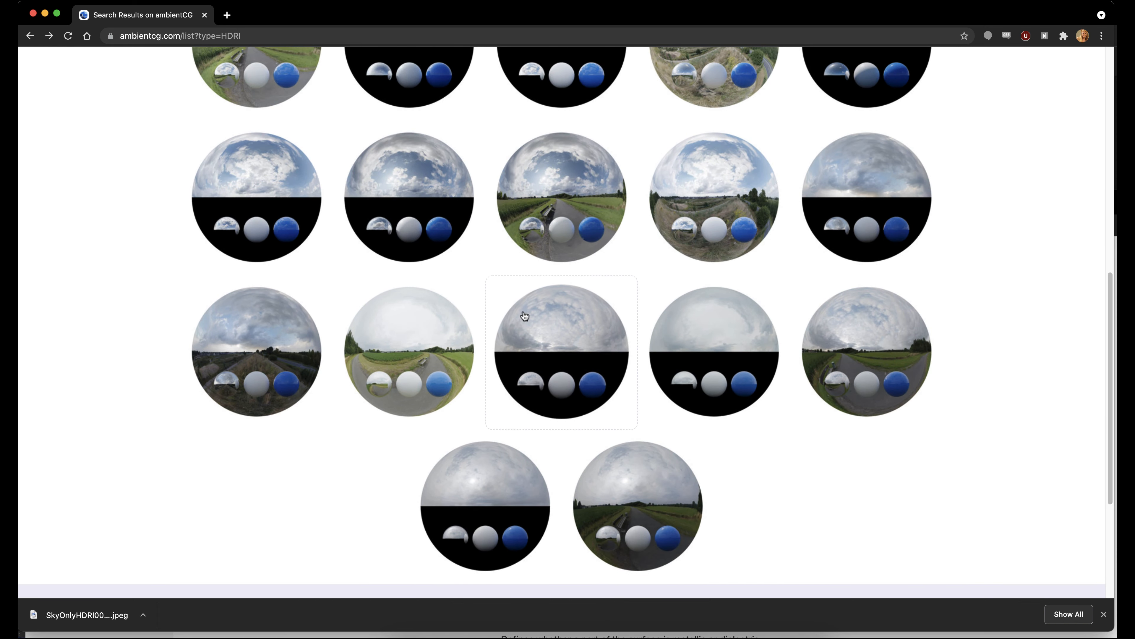
mouse_move(526, 358)
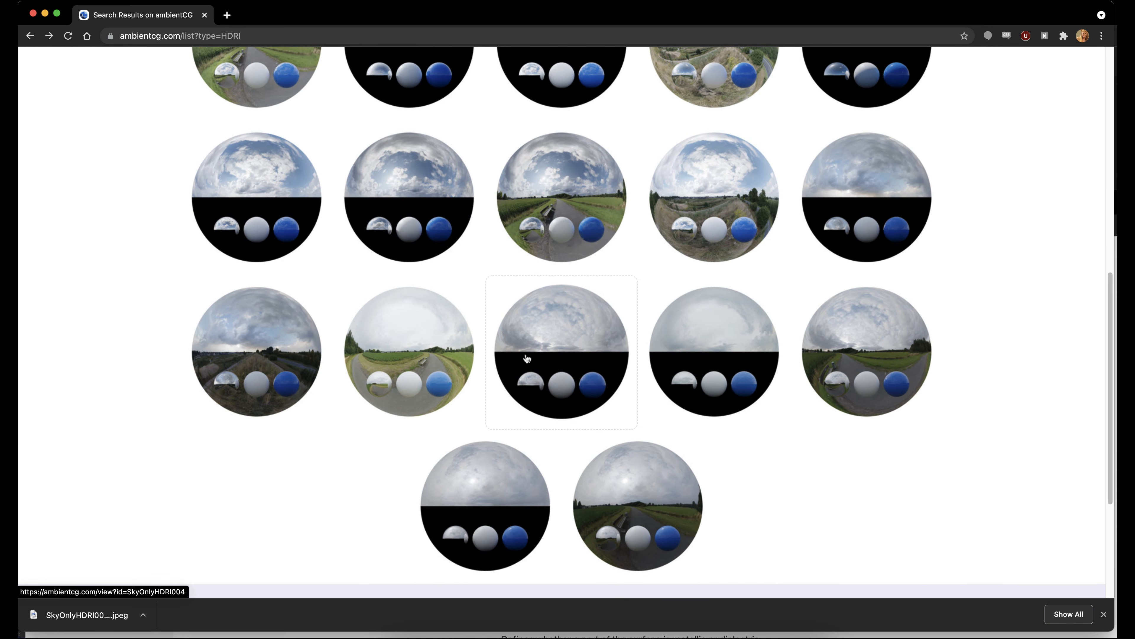
scroll("down", 3)
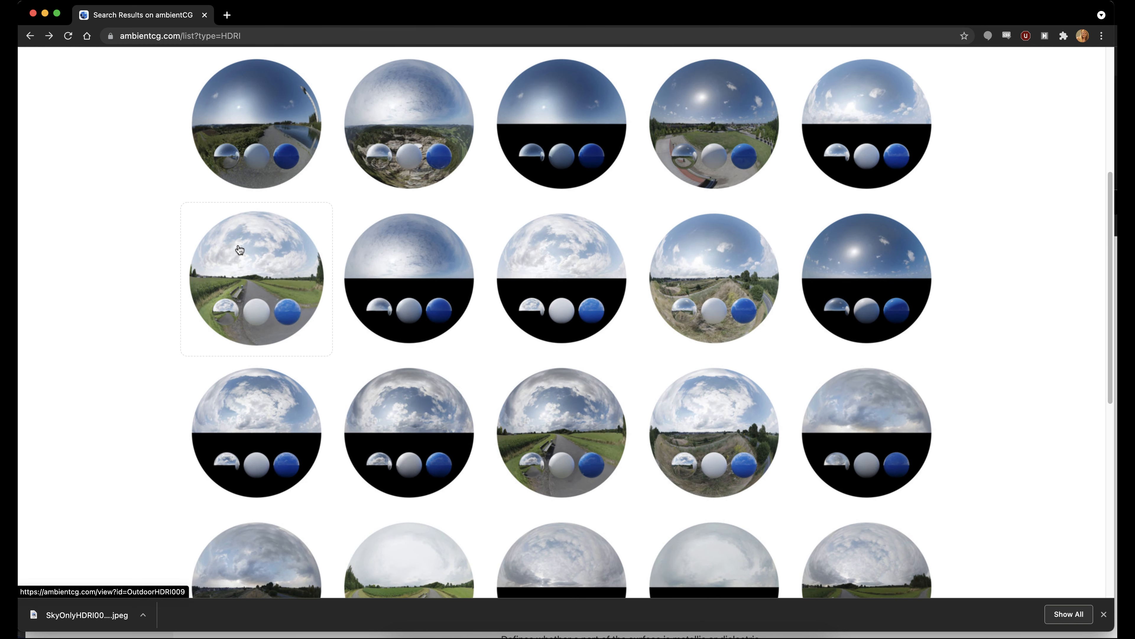
mouse_move(239, 256)
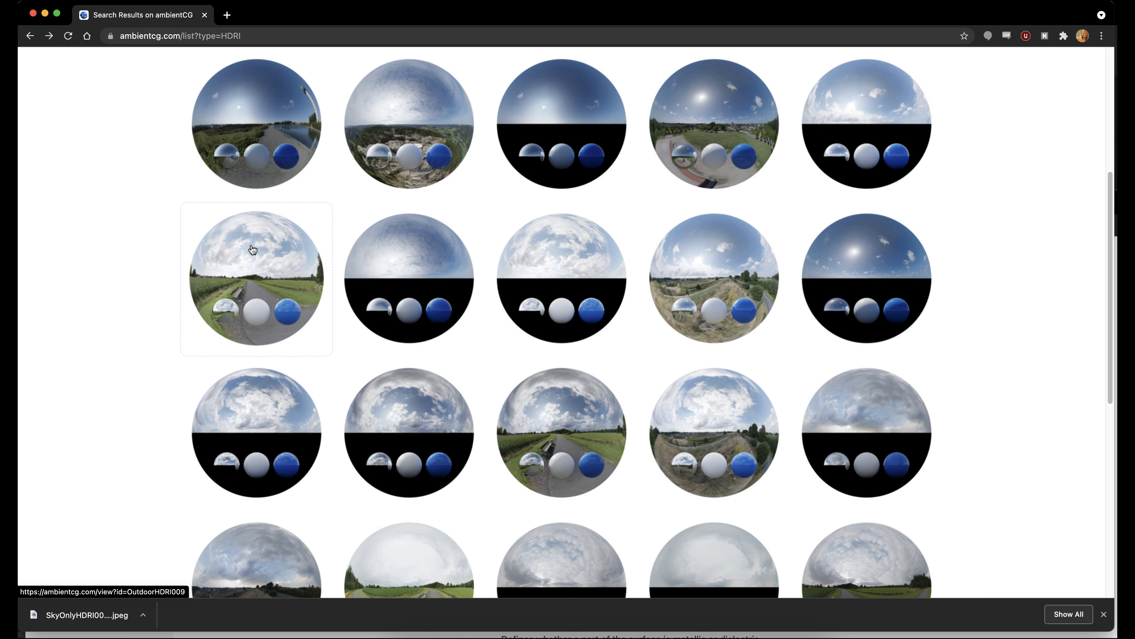
- Go to the Outdoor HDRI 009 asset page and download its tonemapped JPG
left_click(256, 279)
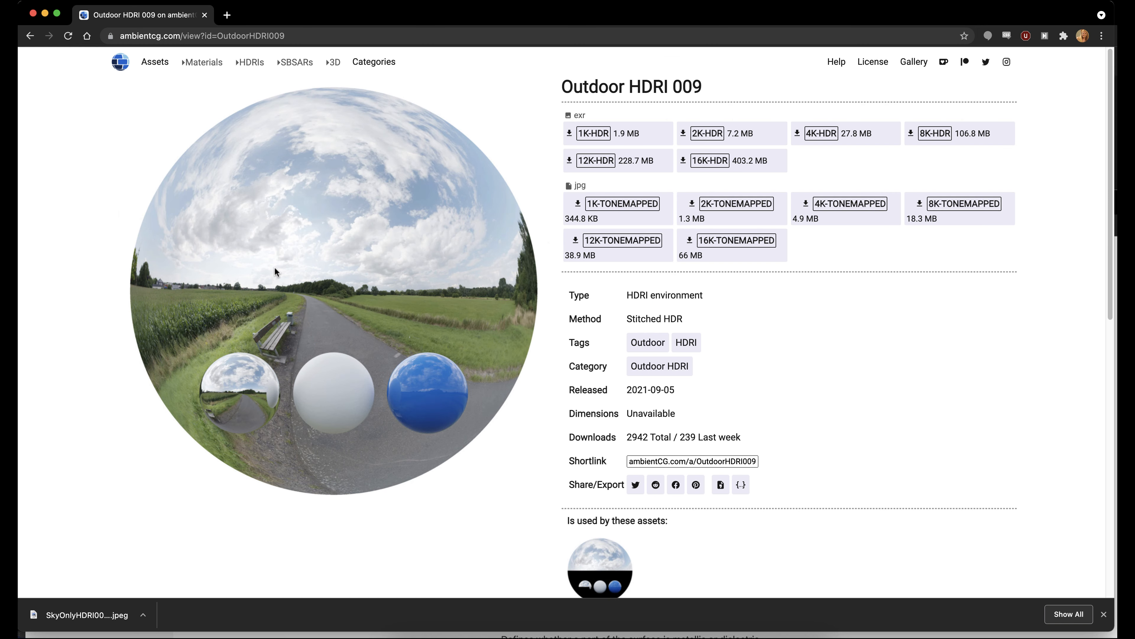
mouse_move(239, 445)
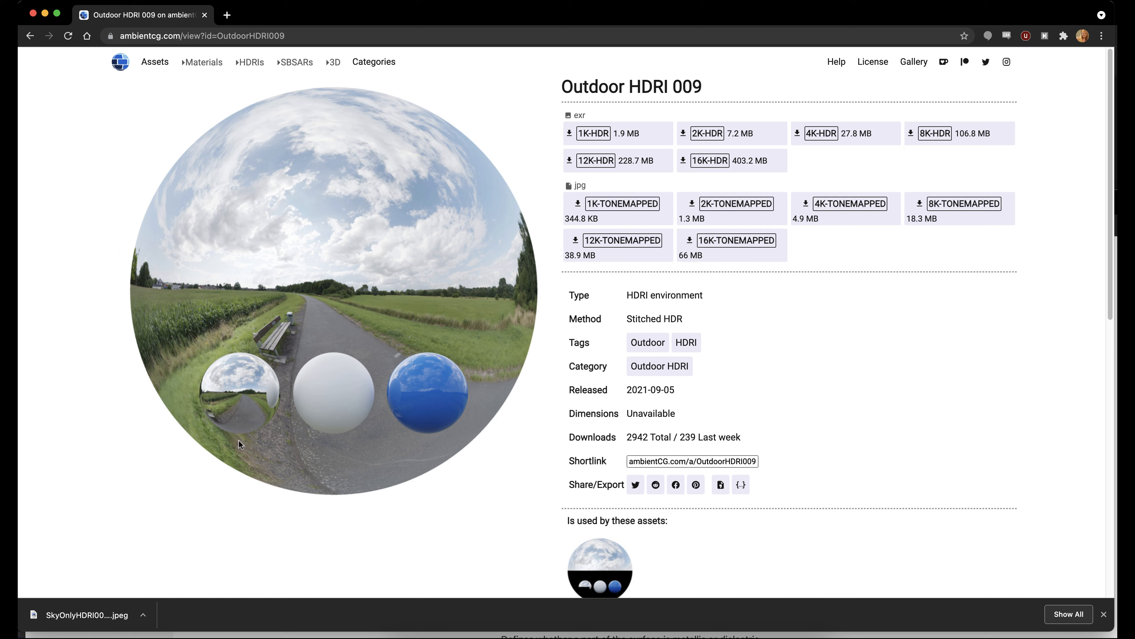
mouse_move(301, 417)
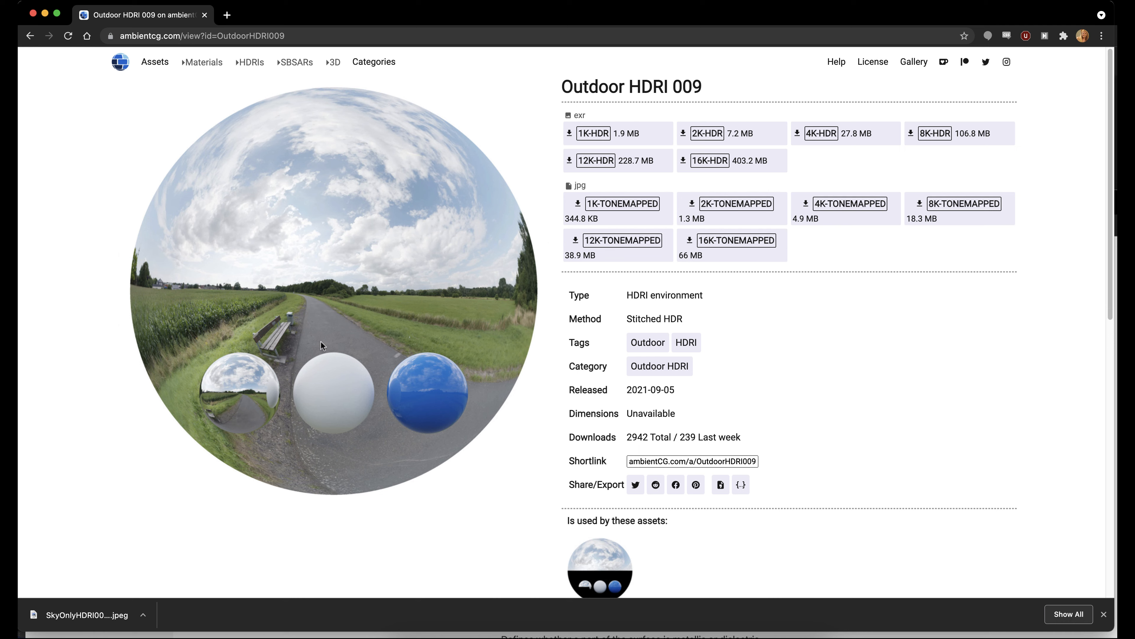
mouse_move(188, 292)
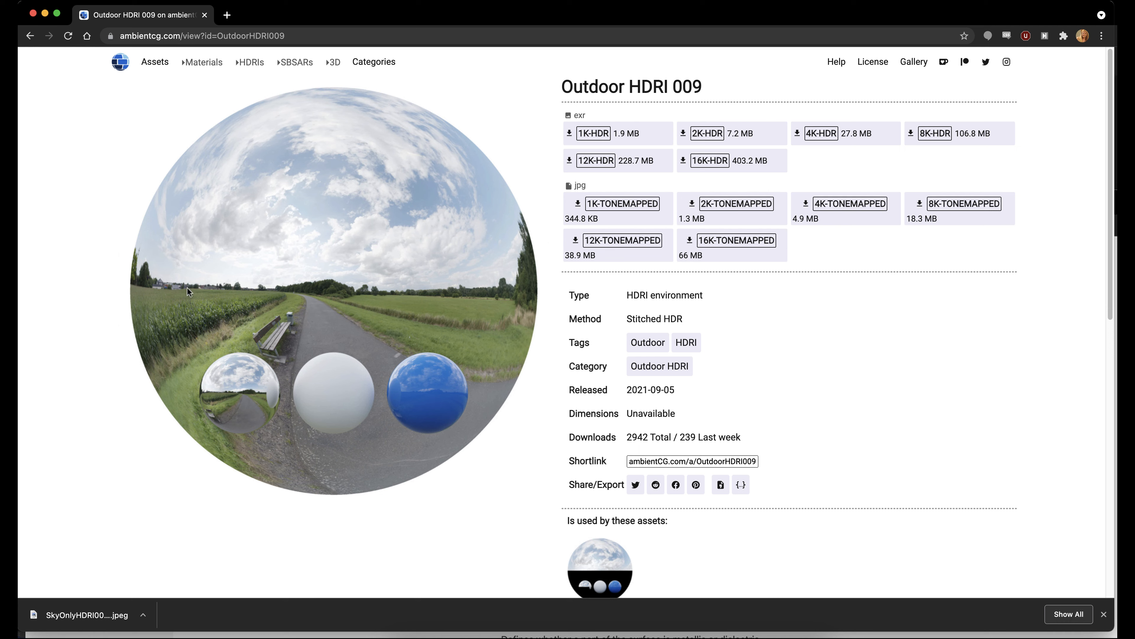
mouse_move(365, 420)
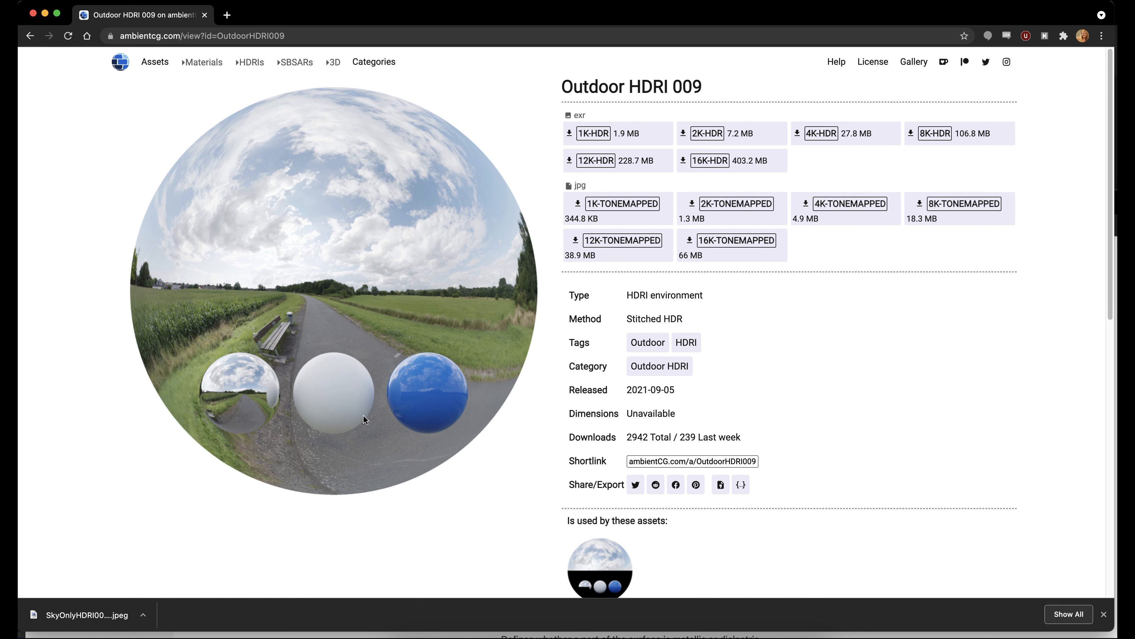
mouse_move(344, 391)
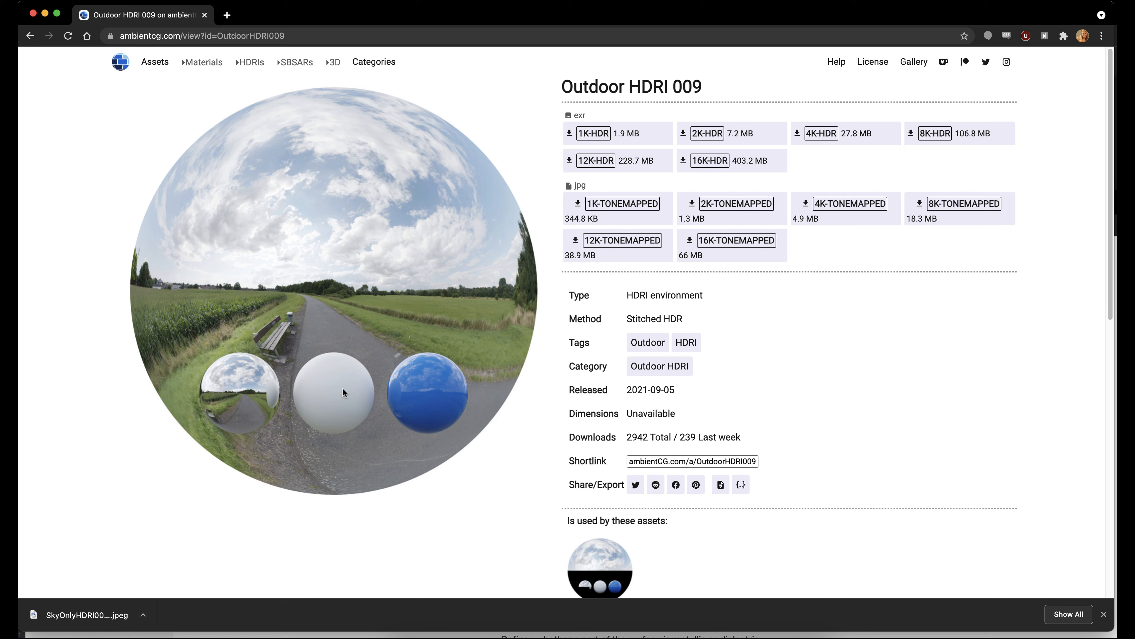
mouse_move(254, 199)
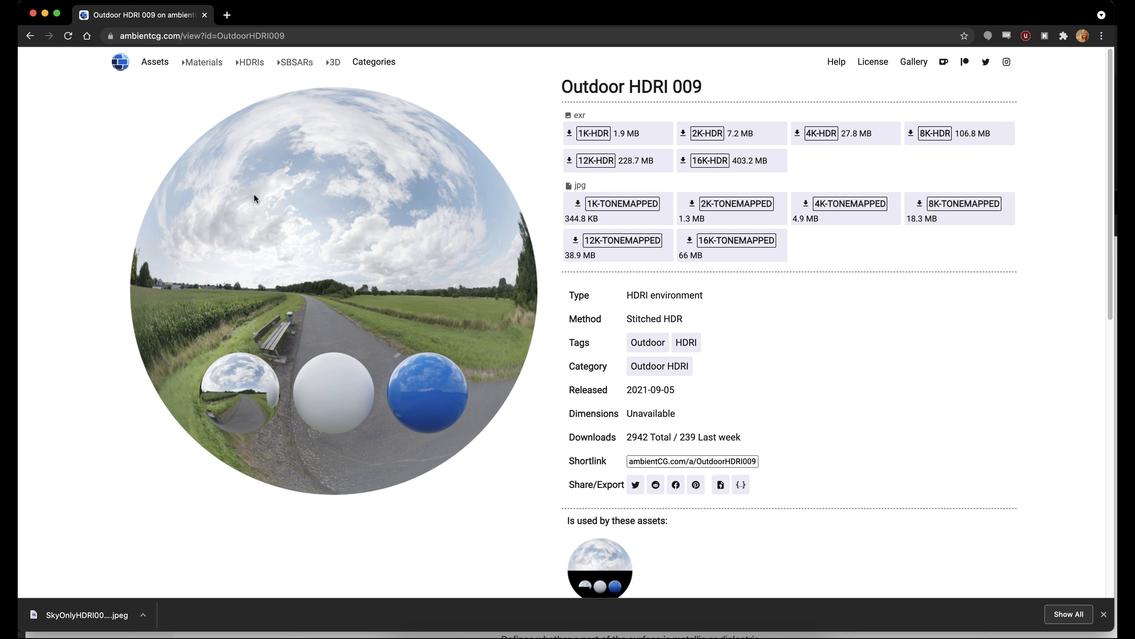
mouse_move(333, 424)
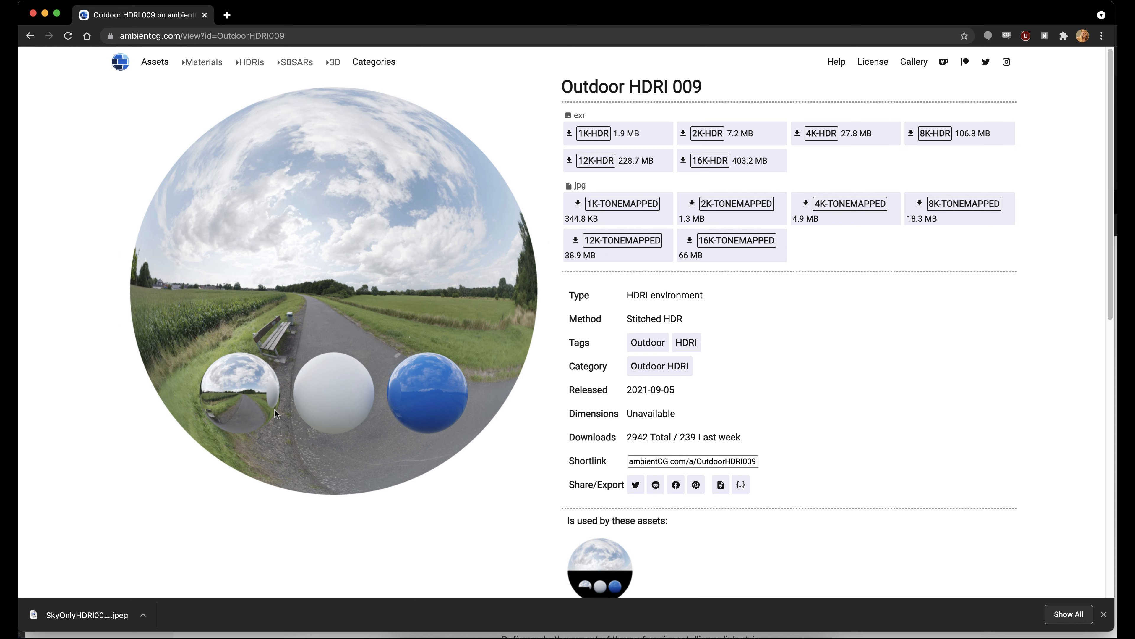
mouse_move(339, 408)
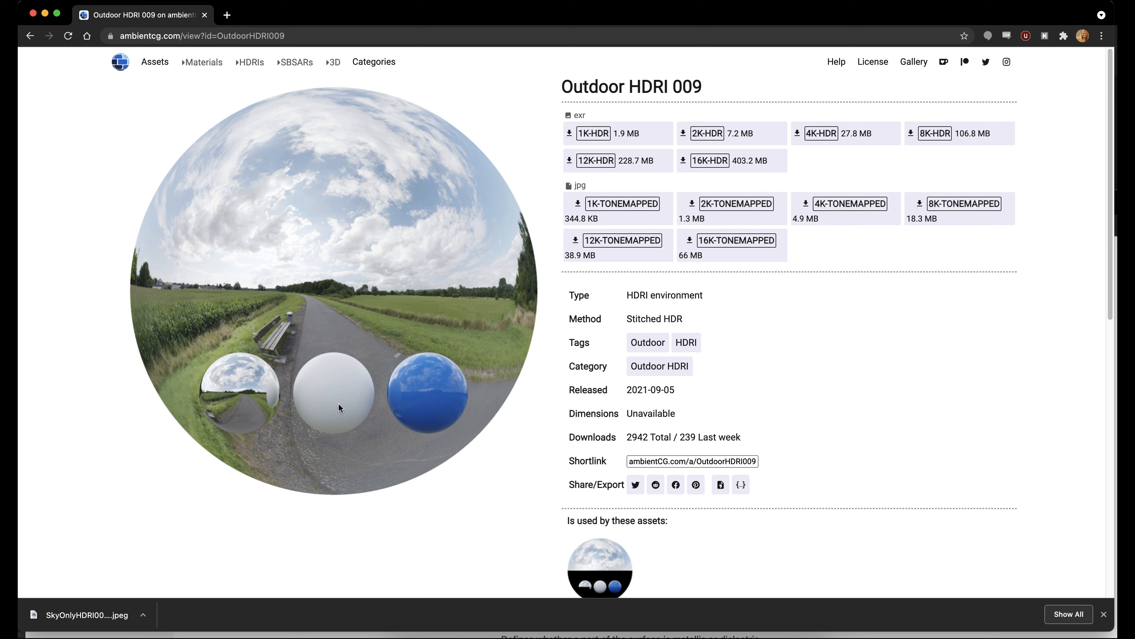
mouse_move(435, 374)
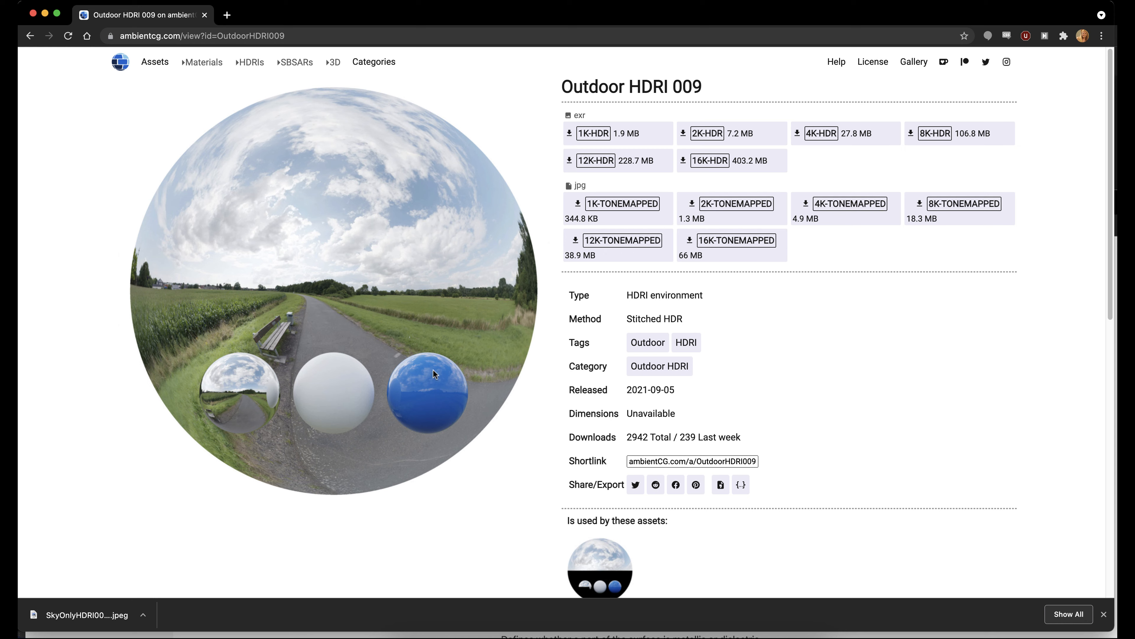
left_click(851, 203)
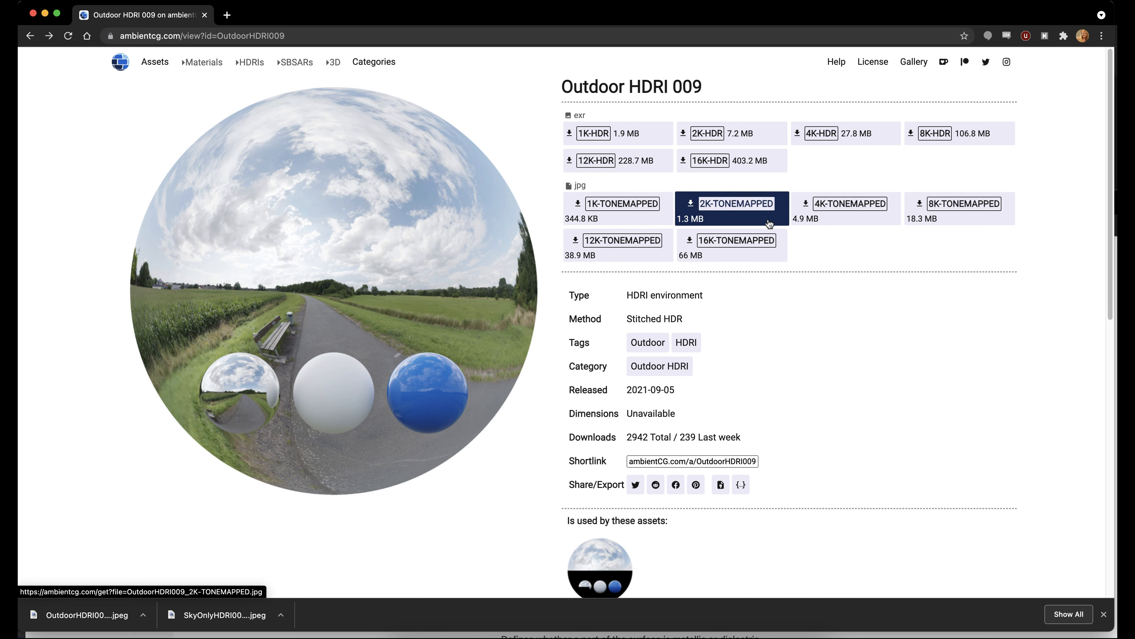
- View the full OutdoorHDRI009_4K-TONEMAPPED image and bring up its save options
left_click(850, 203)
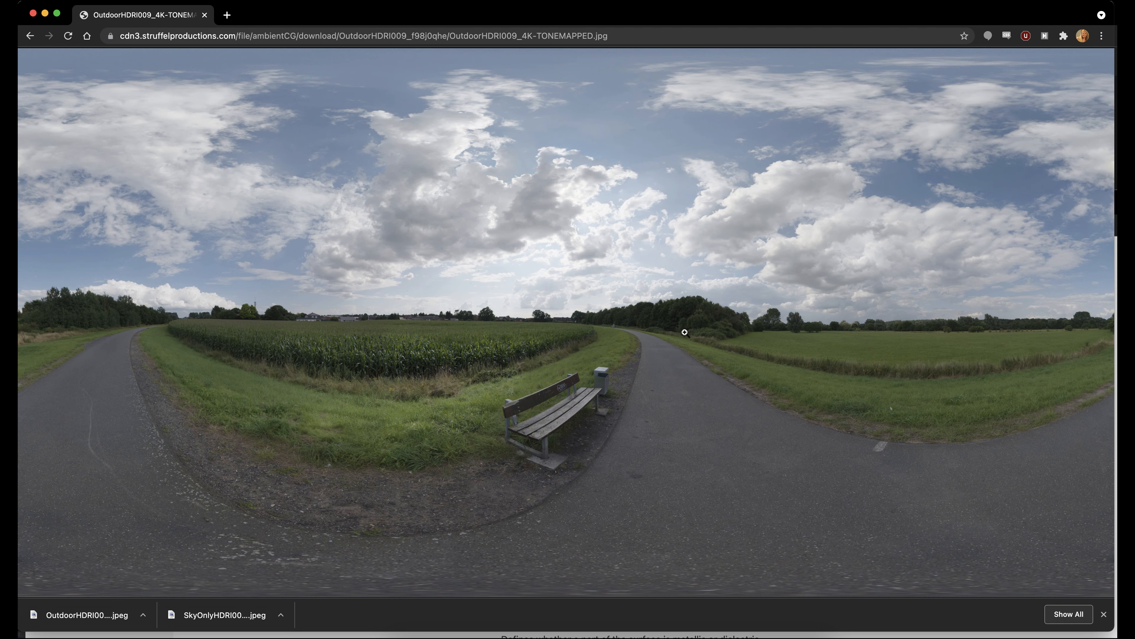
mouse_move(568, 258)
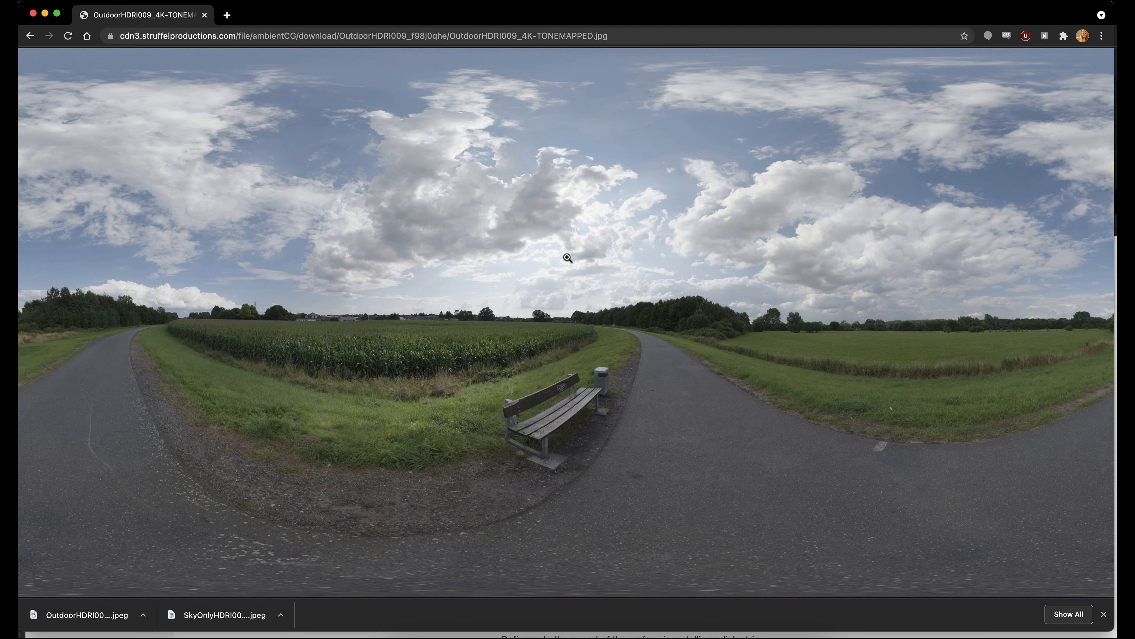
right_click(569, 257)
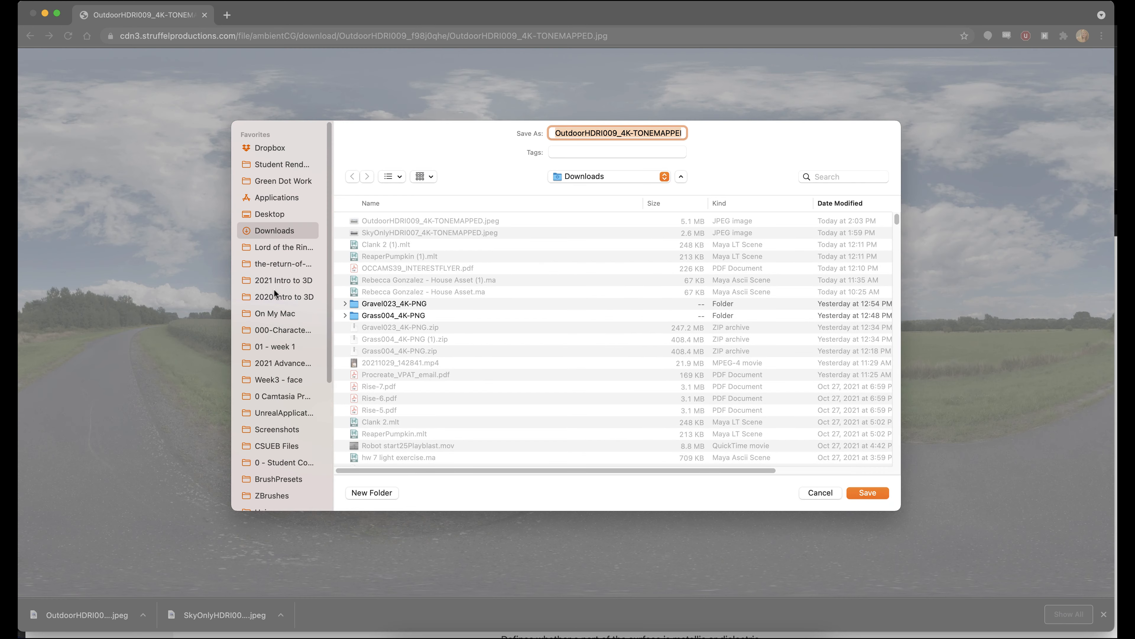
- Save the panorama into 2021 Intro to 3D > Project2Environment > sourceimages
left_click(285, 280)
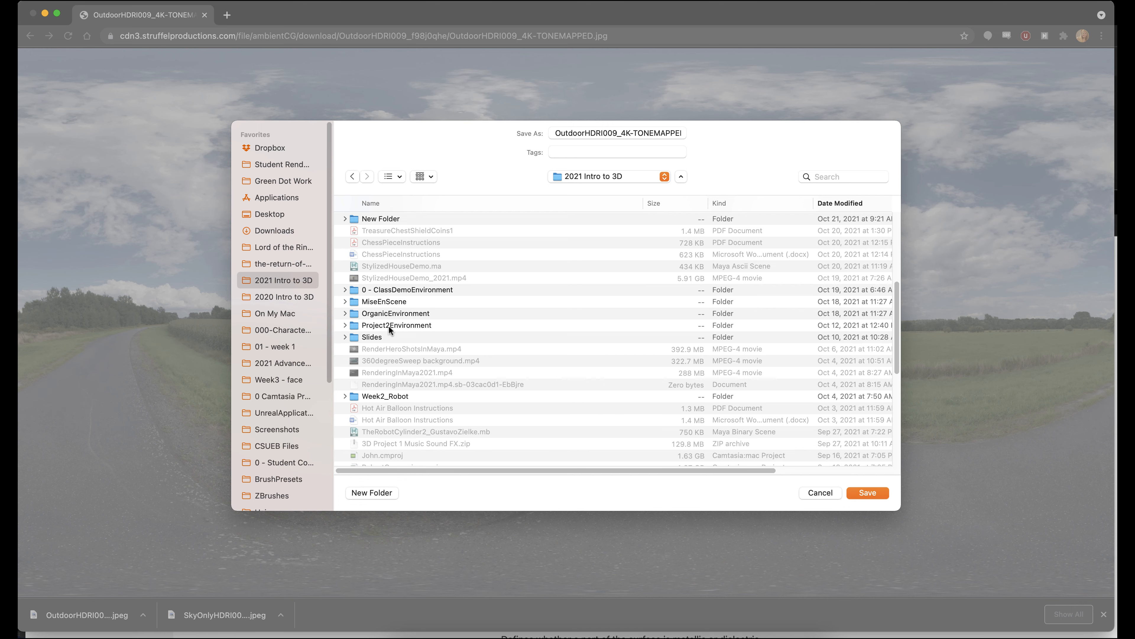
double_click(396, 324)
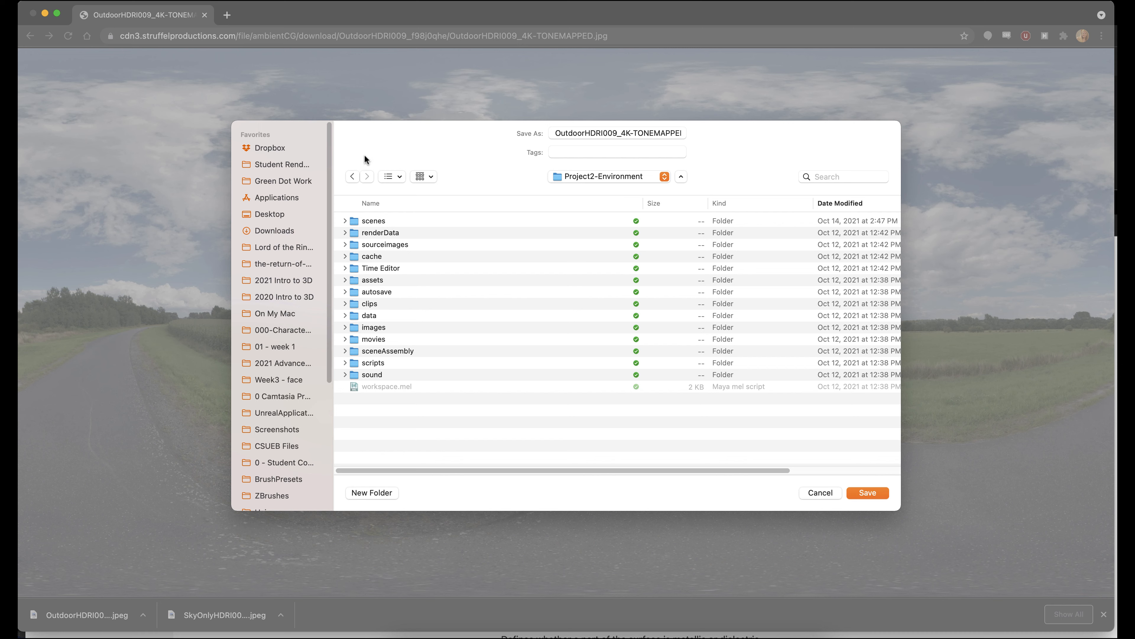
mouse_move(377, 287)
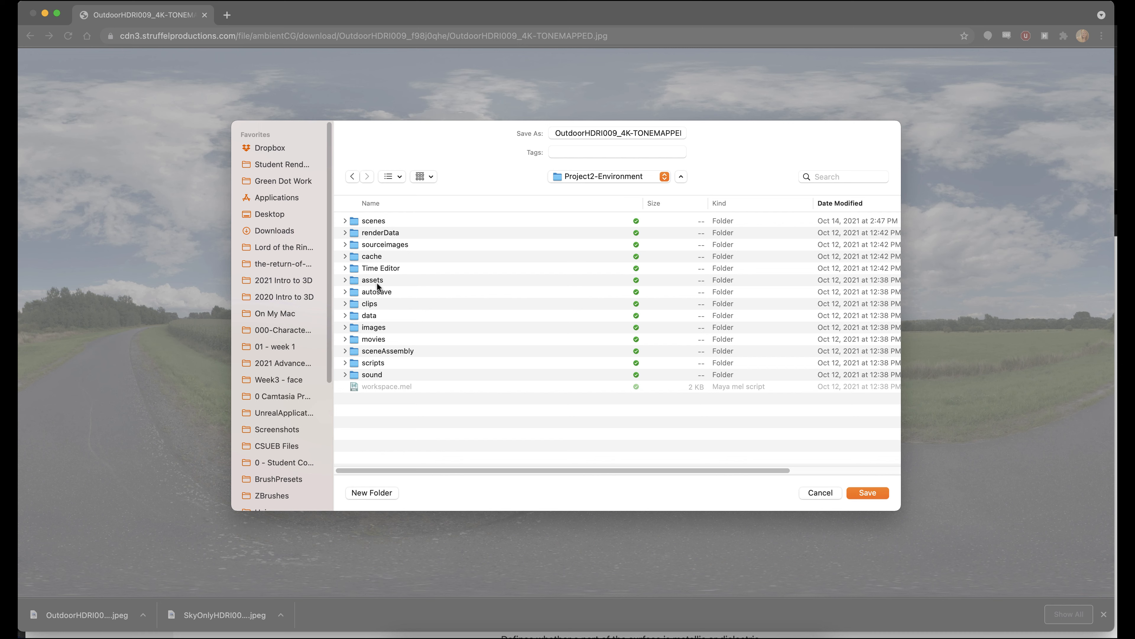
double_click(384, 245)
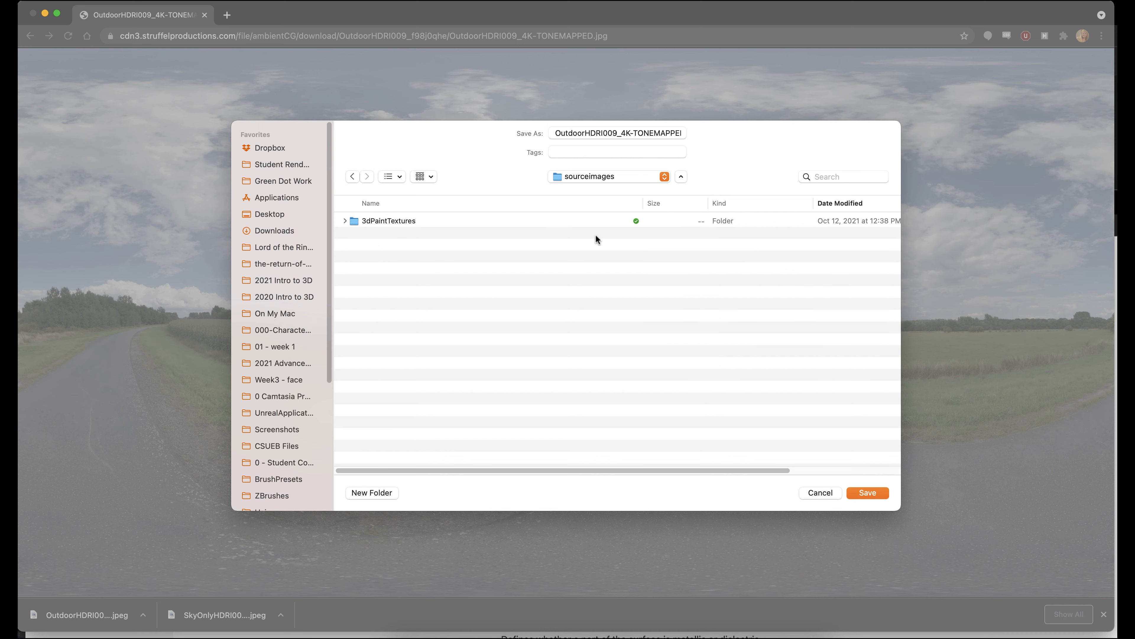
left_click(867, 493)
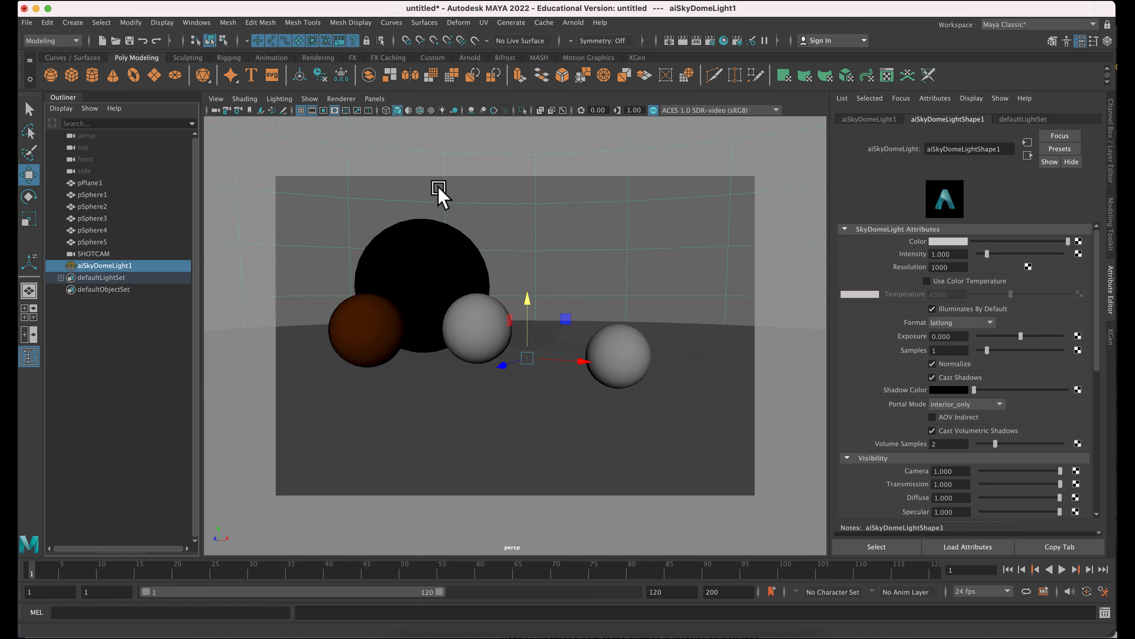
mouse_move(108, 278)
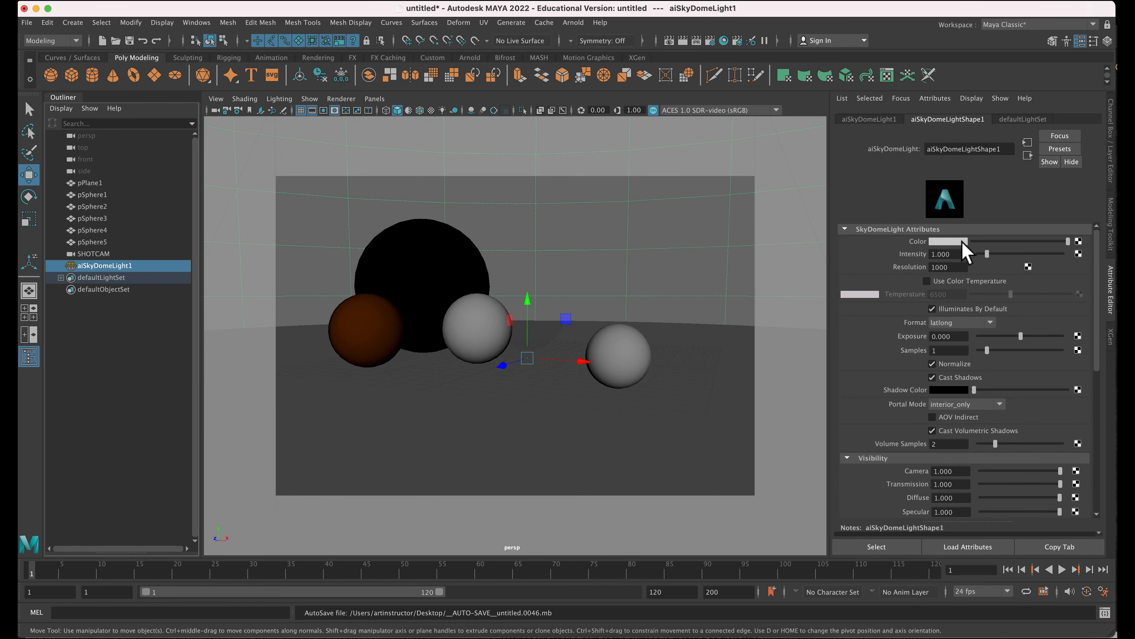
mouse_move(1087, 249)
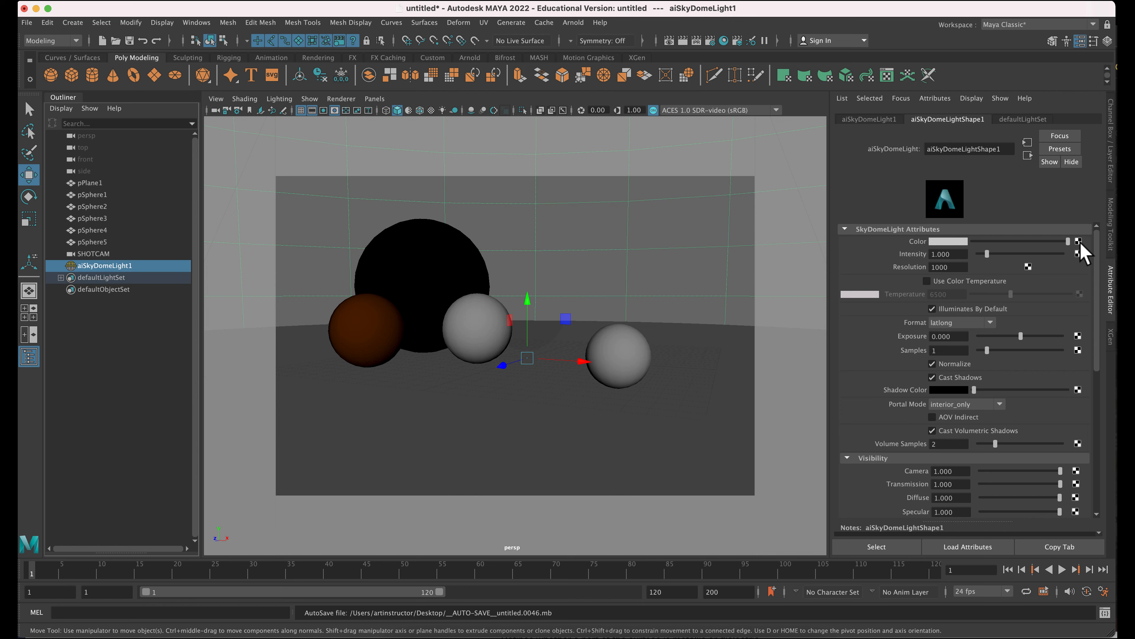
- Map a new File texture node onto aiSkyDomeLight1's Color attribute
left_click(1078, 241)
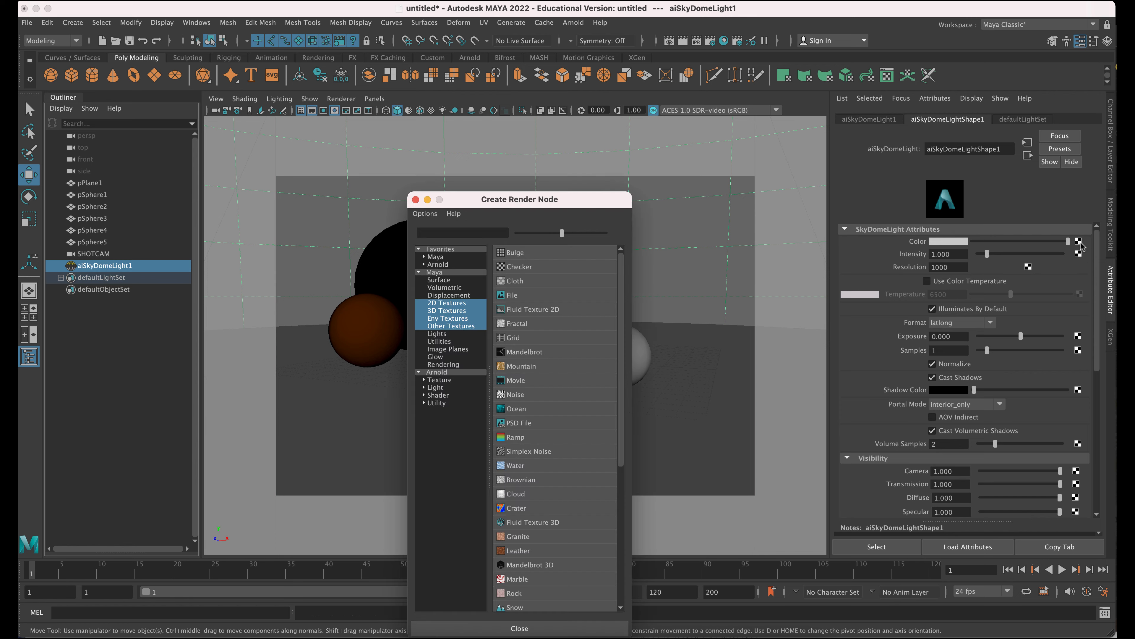
left_click_drag(519, 199, 564, 116)
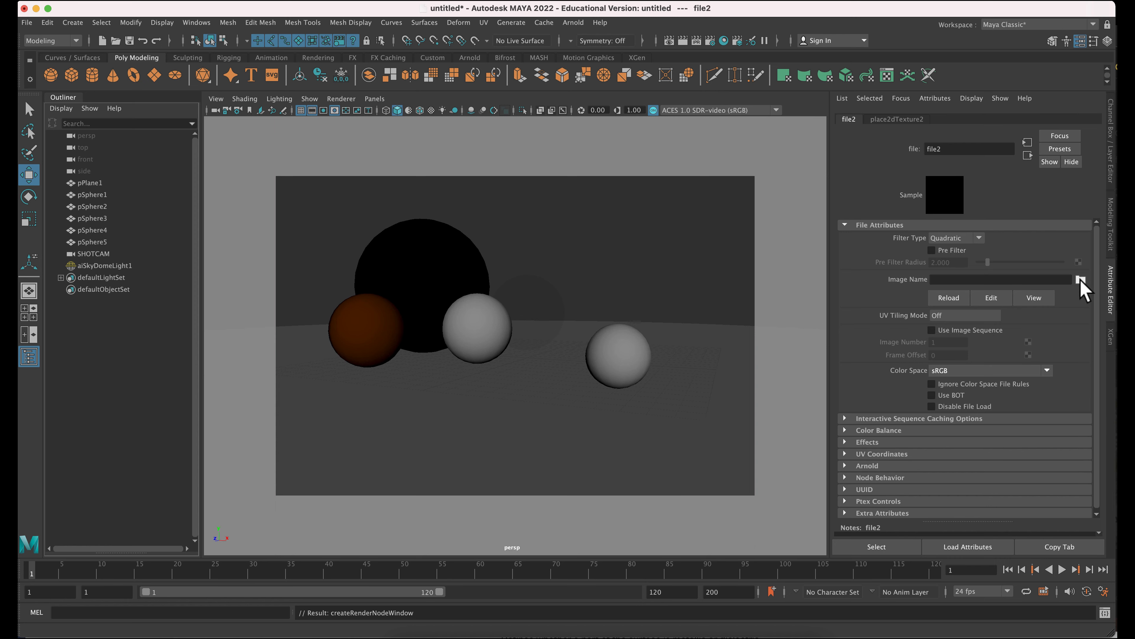
- Load OutdoorHDRI009_4K-TONEMAPPED.jpeg from sourceimages as the file texture's image
left_click(1080, 281)
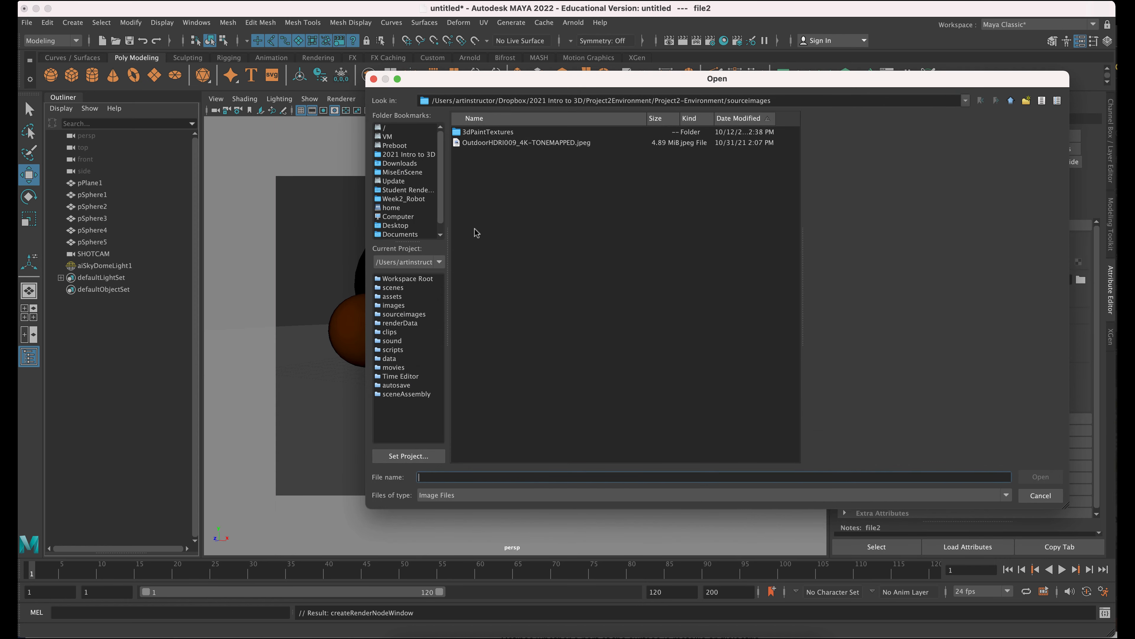
mouse_move(795, 93)
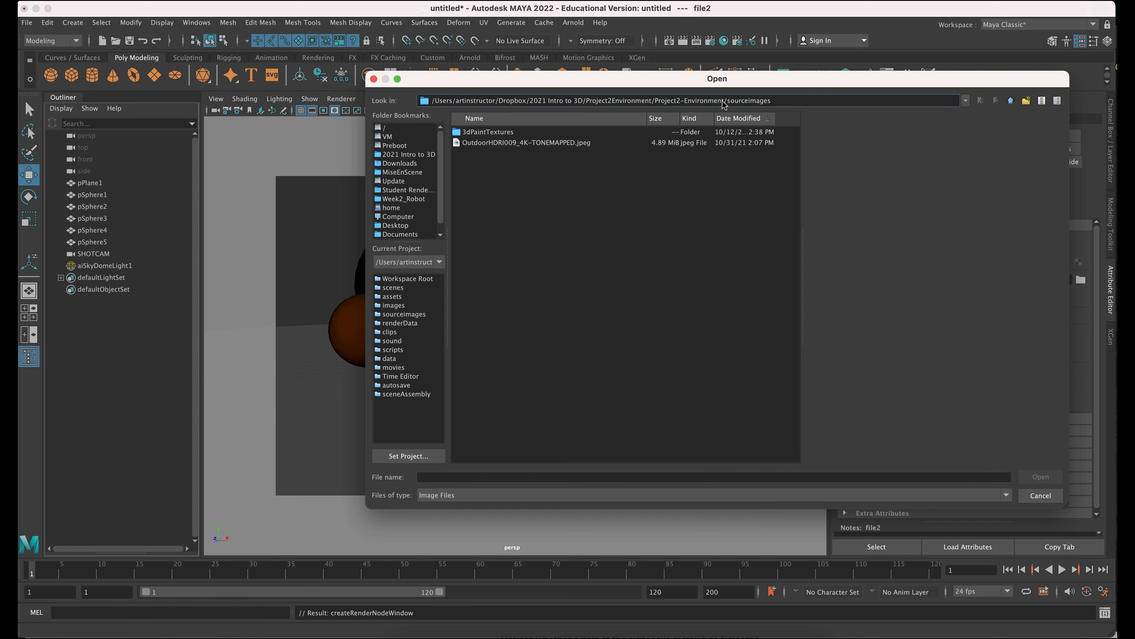
left_click(525, 142)
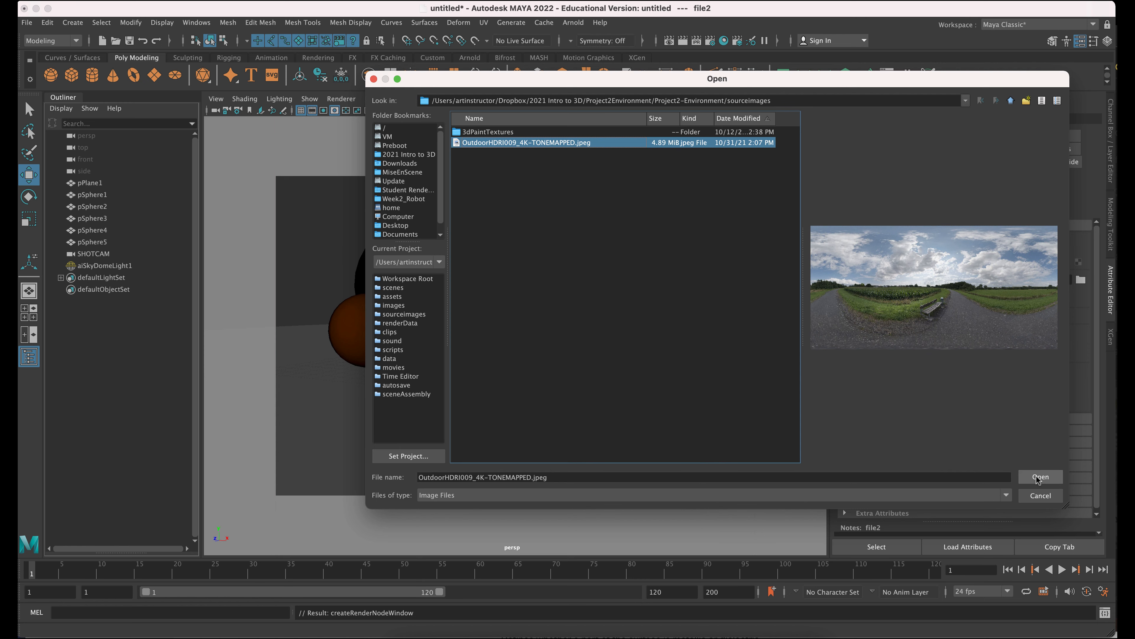
left_click(1039, 476)
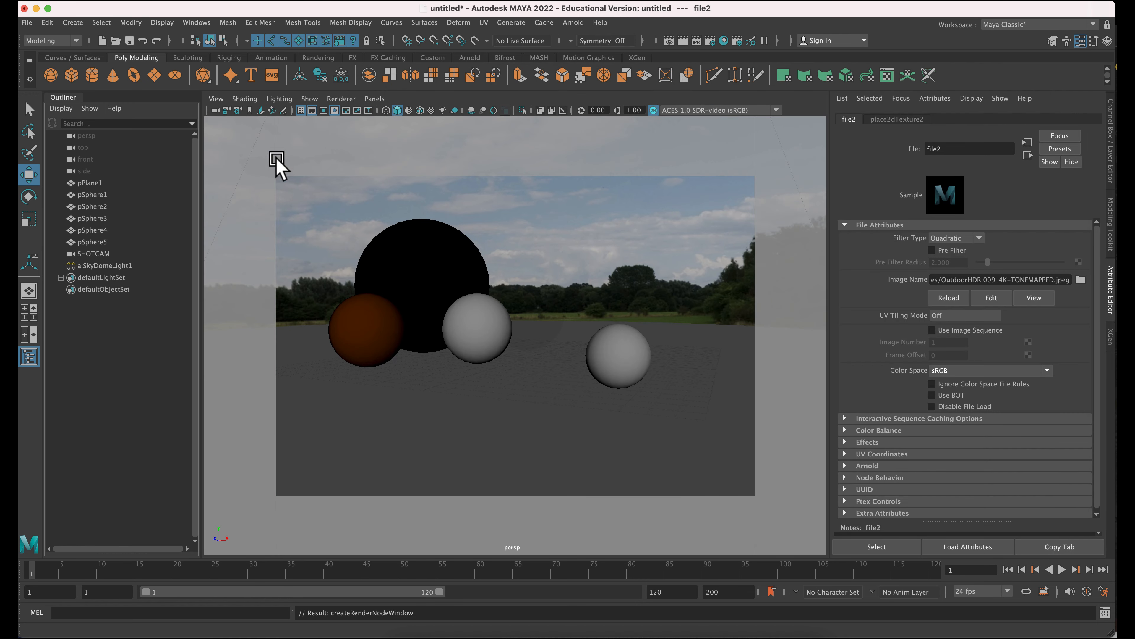
mouse_move(729, 203)
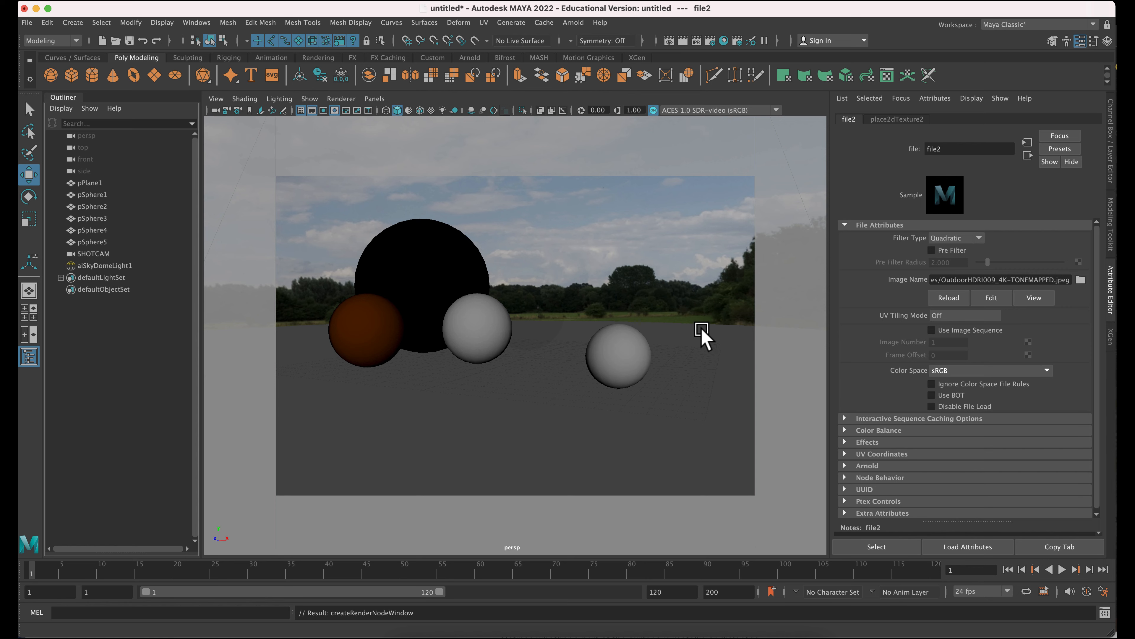
mouse_move(648, 250)
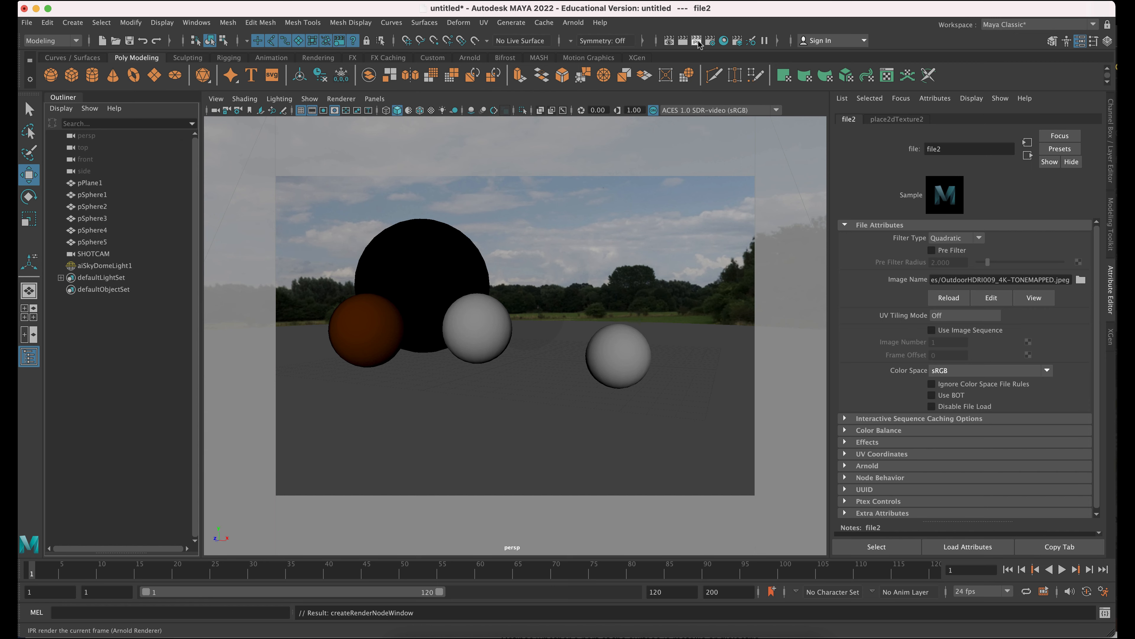
- Start an Arnold IPR render of the spheres lit by the HDRI skydome
left_click(698, 41)
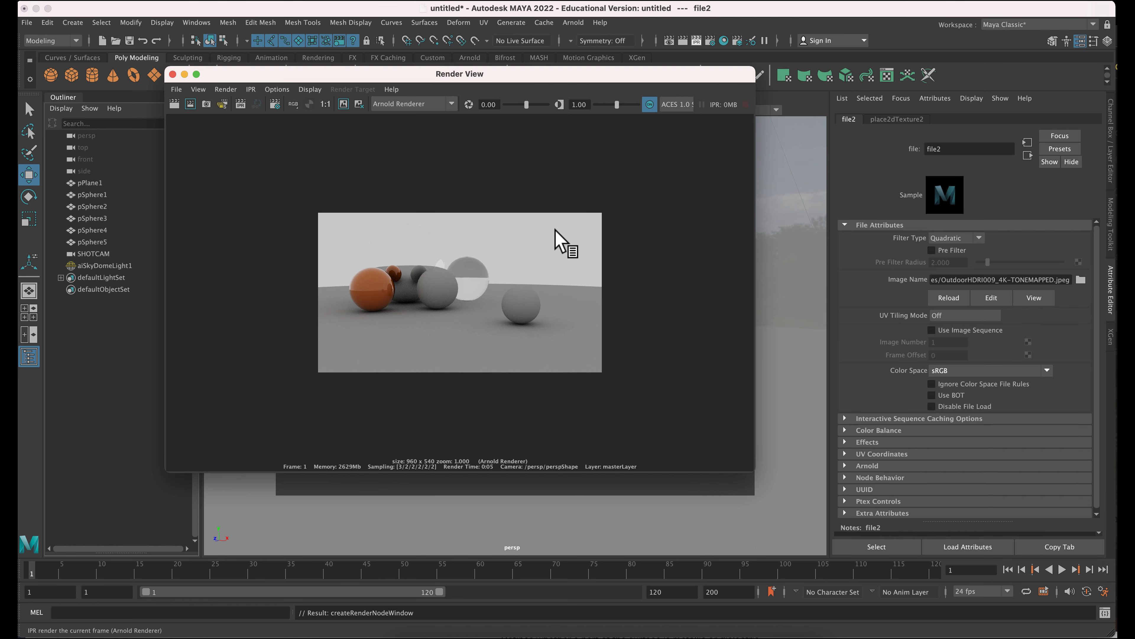
mouse_move(592, 249)
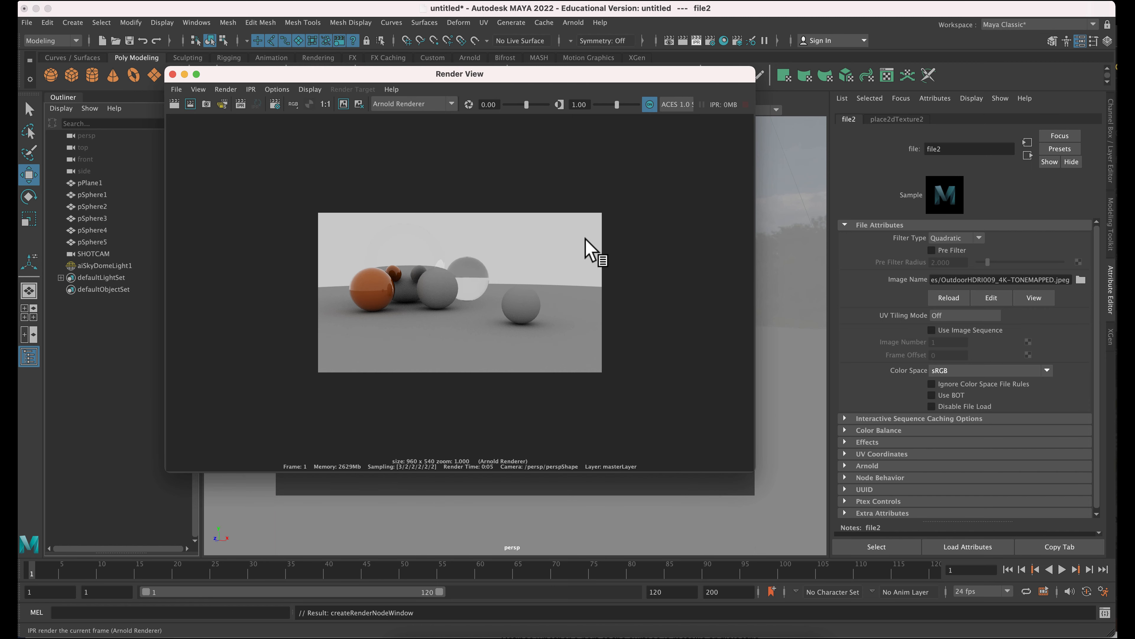
mouse_move(559, 241)
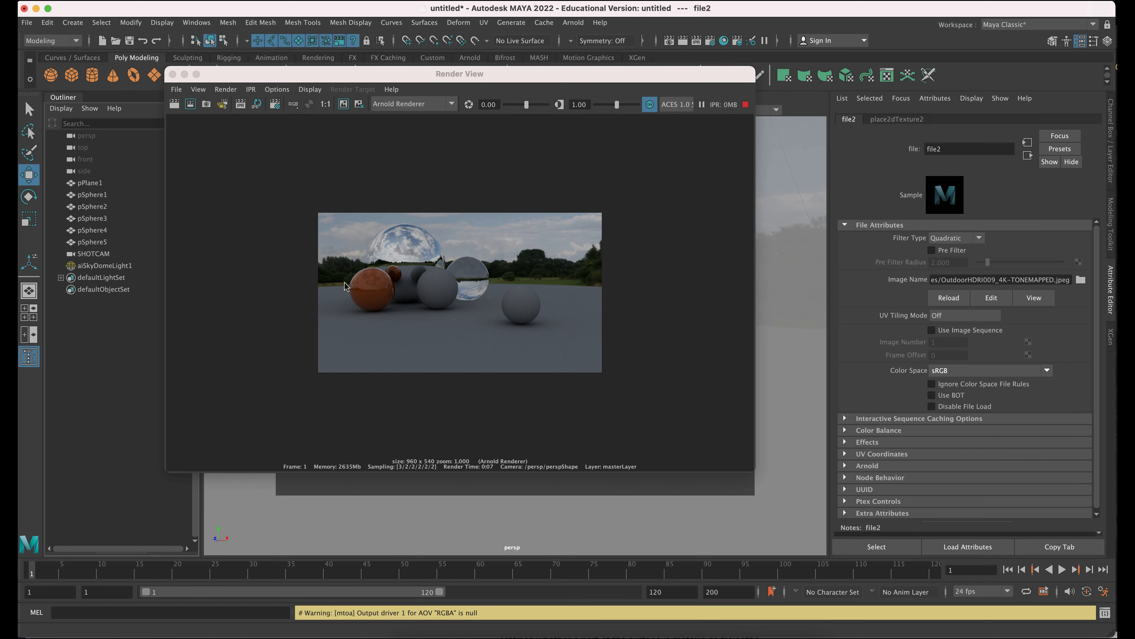
mouse_move(385, 294)
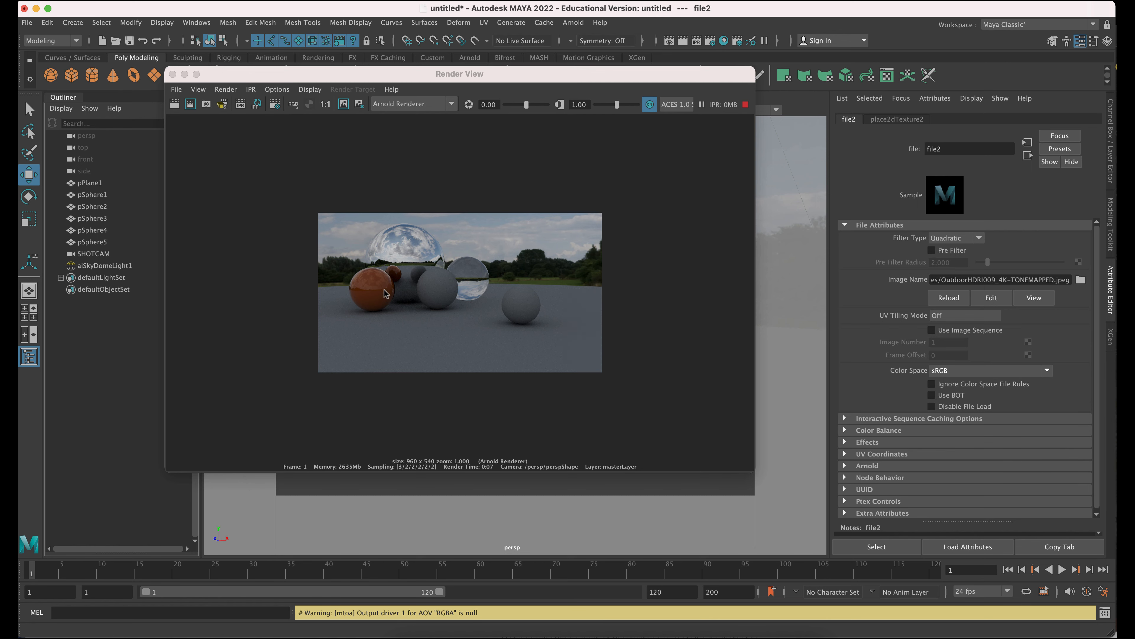
mouse_move(359, 297)
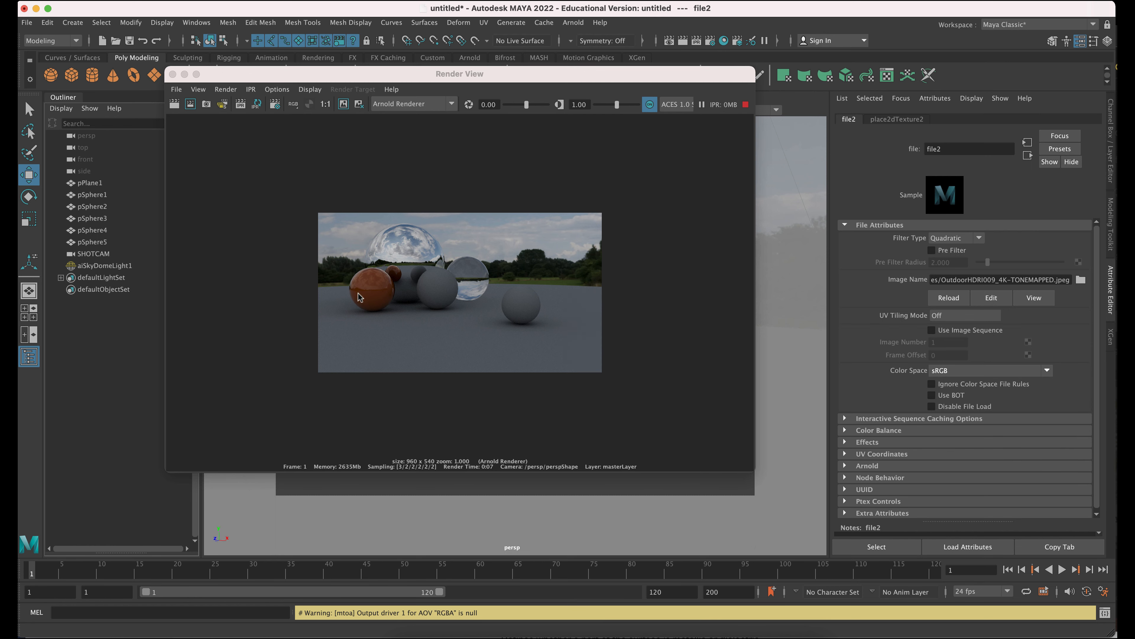
mouse_move(500, 231)
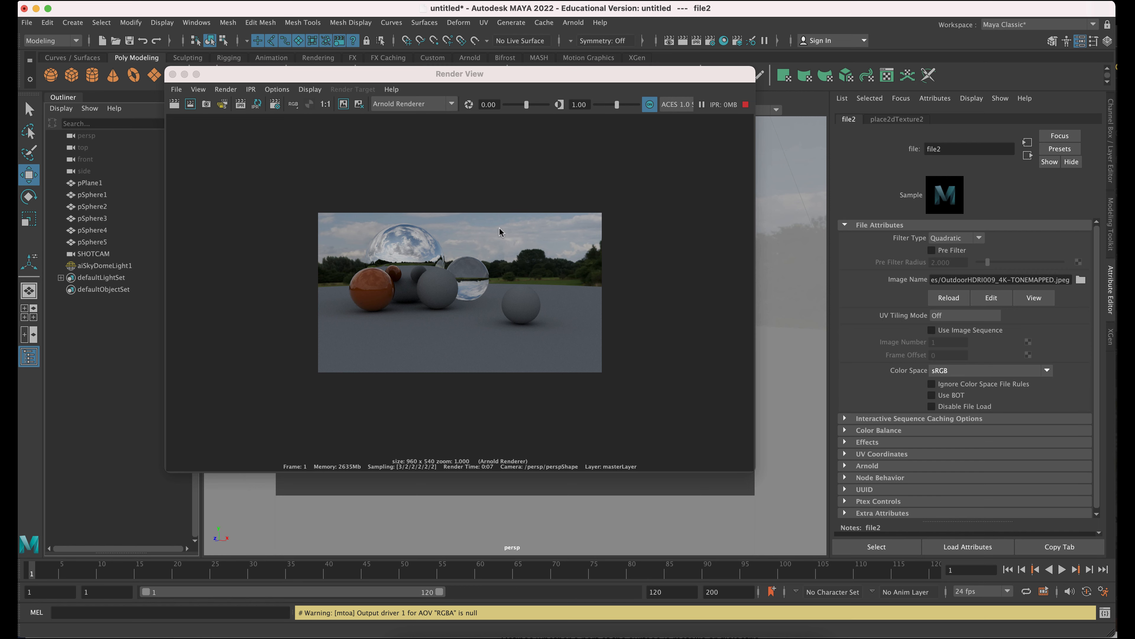
mouse_move(391, 237)
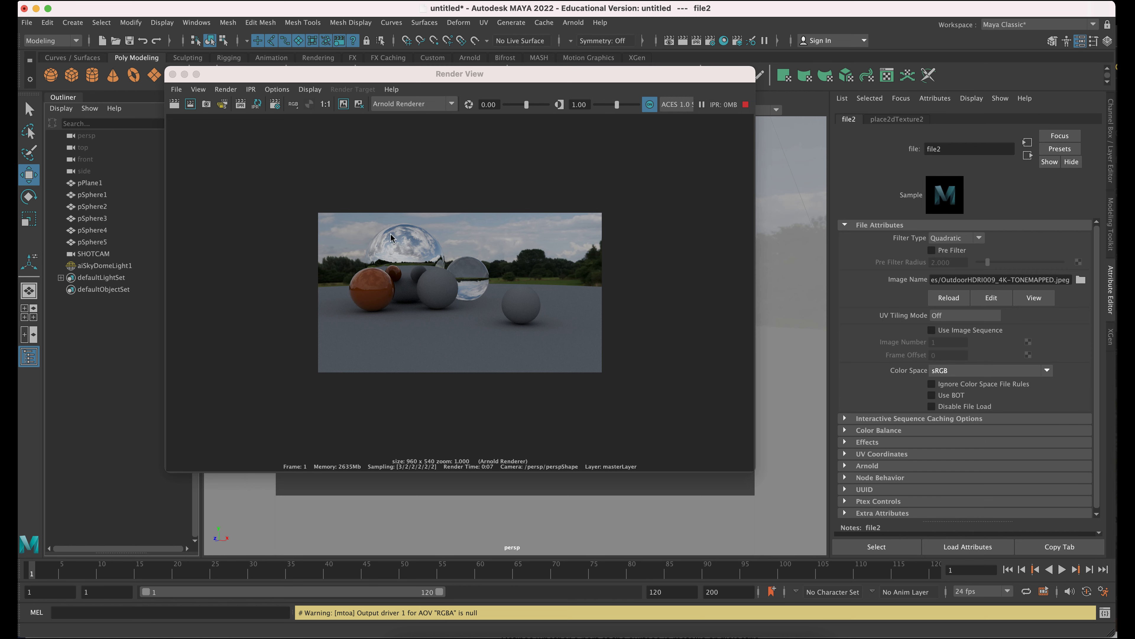
mouse_move(481, 223)
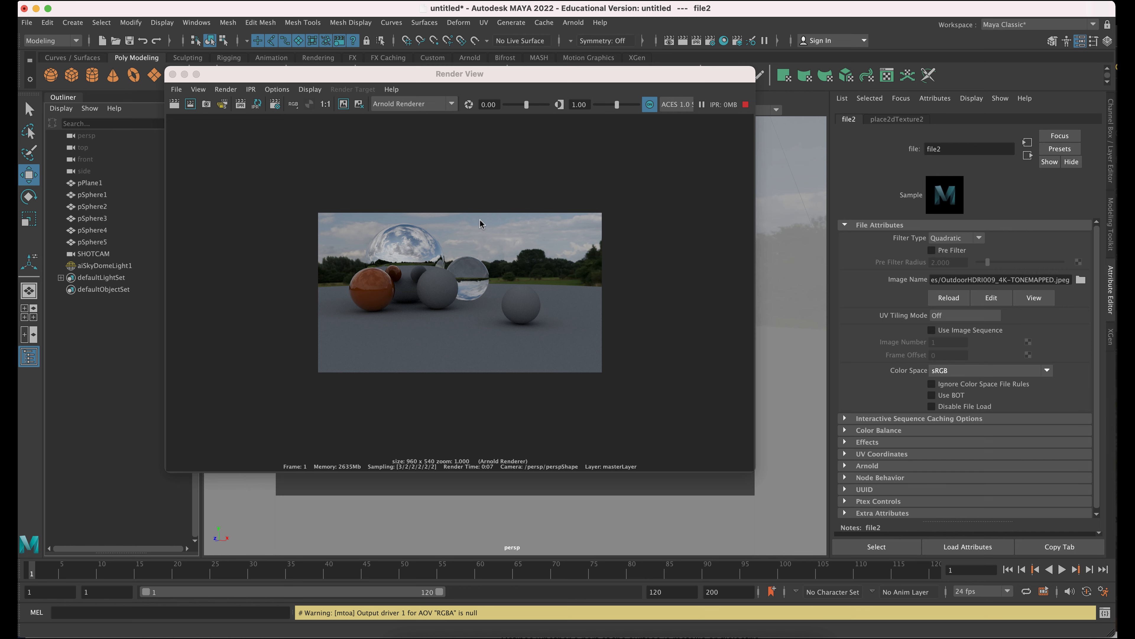
mouse_move(429, 257)
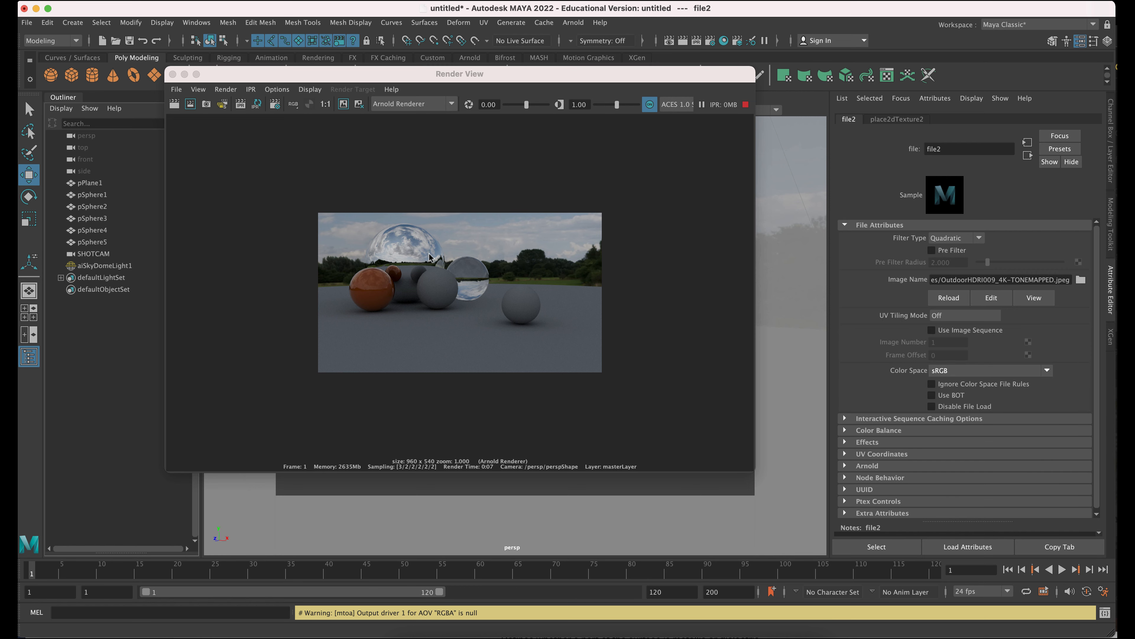
mouse_move(474, 300)
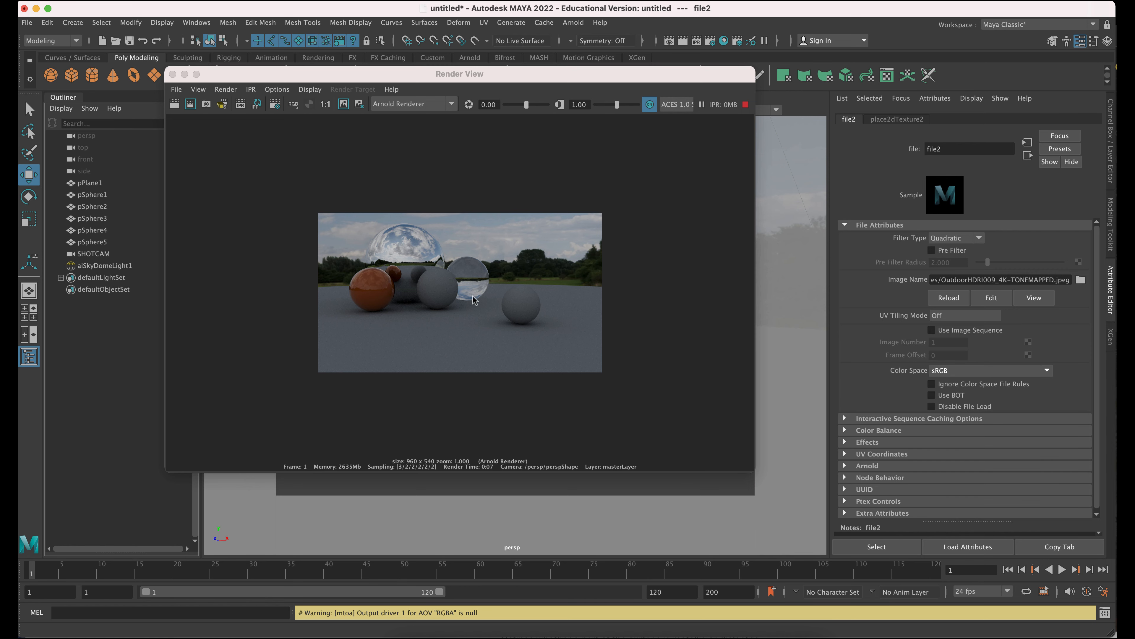
mouse_move(449, 265)
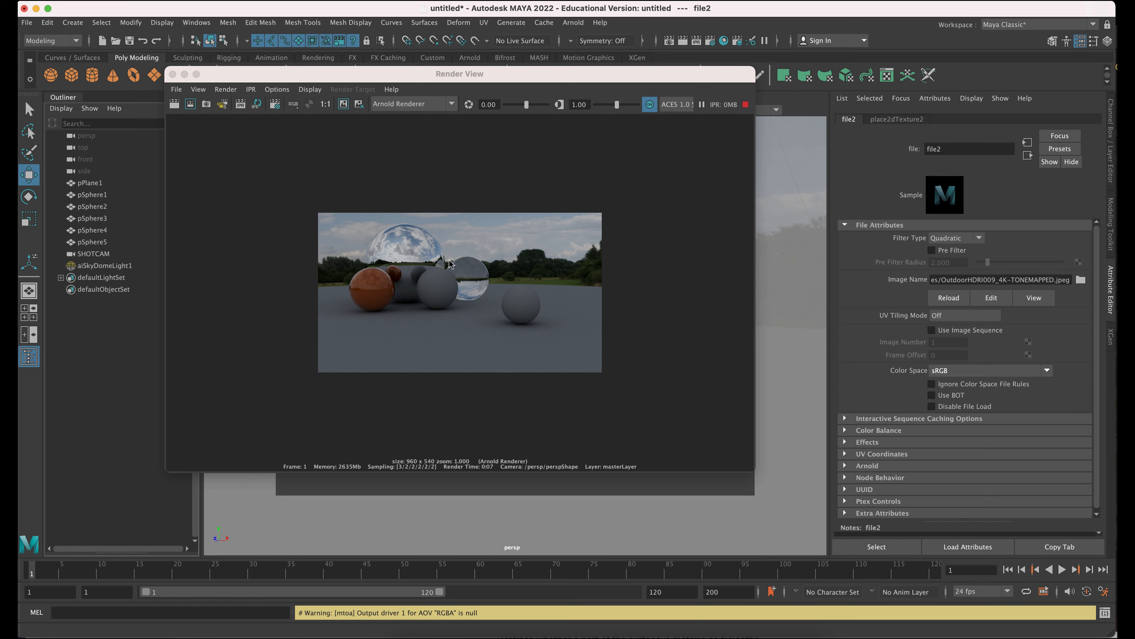
mouse_move(413, 265)
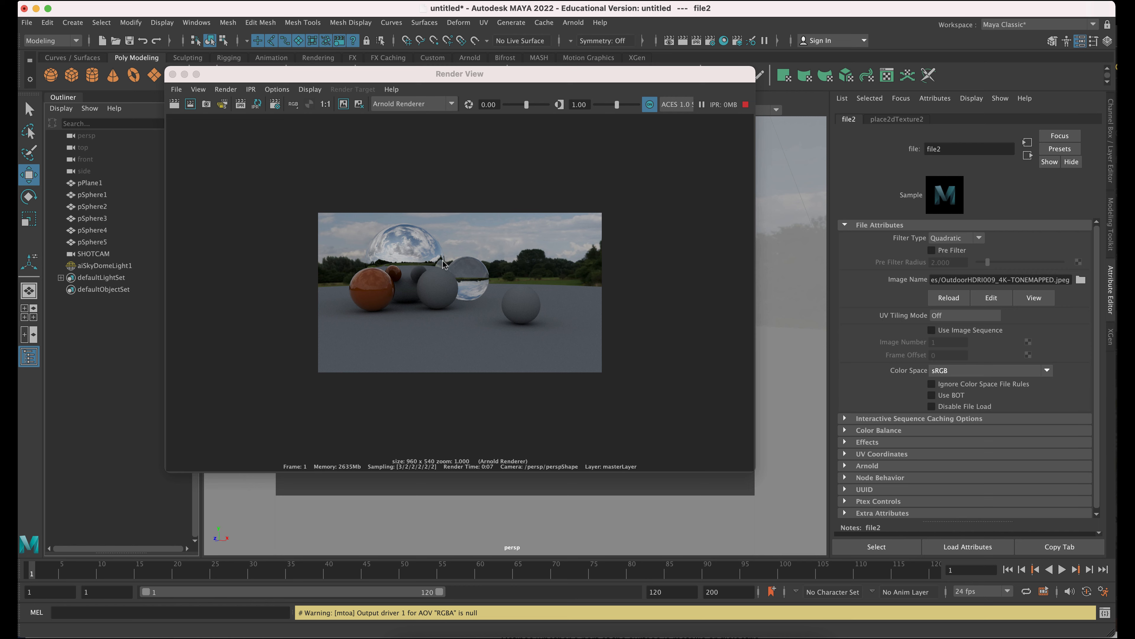
mouse_move(173, 78)
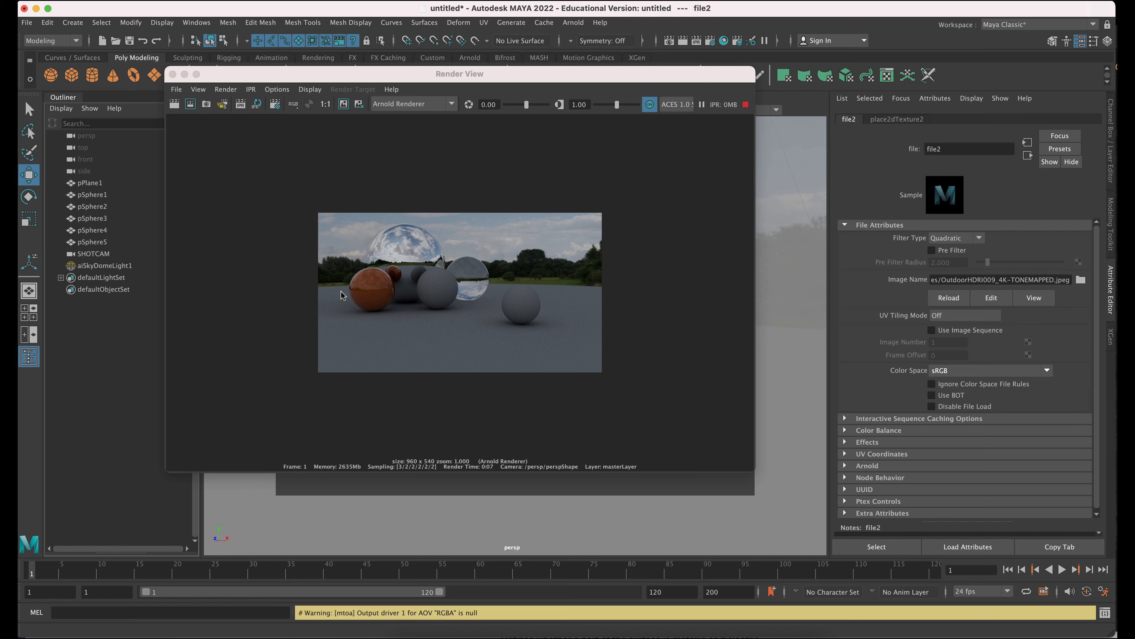
mouse_move(410, 358)
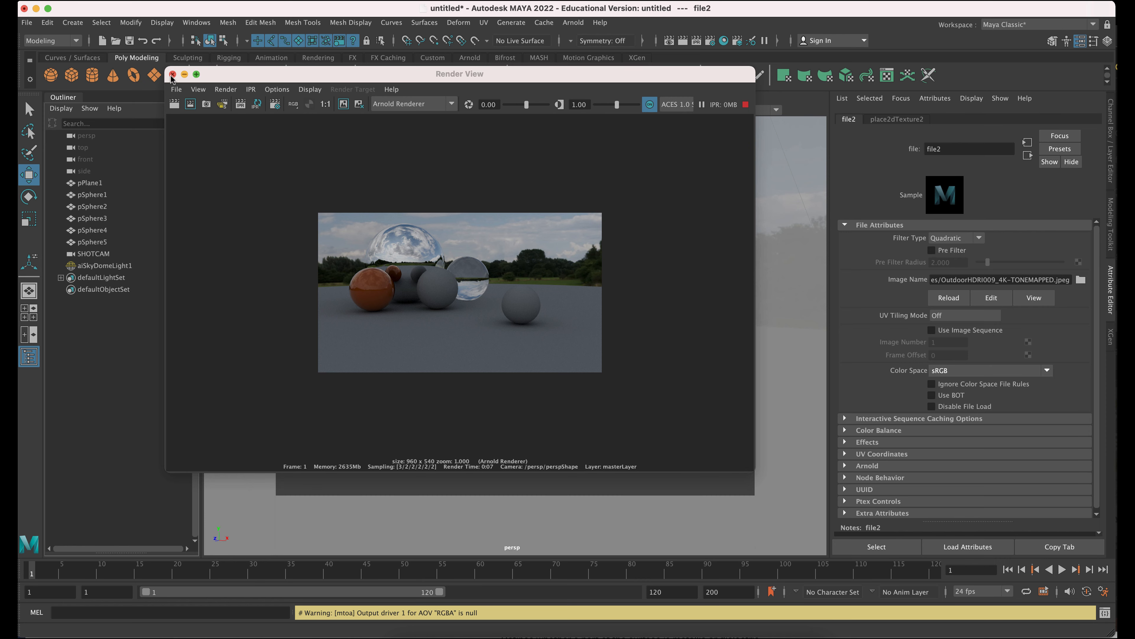
- Close Render View, select aiSkyDomeLight1 and raise its Exposure to 1
left_click(172, 74)
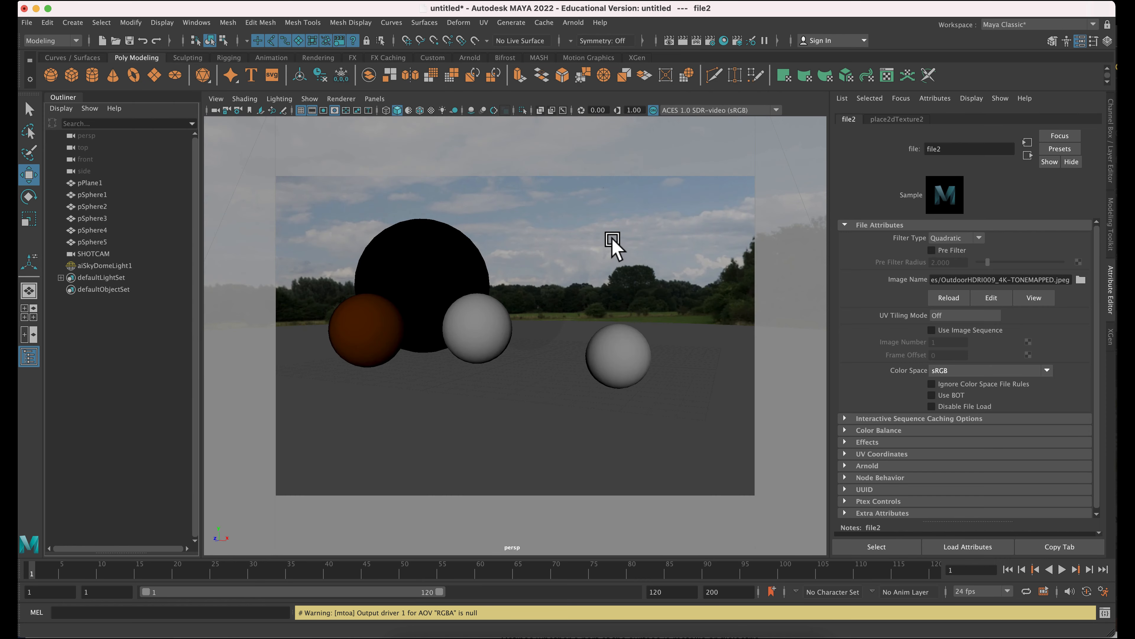
left_click(106, 266)
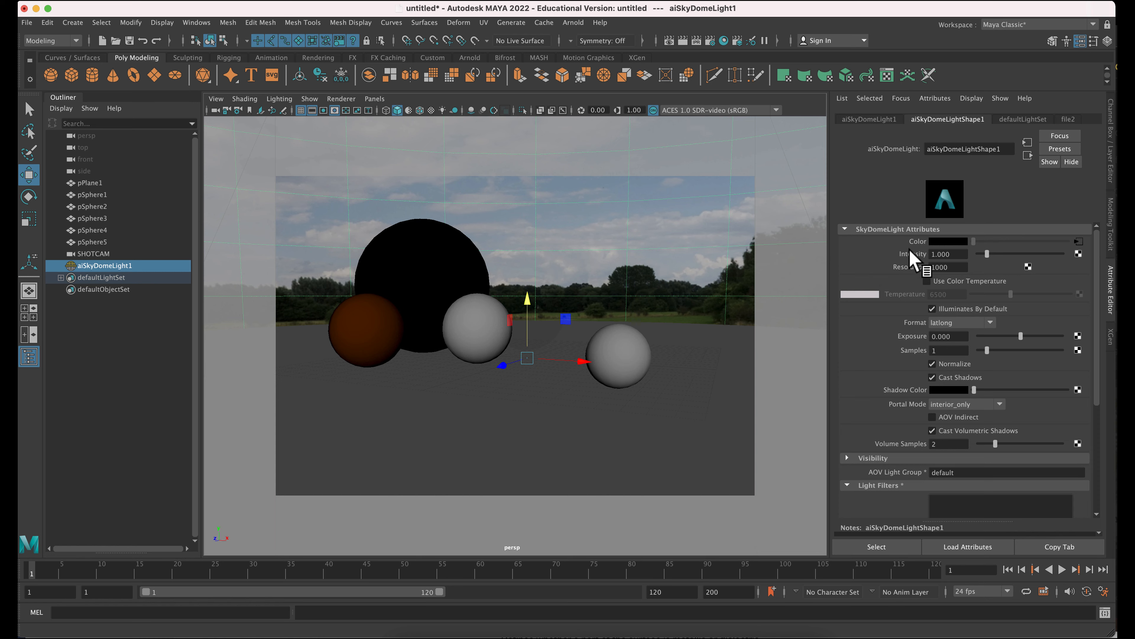
mouse_move(911, 351)
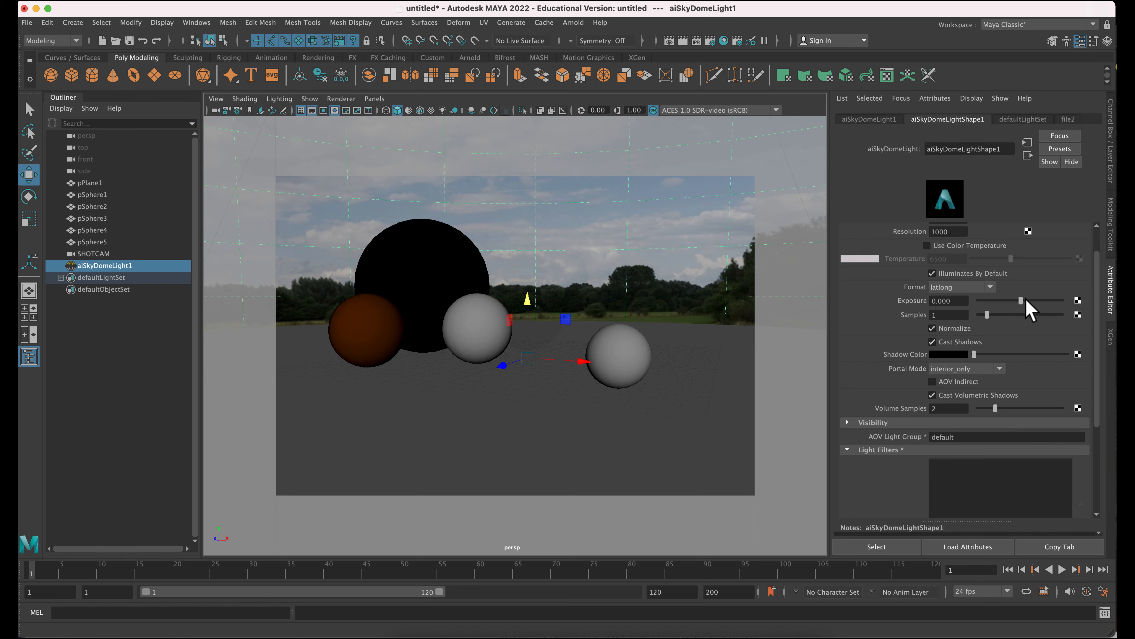
mouse_move(1029, 308)
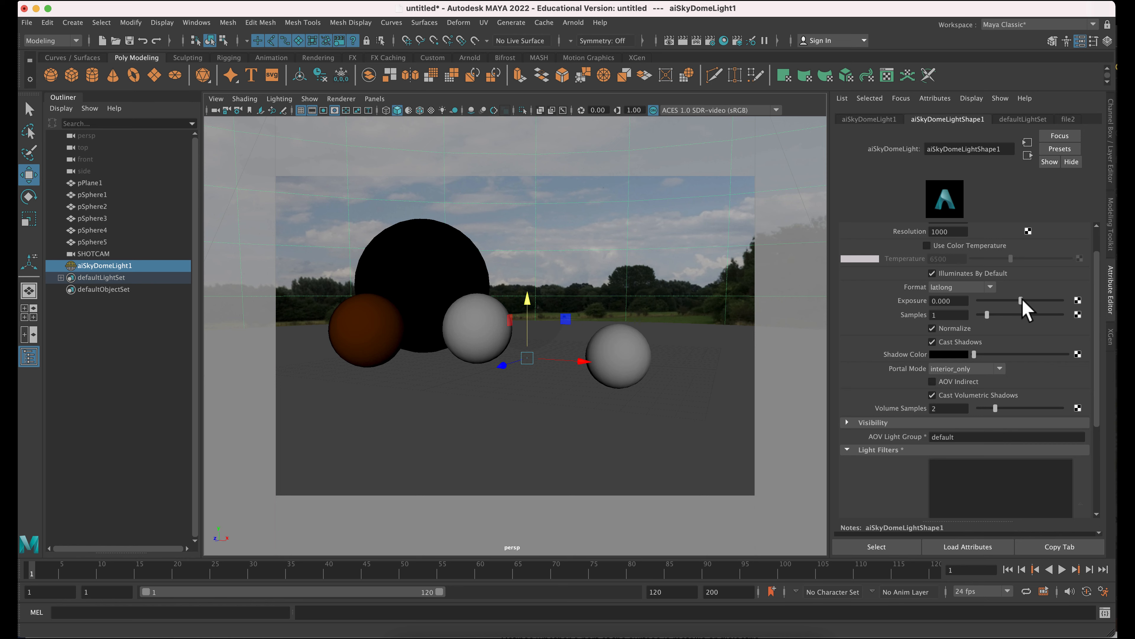
left_click_drag(1020, 301, 1032, 300)
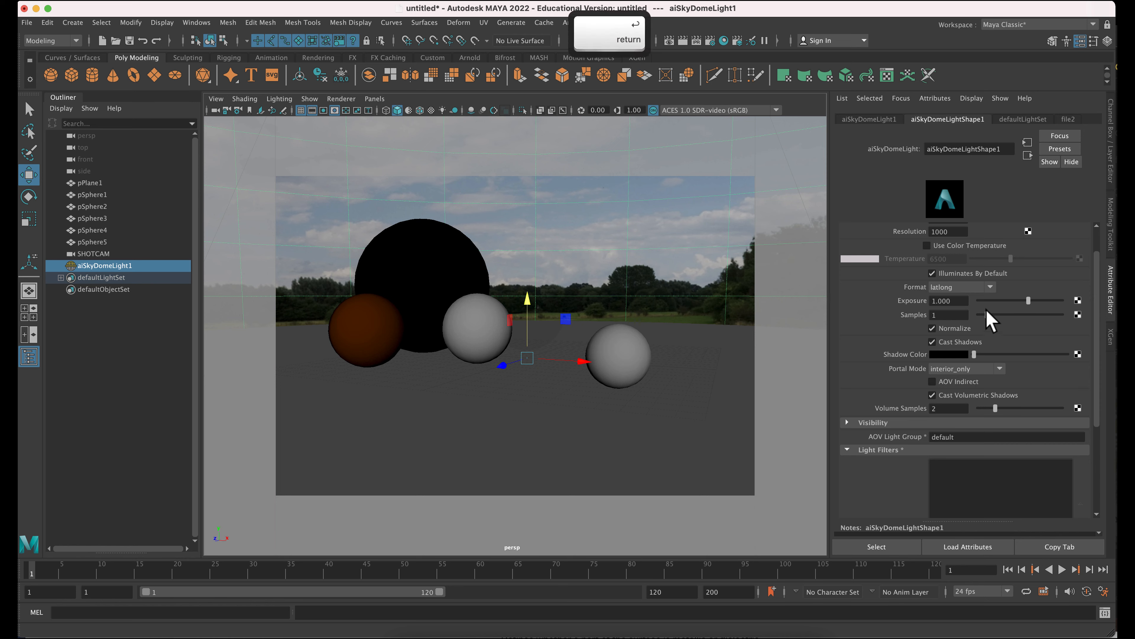
left_click(948, 314)
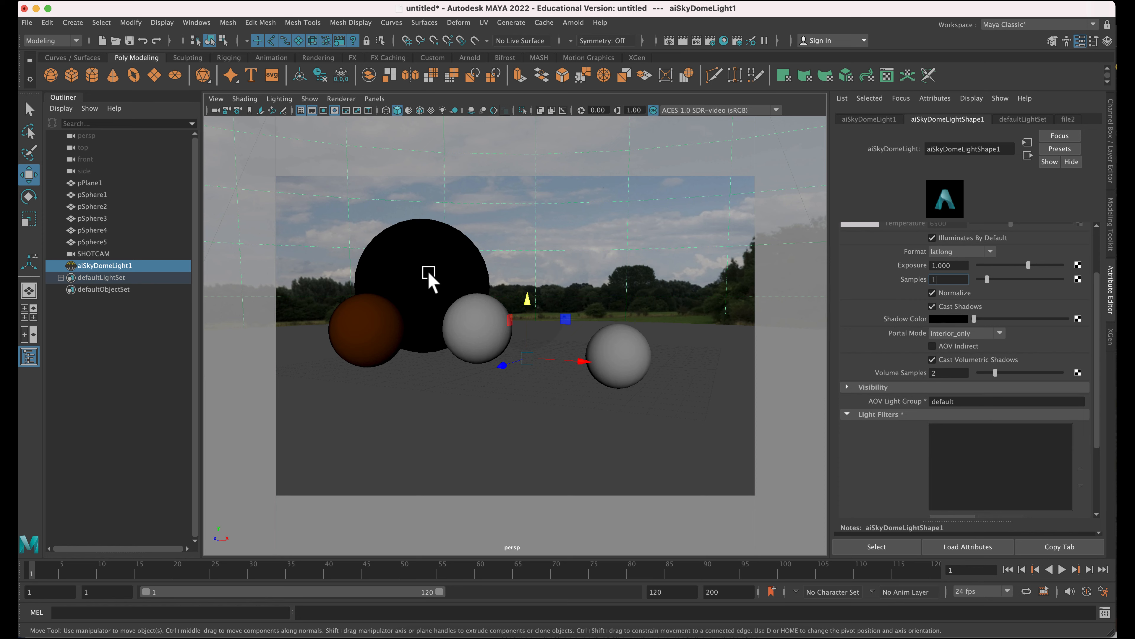
mouse_move(940, 325)
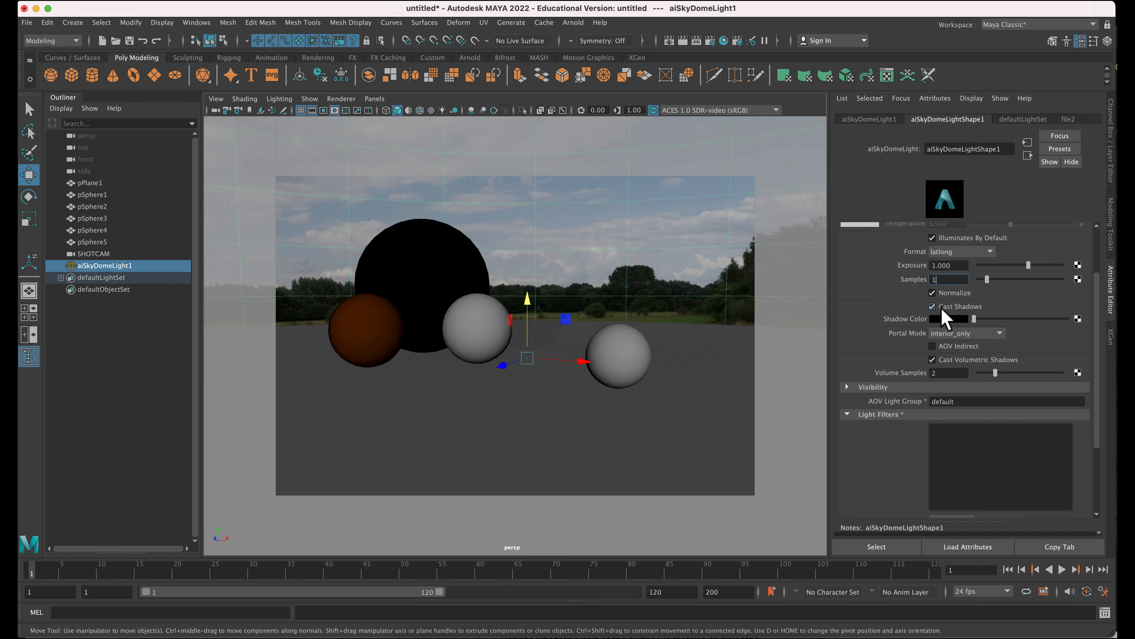
scroll("down", 3)
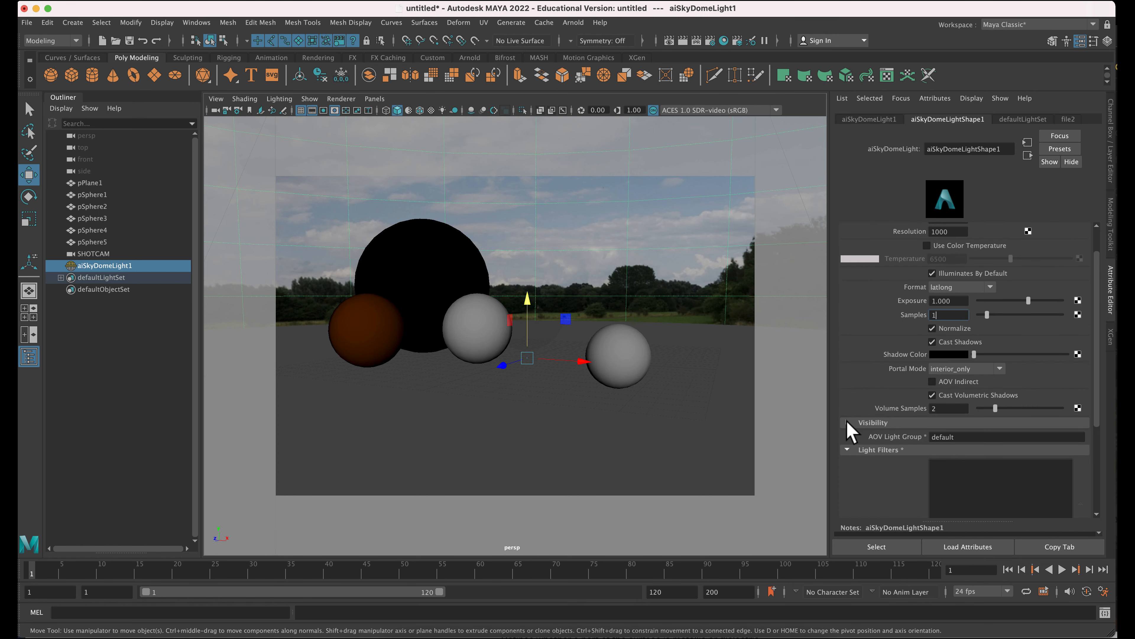
- Under Visibility, set the skydome light's Camera visibility to 0
left_click(847, 423)
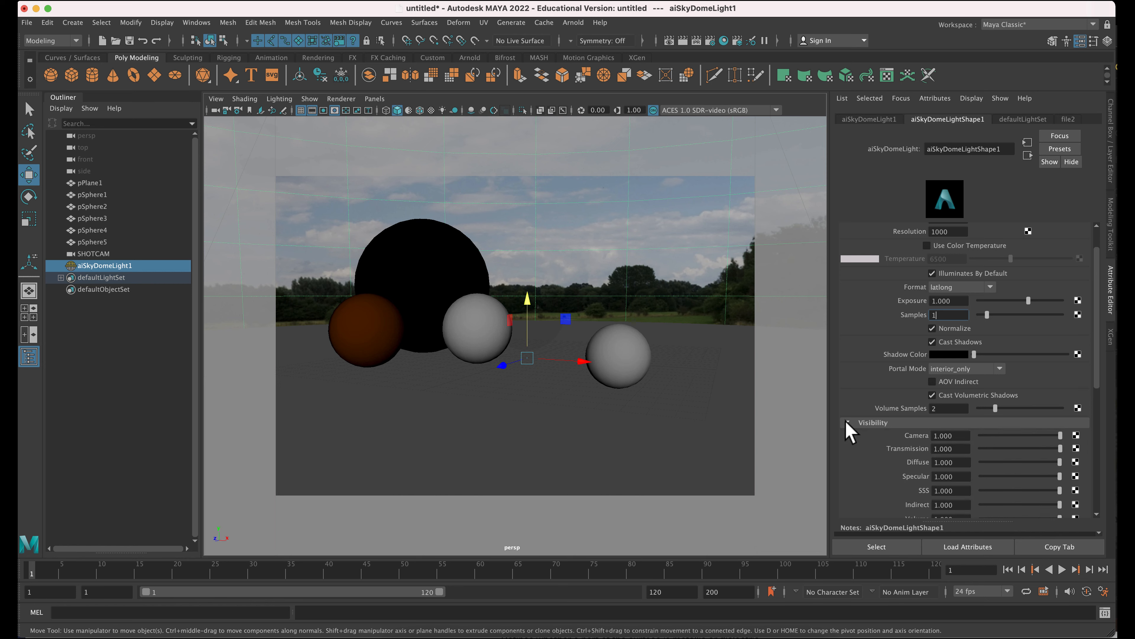
scroll("down", 3)
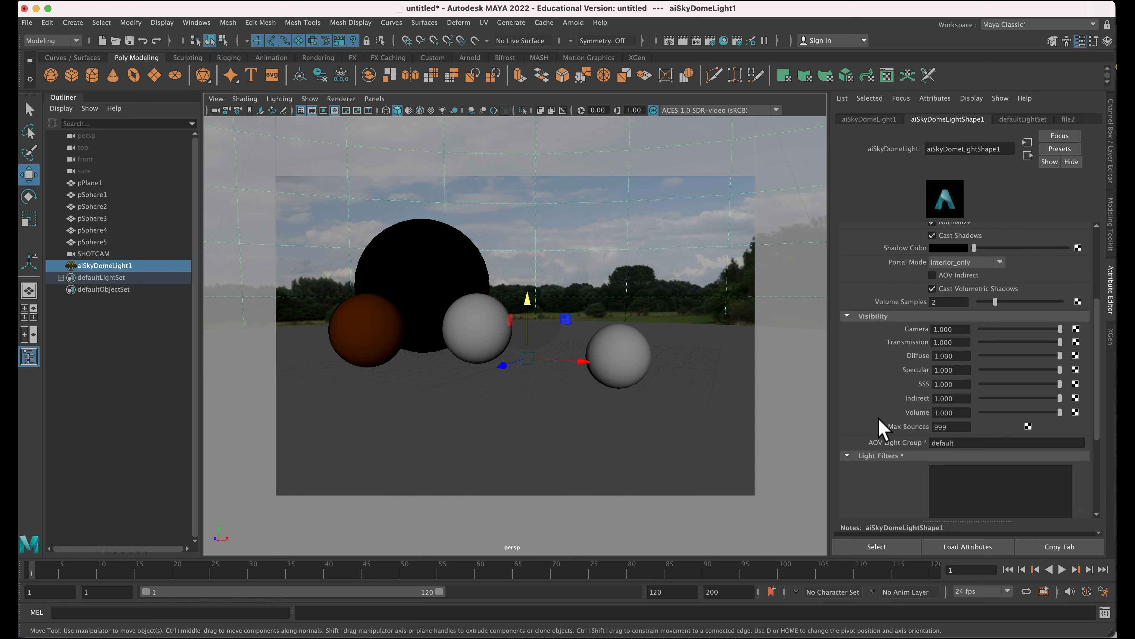
mouse_move(969, 345)
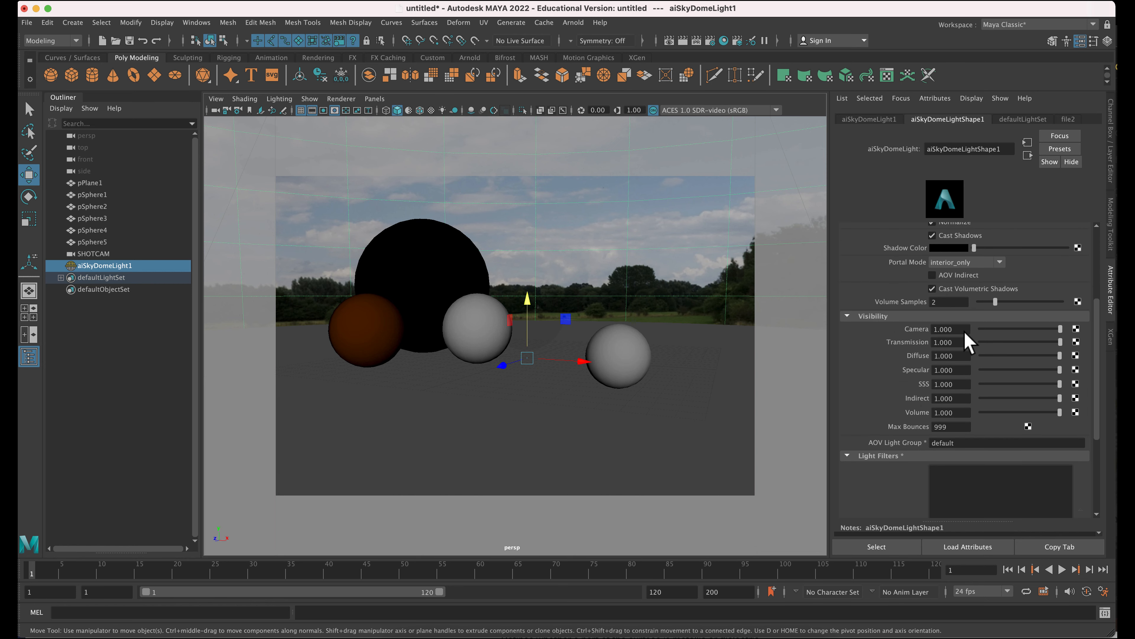
mouse_move(930, 338)
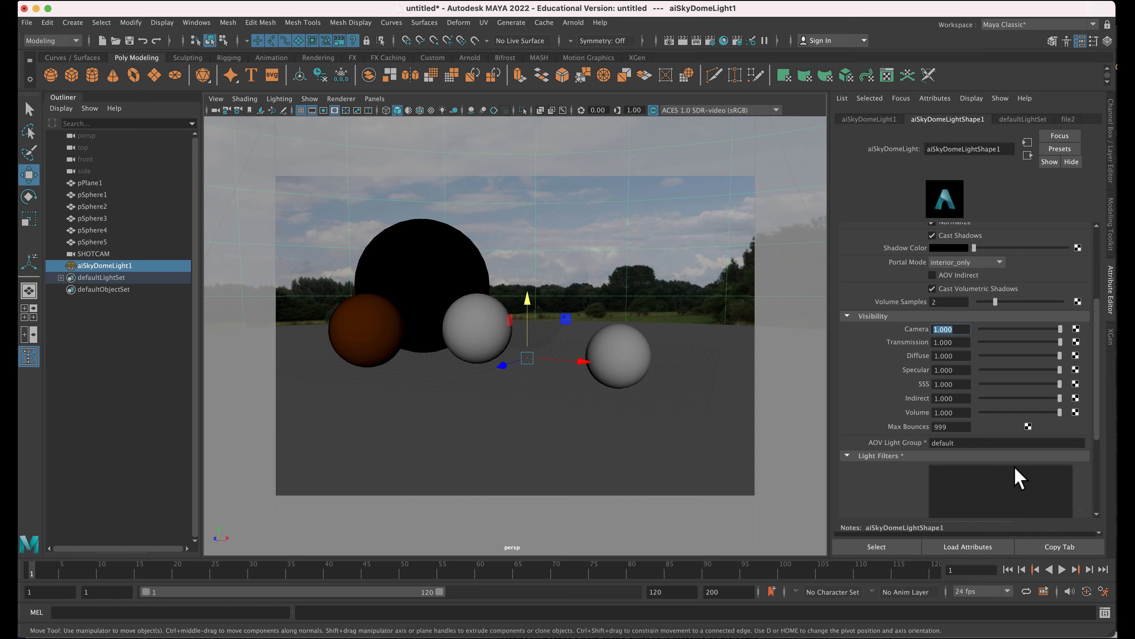
left_click_drag(1054, 328, 981, 328)
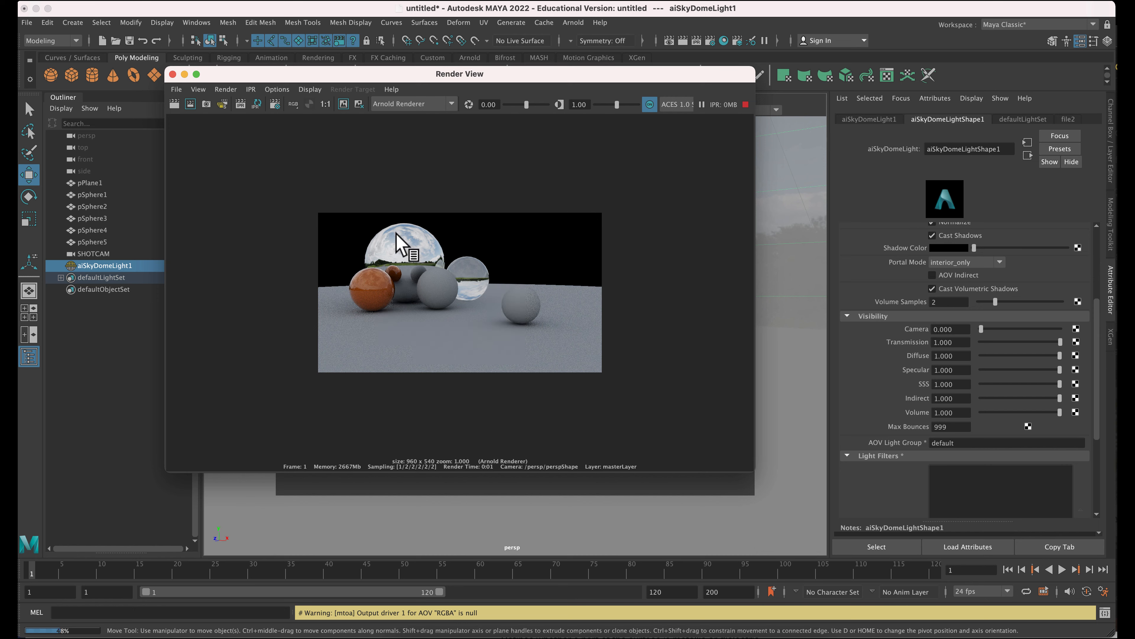
mouse_move(355, 281)
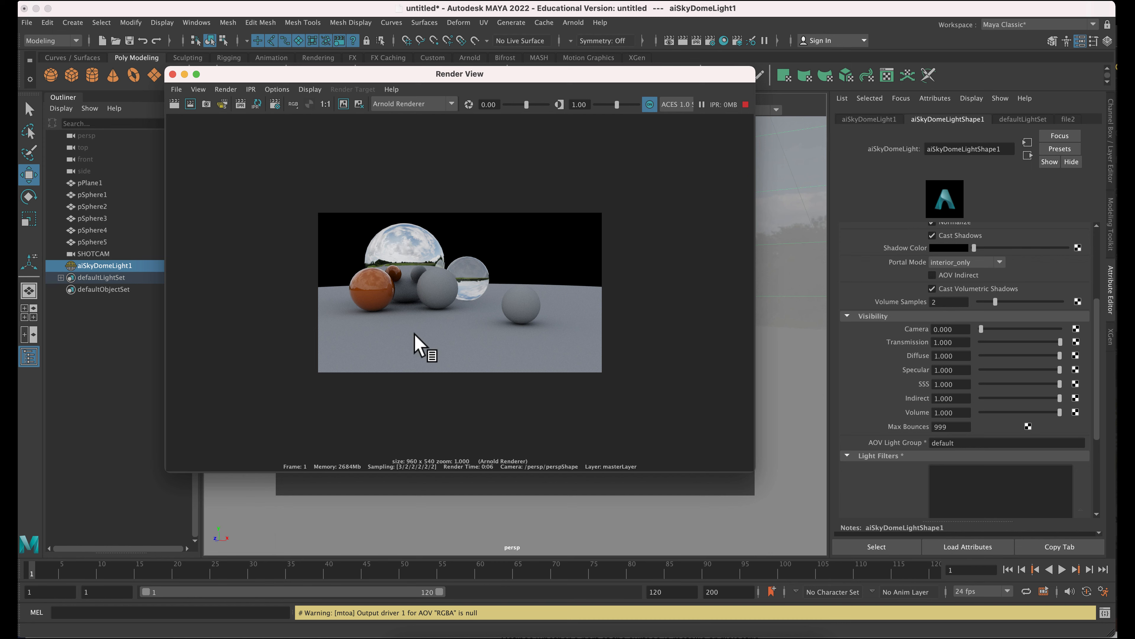
mouse_move(469, 268)
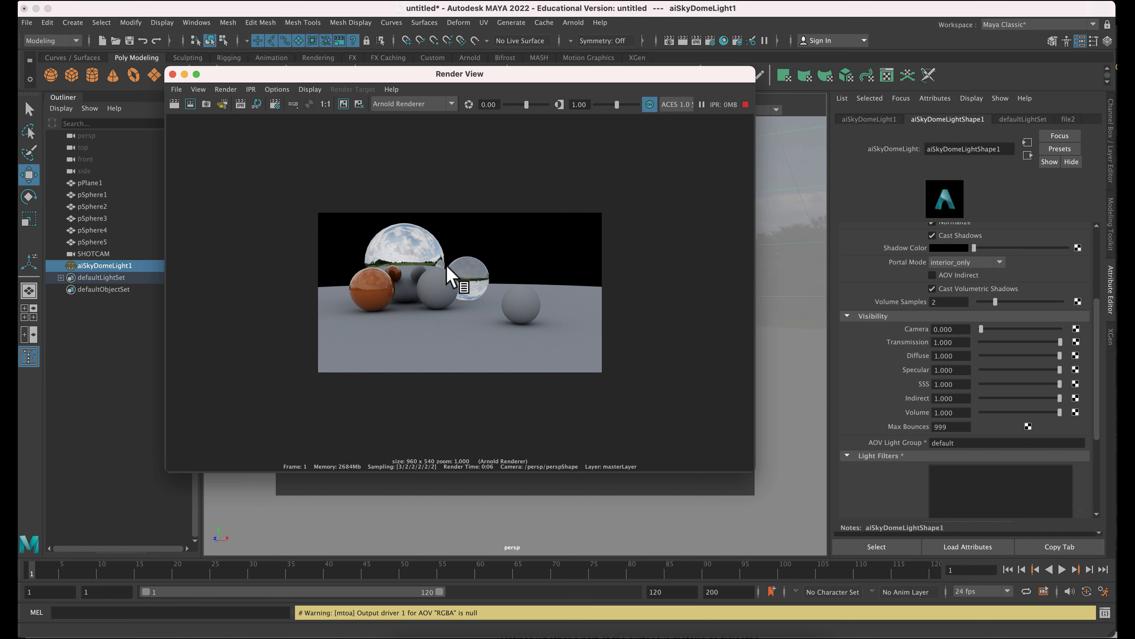
- Review the black-background Arnold render and switch back to Chrome's ambientCG HDRI page
left_click(190, 104)
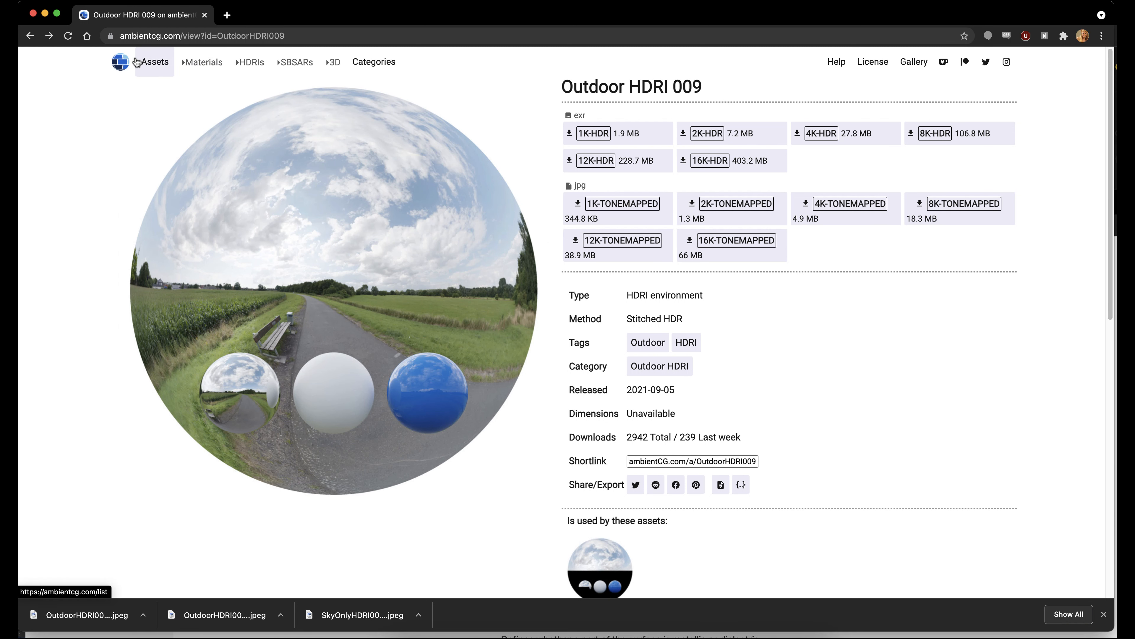
mouse_move(202, 62)
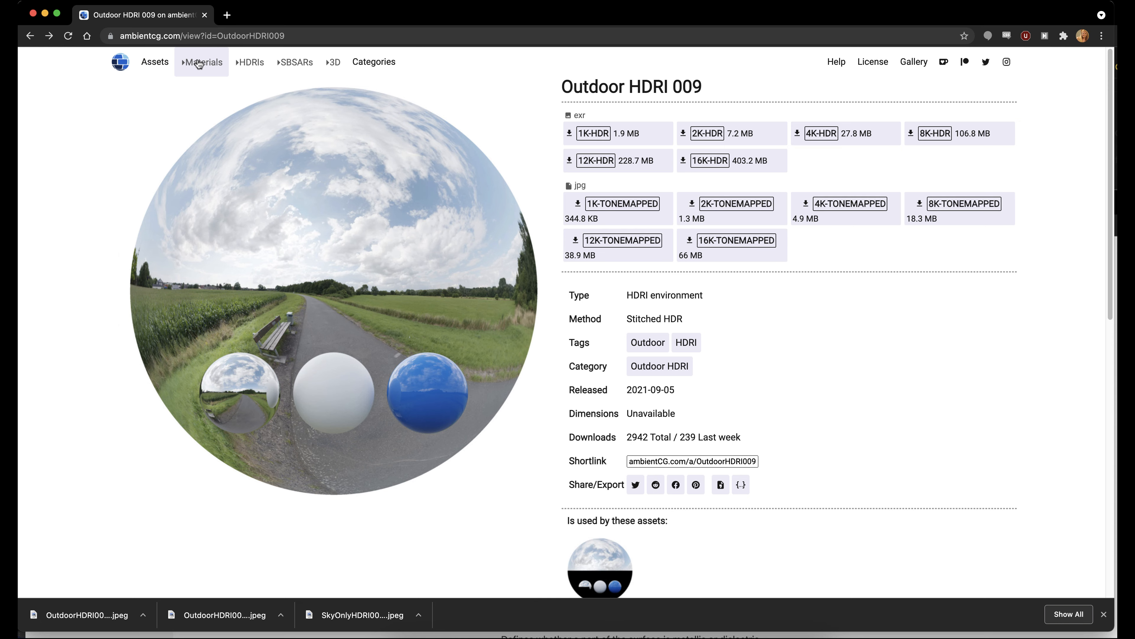
- Browse the ambientCG Materials catalogue, scrolling down through the first page of results
left_click(201, 62)
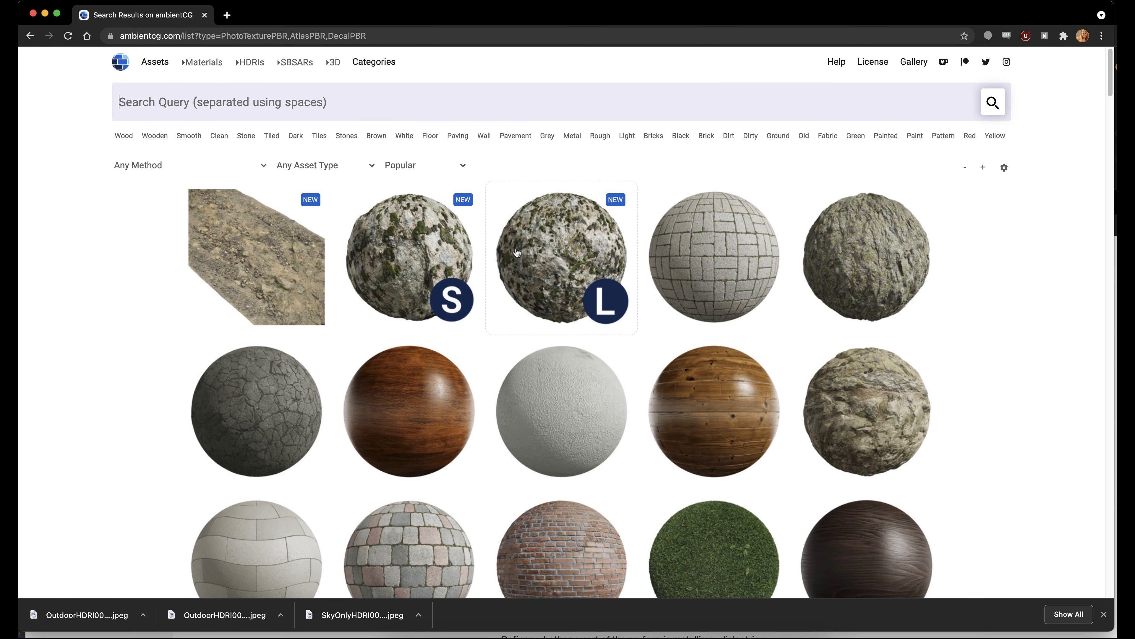
mouse_move(866, 410)
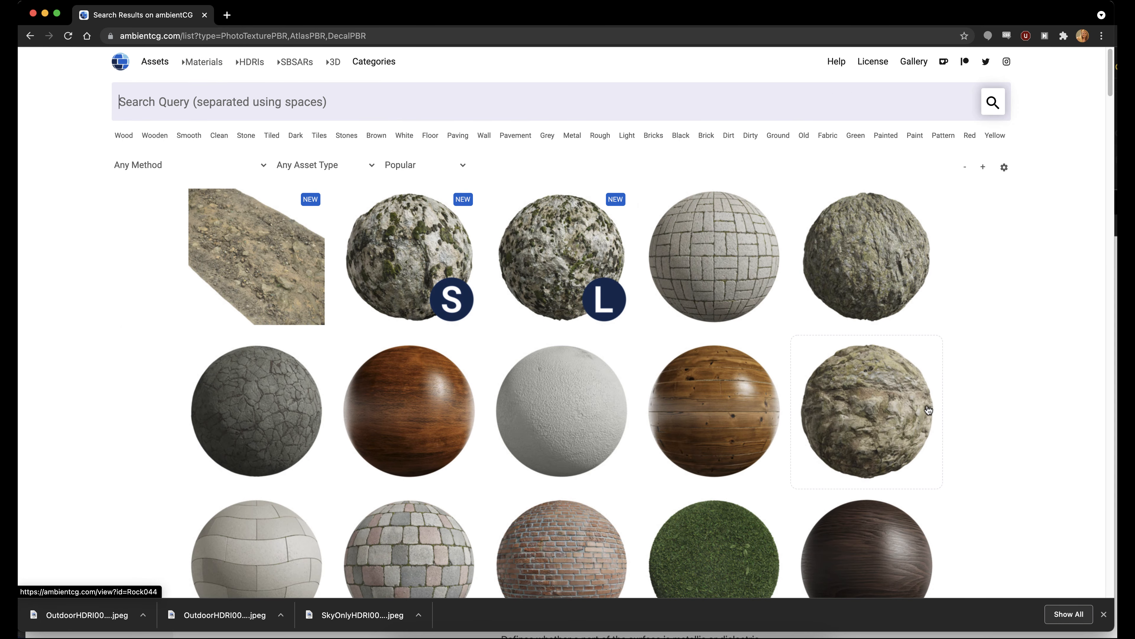
scroll("down", 3)
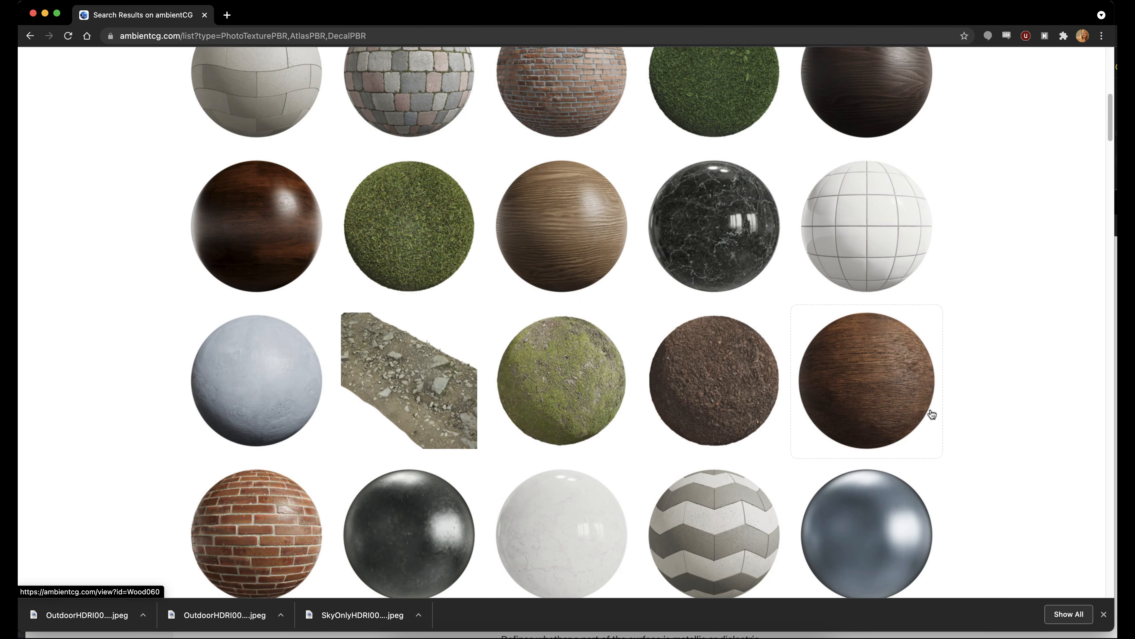
scroll("down", 3)
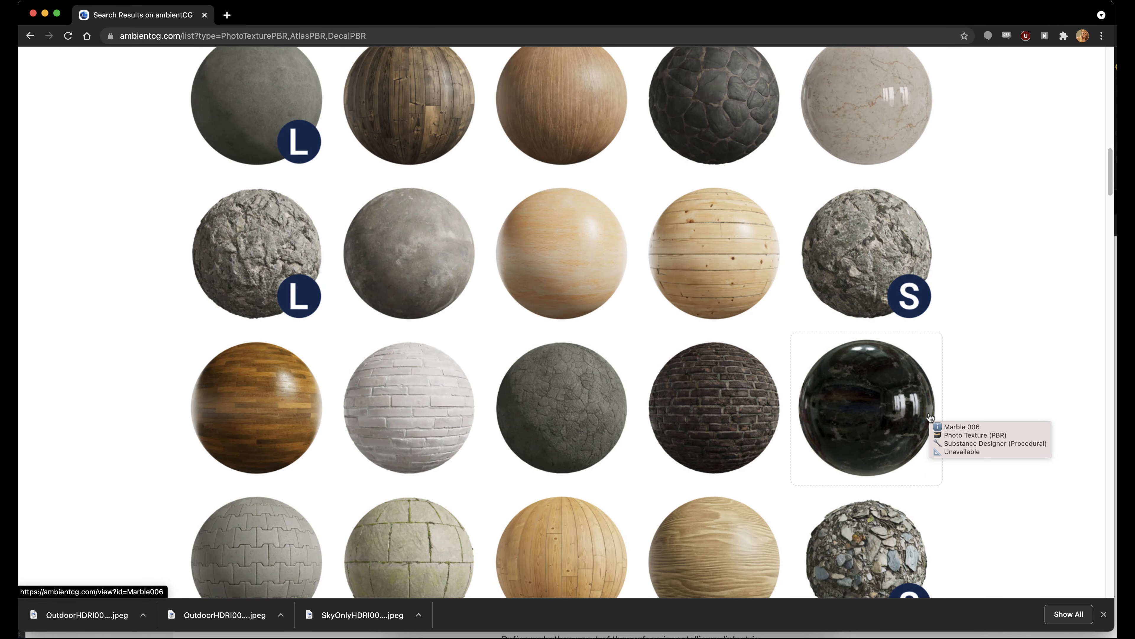
scroll("down", 3)
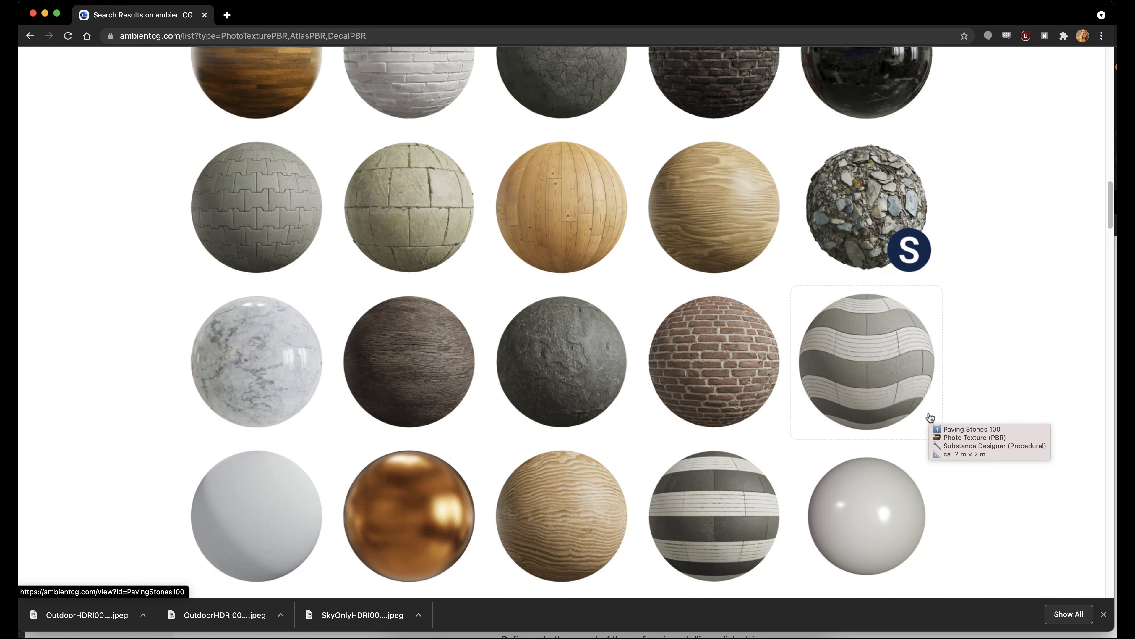
scroll("down", 3)
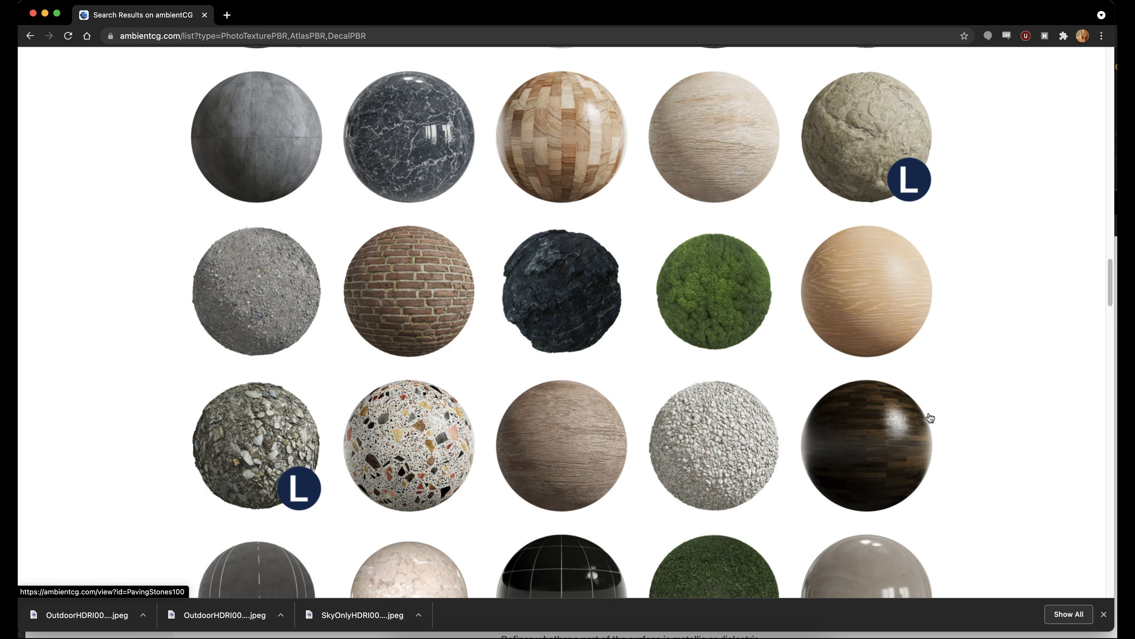
scroll("down", 3)
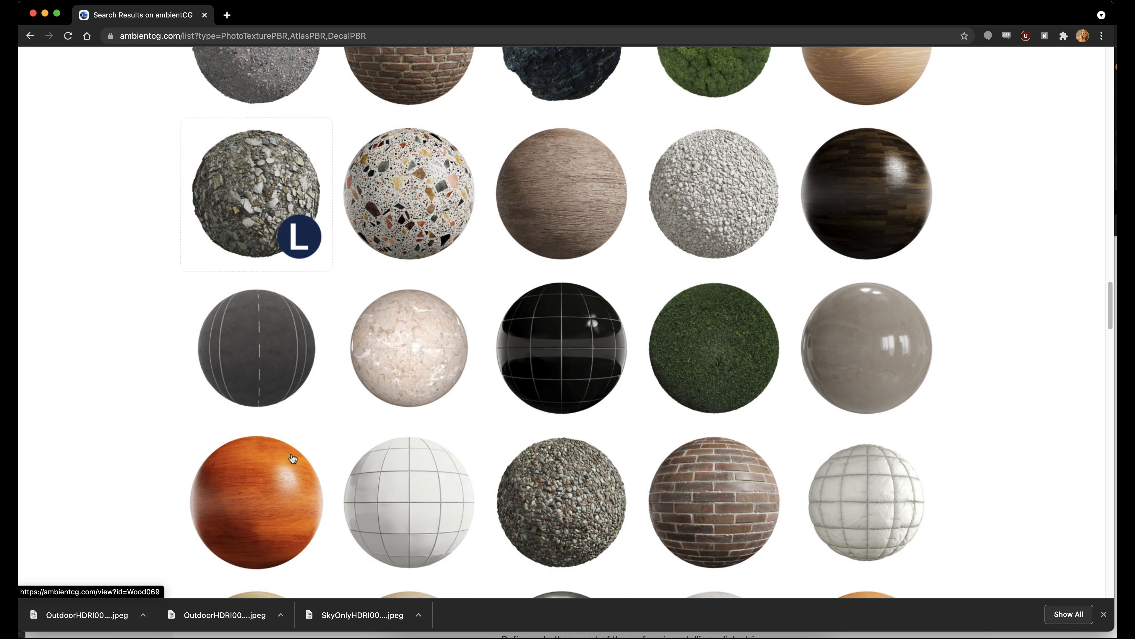
scroll("down", 3)
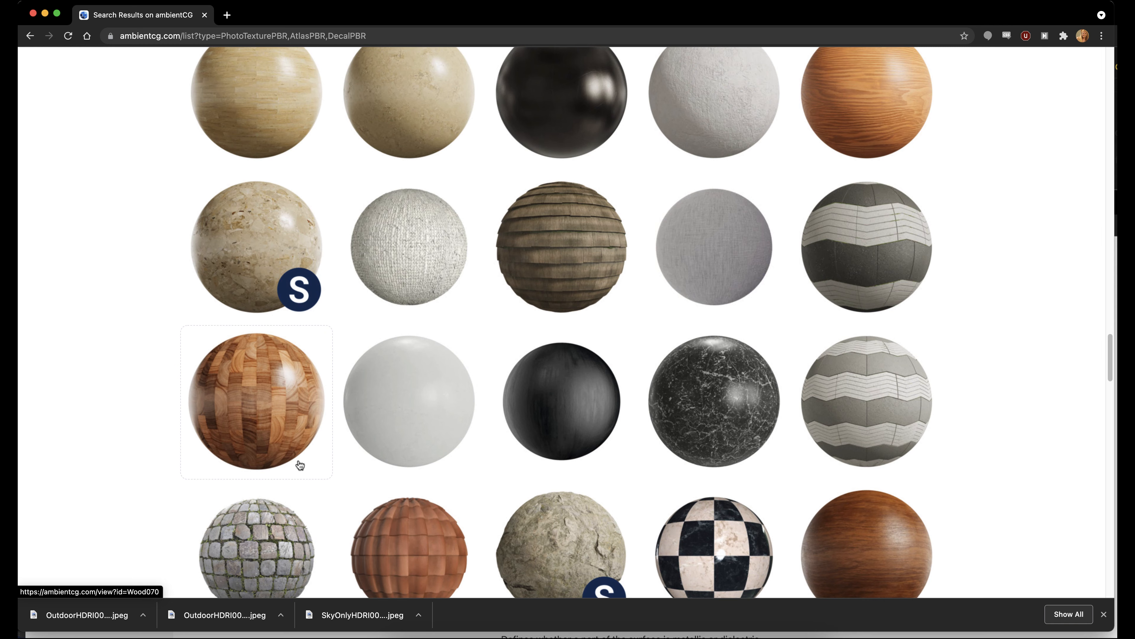
scroll("down", 3)
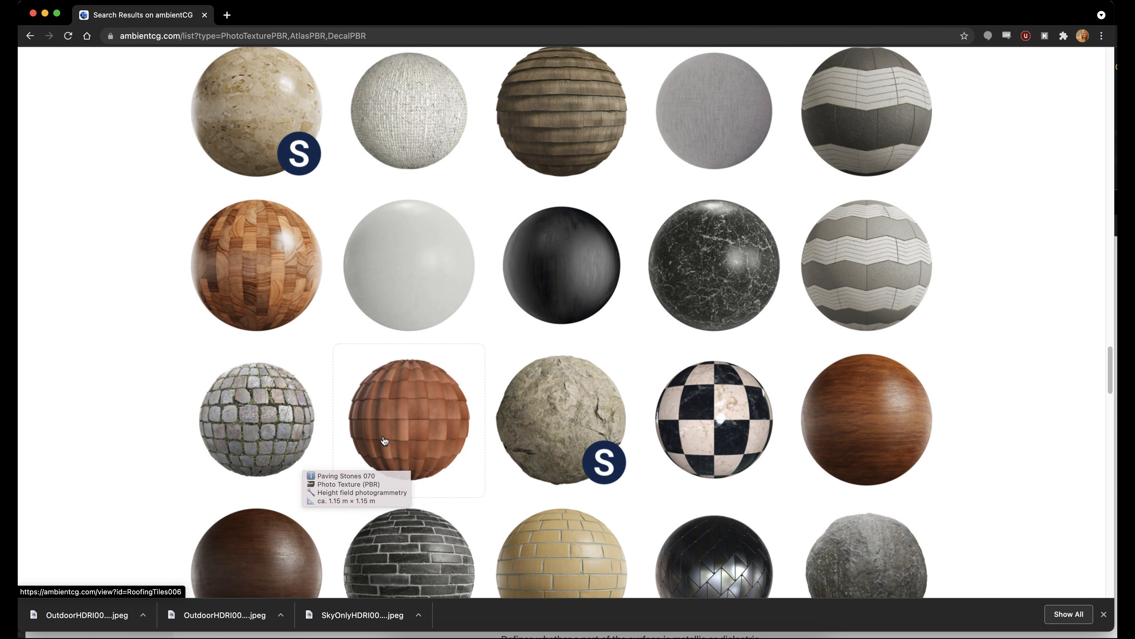
scroll("down", 3)
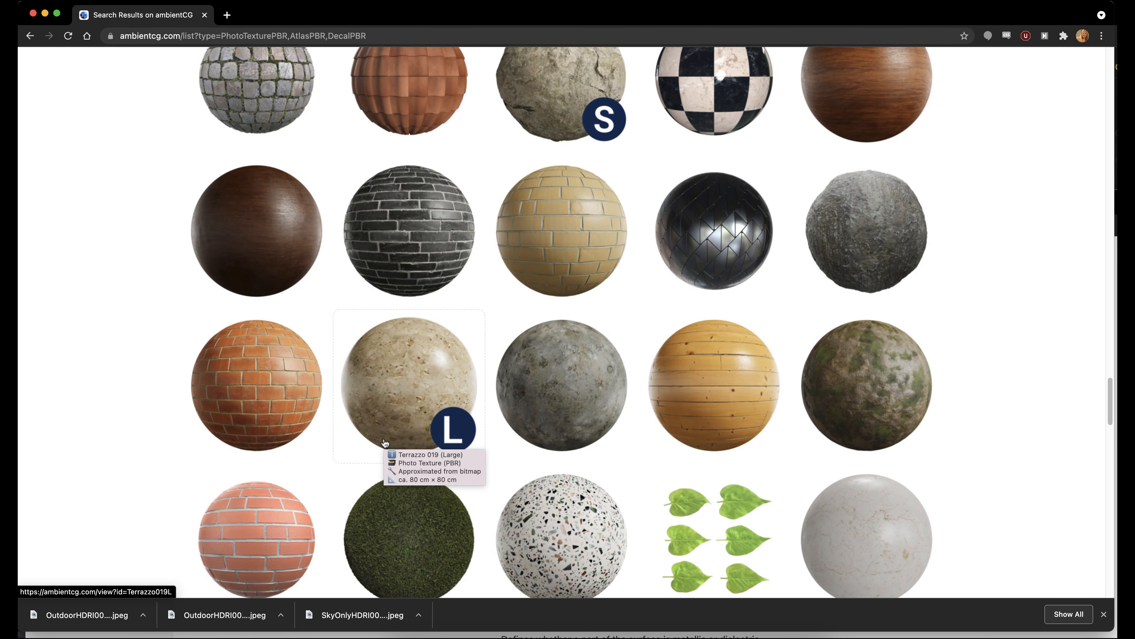
scroll("down", 3)
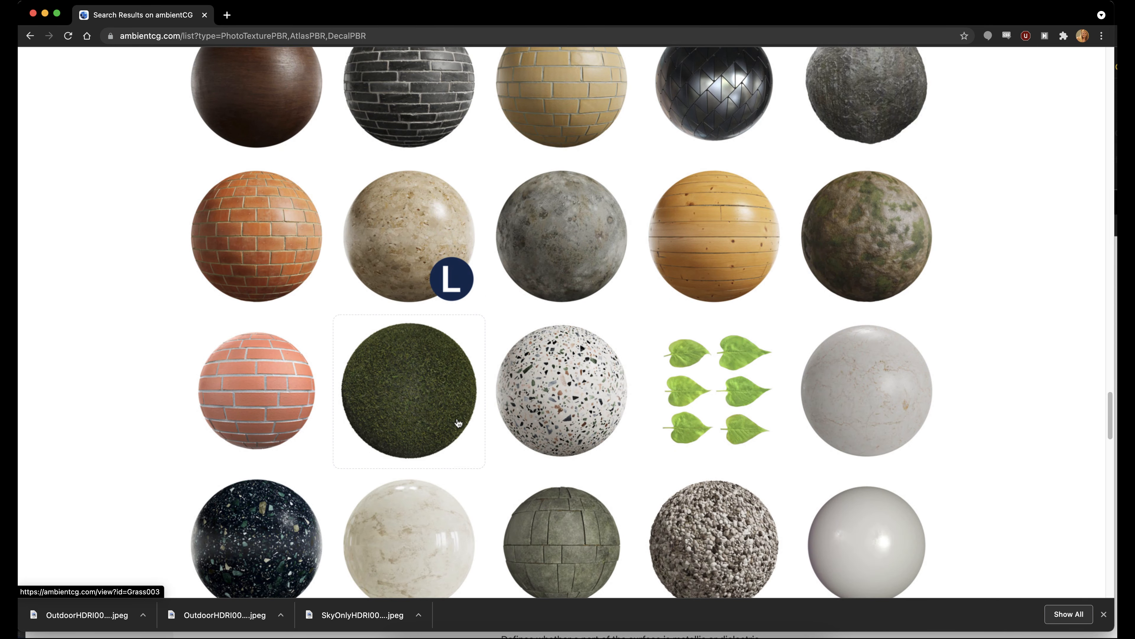
scroll("down", 3)
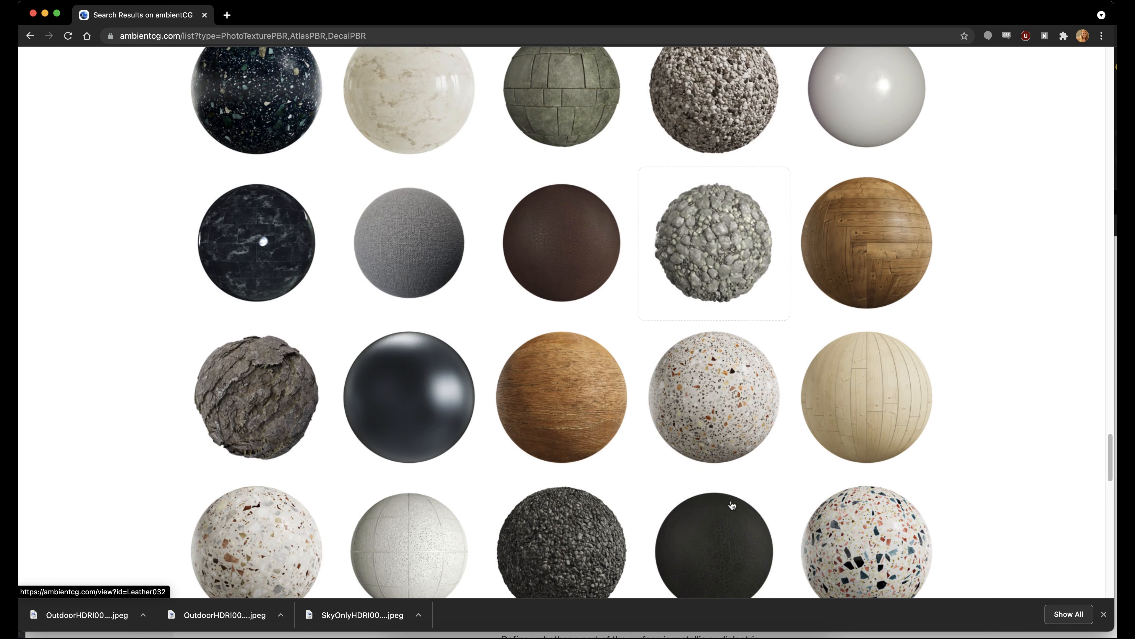
scroll("down", 3)
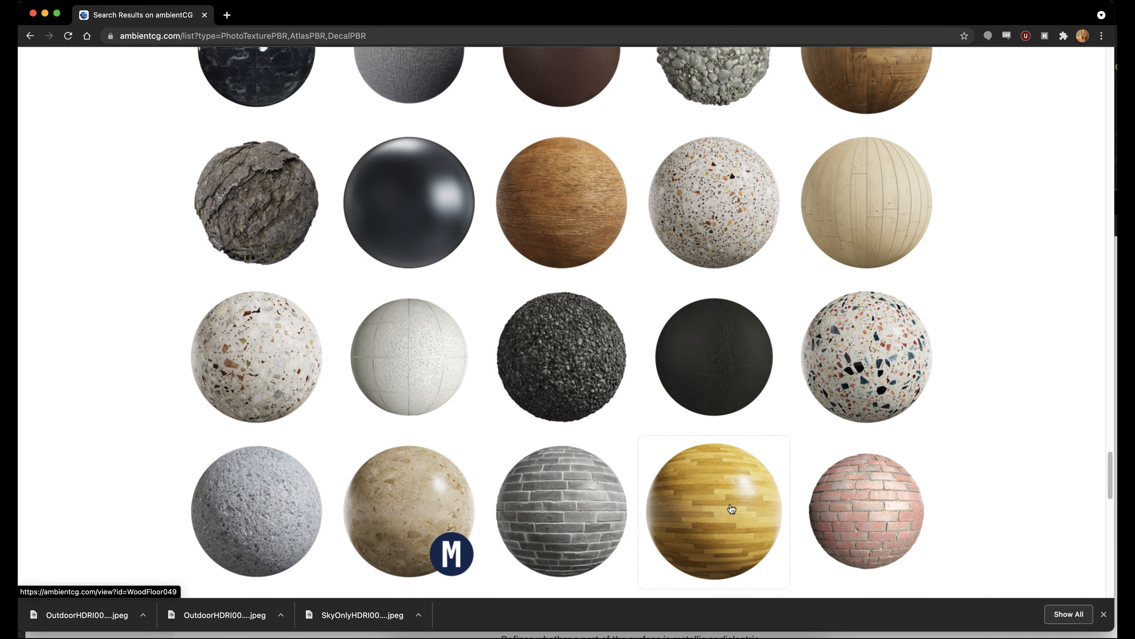
scroll("down", 3)
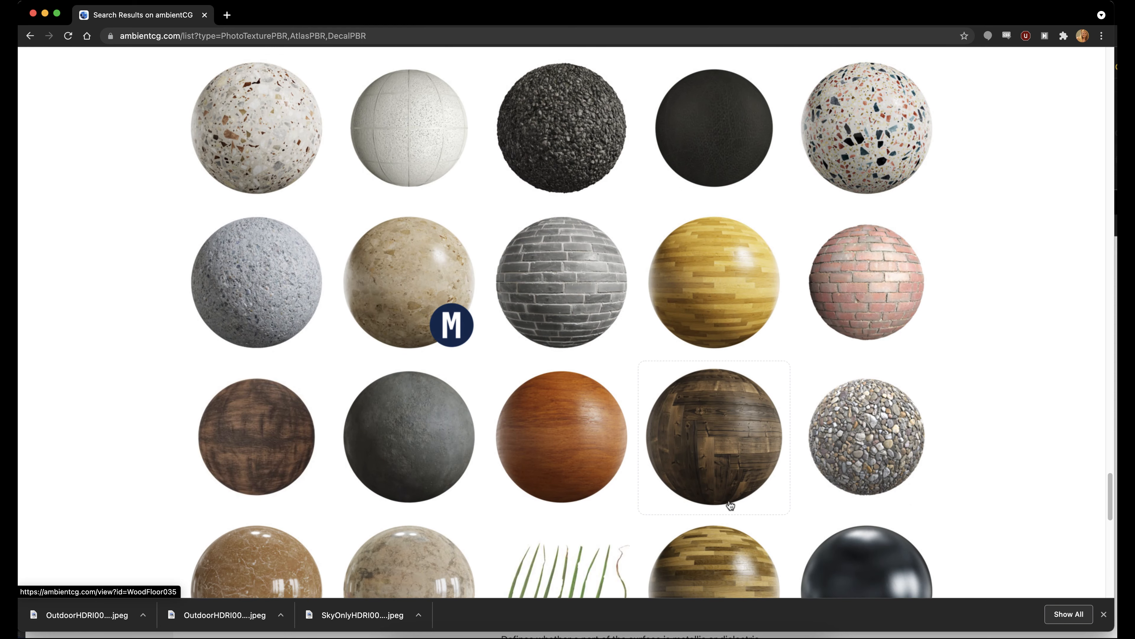
scroll("down", 3)
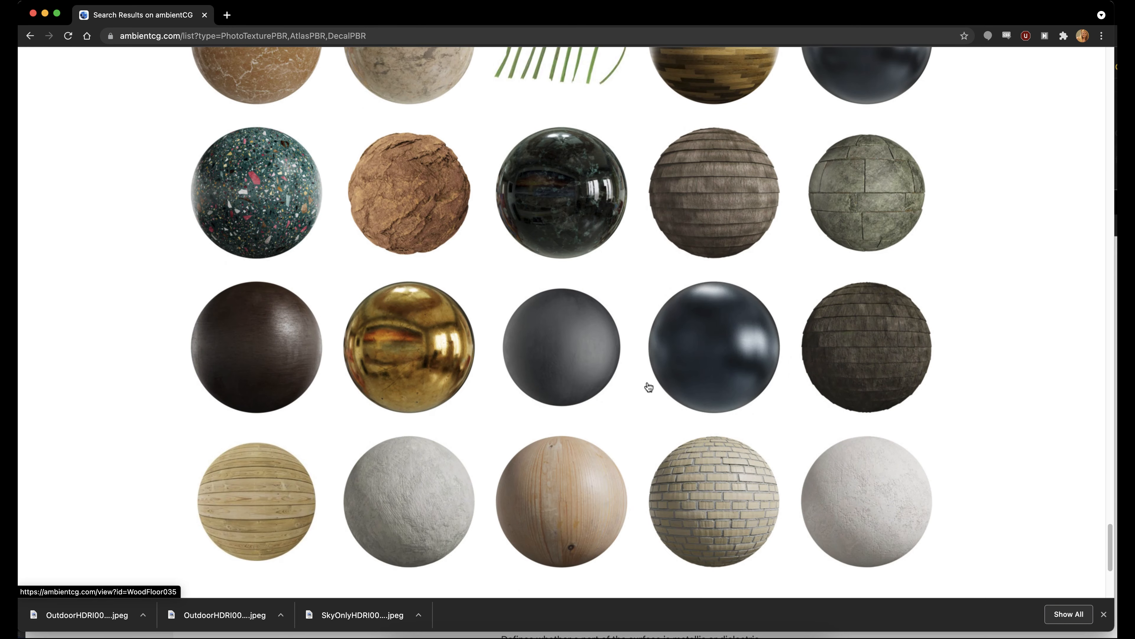
scroll("down", 3)
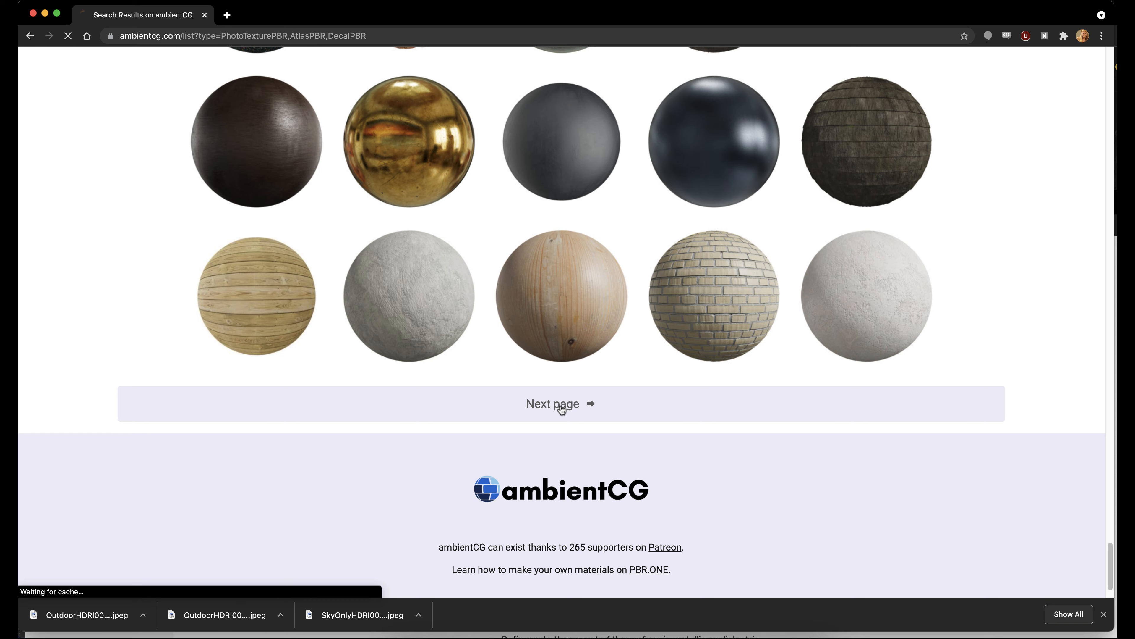
- Go to the next page of materials and scroll down to the red plaid Fabric054 thumbnail
left_click(561, 404)
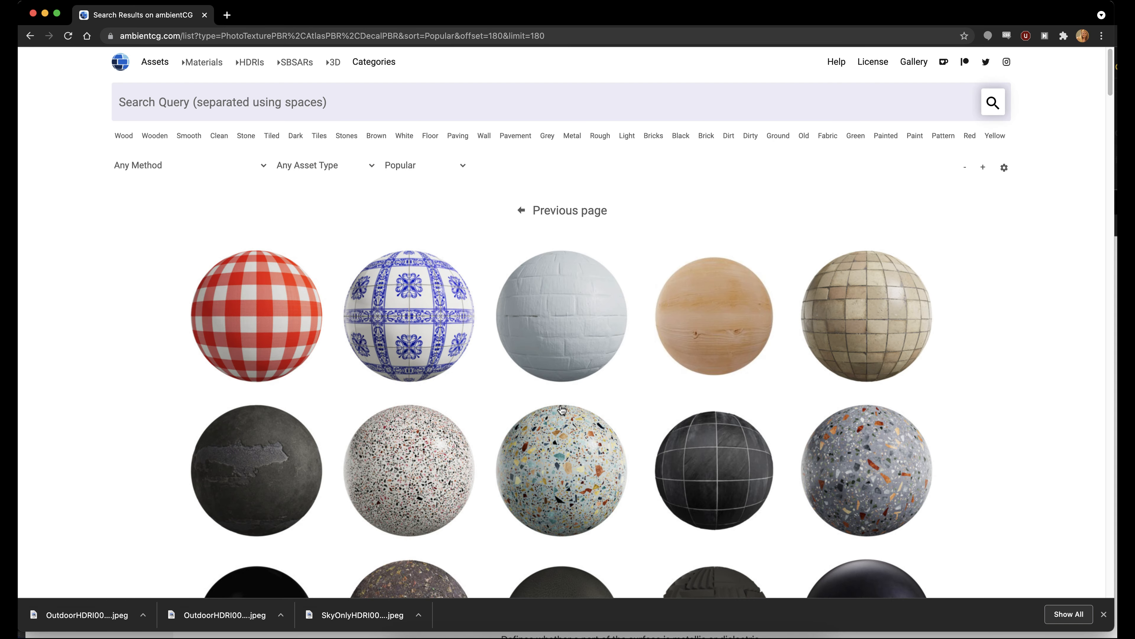
scroll("down", 3)
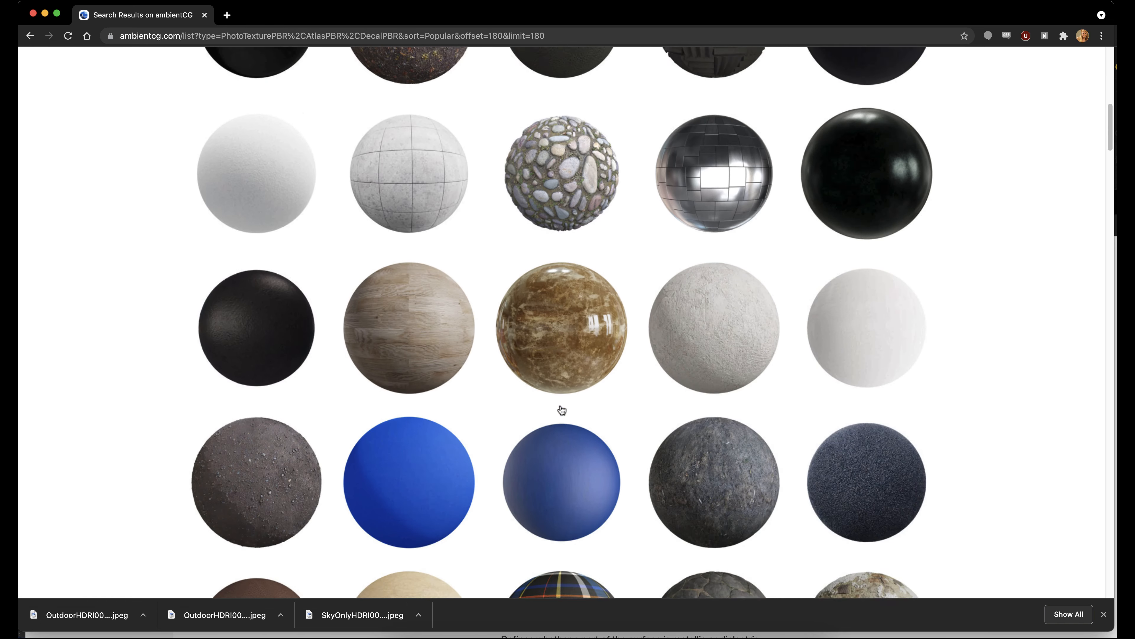
scroll("down", 3)
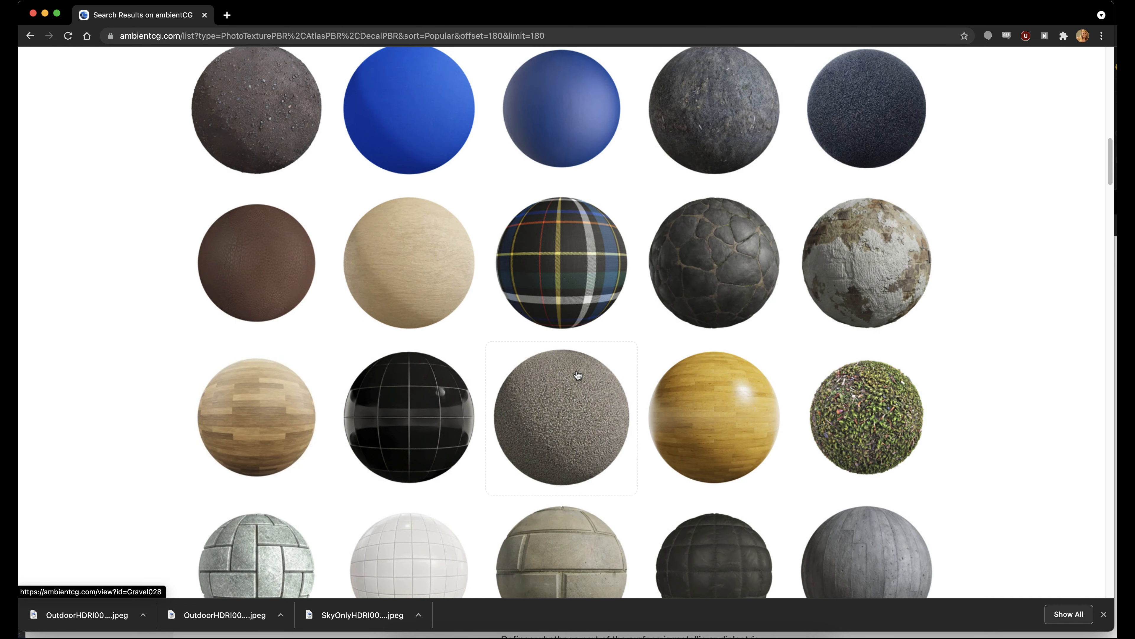
mouse_move(597, 201)
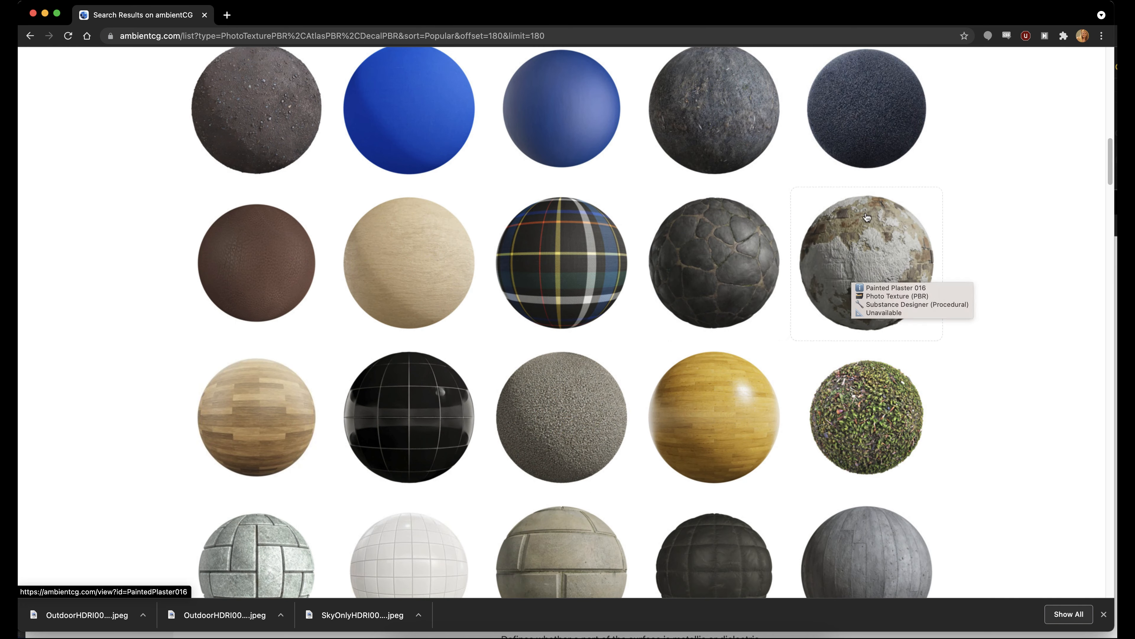
scroll("down", 3)
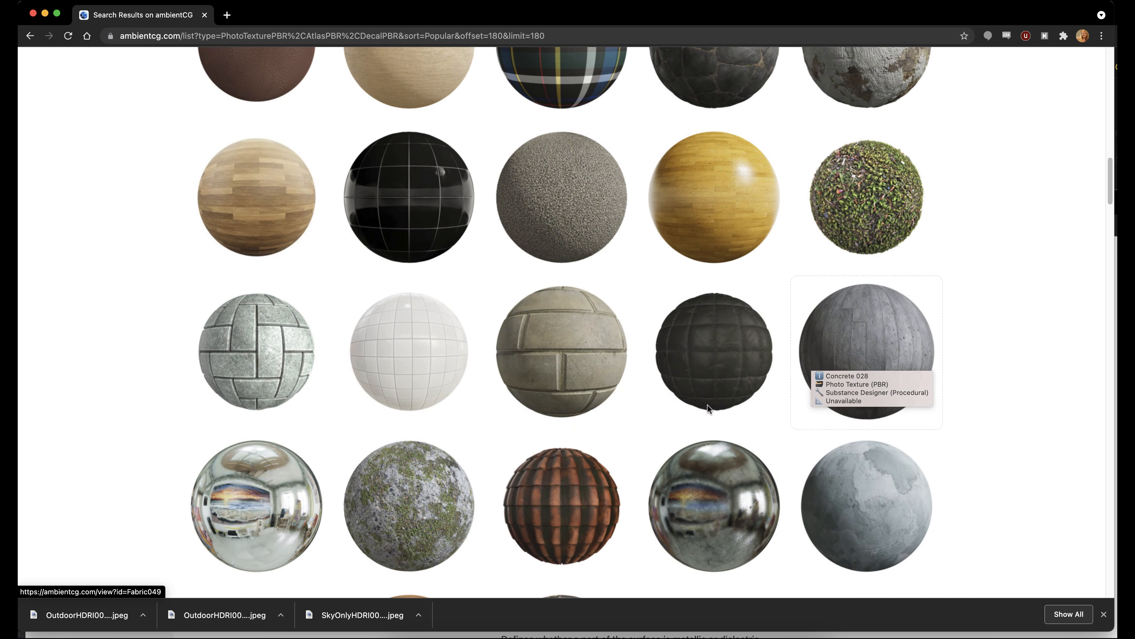
scroll("down", 3)
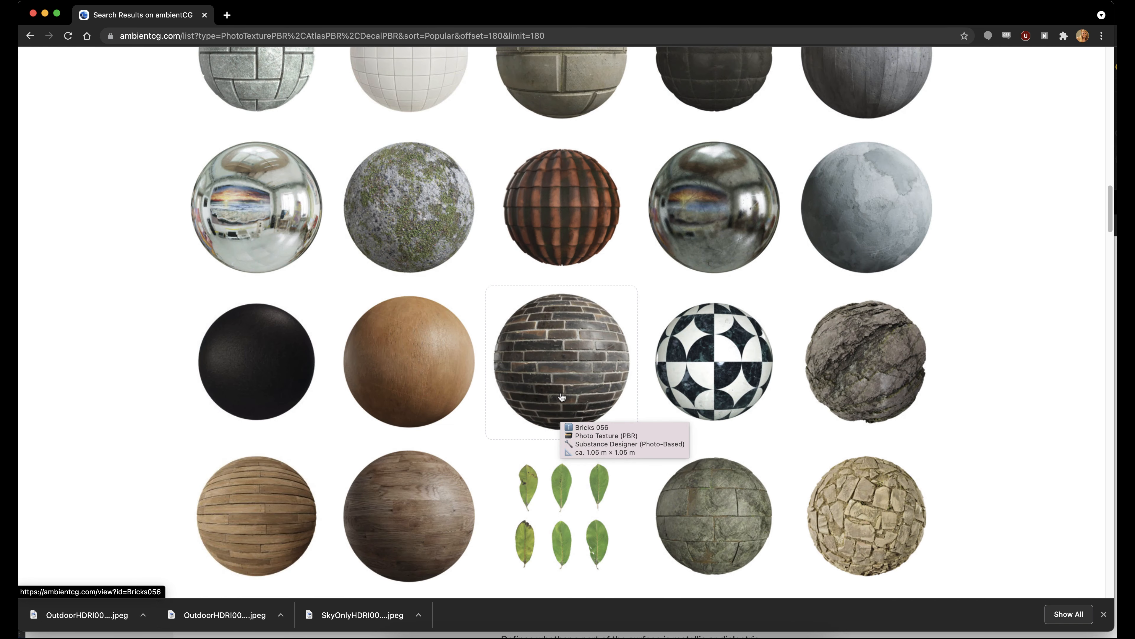
scroll("down", 3)
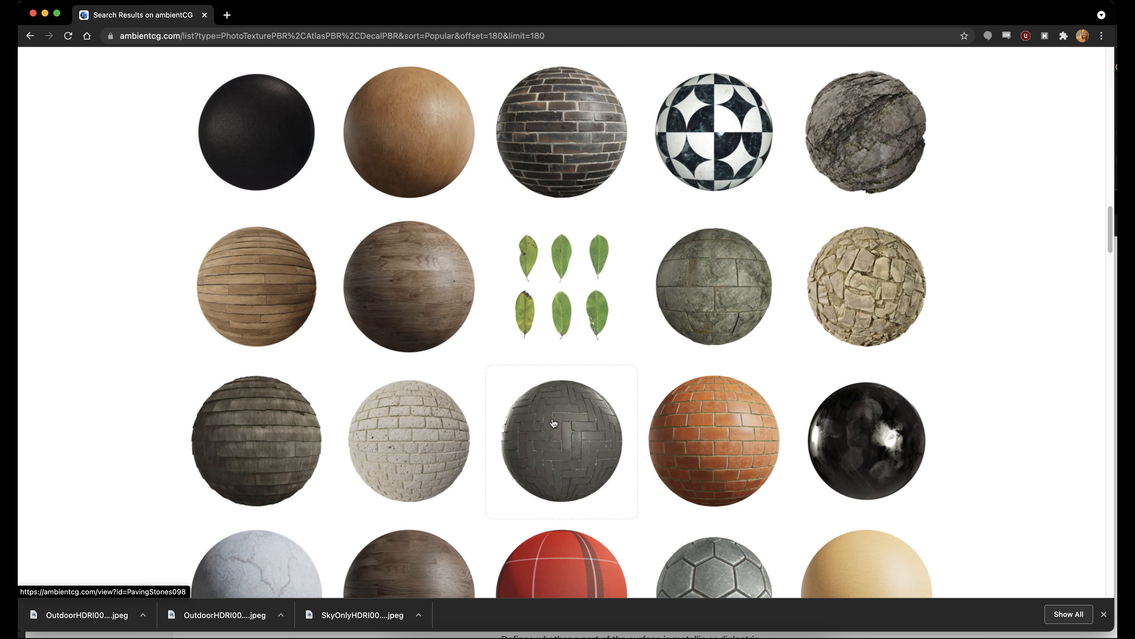
scroll("down", 3)
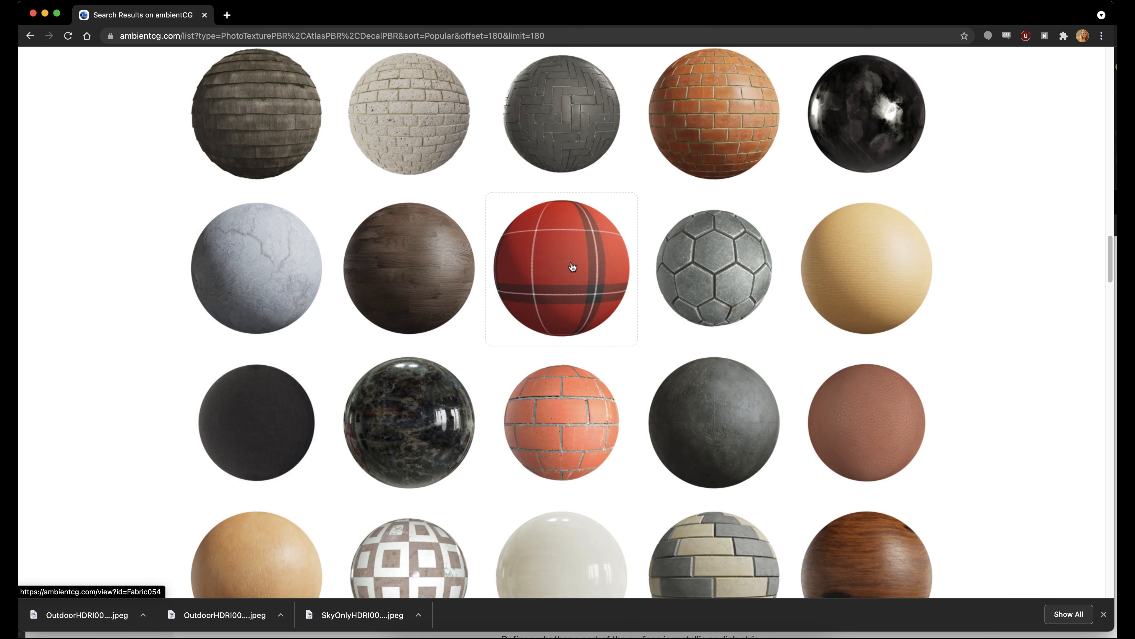
- Start the 4K-PNG zip download from the Fabric 054 red plaid material page
left_click(561, 268)
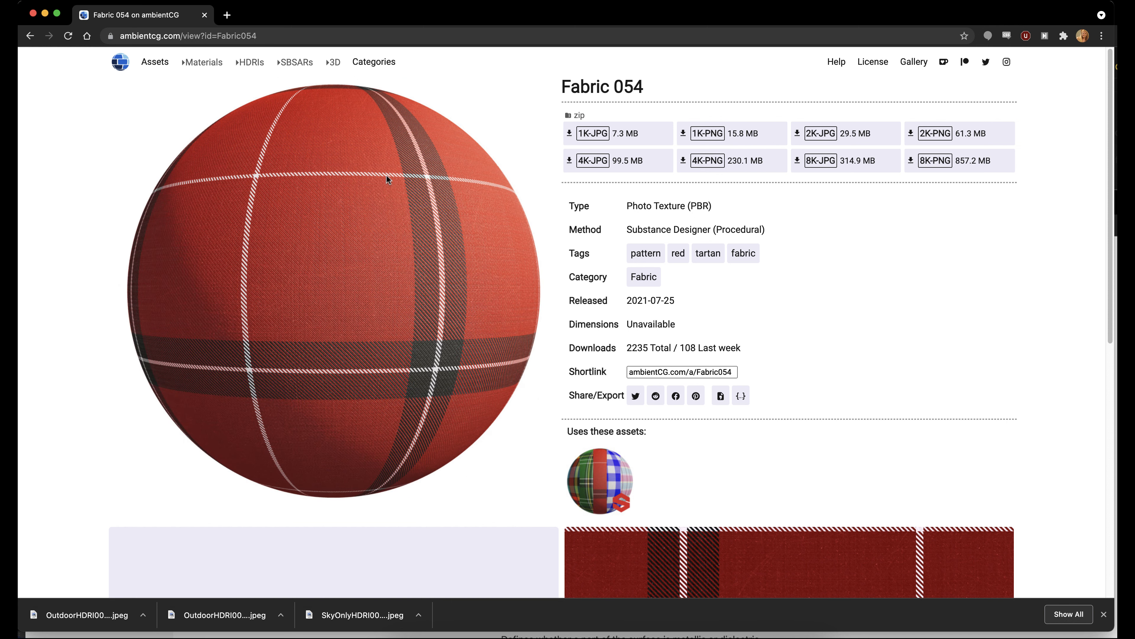
mouse_move(752, 201)
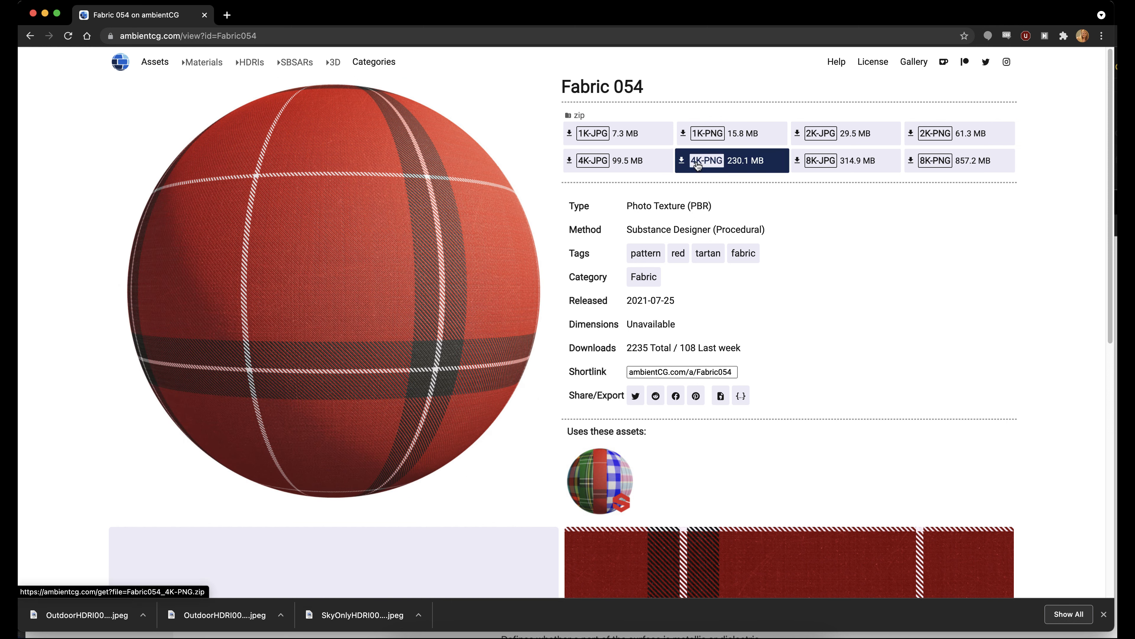
mouse_move(706, 160)
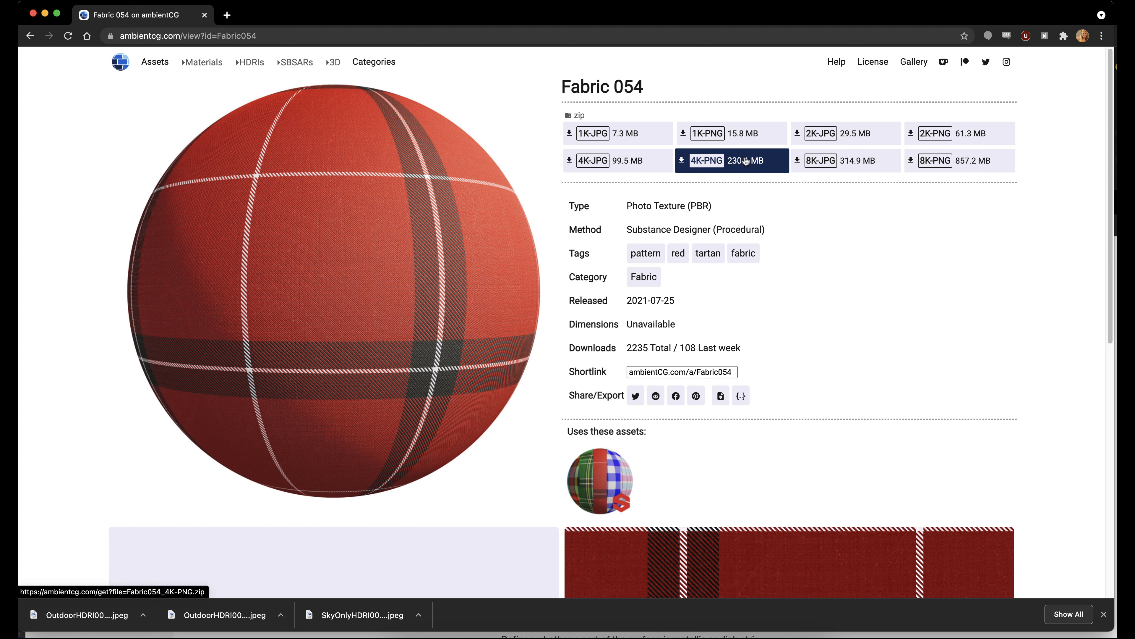
mouse_move(732, 160)
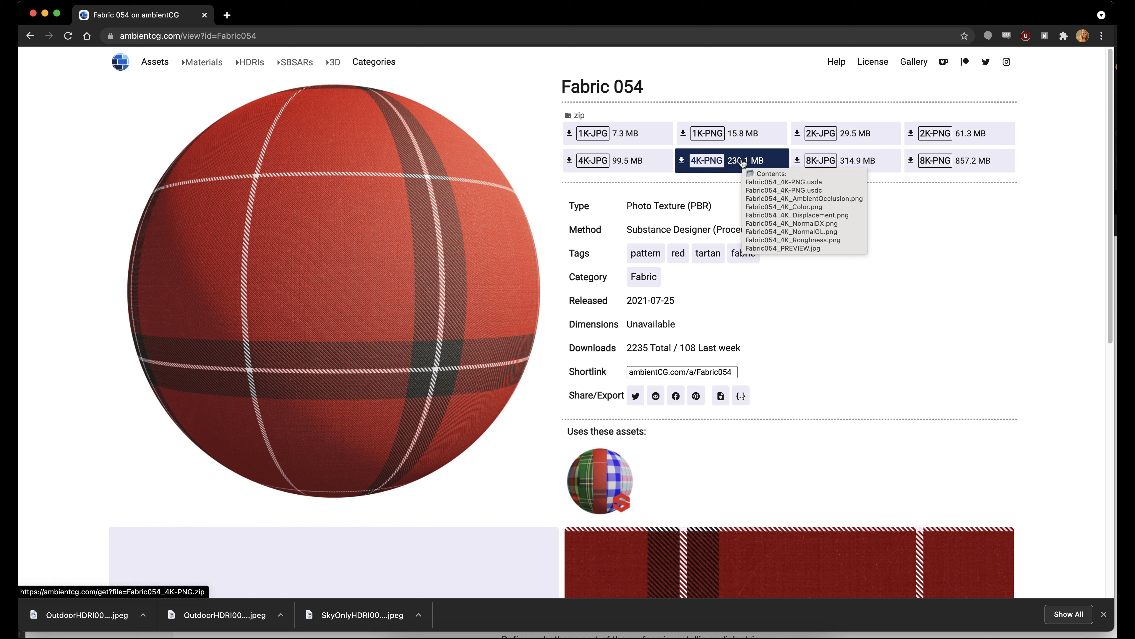
left_click(704, 160)
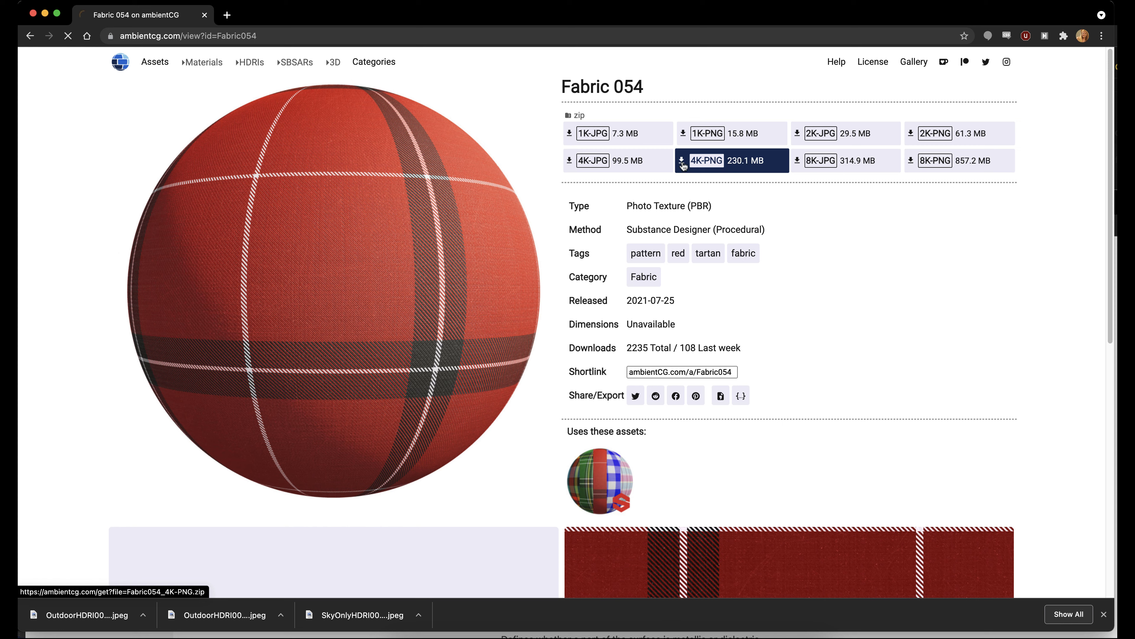
left_click(703, 161)
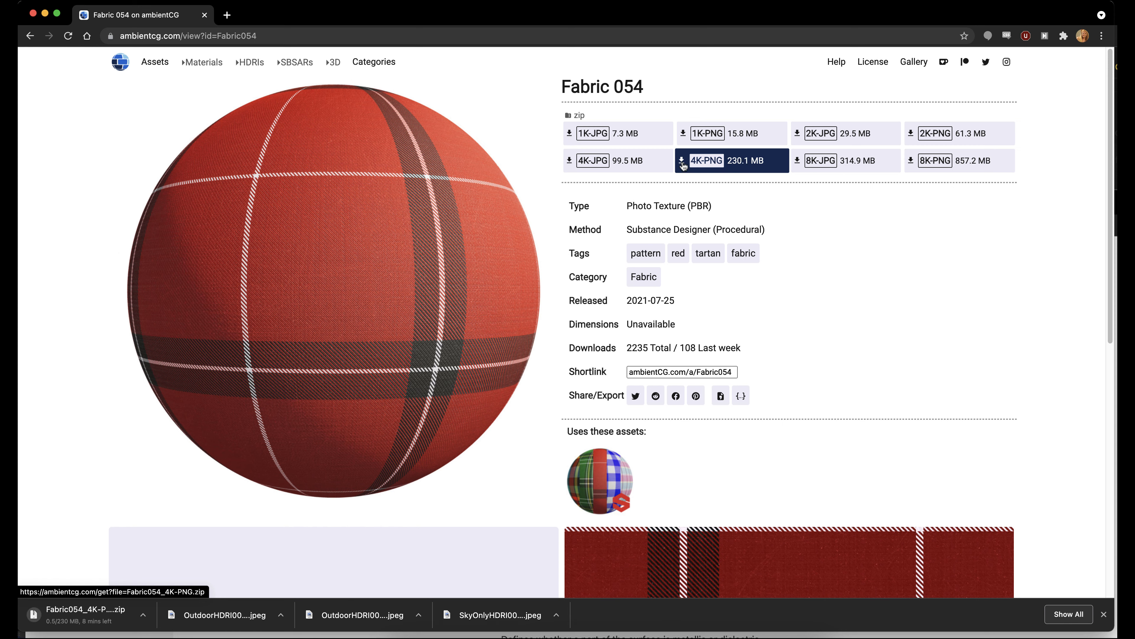
mouse_move(202, 61)
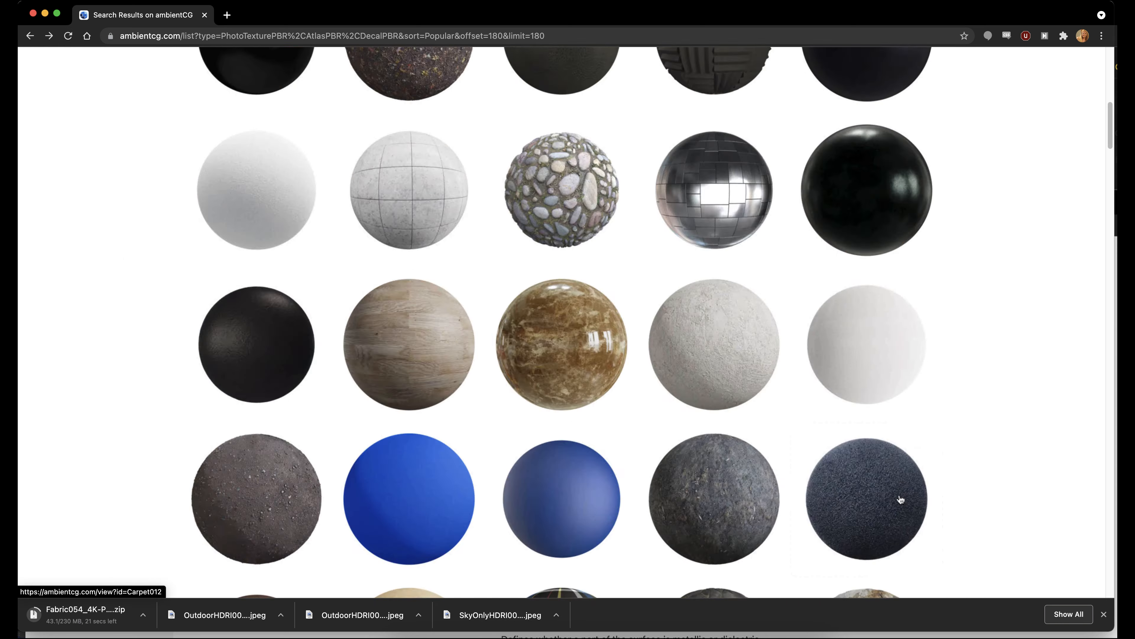
- Scroll the material listing and pick the yellow Painted Plaster 018 thumbnail
scroll("down", 3)
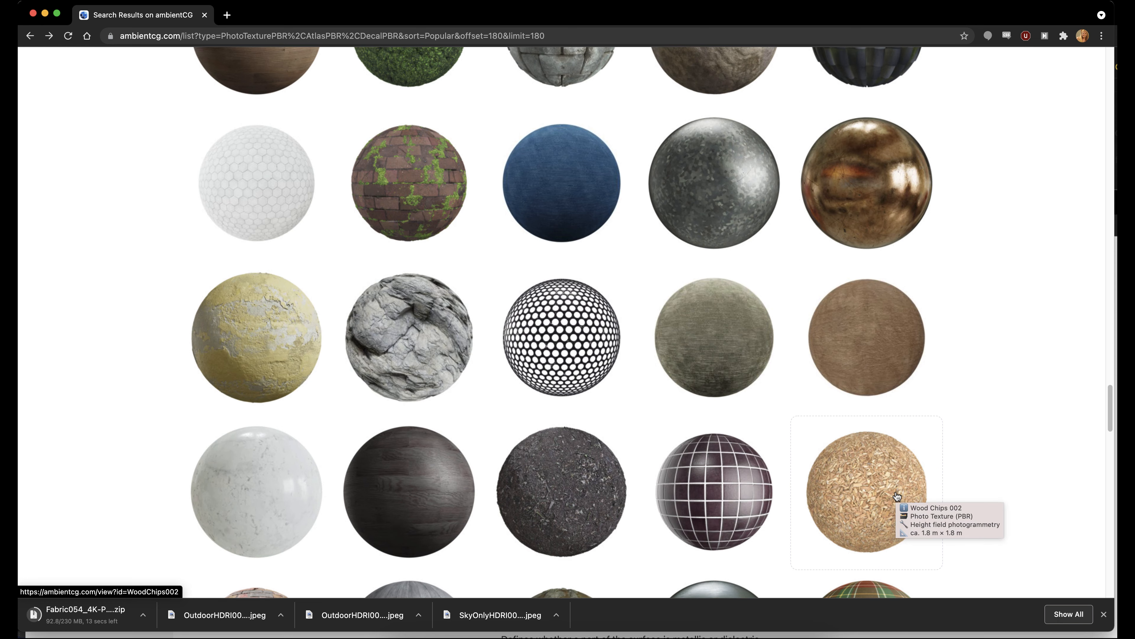
scroll("down", 3)
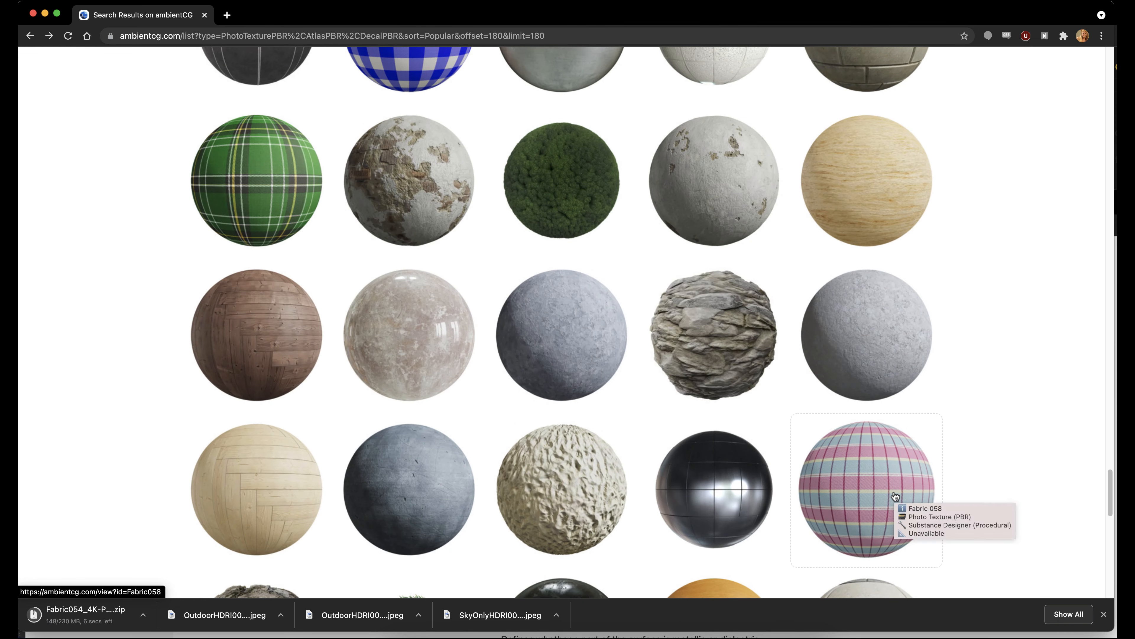
scroll("down", 3)
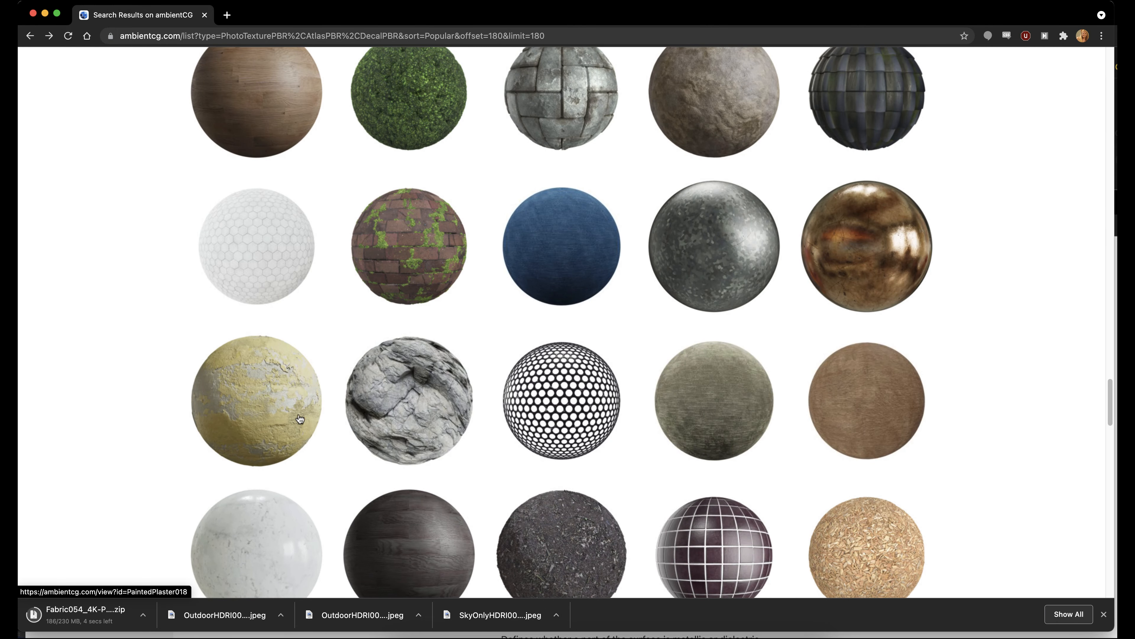
left_click(255, 400)
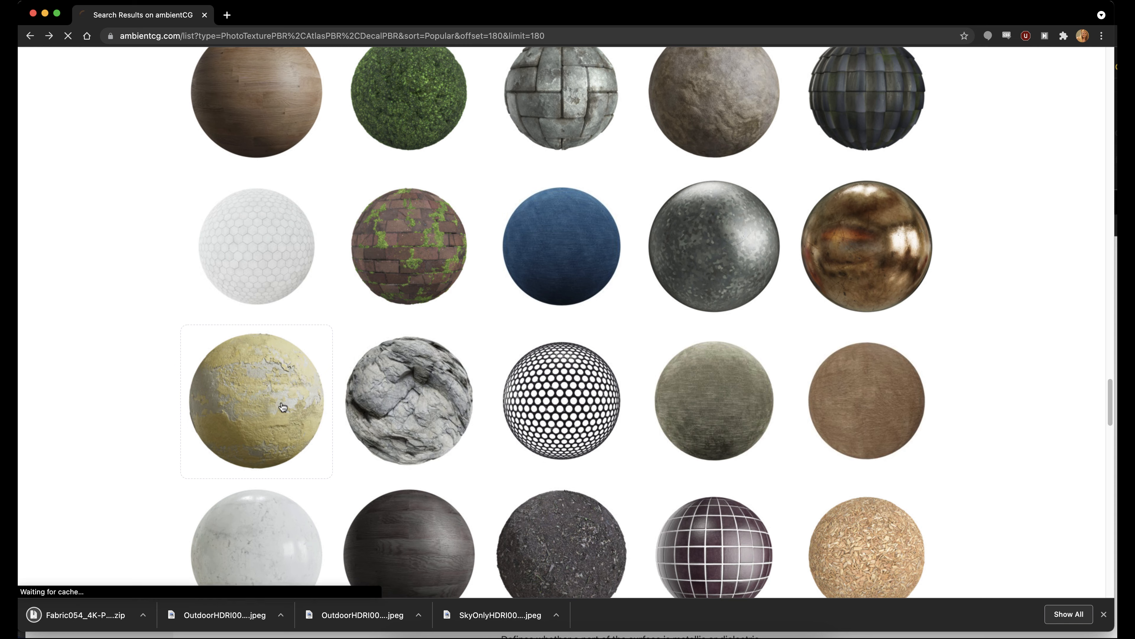
- Start the 4K-PNG zip download from the Painted Plaster 018 page
left_click(256, 400)
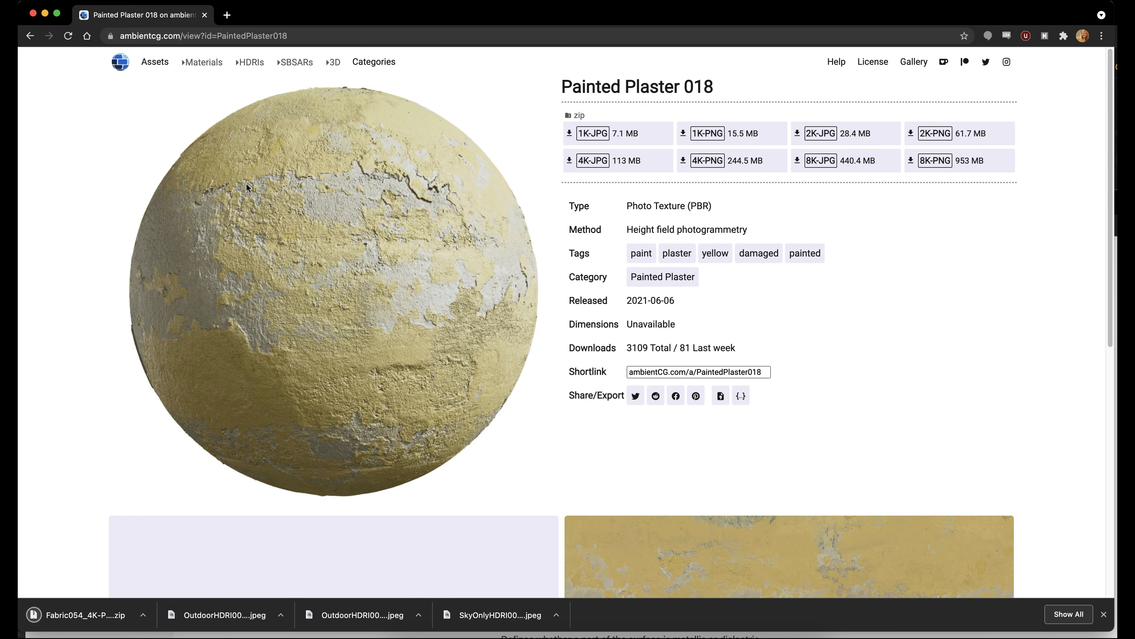
left_click(707, 133)
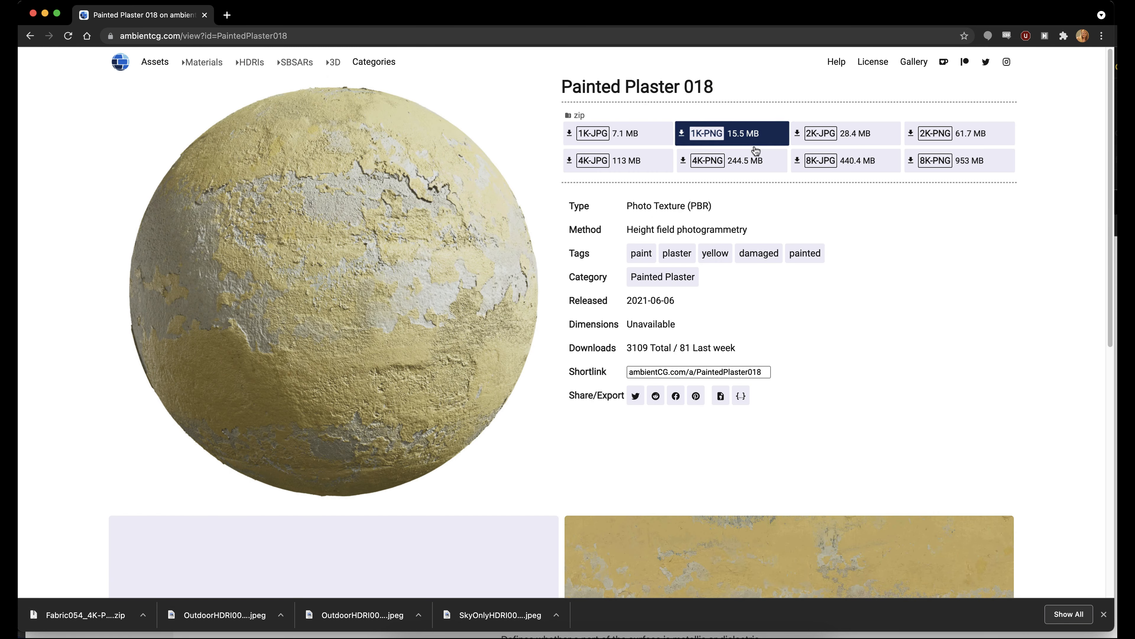
left_click(707, 160)
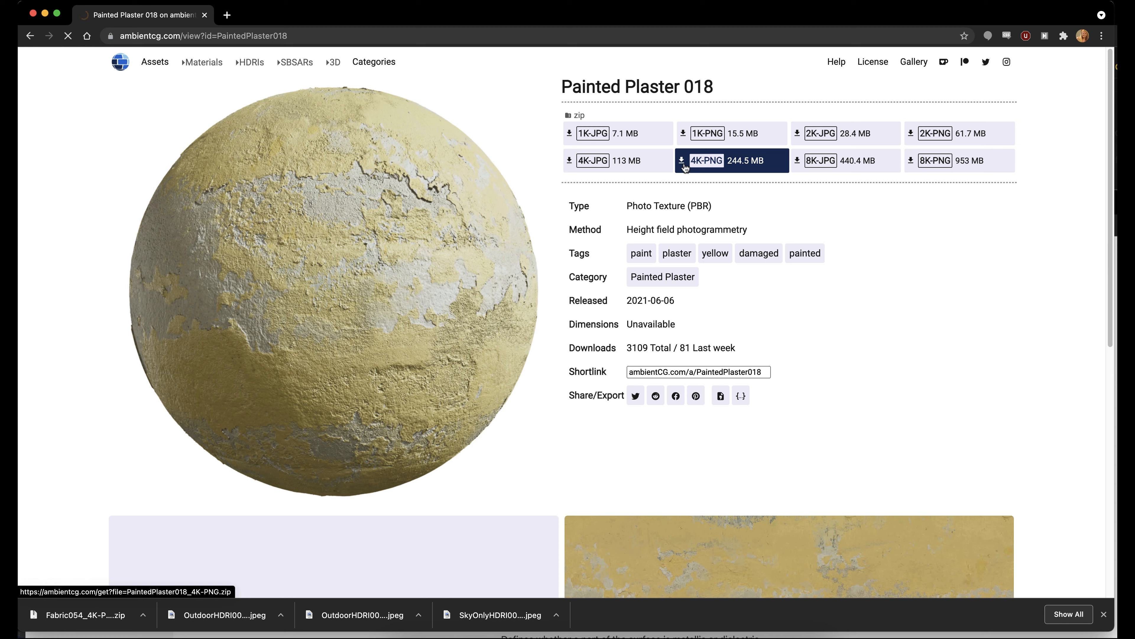
left_click(706, 160)
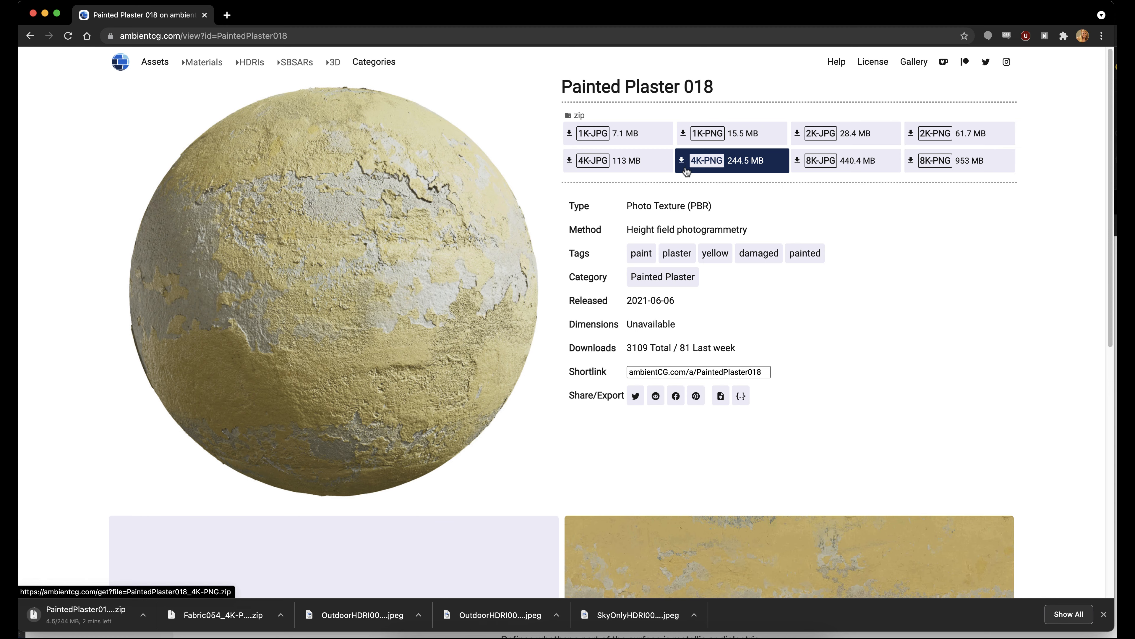
mouse_move(707, 160)
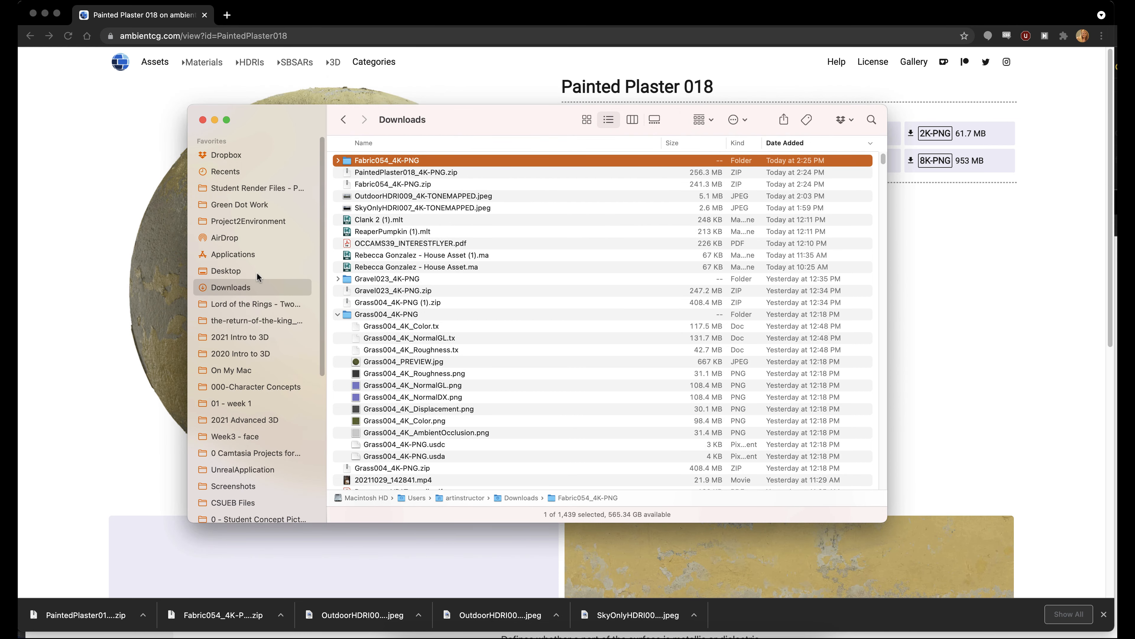
mouse_move(346, 163)
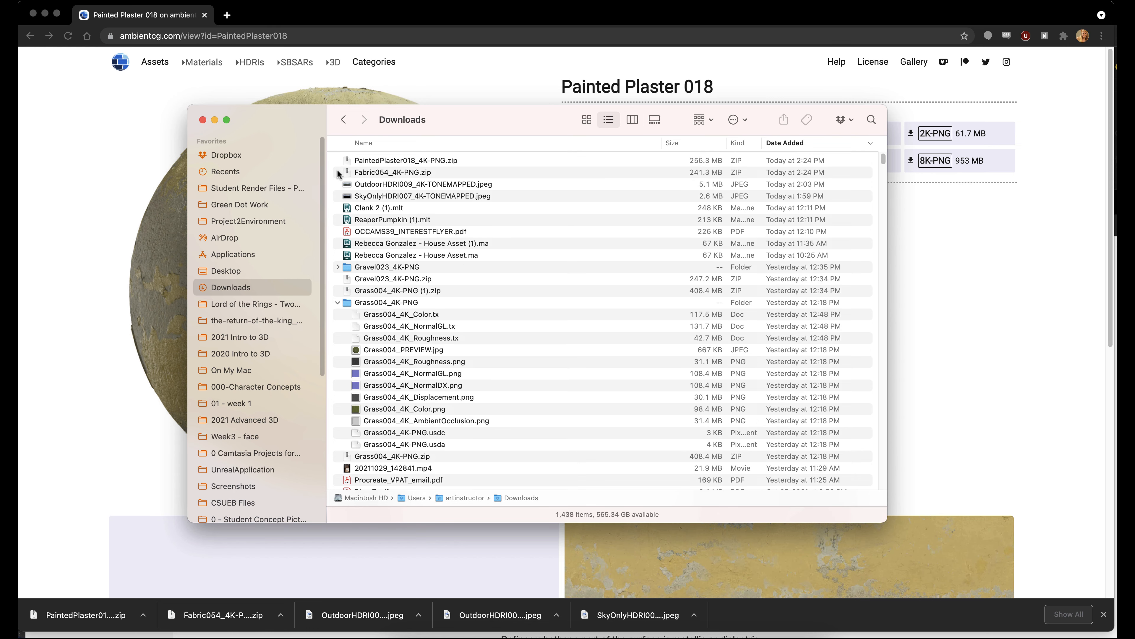
- Unzip the Painted Plaster 018 download and select its unpacked folder for moving
double_click(403, 160)
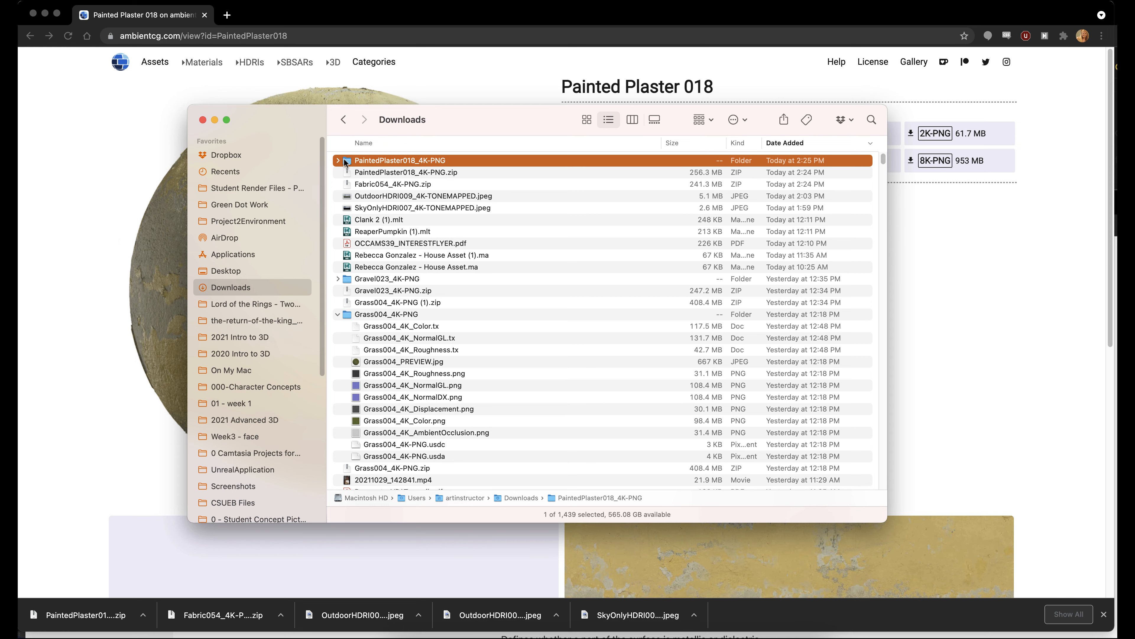
left_click(248, 221)
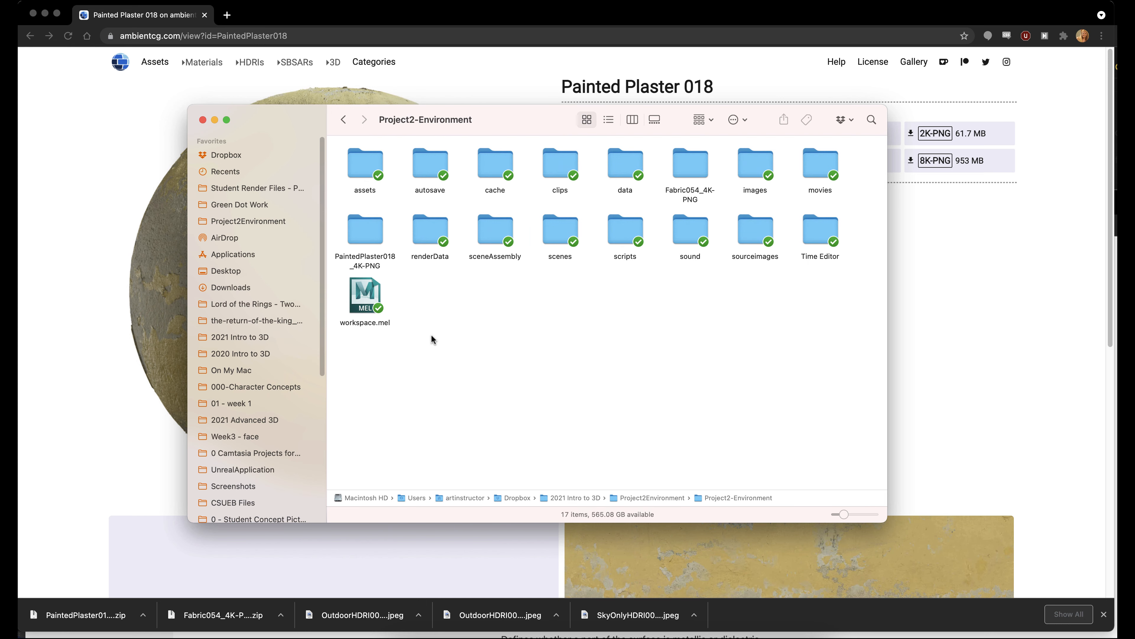
mouse_move(648, 161)
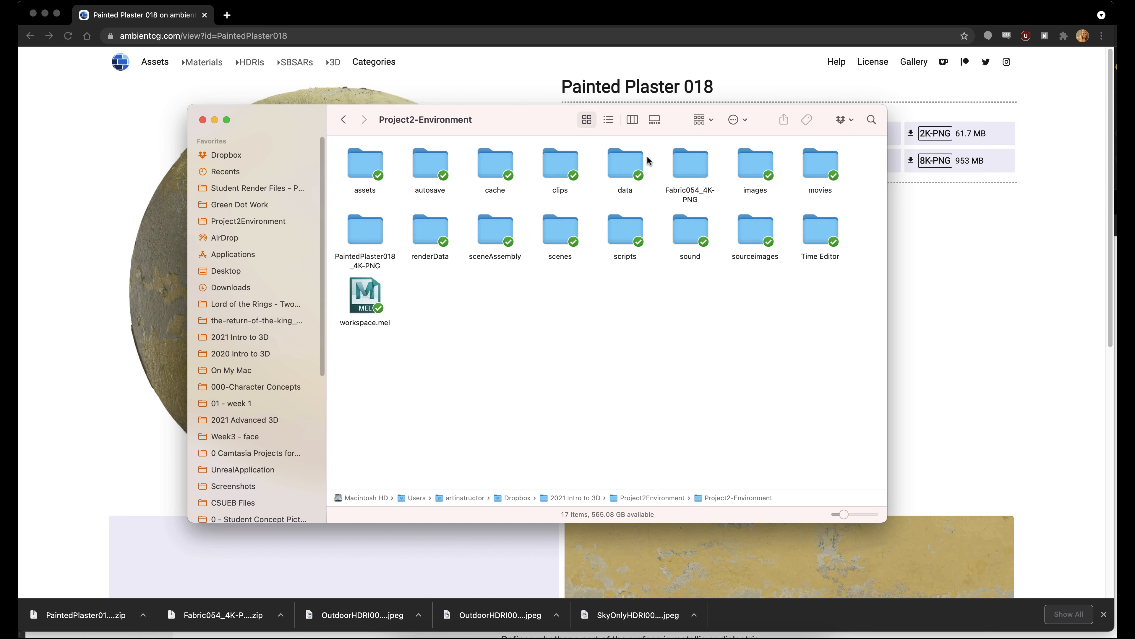
mouse_move(433, 228)
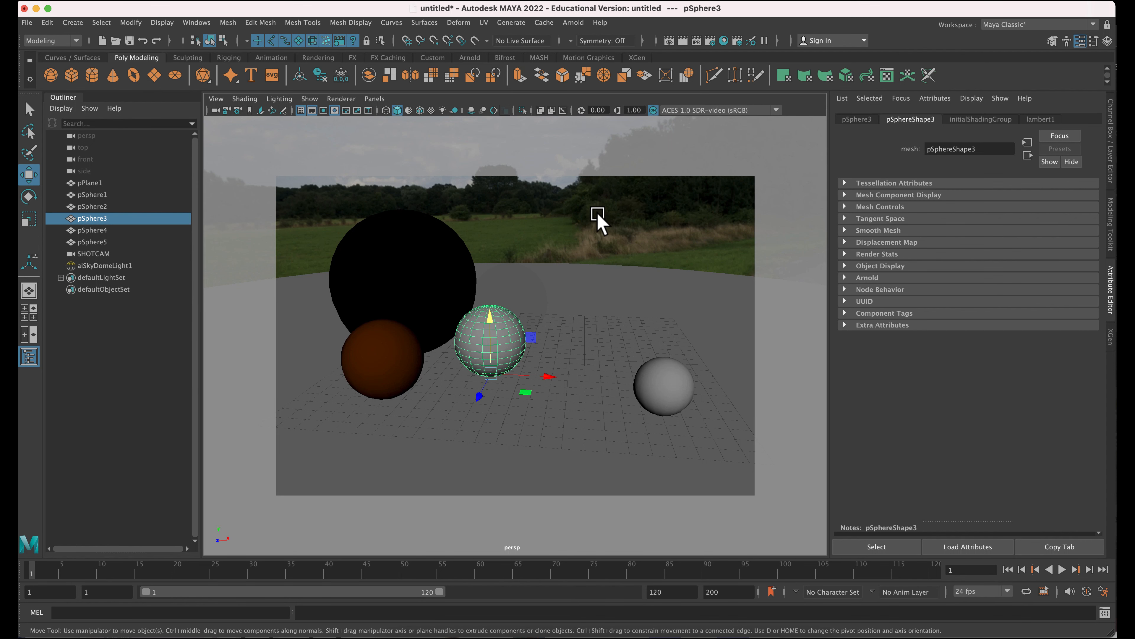
mouse_move(500, 335)
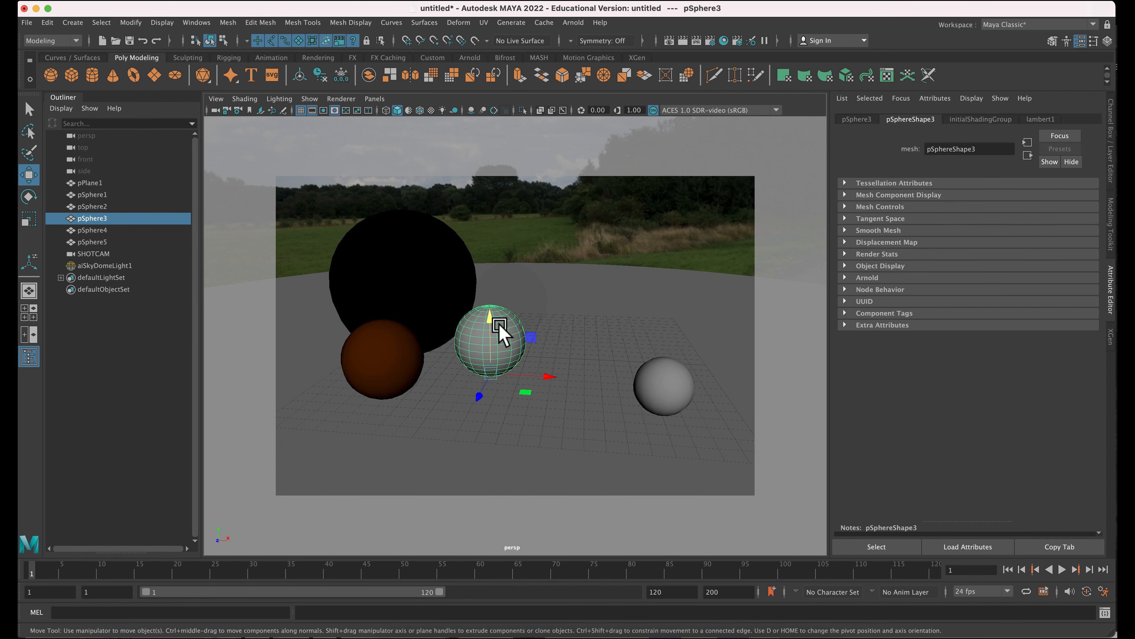
mouse_move(481, 316)
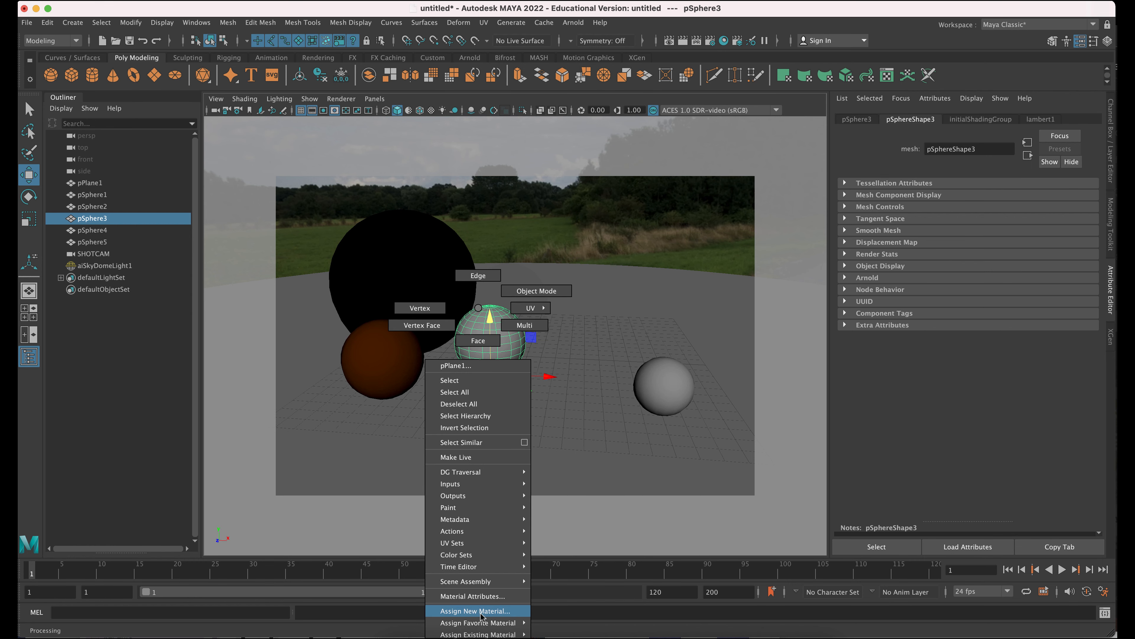
mouse_move(478, 623)
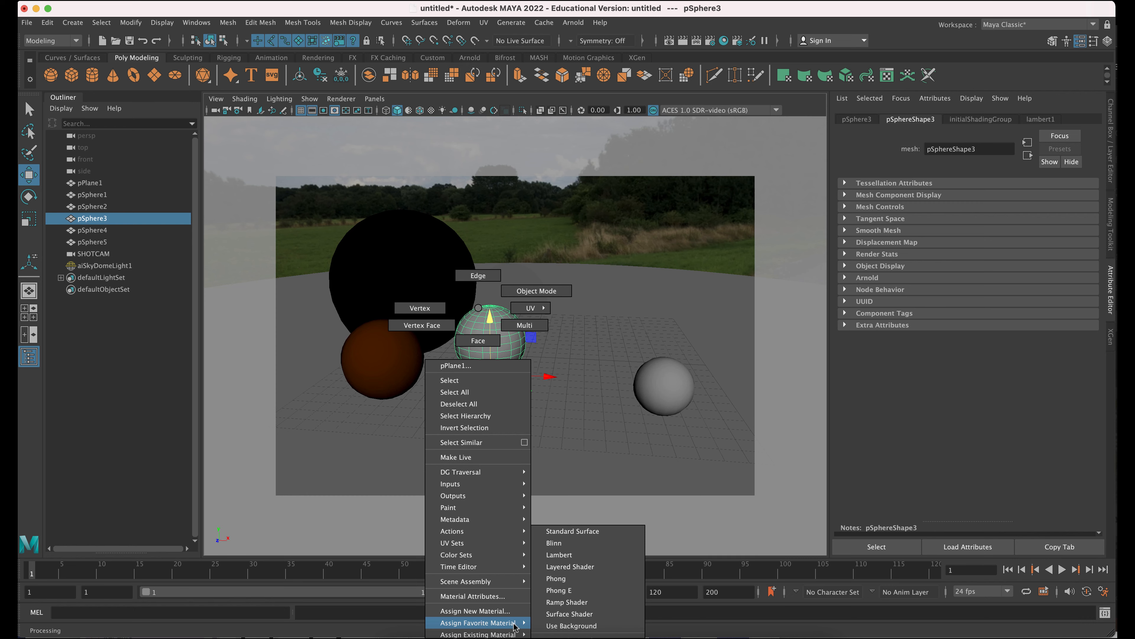
mouse_move(568, 613)
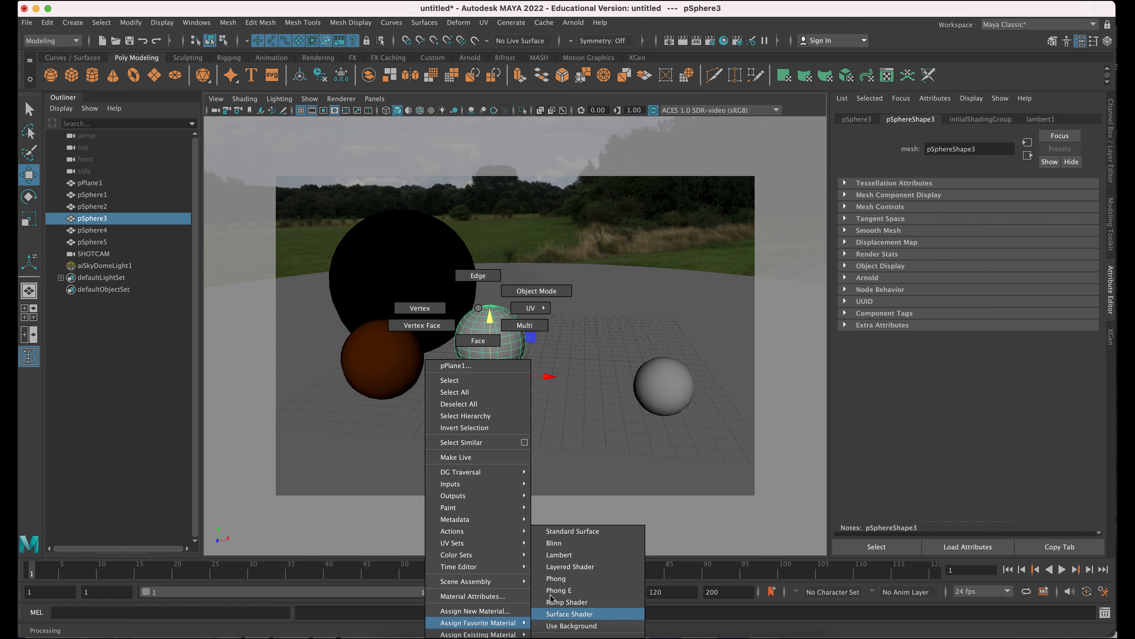
mouse_move(551, 536)
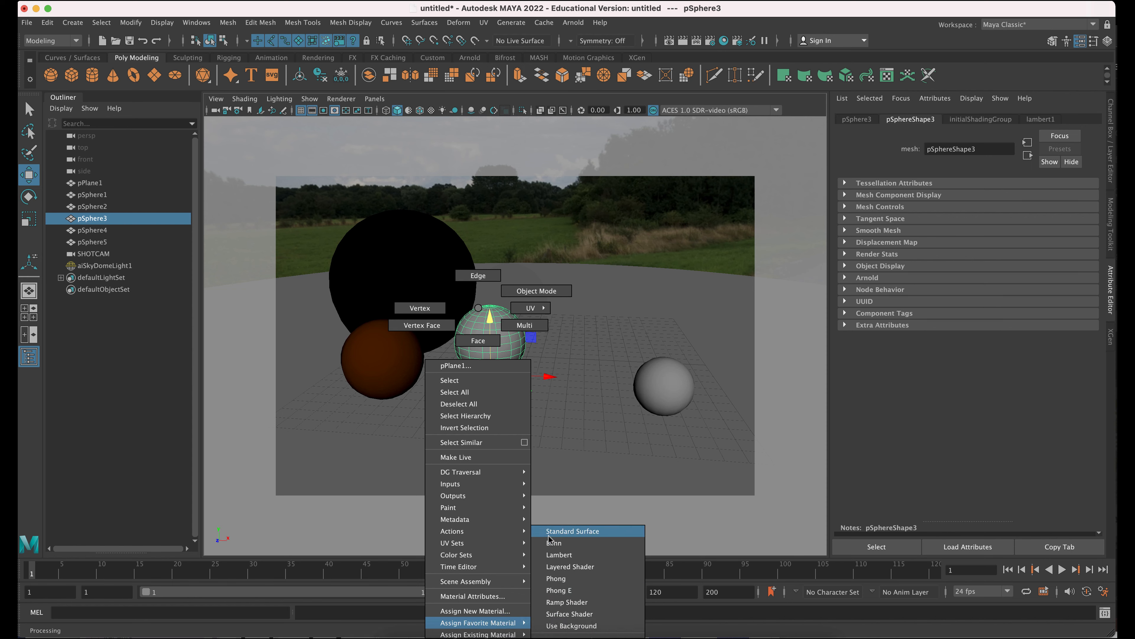
- Assign a new Arnold aiStandardSurface to pSphere3 and show its Base settings
left_click(471, 596)
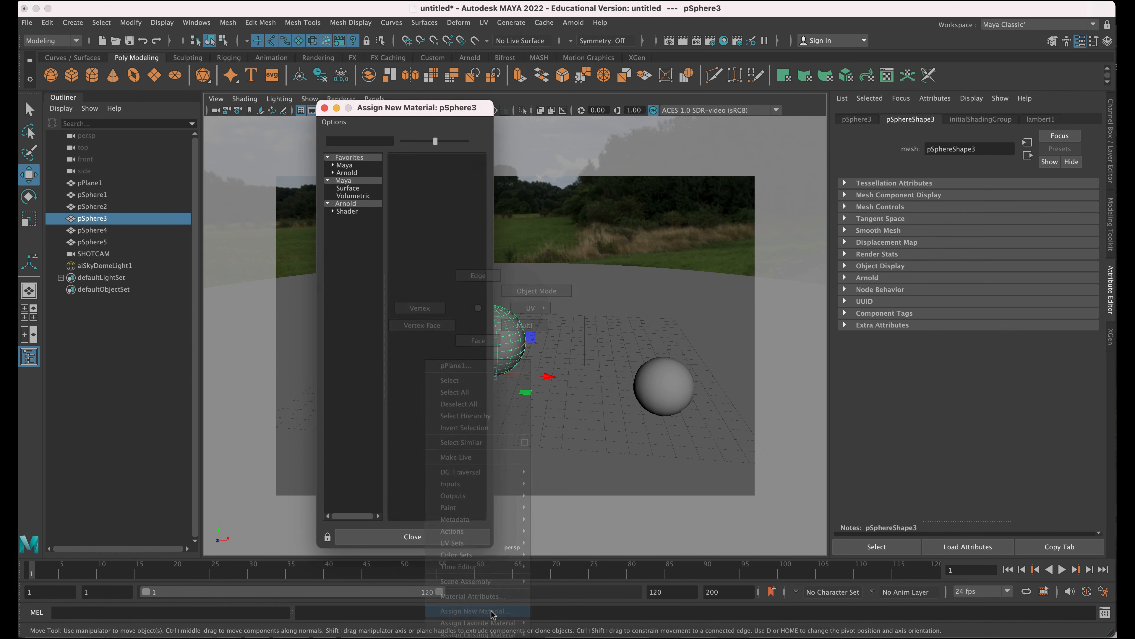
left_click(345, 204)
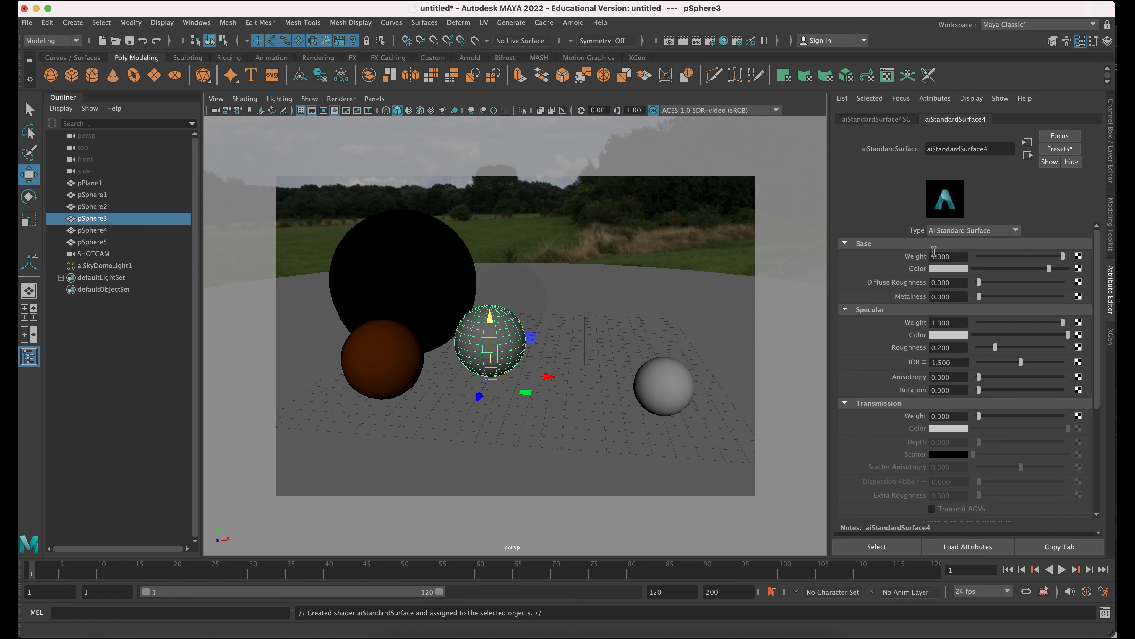
left_click(845, 243)
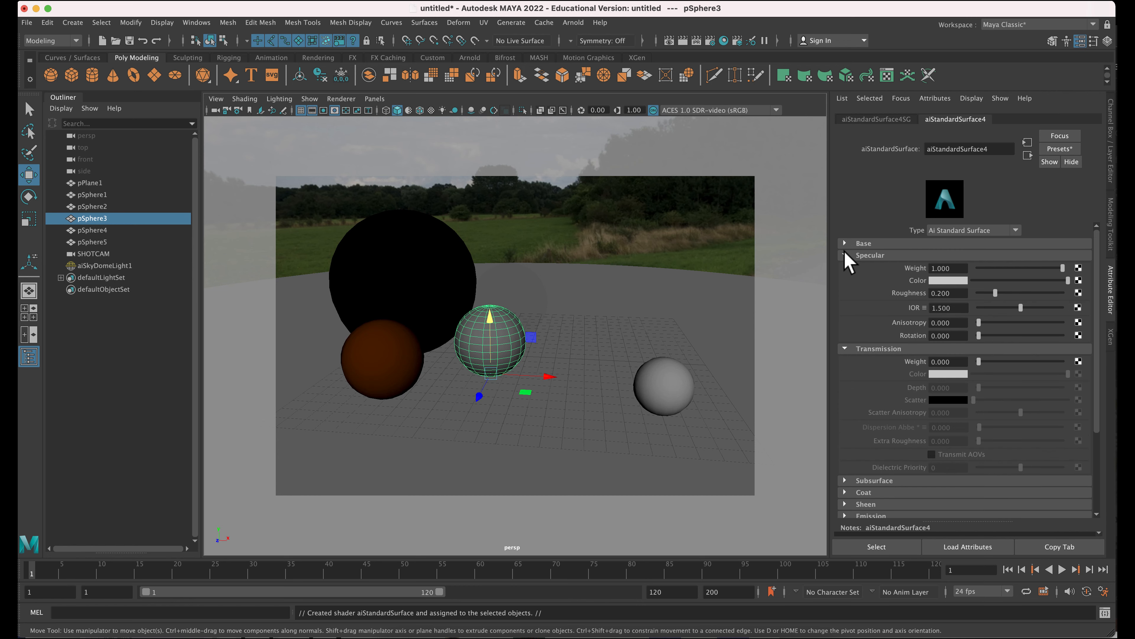
left_click(845, 242)
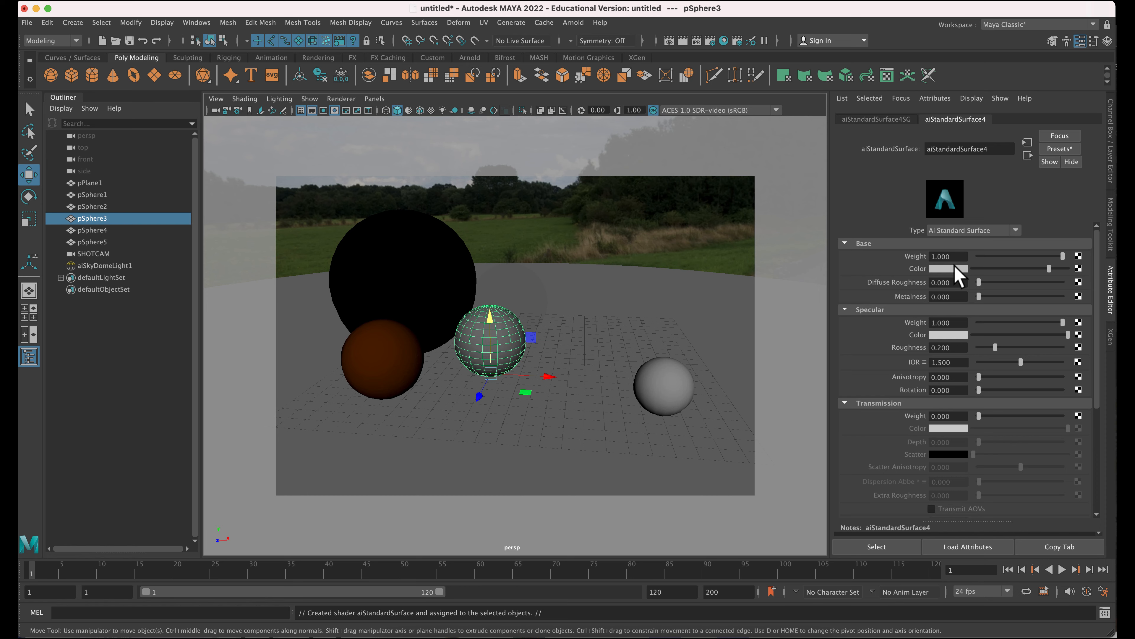
mouse_move(1079, 274)
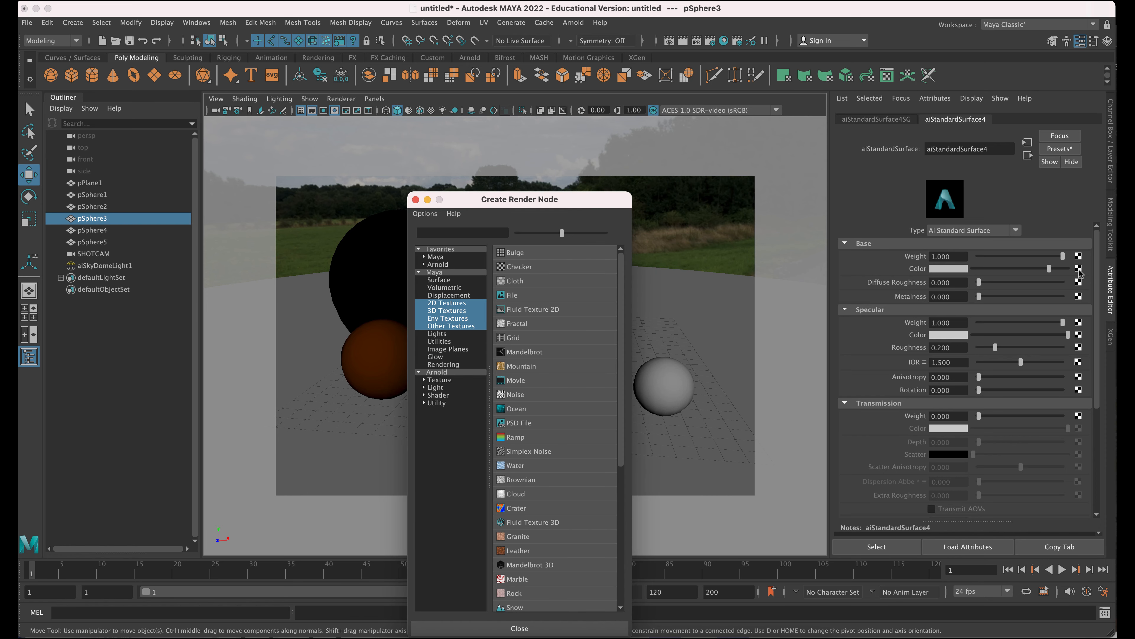
- Create a file texture for base colour and browse into the Fabric054_4K-PNG folder
left_click(511, 294)
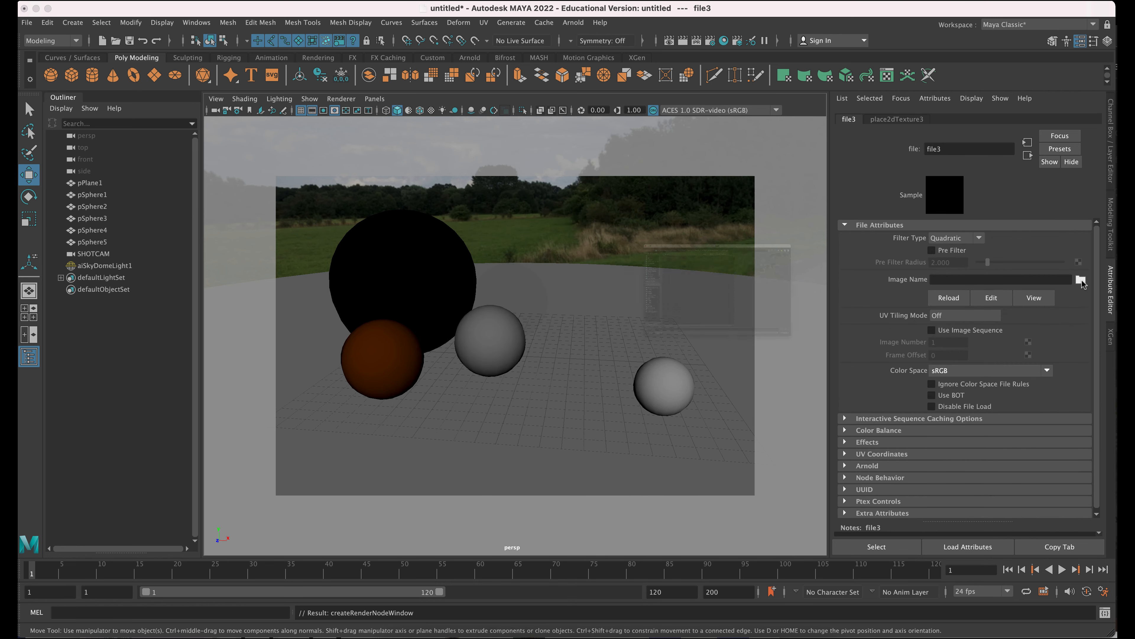
left_click(1080, 280)
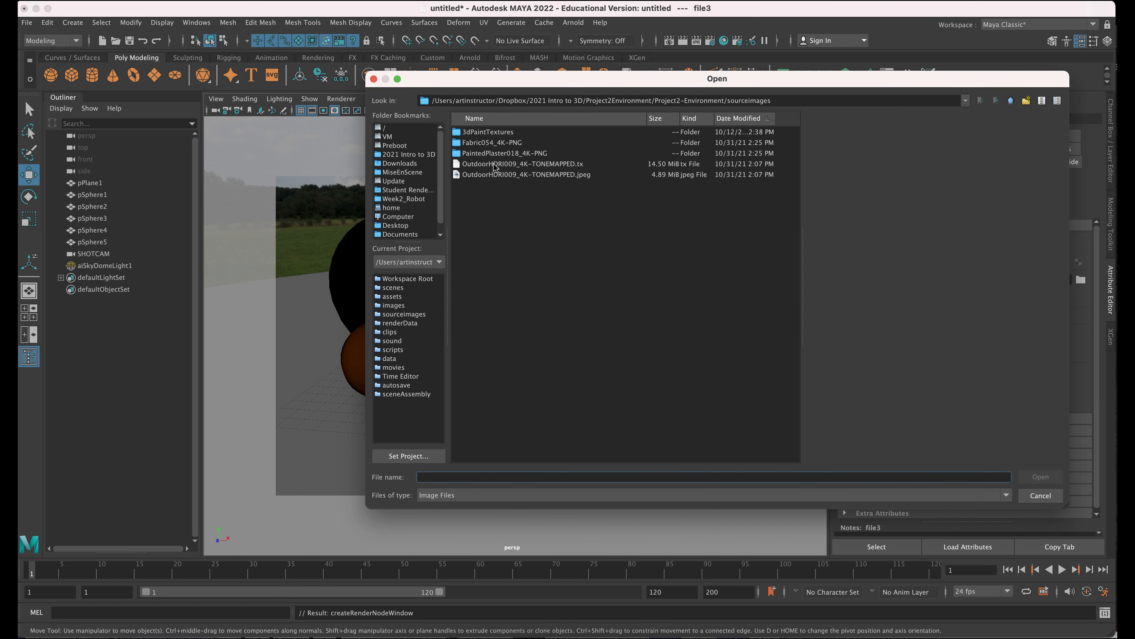
left_click(493, 142)
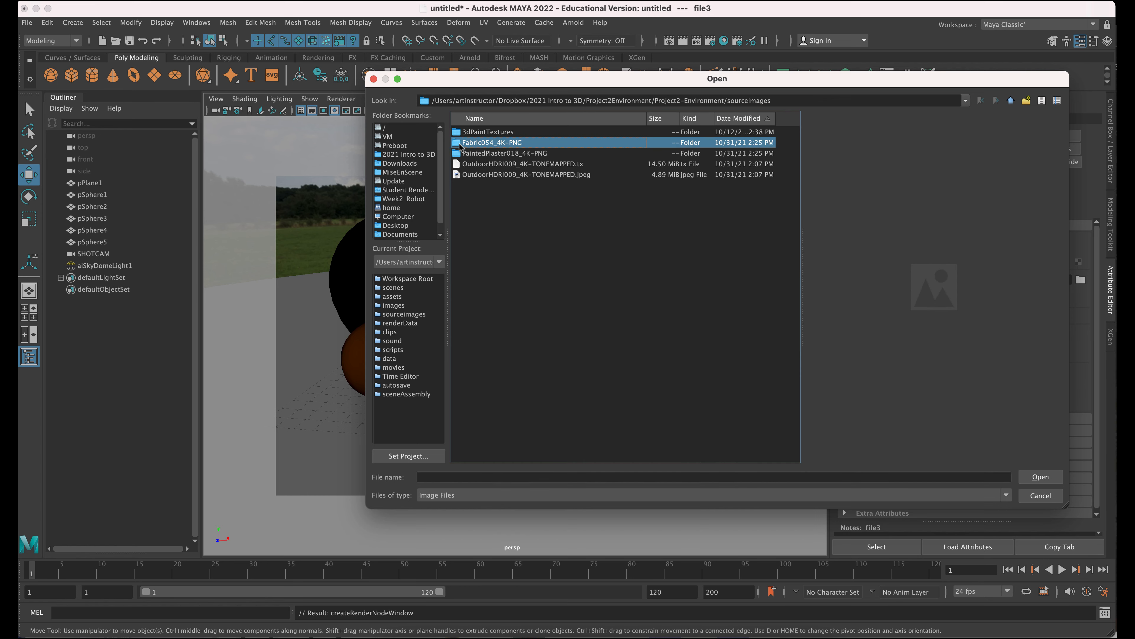
double_click(494, 142)
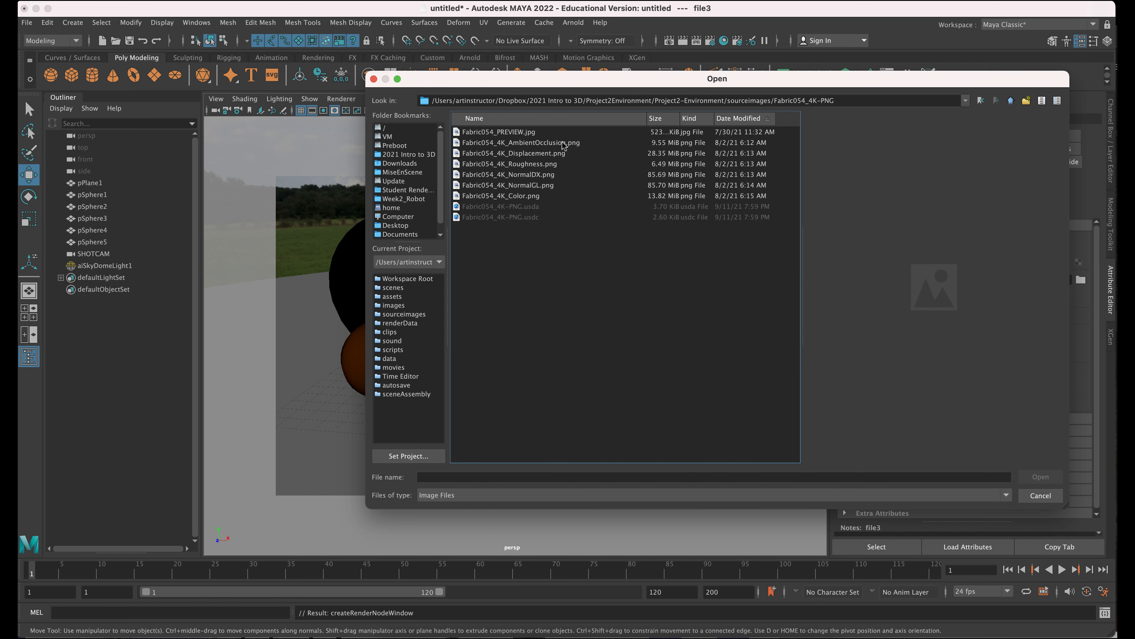
- Preview the maps and load Fabric054_4K_Color.png as the plaid base colour
left_click(514, 153)
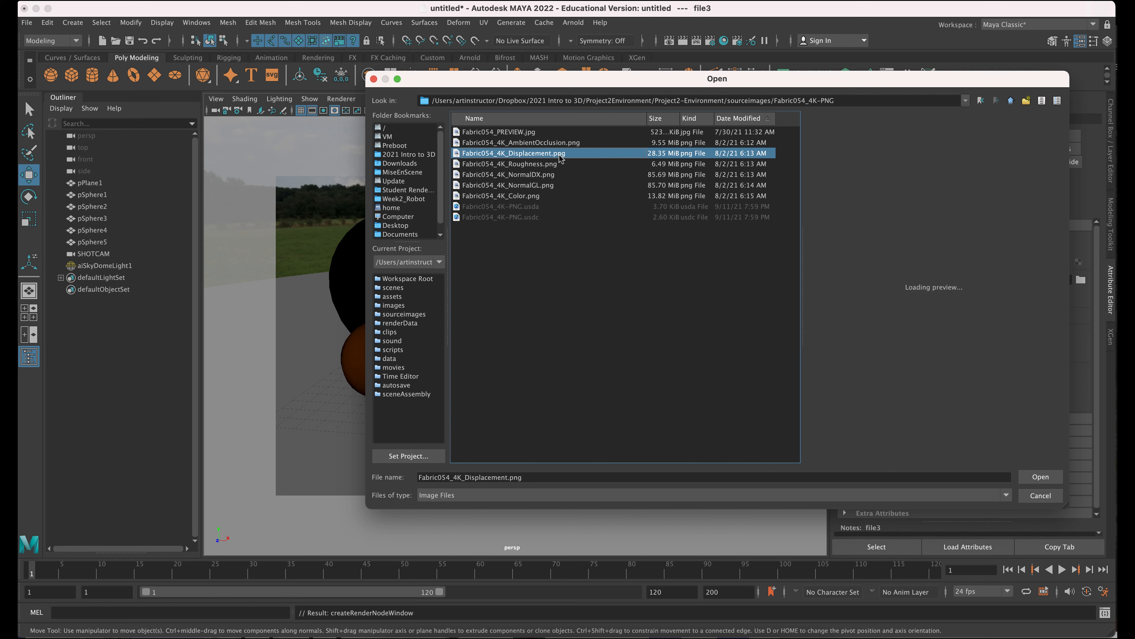
left_click(512, 164)
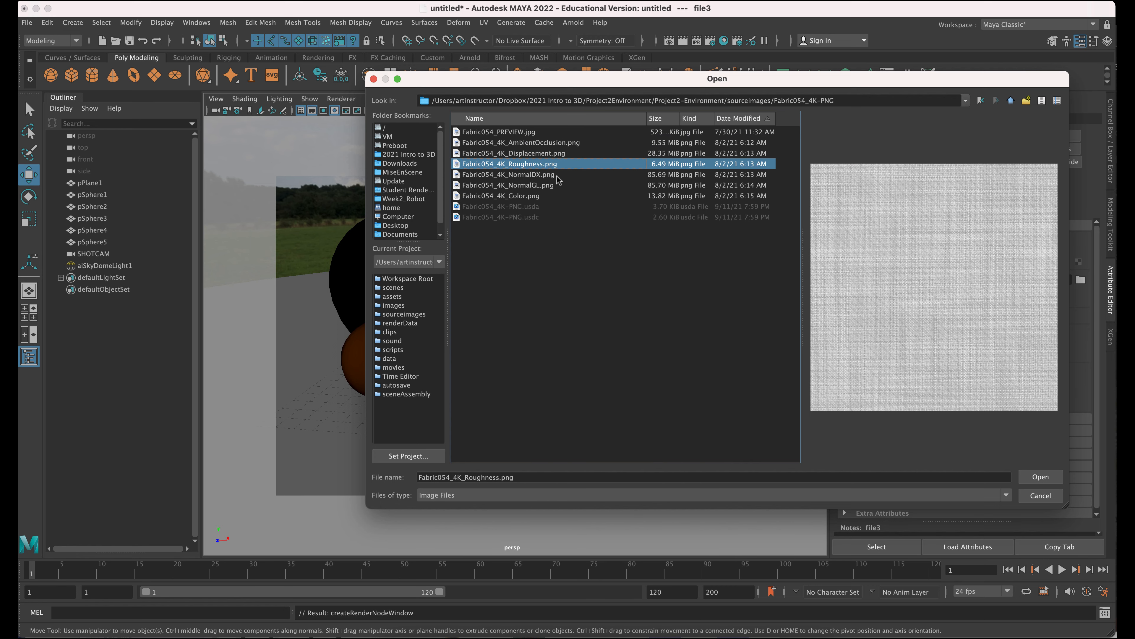
left_click(507, 184)
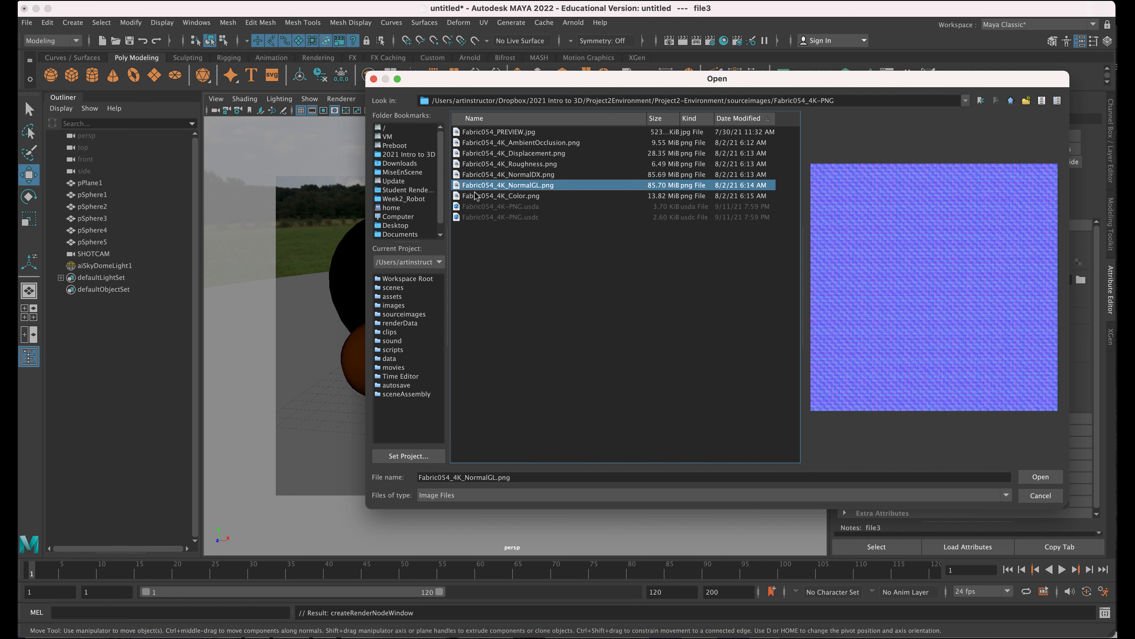
left_click(502, 196)
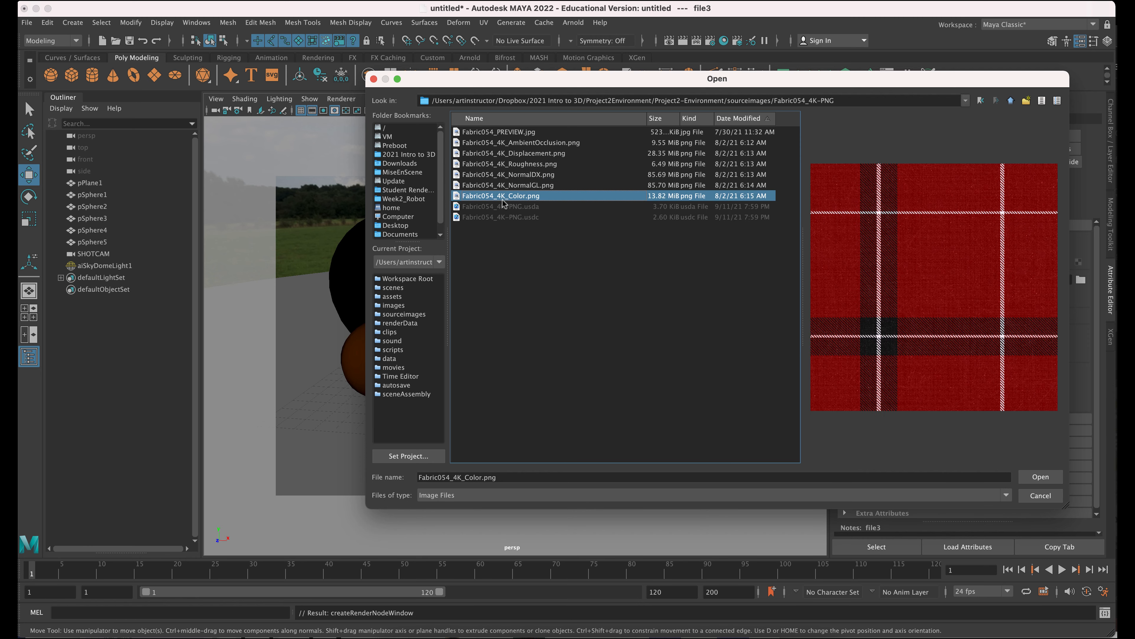
mouse_move(1059, 508)
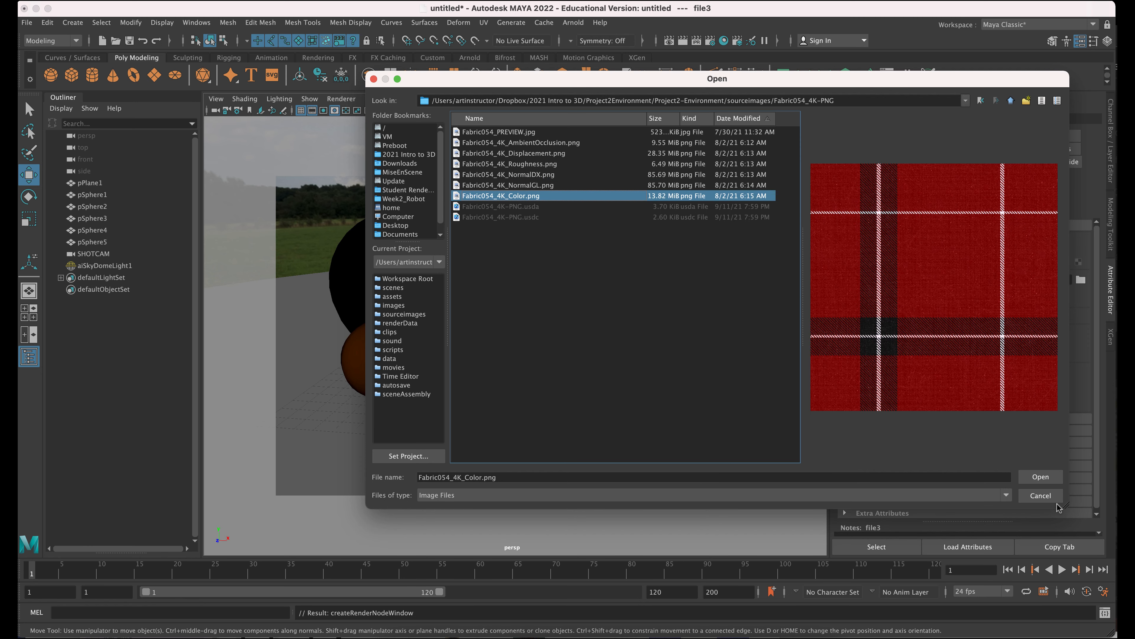
left_click(1040, 477)
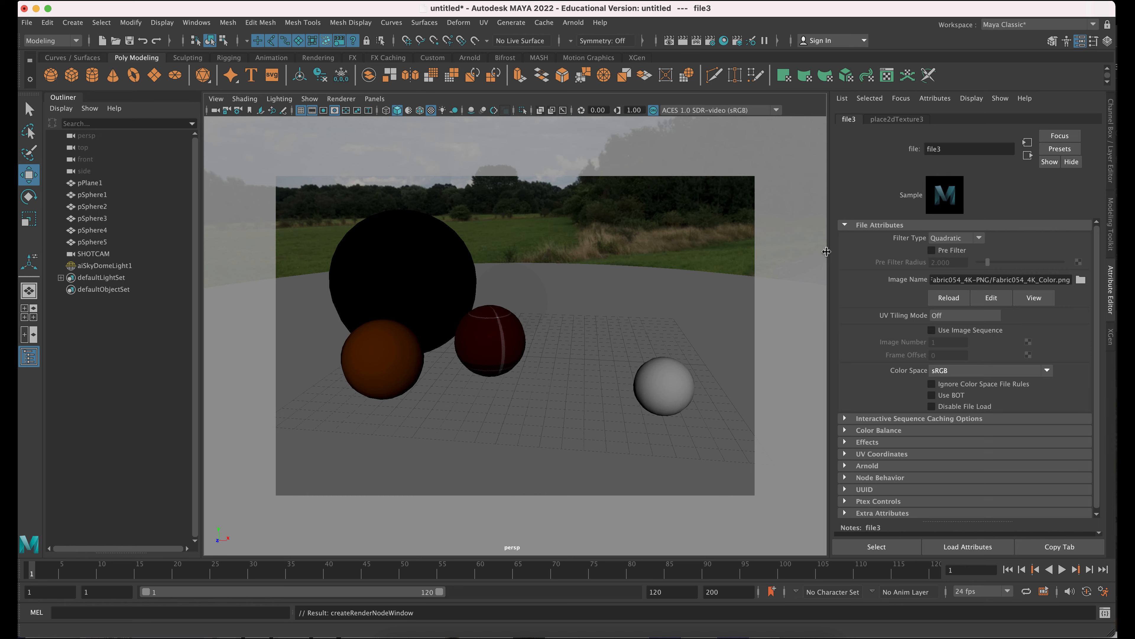
mouse_move(916, 398)
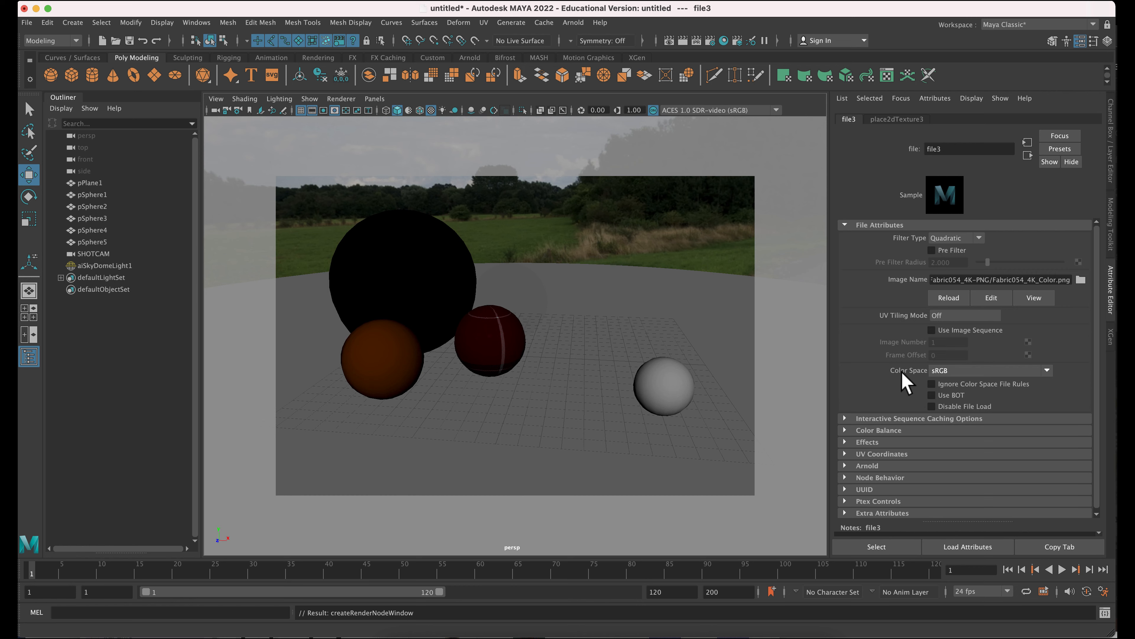
mouse_move(971, 380)
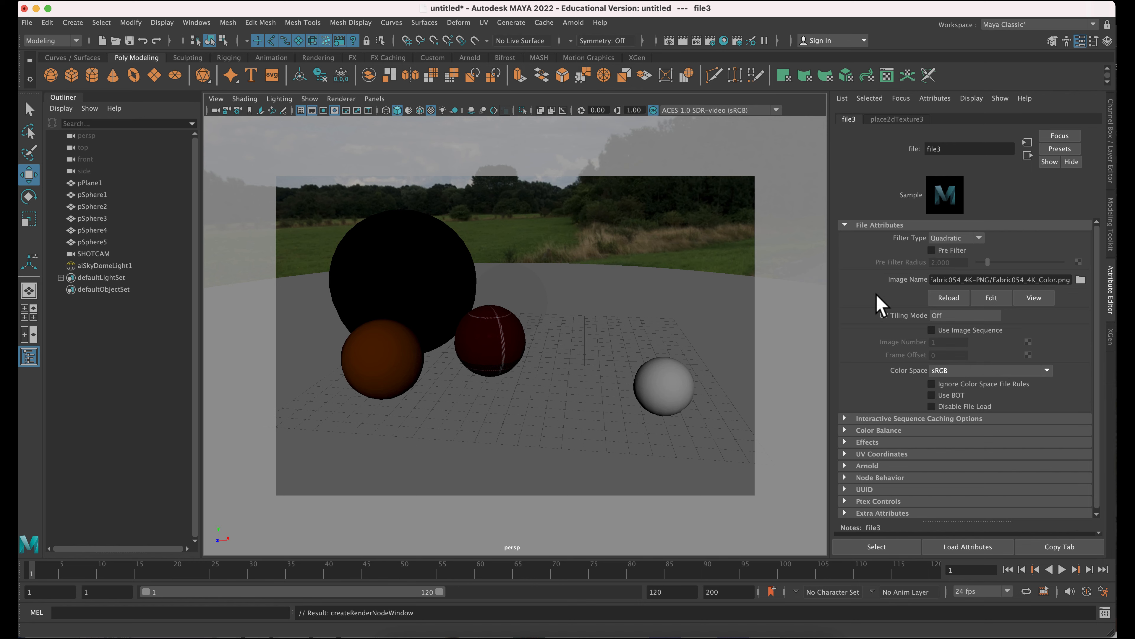
- Select the plaid middle sphere and return to its aiStandardSurface4 shader settings
left_click(845, 224)
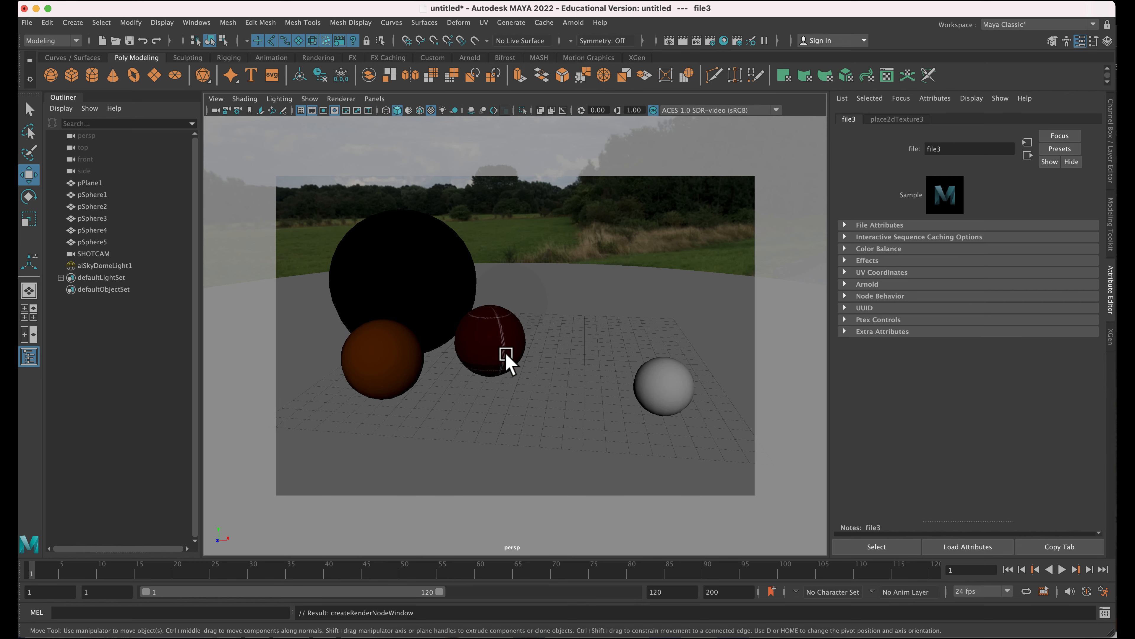
left_click(489, 341)
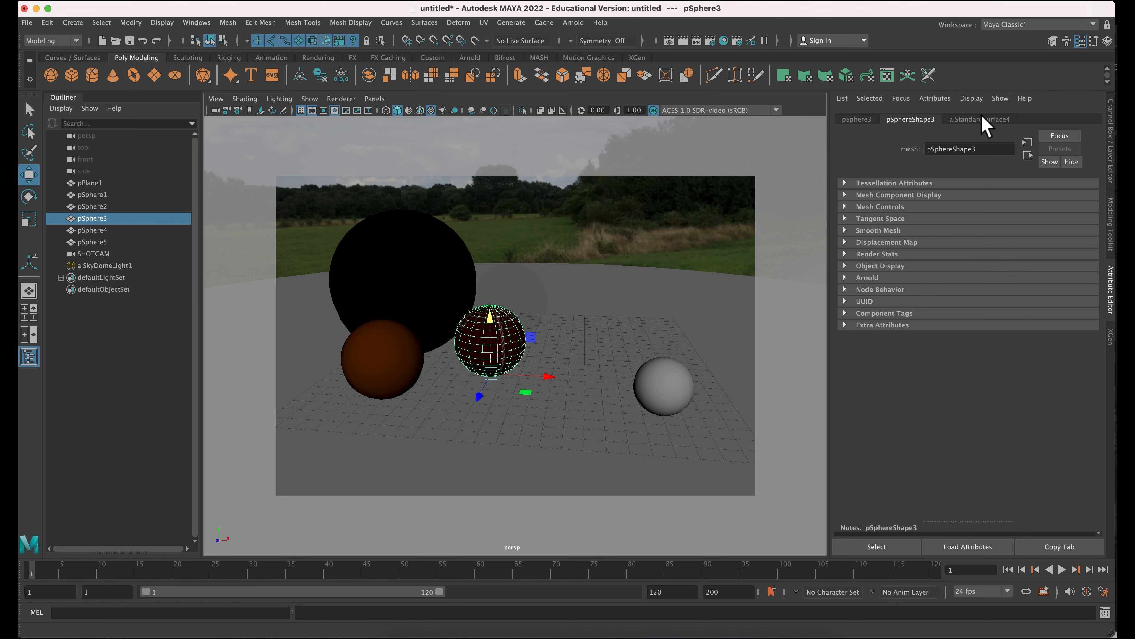
left_click(979, 118)
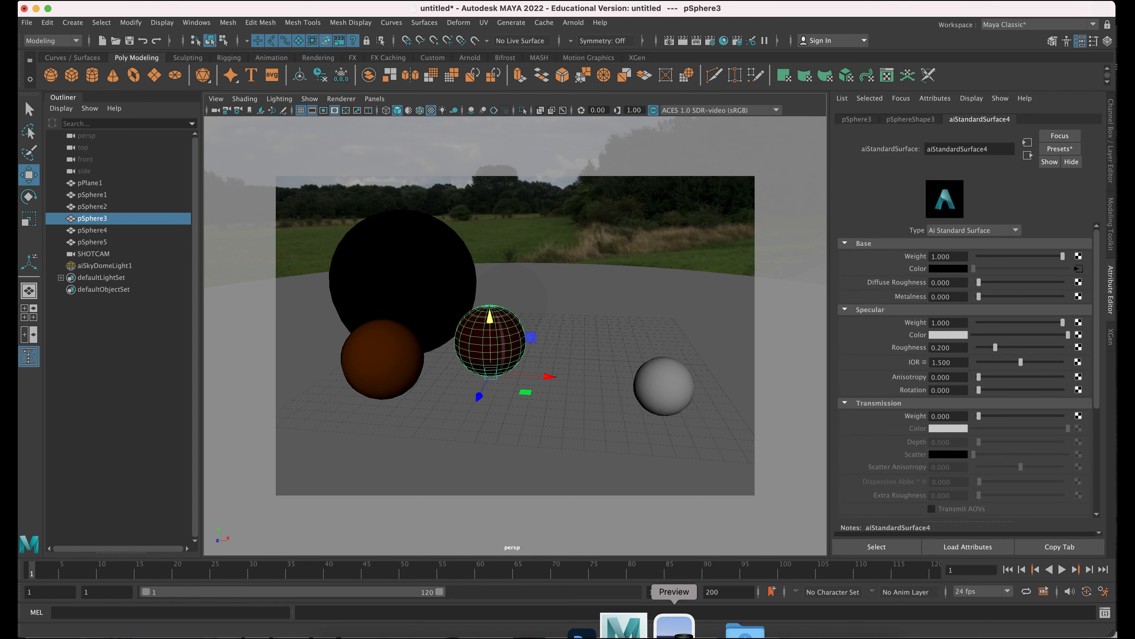
left_click(674, 624)
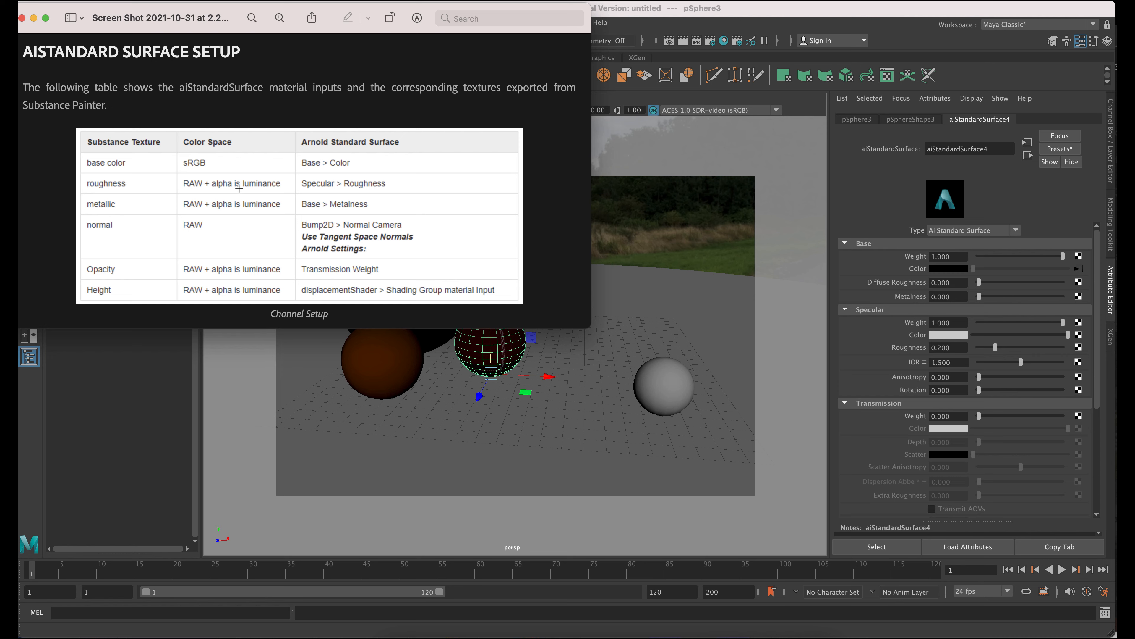
mouse_move(326, 184)
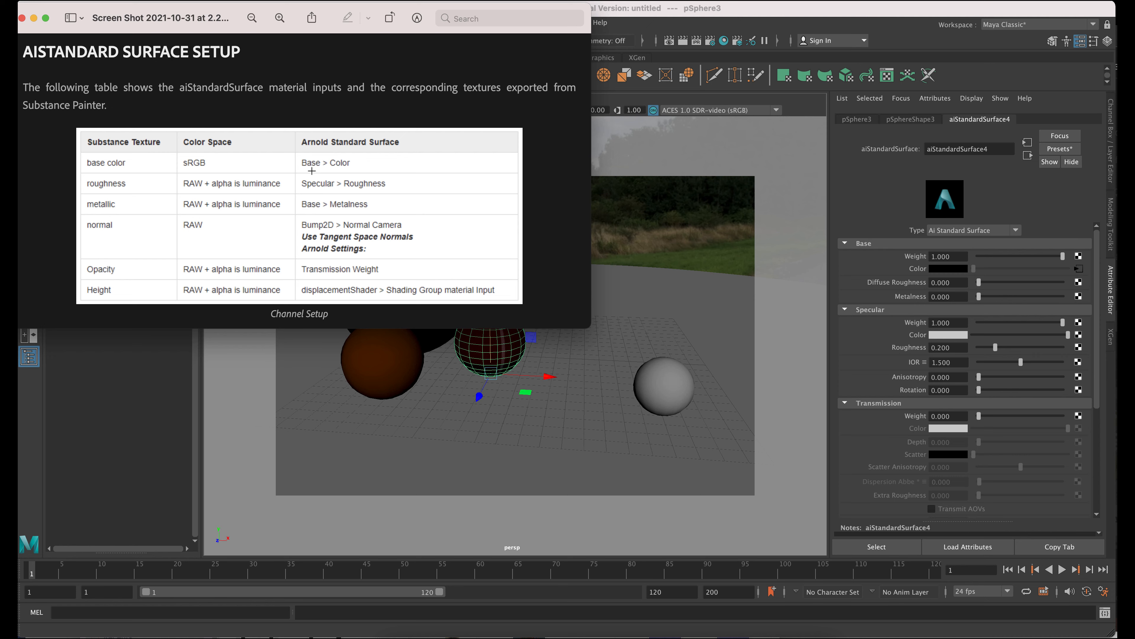
mouse_move(408, 165)
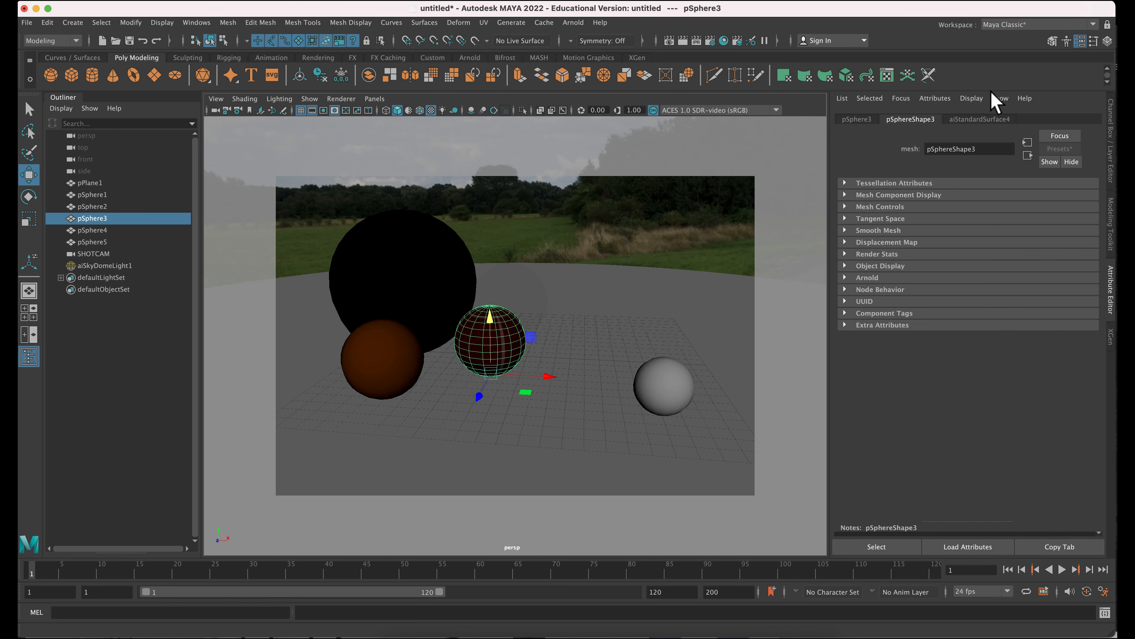
- Lower aiStandardSurface4's Specular Weight to 0.086
left_click(979, 119)
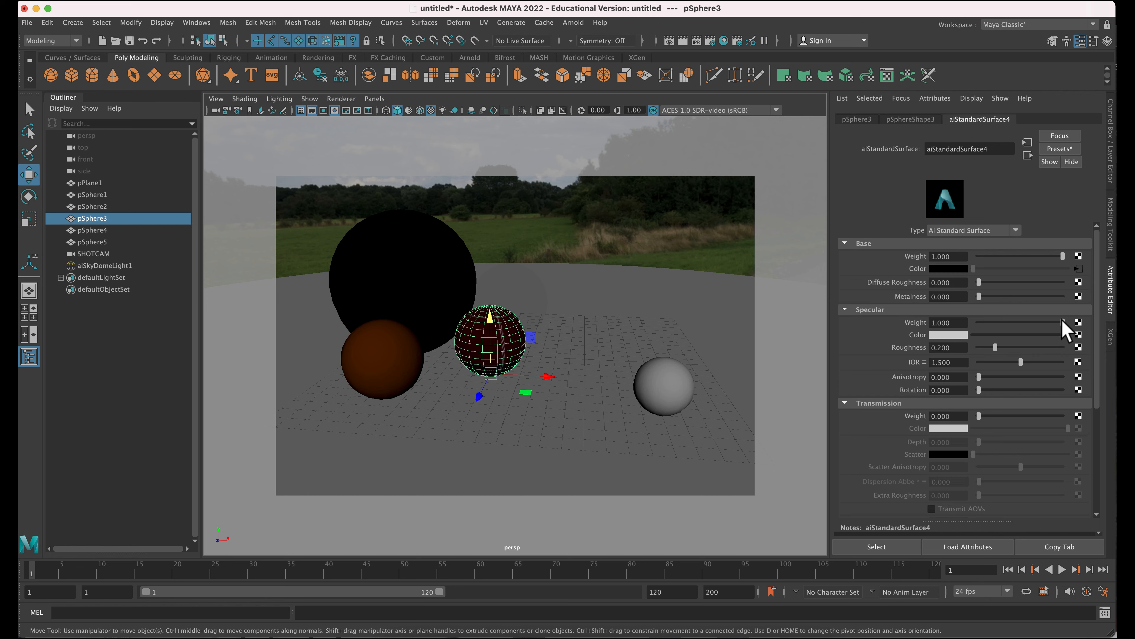
mouse_move(1064, 326)
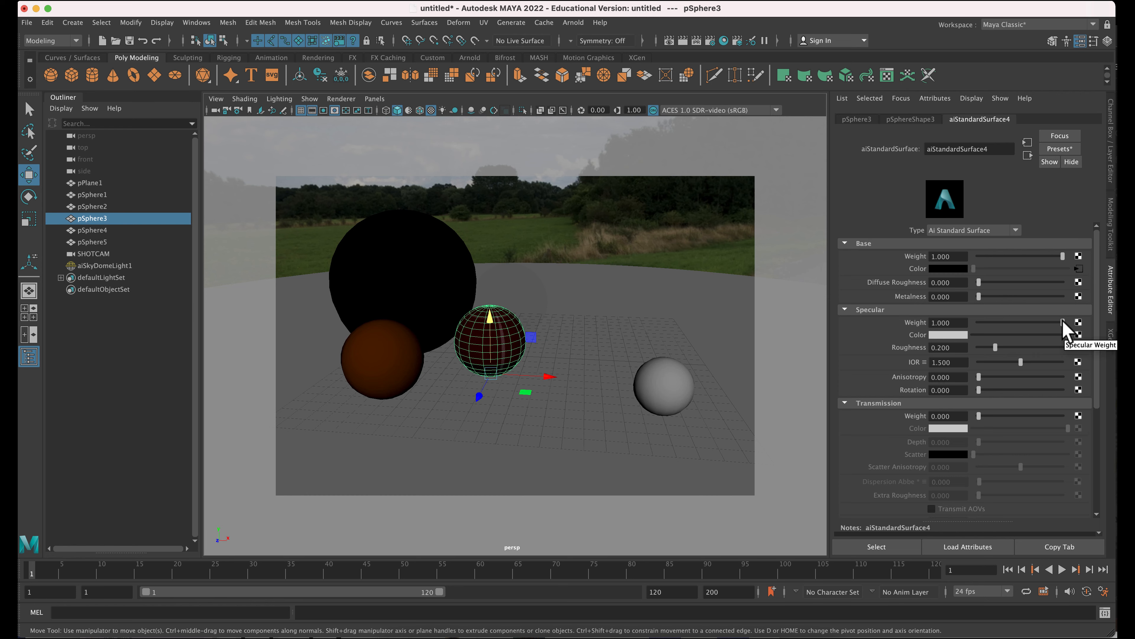
left_click_drag(1064, 322, 992, 323)
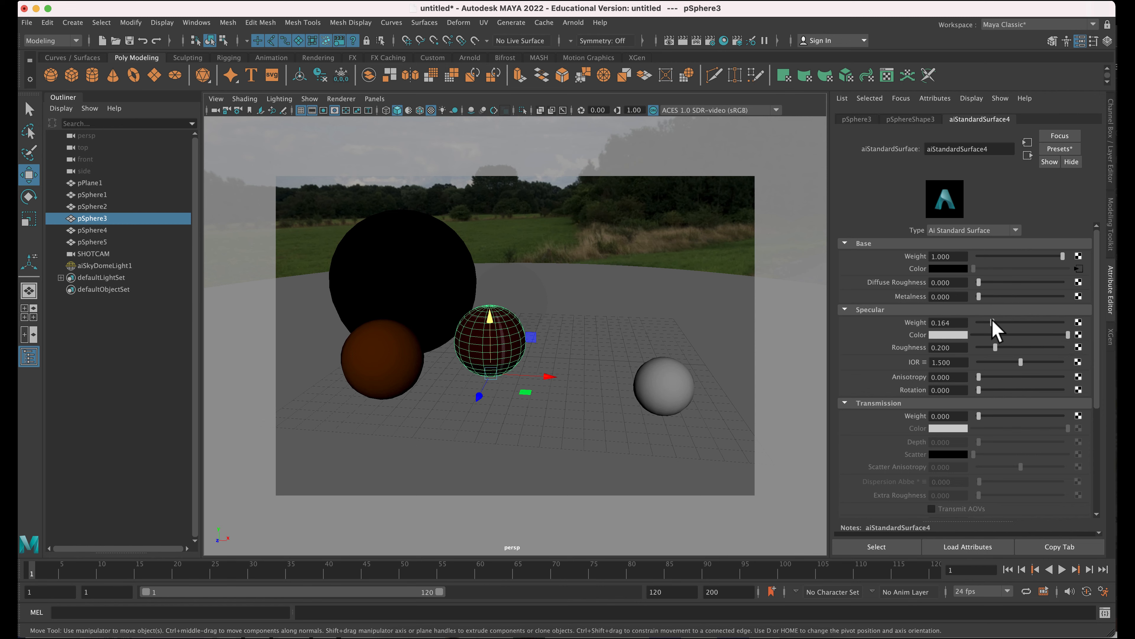
left_click_drag(1021, 321, 999, 322)
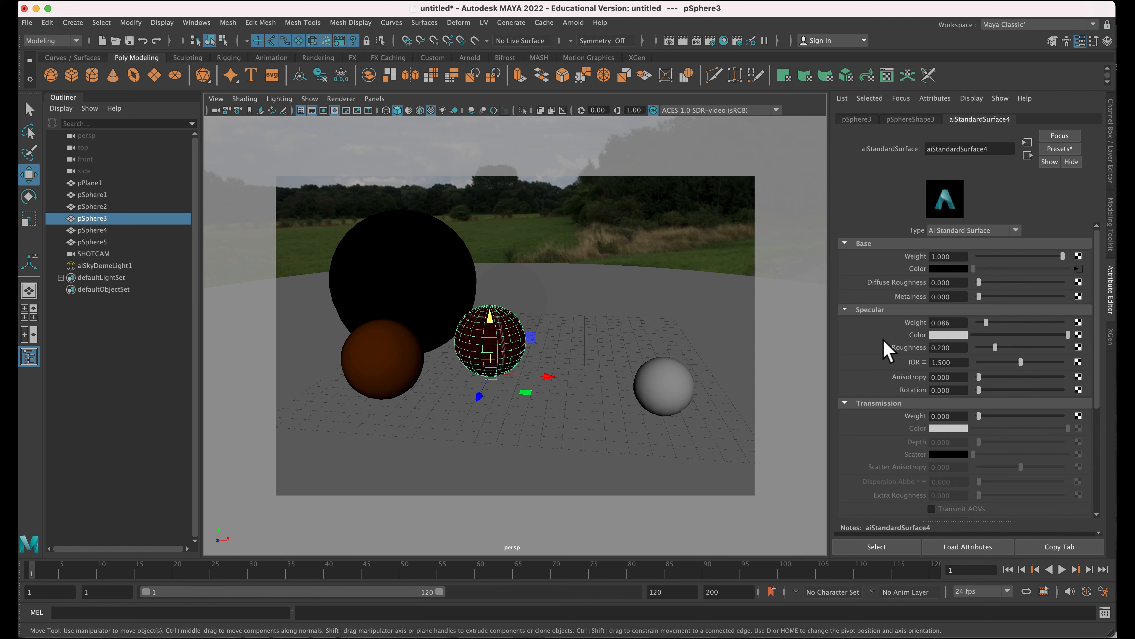
mouse_move(1065, 360)
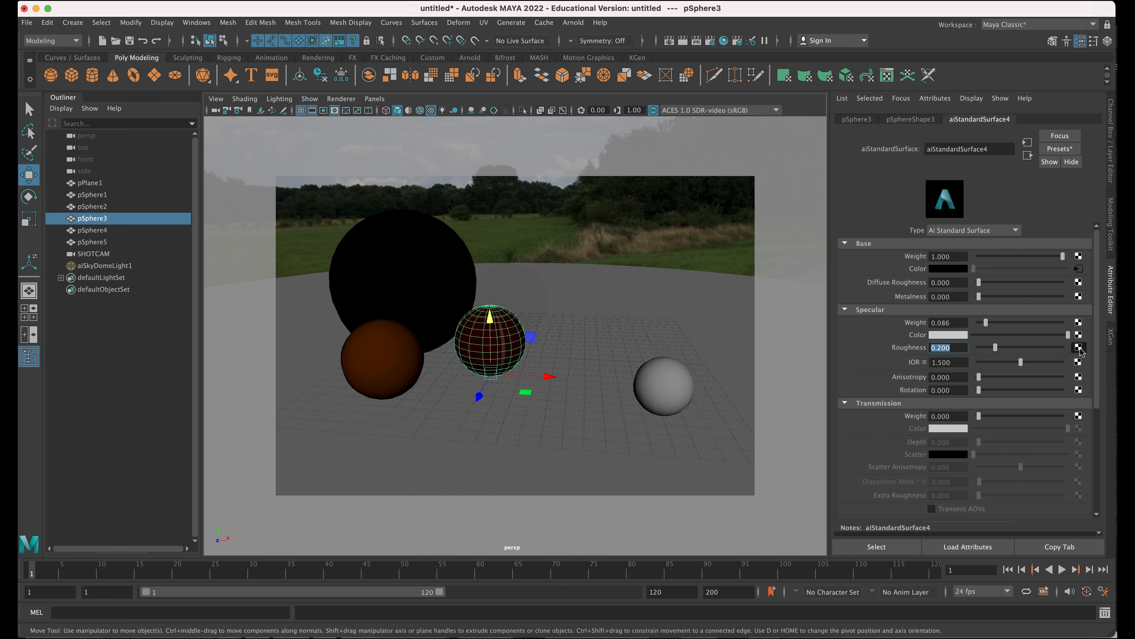
- Attach a file texture to Specular Roughness and pick Fabric054_4K_Roughness.png in Fabric054_4K-PNG
left_click(1078, 347)
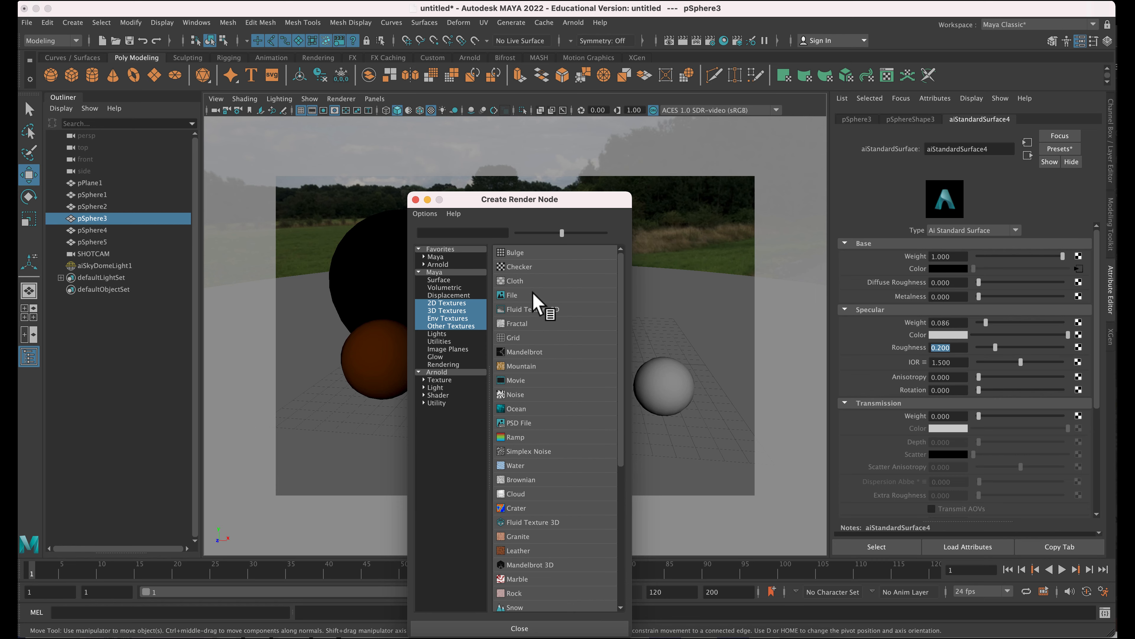
left_click(513, 295)
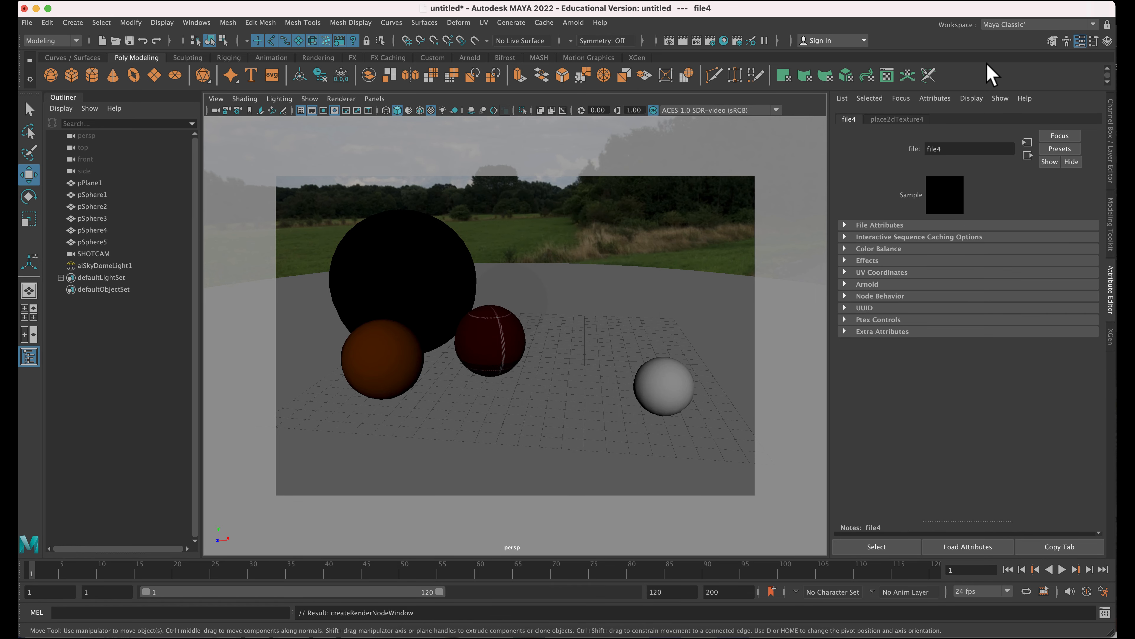
mouse_move(862, 233)
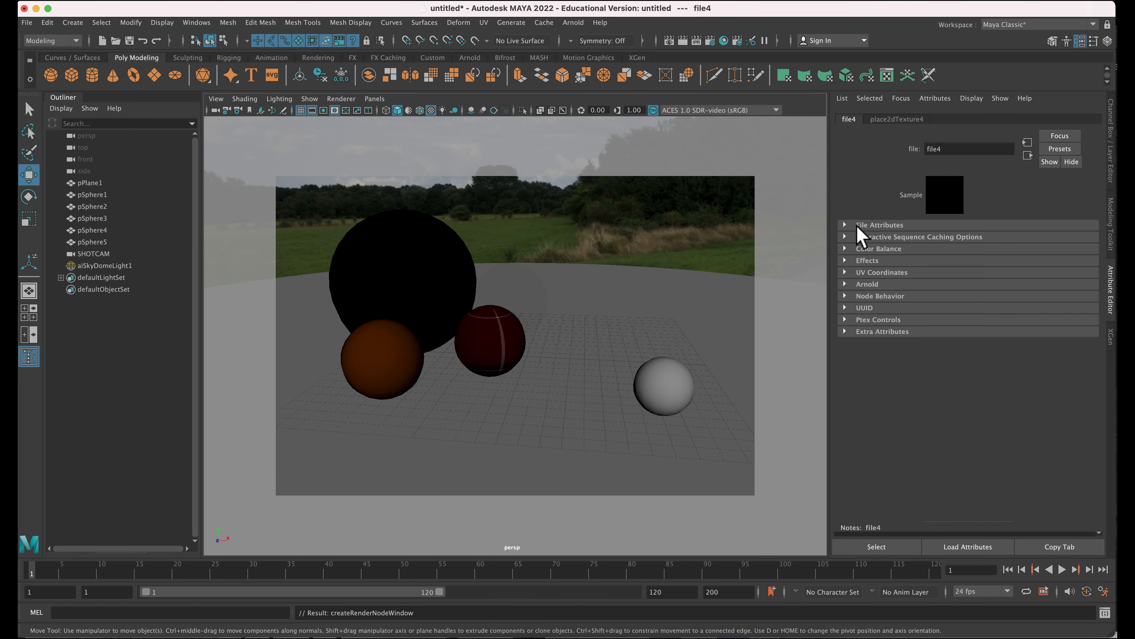
left_click(878, 225)
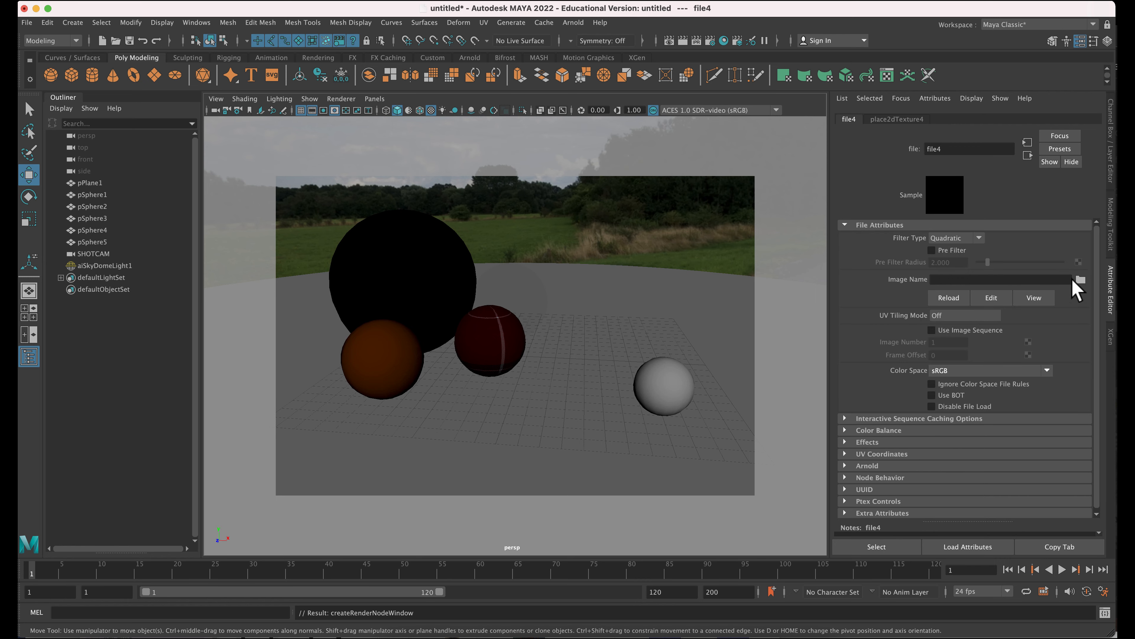
left_click(1080, 280)
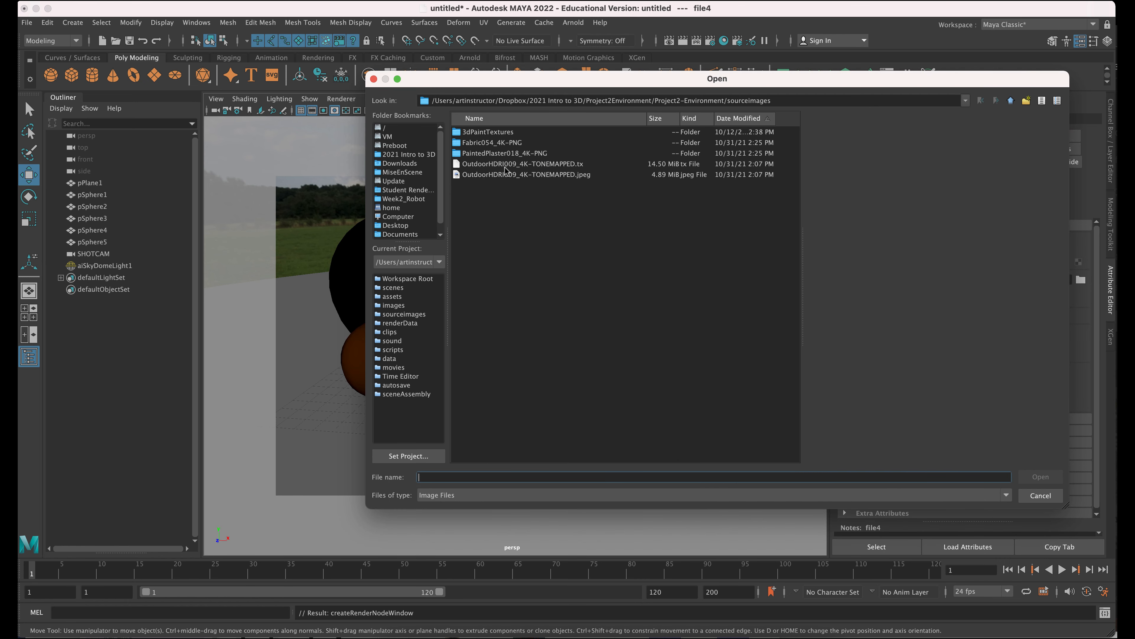
double_click(493, 142)
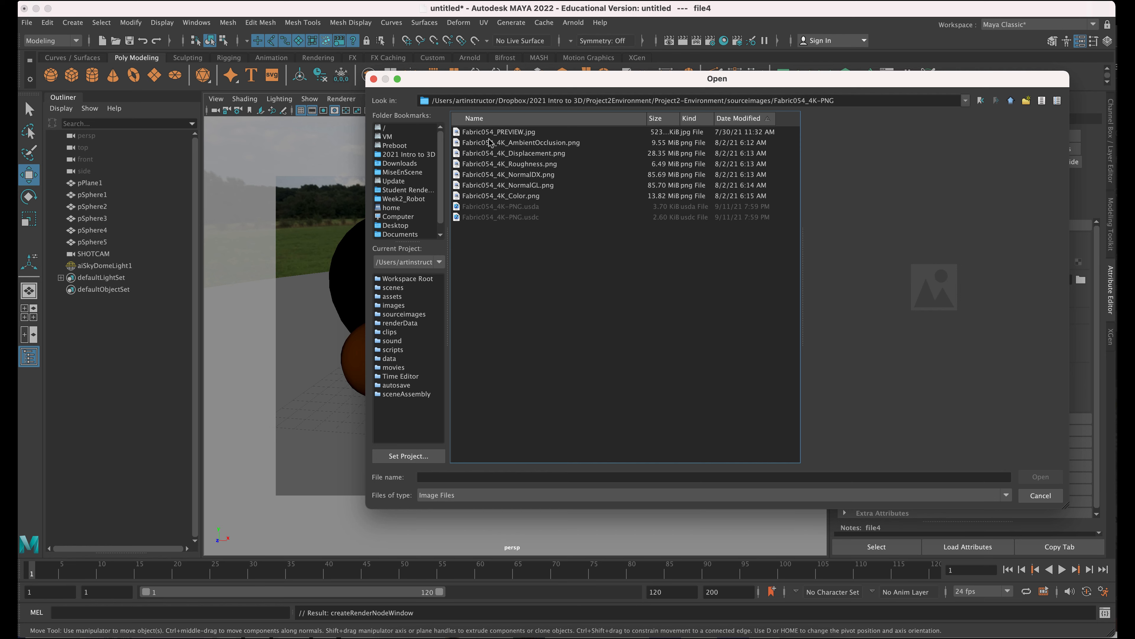
left_click(508, 163)
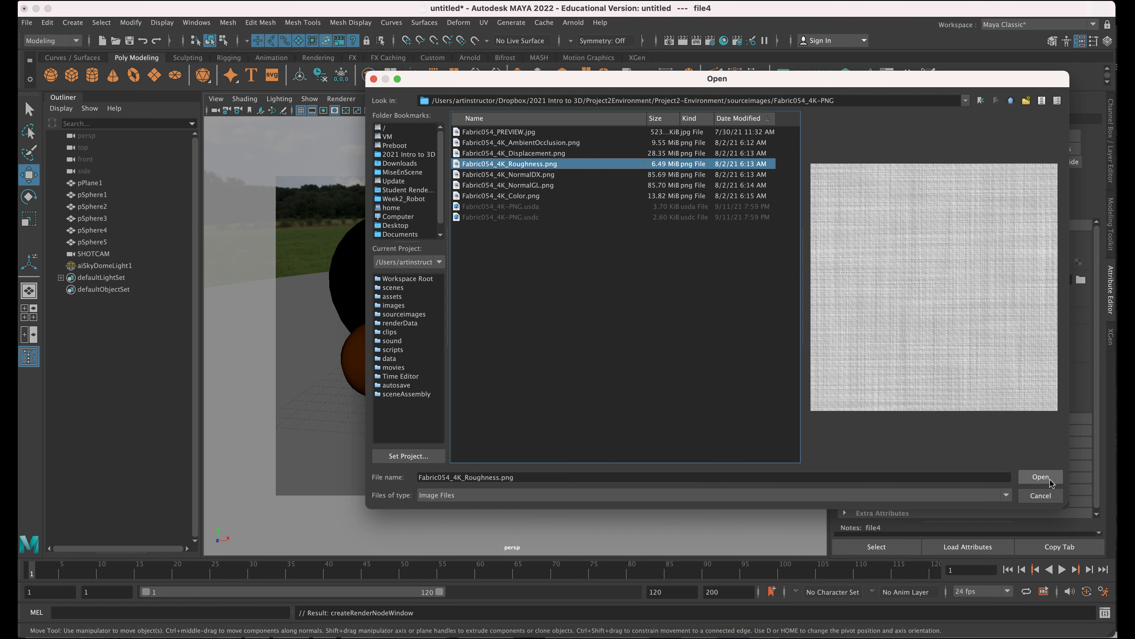
- Load Fabric054_4K_Roughness.png and set the file texture's Color Space to Raw
left_click(1041, 476)
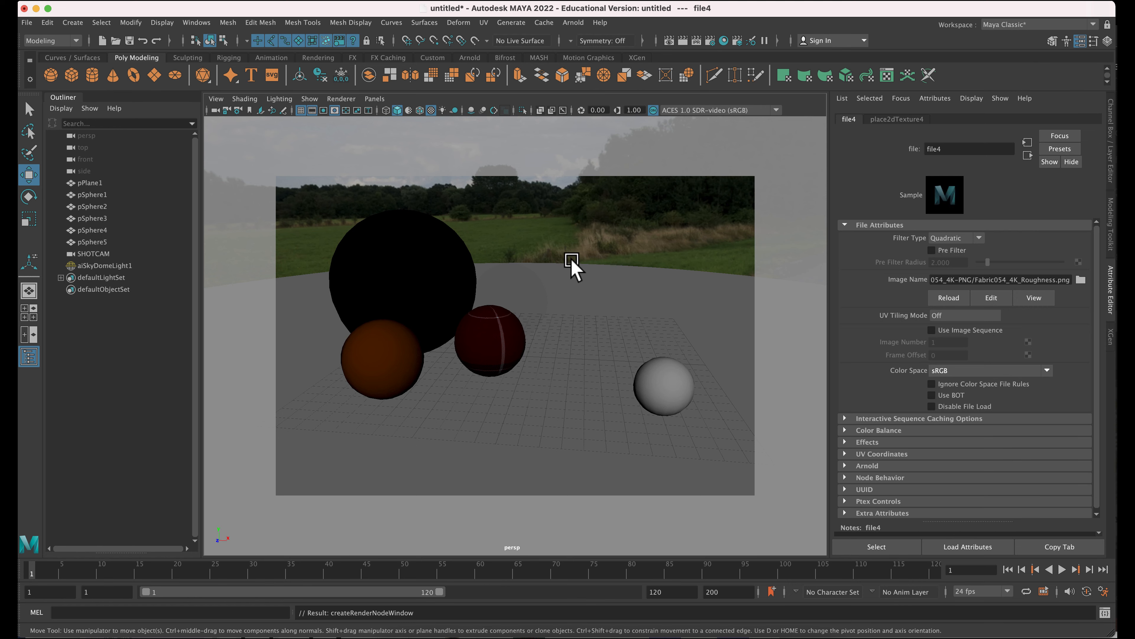
mouse_move(903, 386)
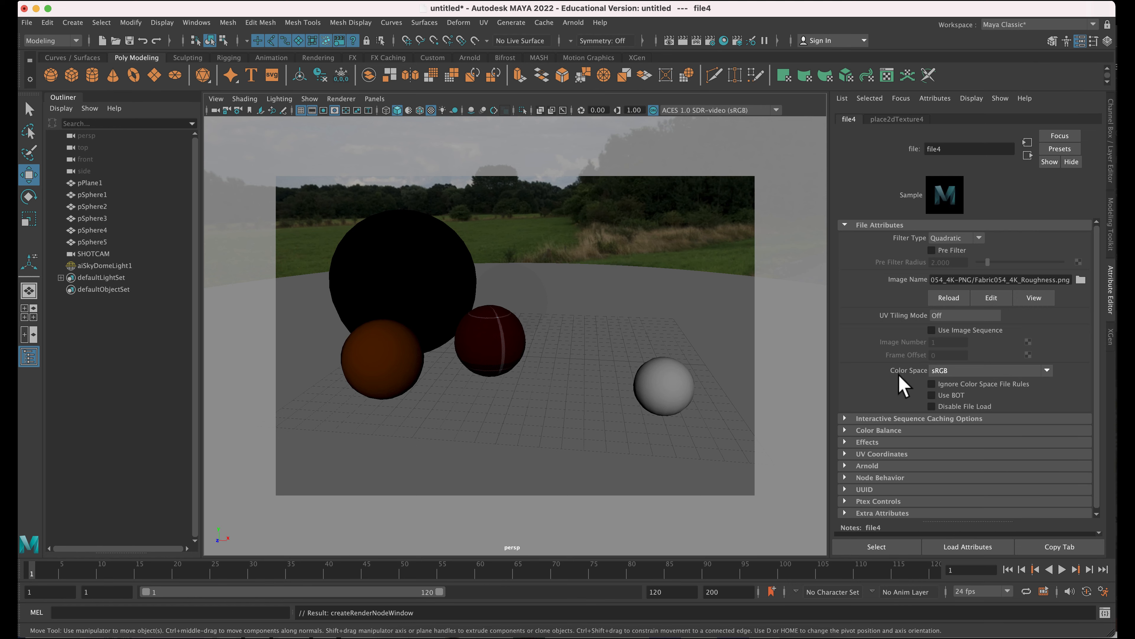
left_click(1045, 370)
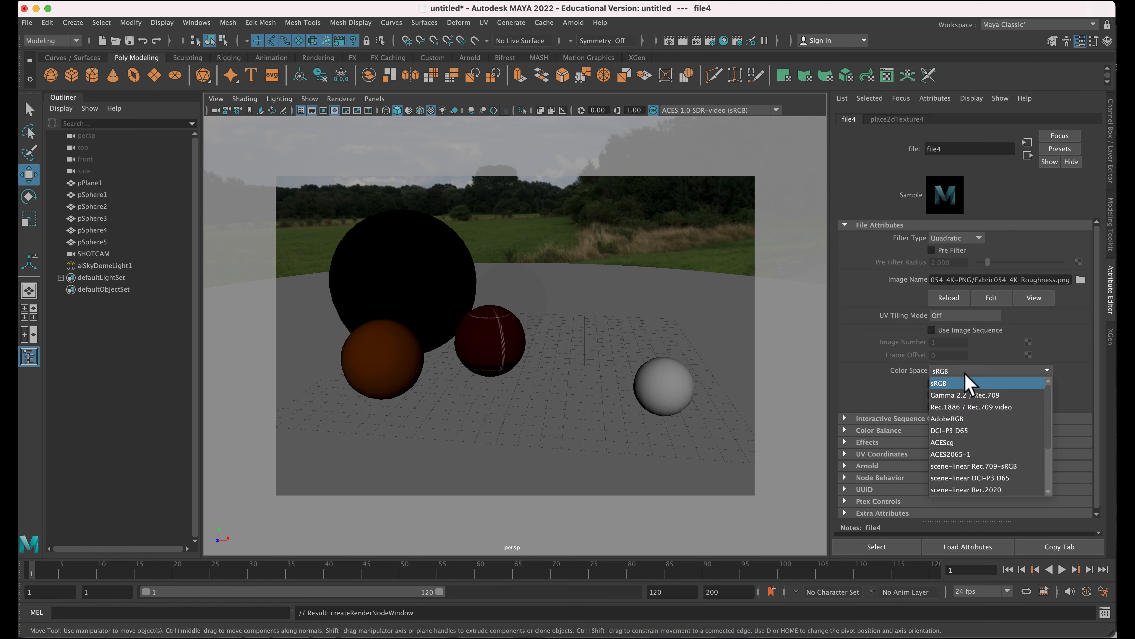
scroll("down", 3)
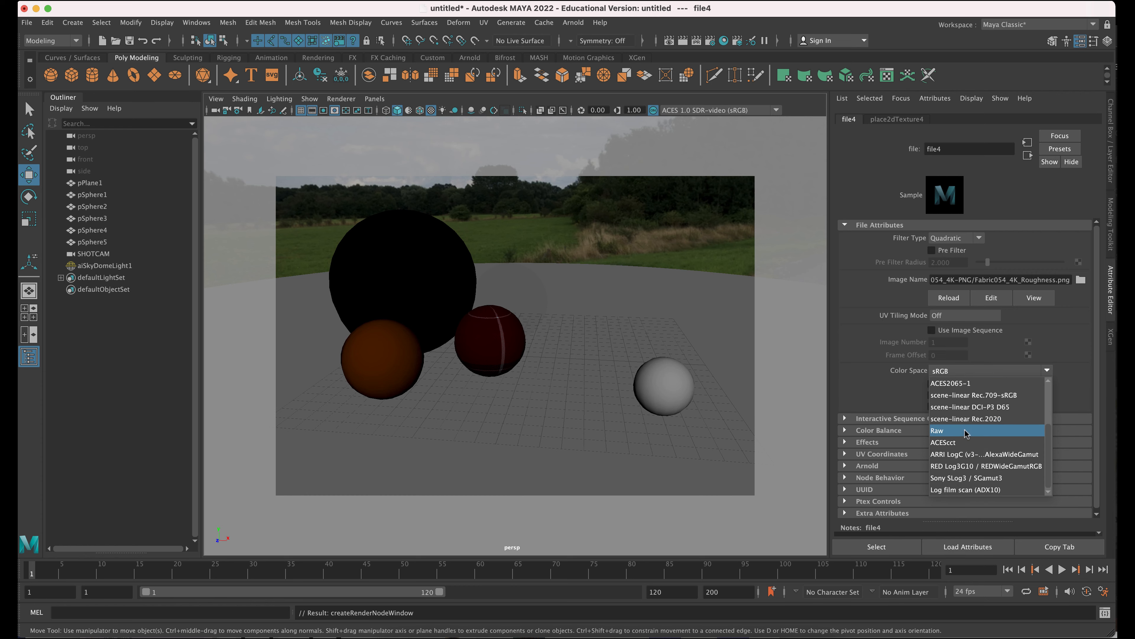
left_click(937, 430)
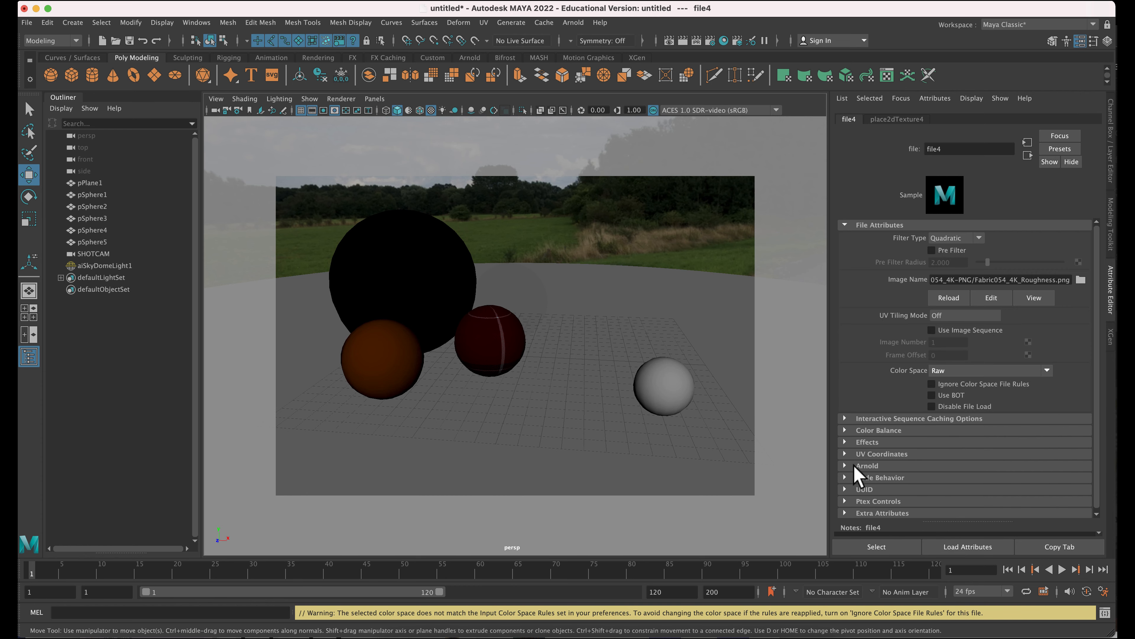
- Expand Arnold, Effects and Color Balance sections and turn on Alpha Is Luminance
left_click(845, 465)
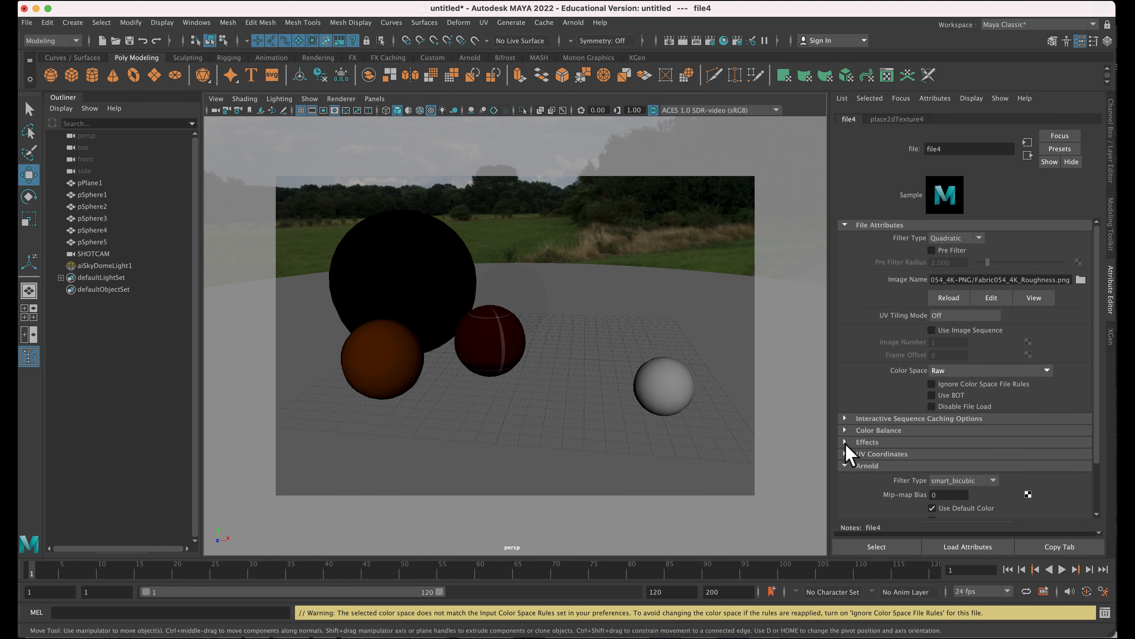
left_click(867, 441)
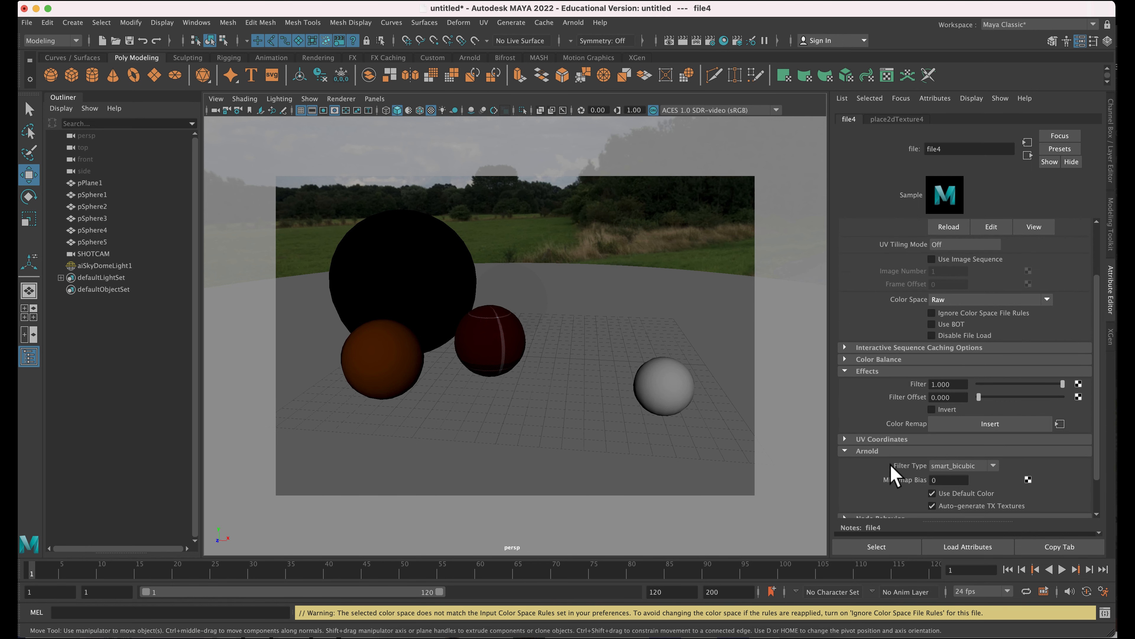
left_click(878, 359)
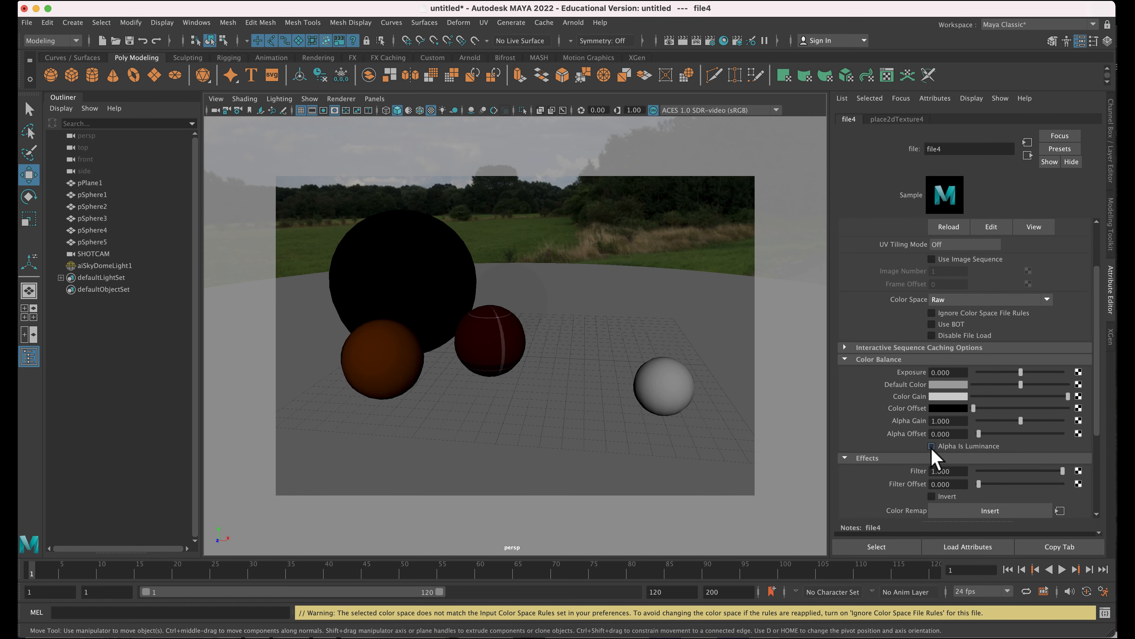
left_click(931, 445)
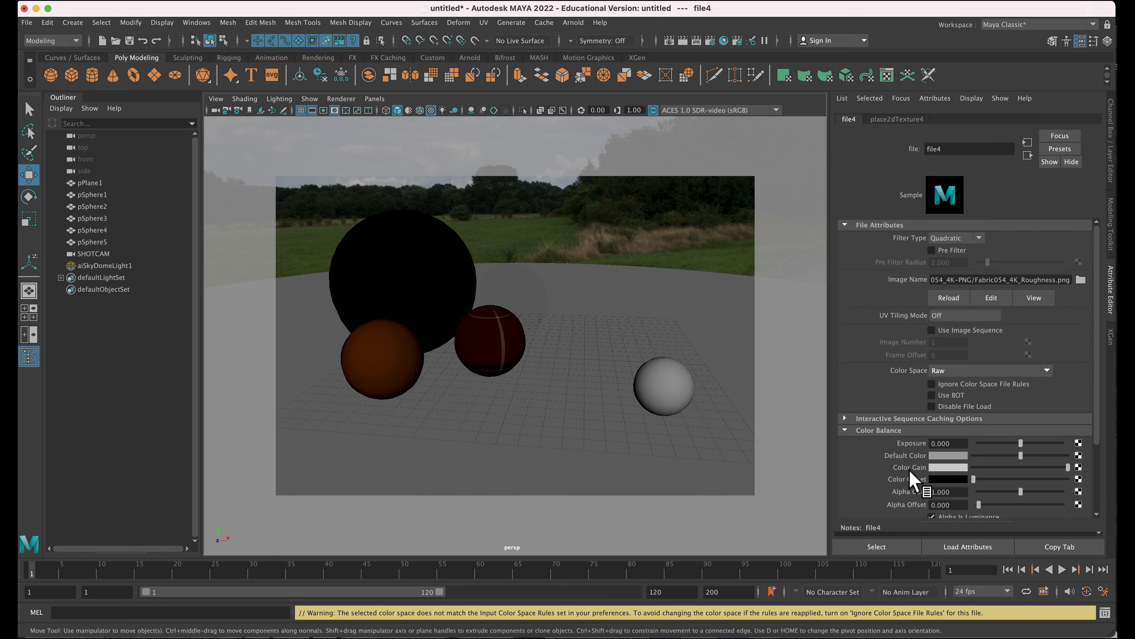
mouse_move(957, 495)
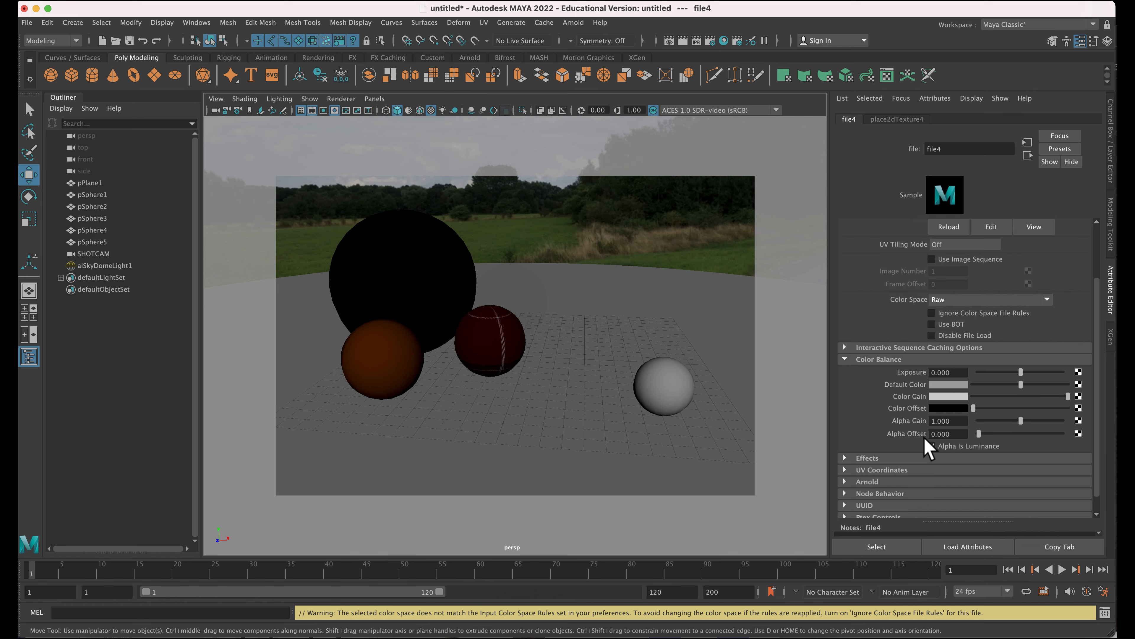
left_click(932, 446)
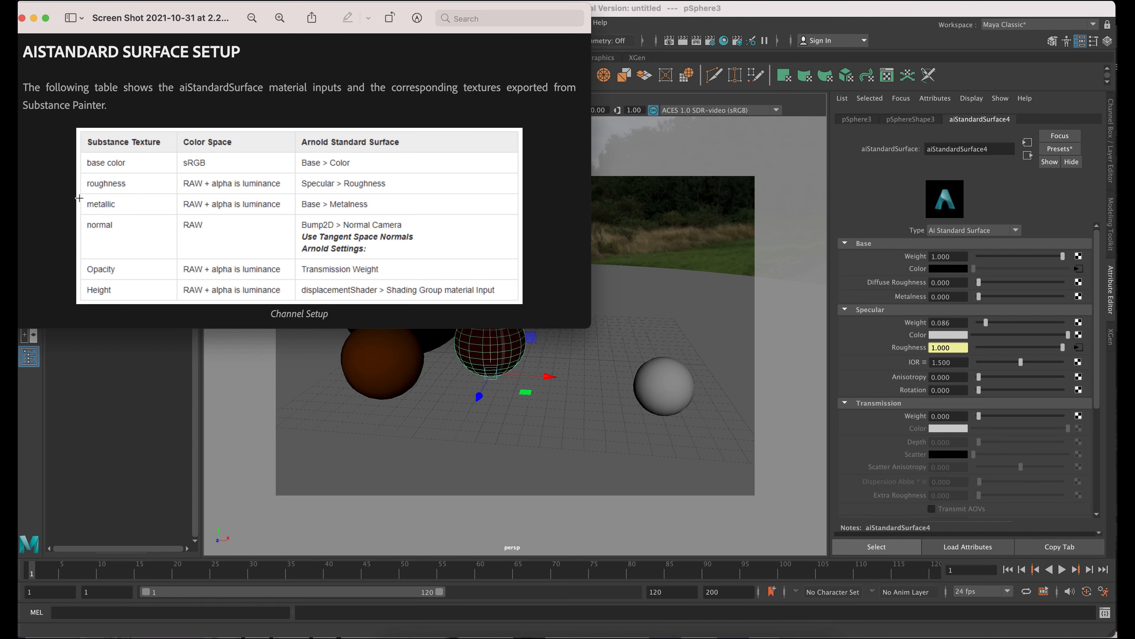
mouse_move(174, 201)
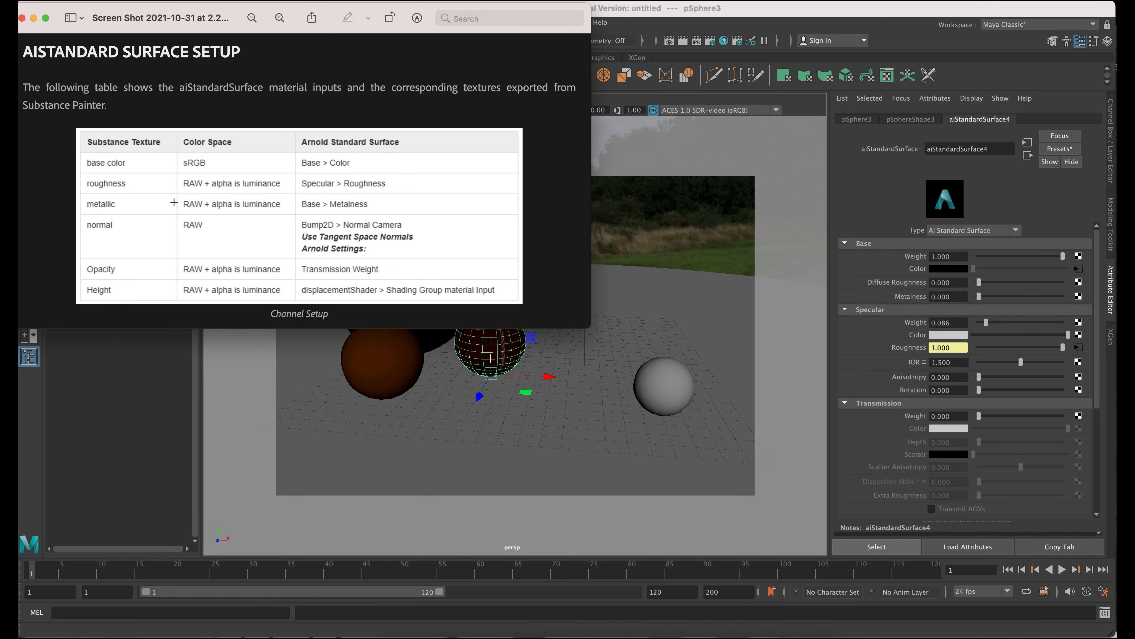
mouse_move(85, 217)
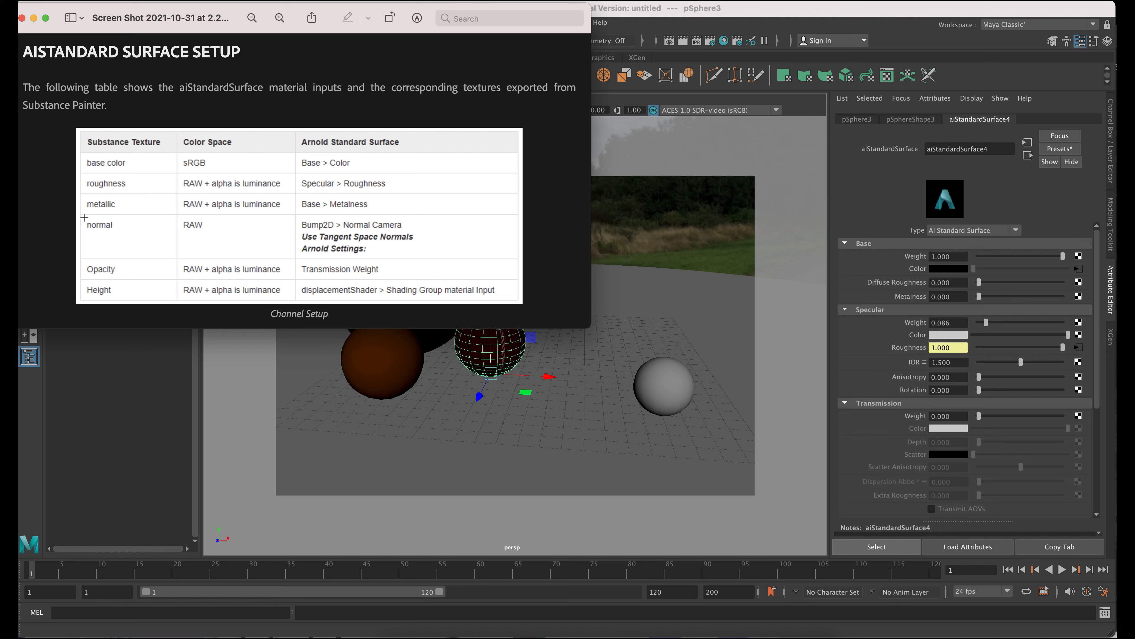
mouse_move(121, 250)
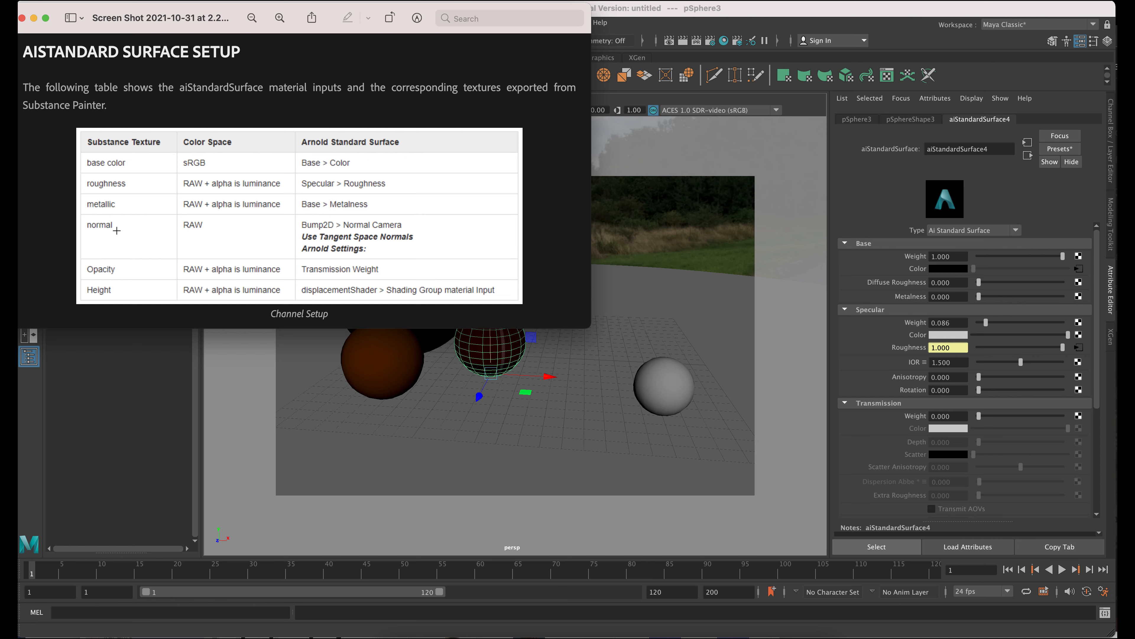
mouse_move(384, 238)
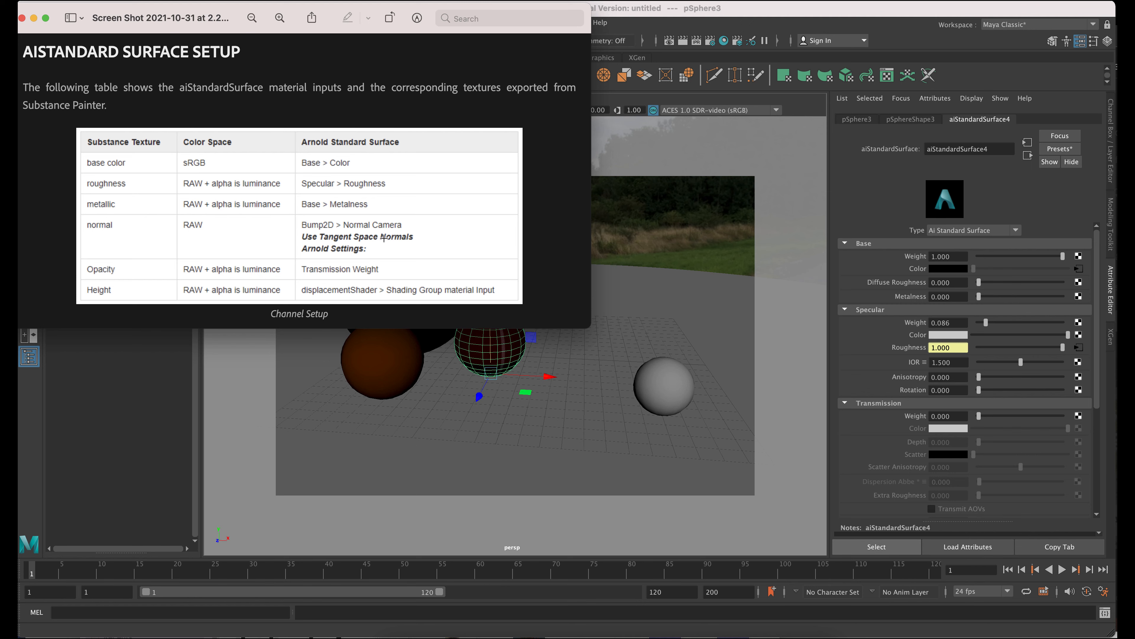
mouse_move(373, 229)
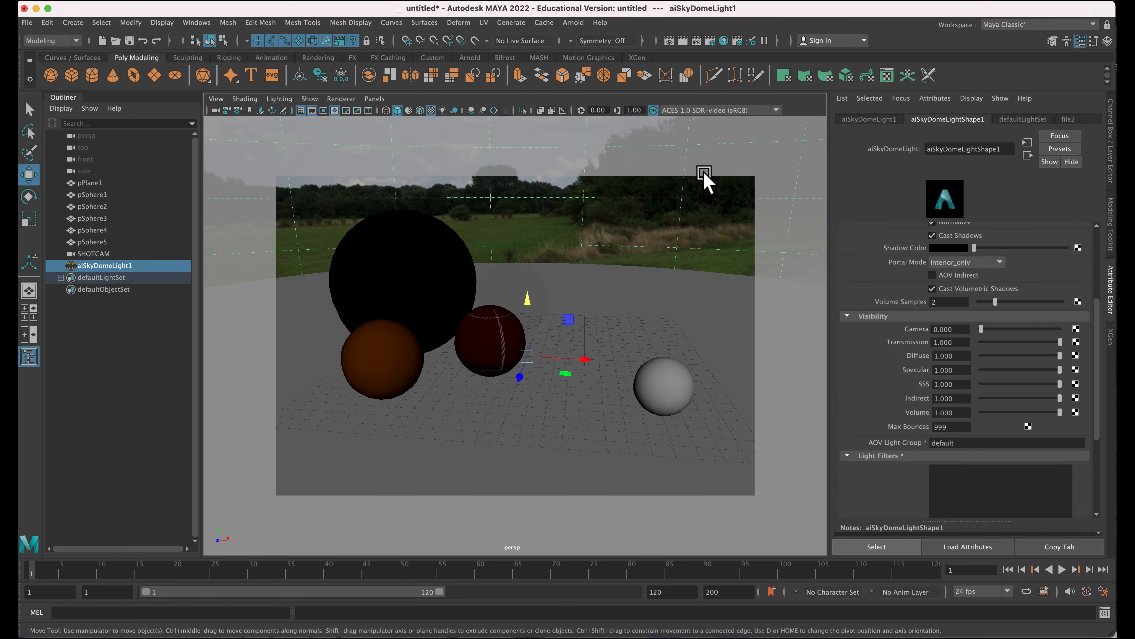
- Select pSphere3 and open the Hypershade on its aiStandardSurface4 material
left_click(493, 341)
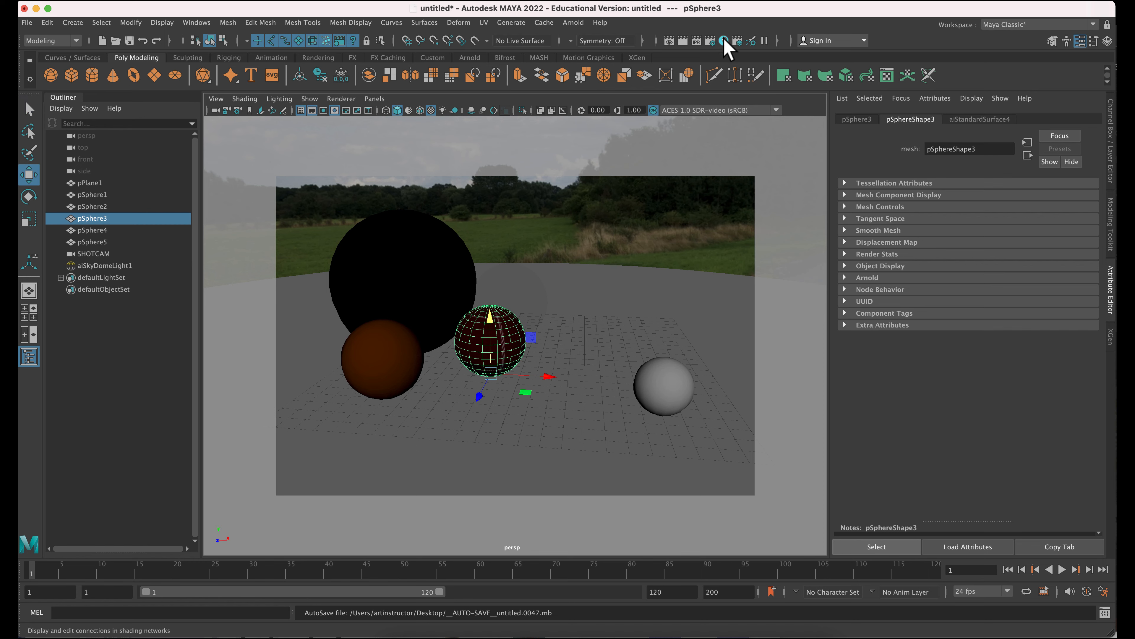
left_click(722, 41)
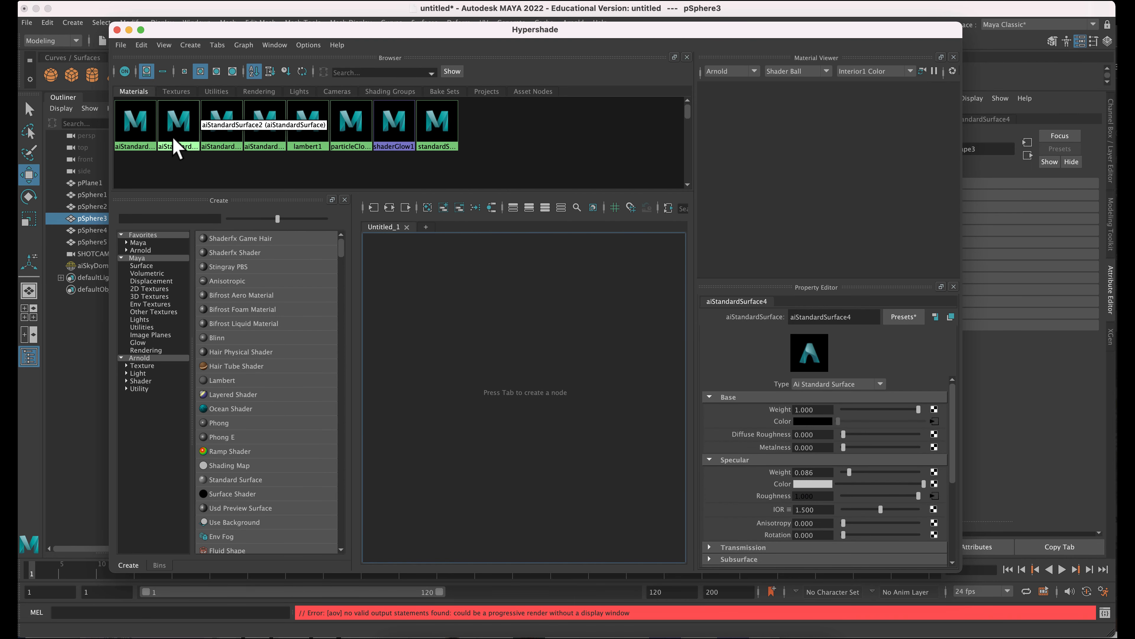
- Rename aiStandardSurface4 to plaid and graph its input/output connections with the colour and roughness textures
left_click(135, 122)
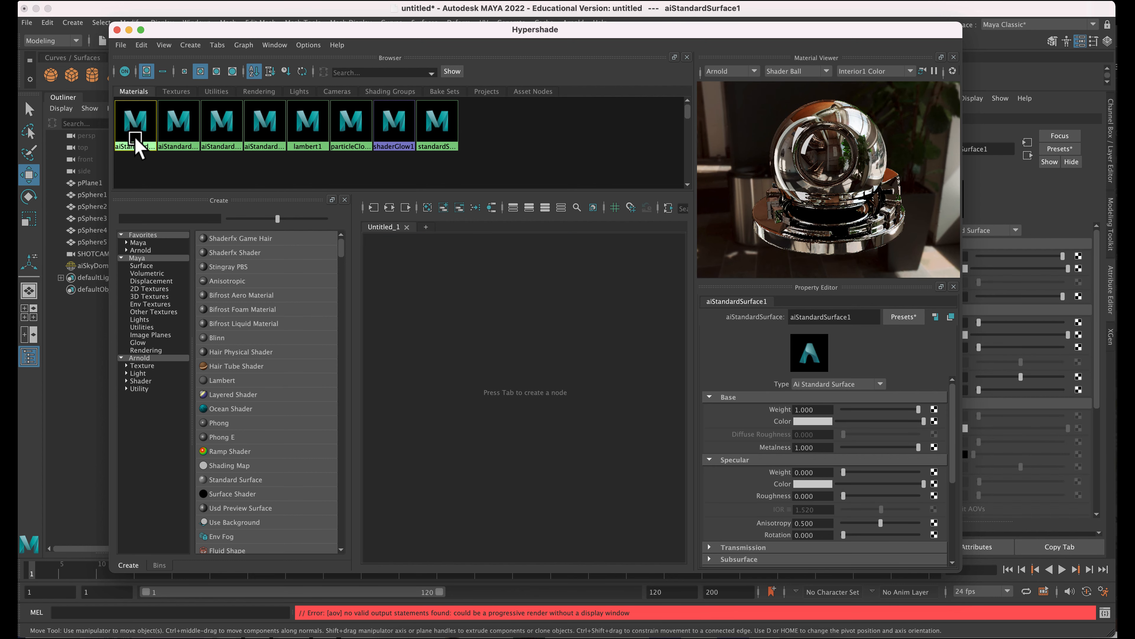
left_click(222, 122)
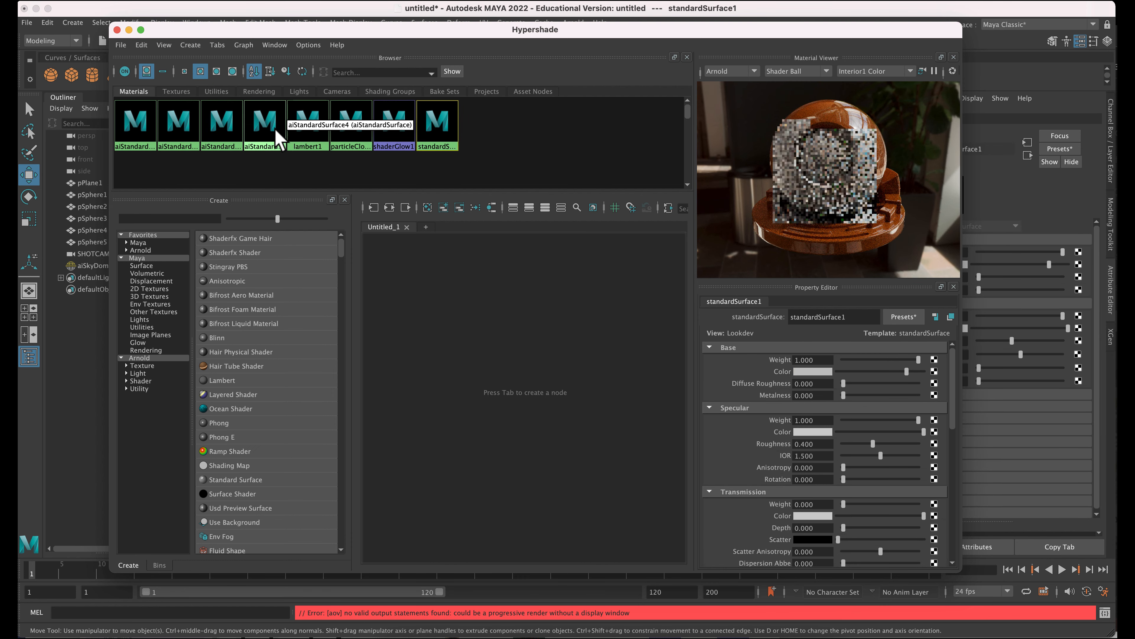
left_click(265, 120)
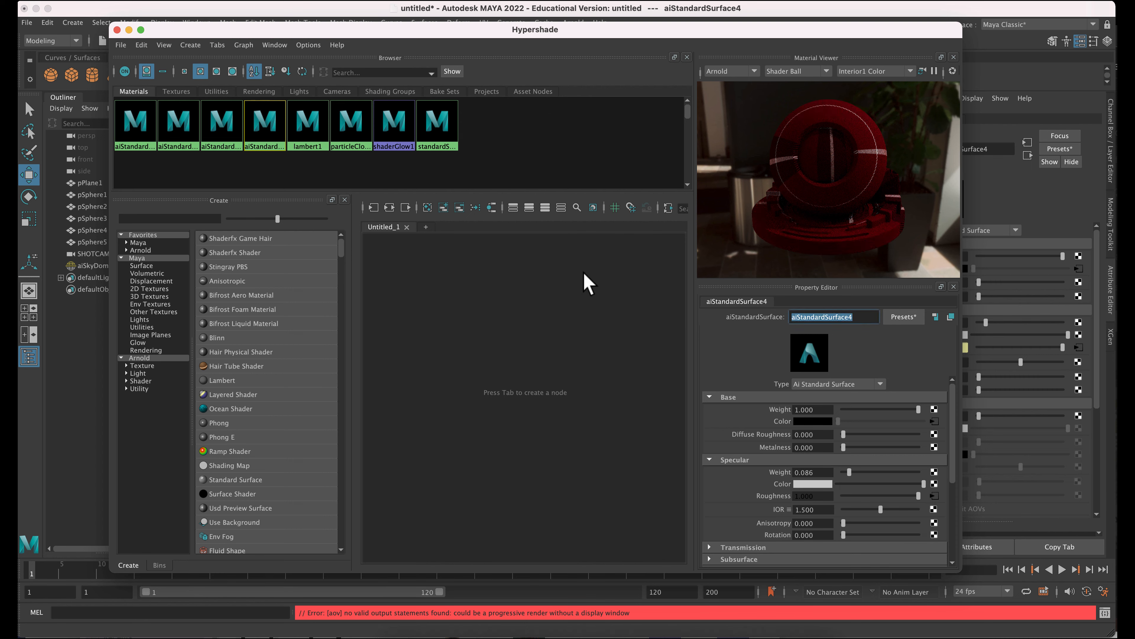
type("plaid")
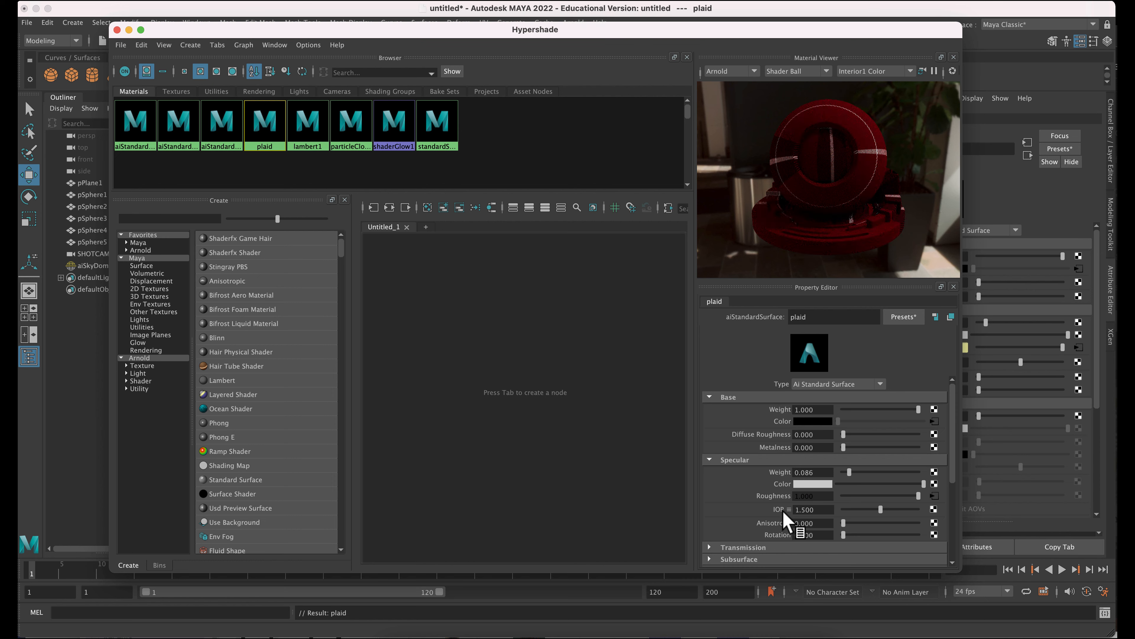
scroll("down", 3)
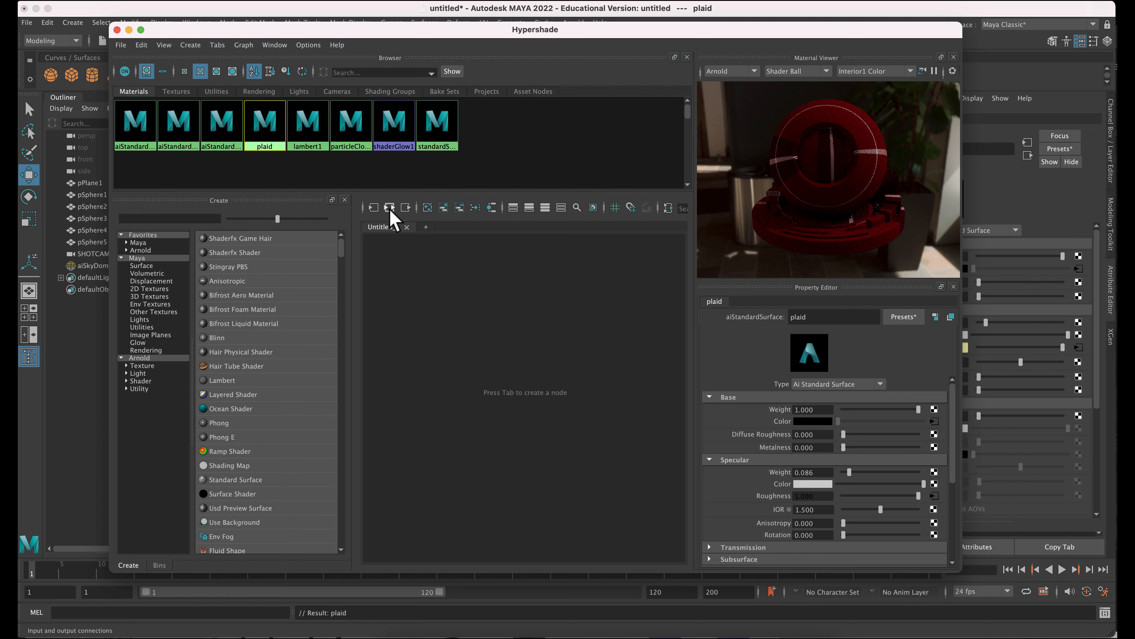
mouse_move(390, 207)
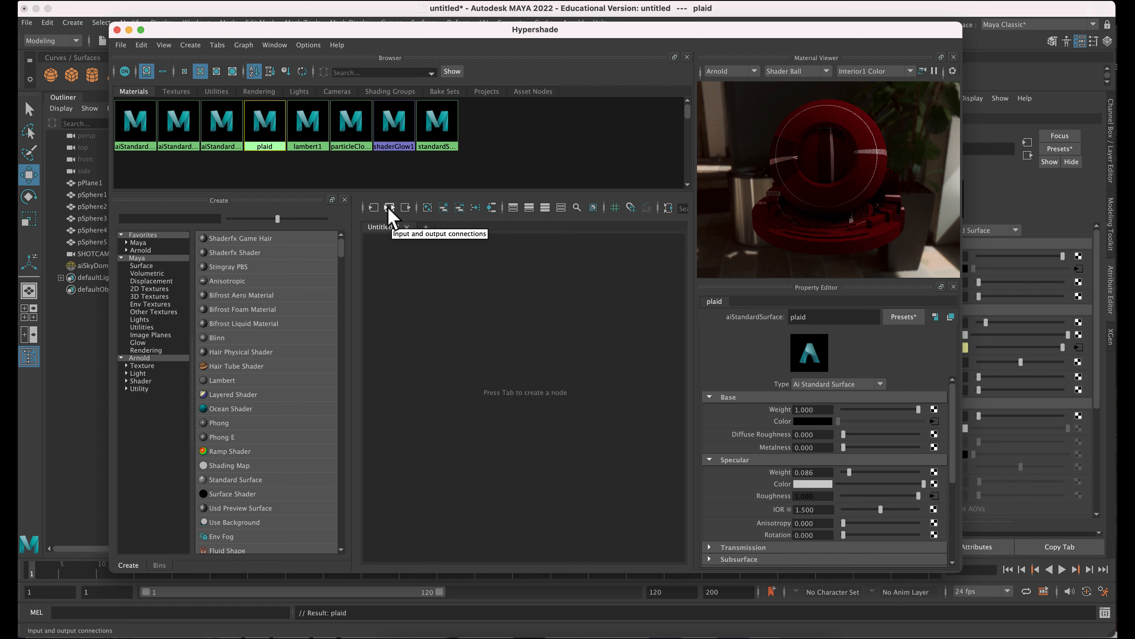
left_click(389, 208)
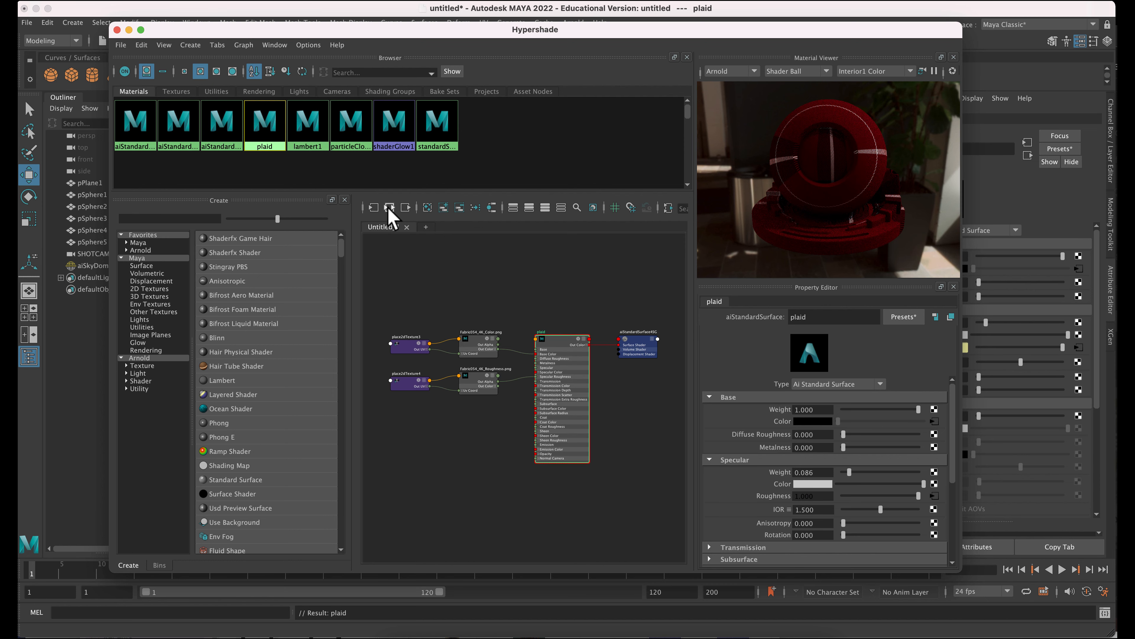
- Create an aiNormalMap node and wire its Out Value into plaid's Normal Camera input
left_click(171, 218)
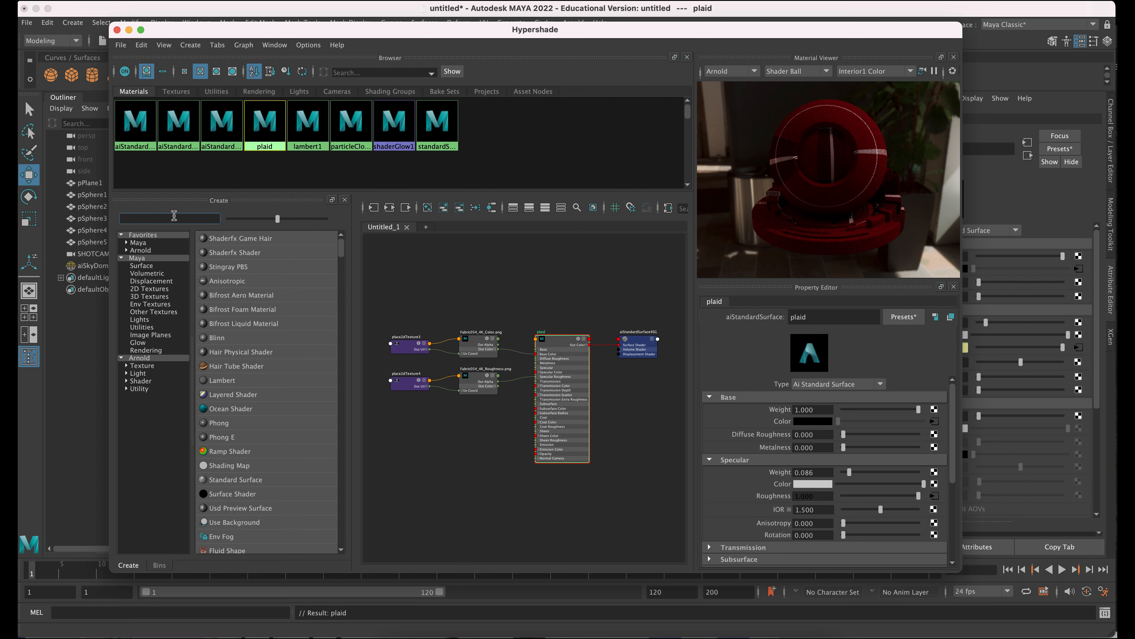
type("norma")
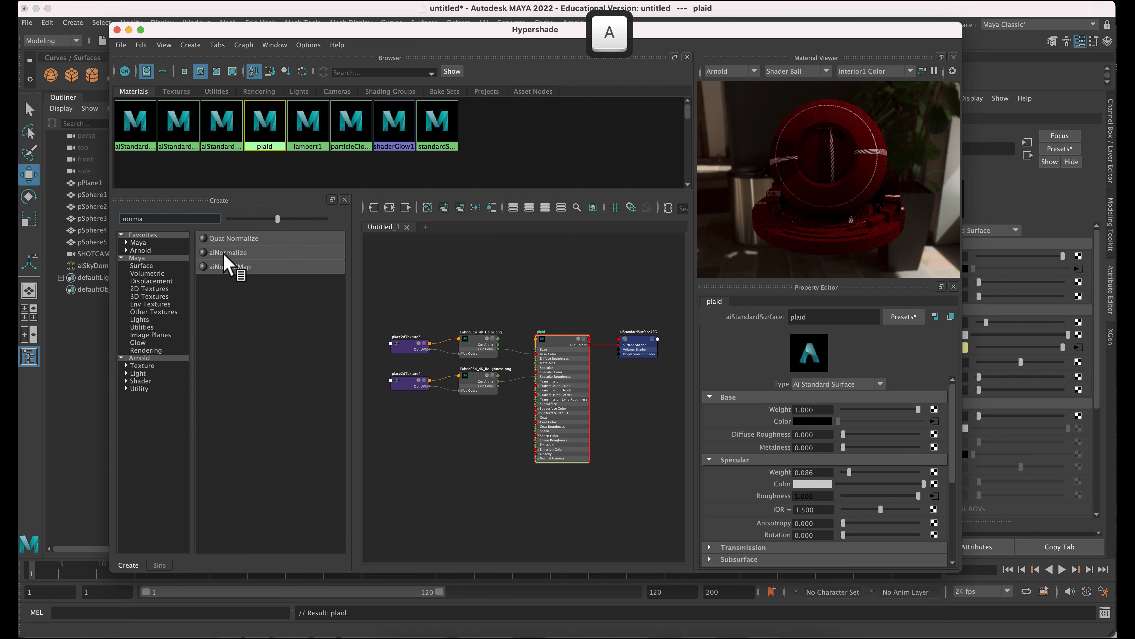
double_click(230, 266)
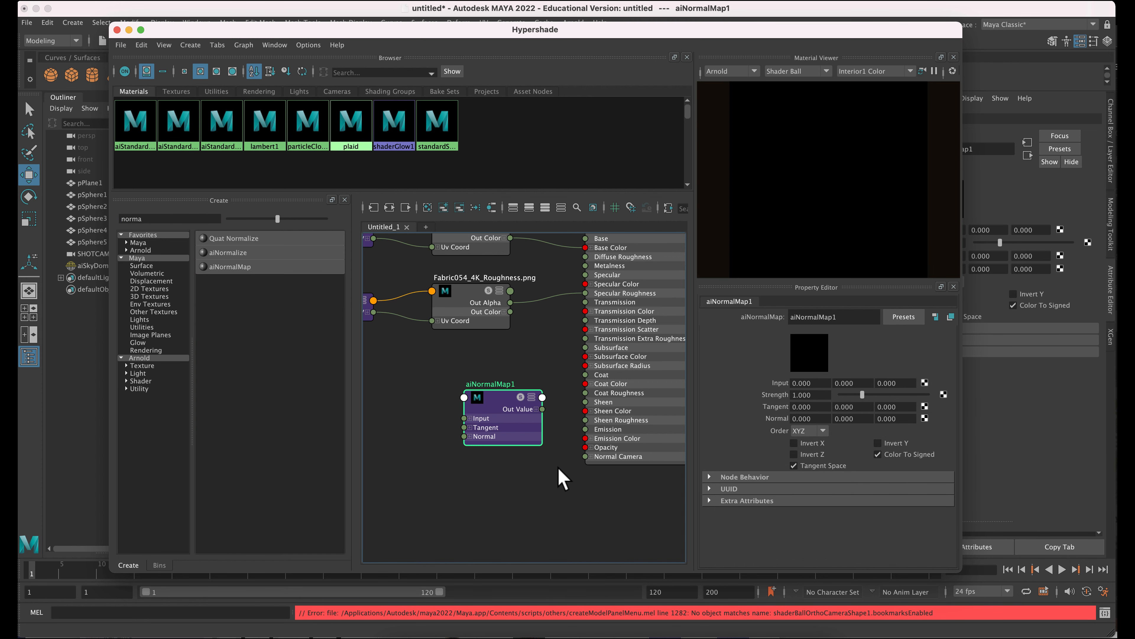
mouse_move(545, 418)
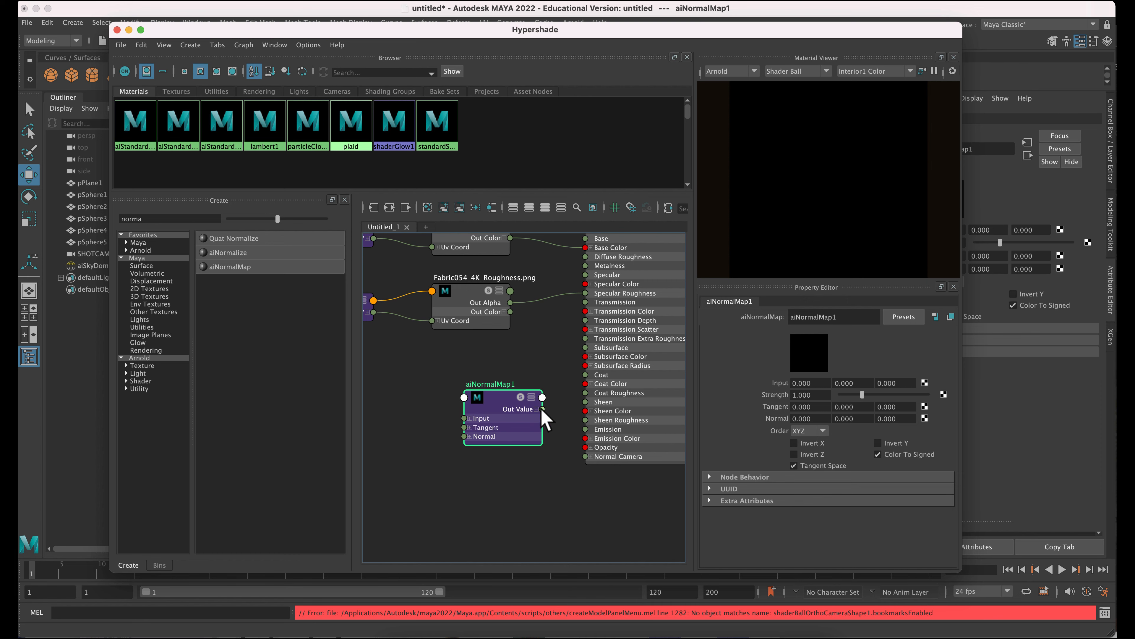
left_click_drag(543, 397, 585, 455)
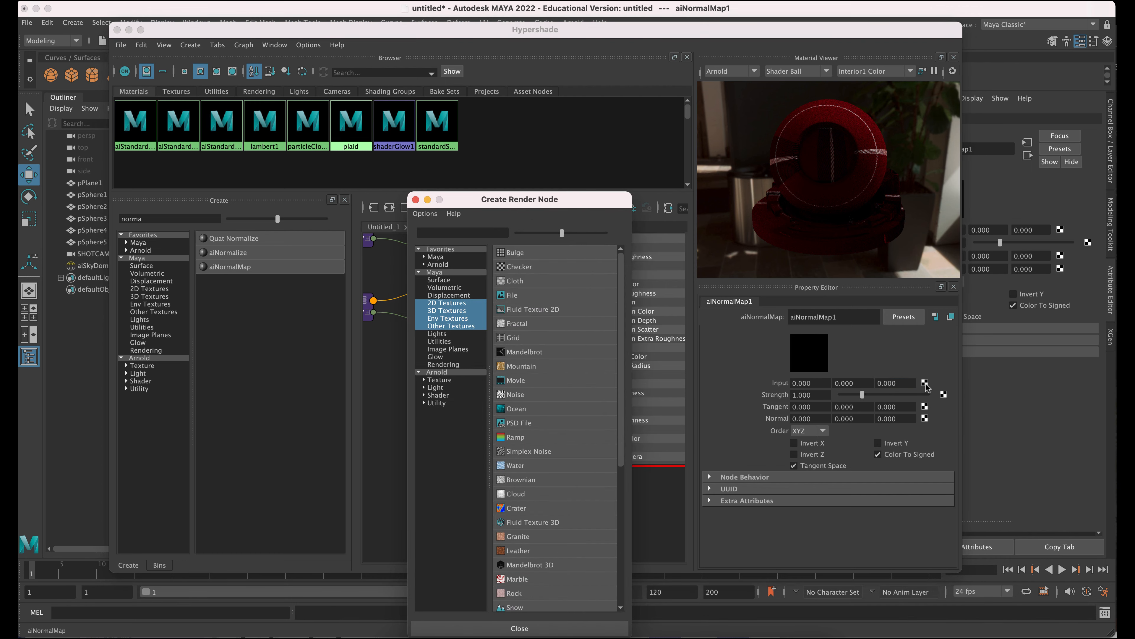
- Feed the normal map from a new file texture loading Fabric054_4K_NormalGL.png from the Fabric054_4K-PNG folder
left_click(519, 628)
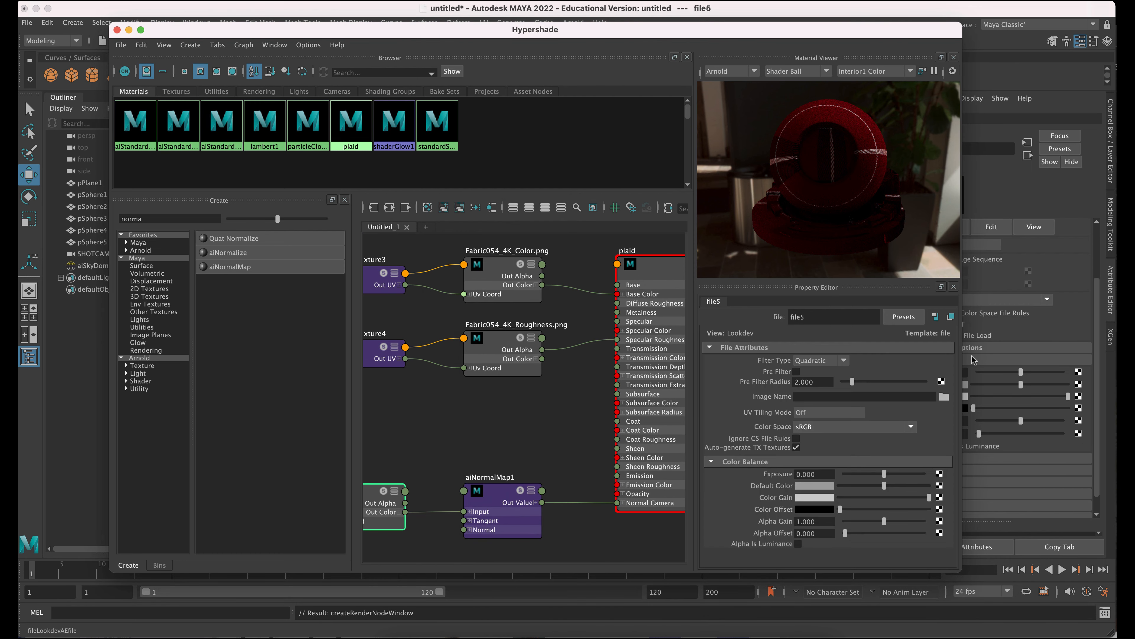
left_click(945, 397)
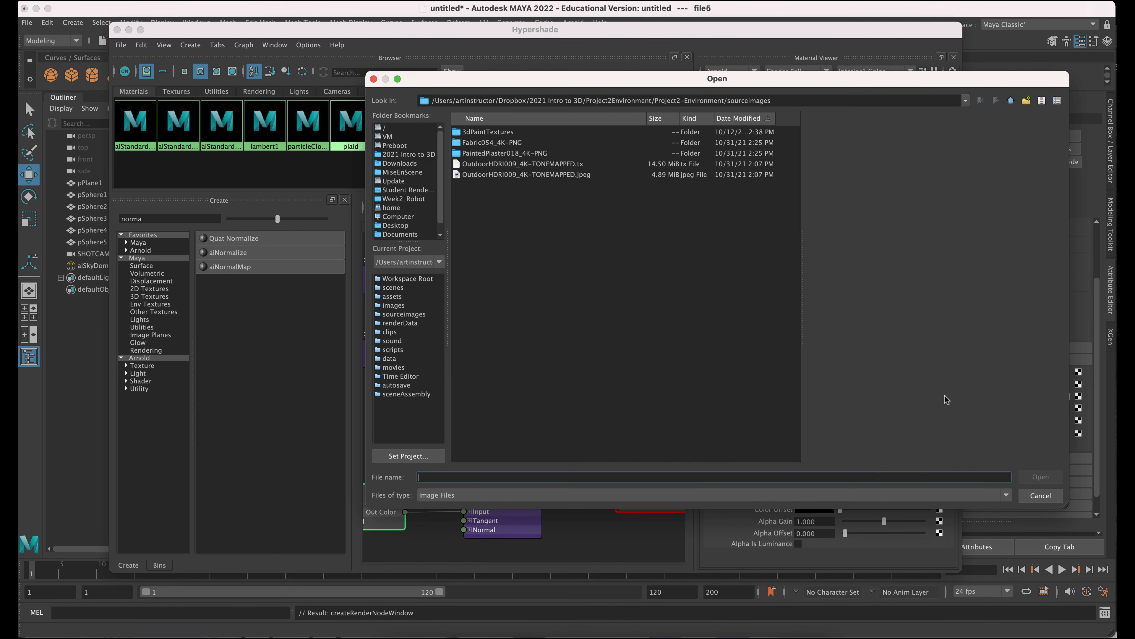
left_click(492, 142)
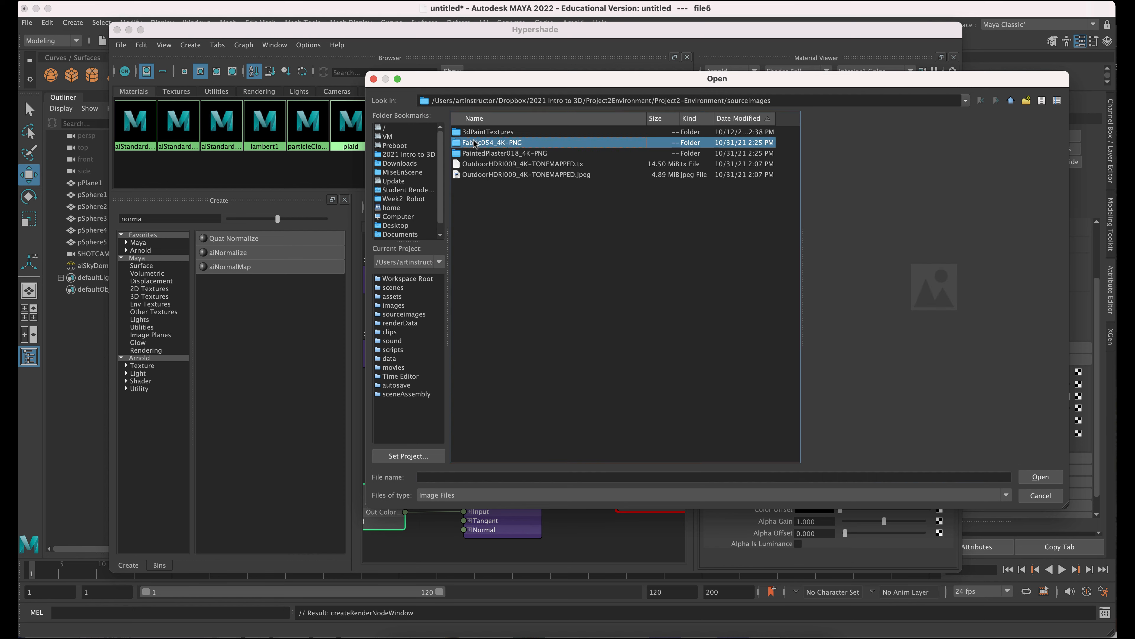
double_click(491, 142)
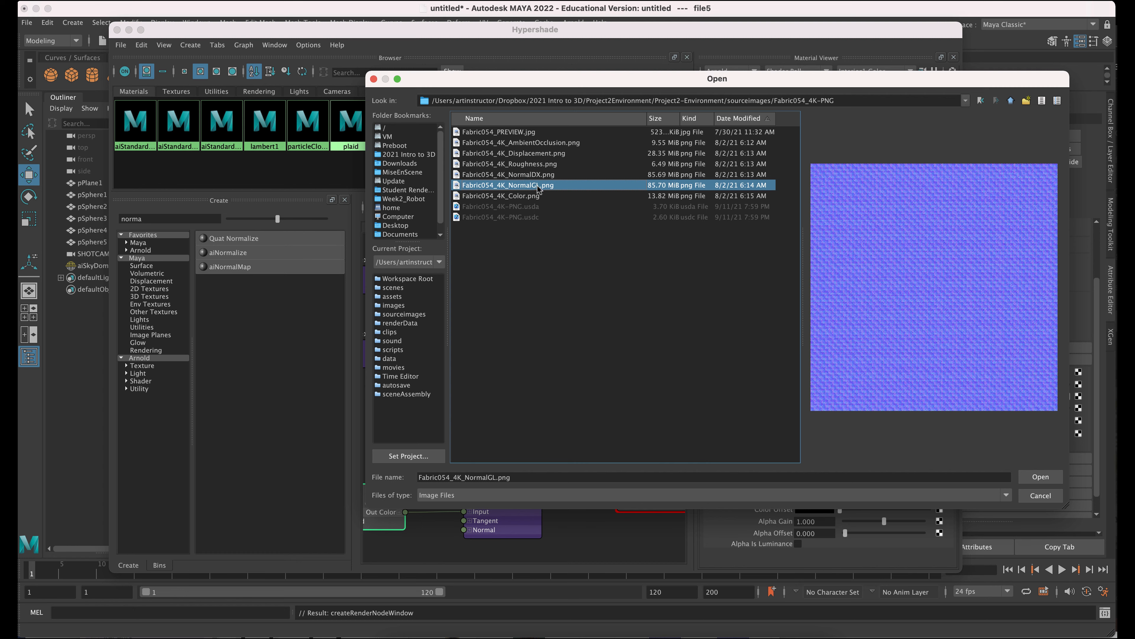
mouse_move(539, 189)
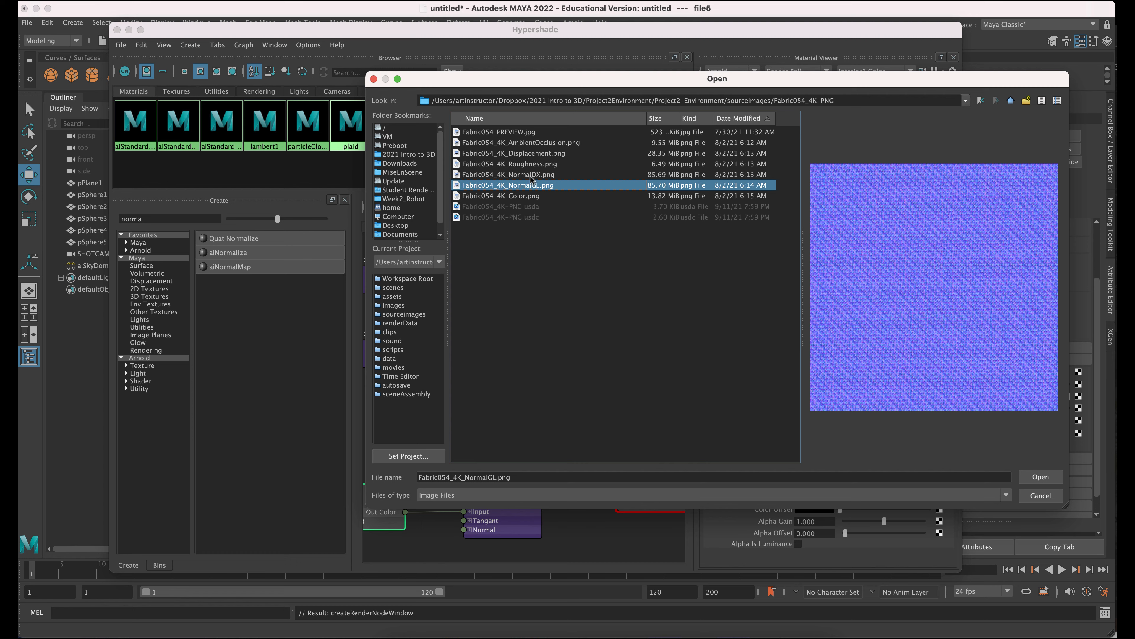
mouse_move(533, 183)
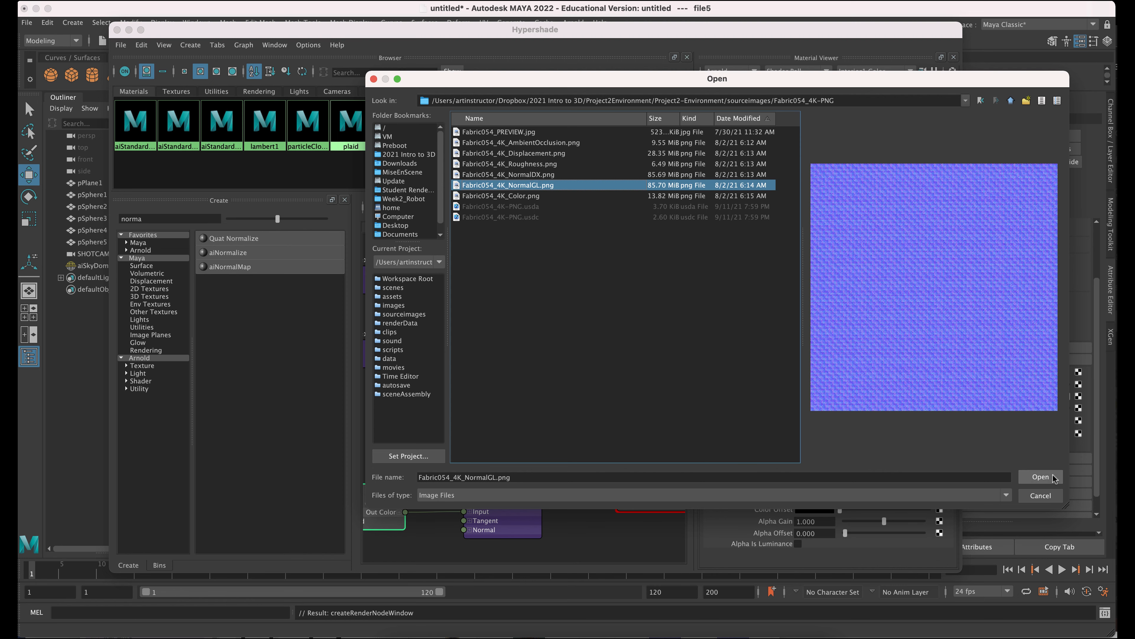
left_click(1041, 476)
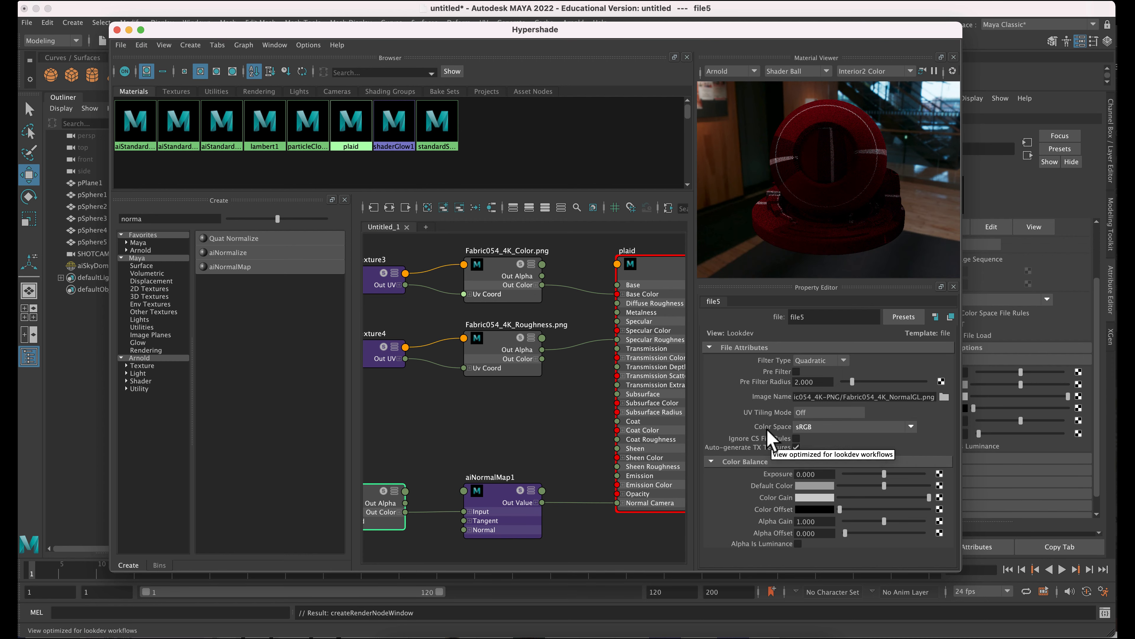
- Give the file5 normal texture Raw colour space with Alpha Is Luminance enabled
left_click(854, 426)
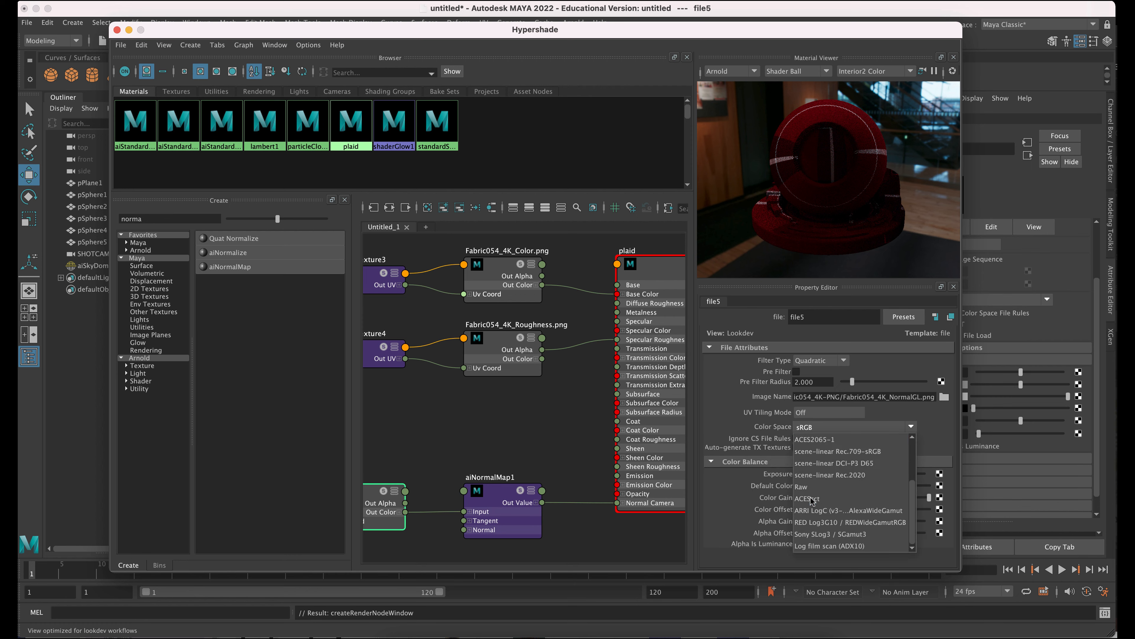
left_click(804, 497)
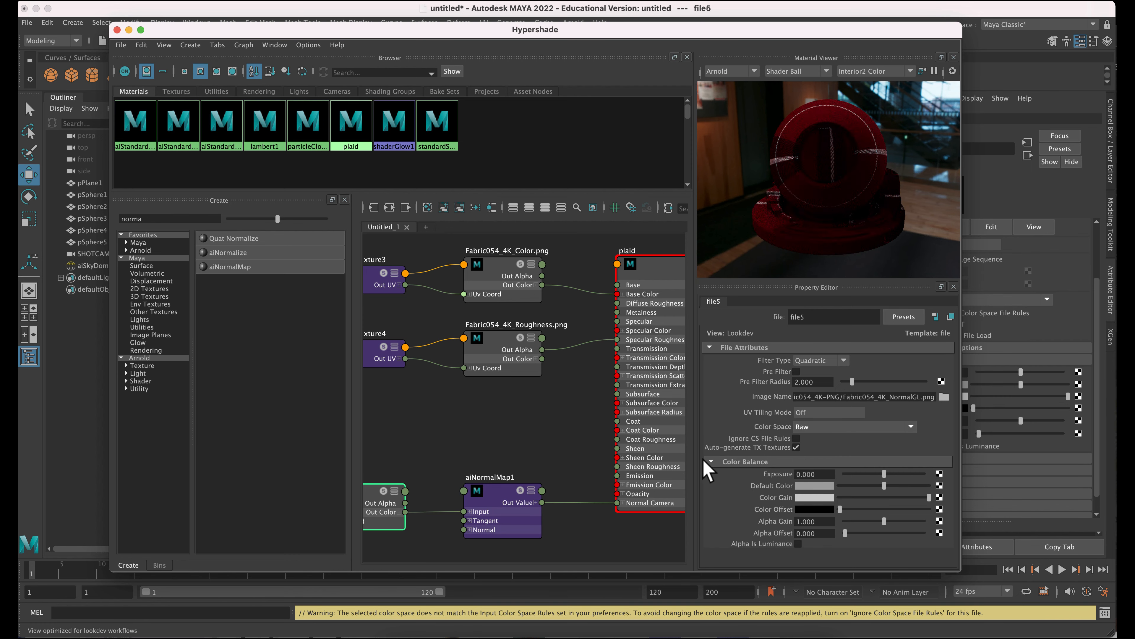
mouse_move(734, 542)
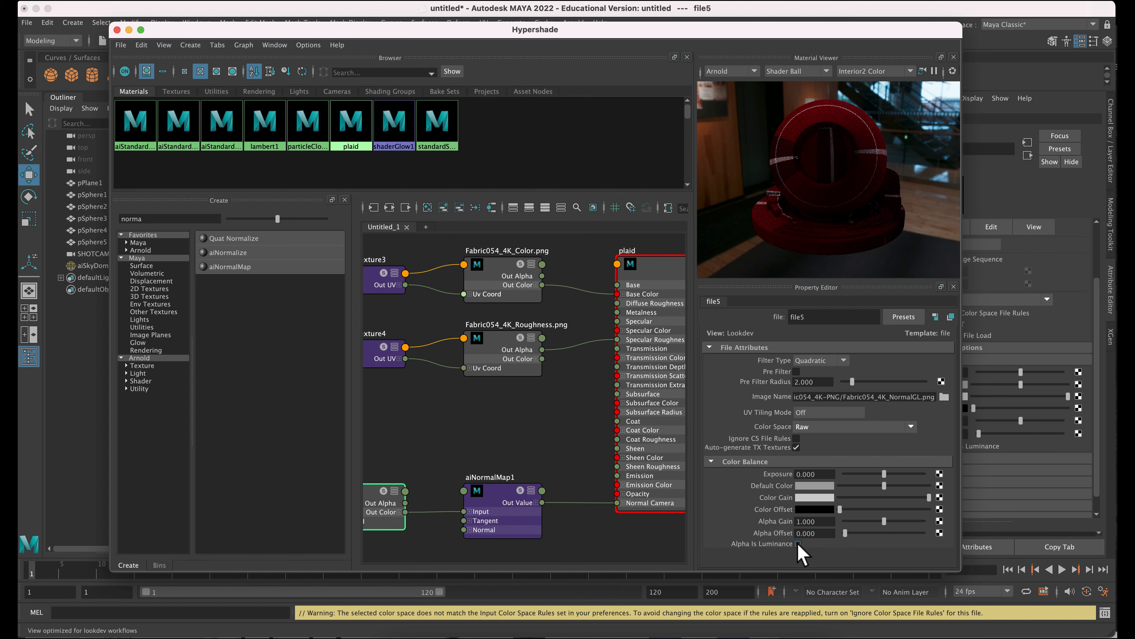
left_click(799, 543)
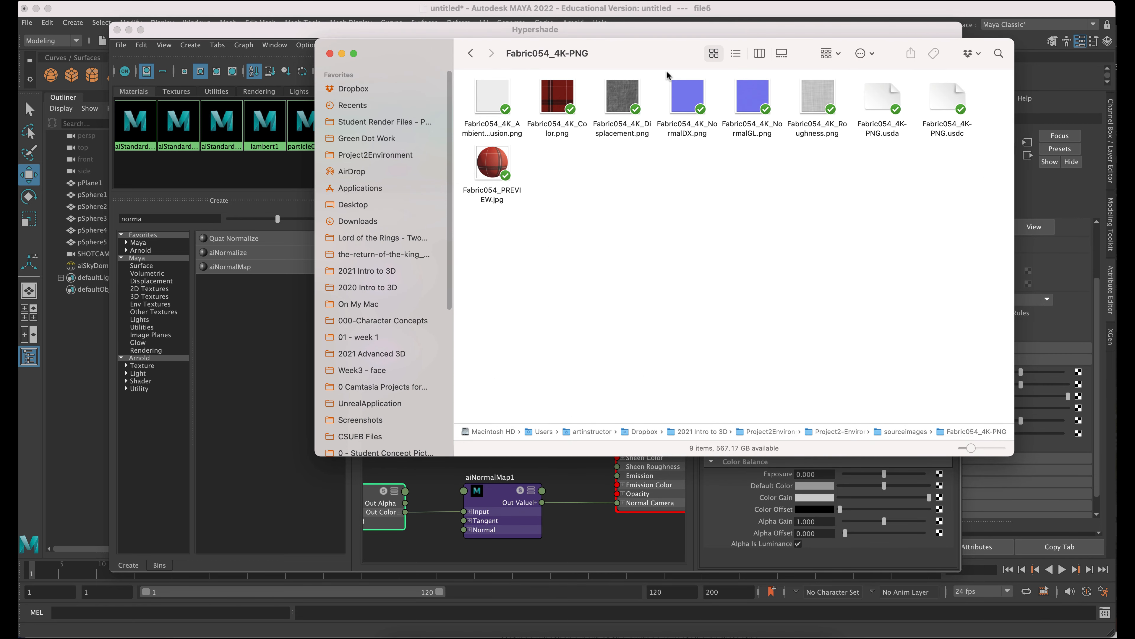
mouse_move(780, 67)
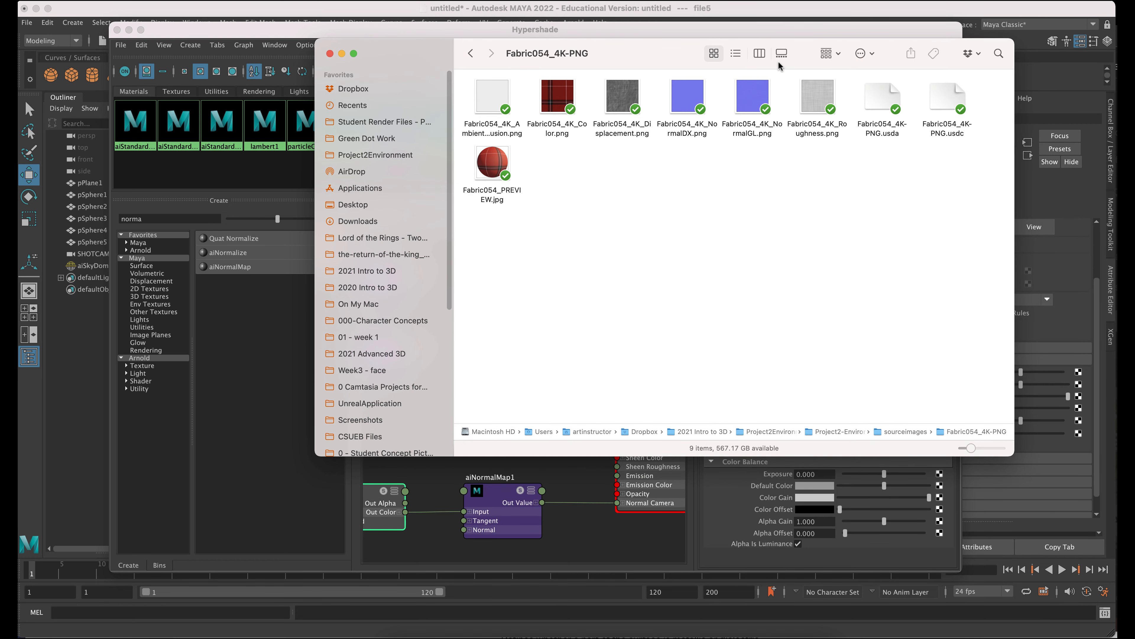
mouse_move(781, 53)
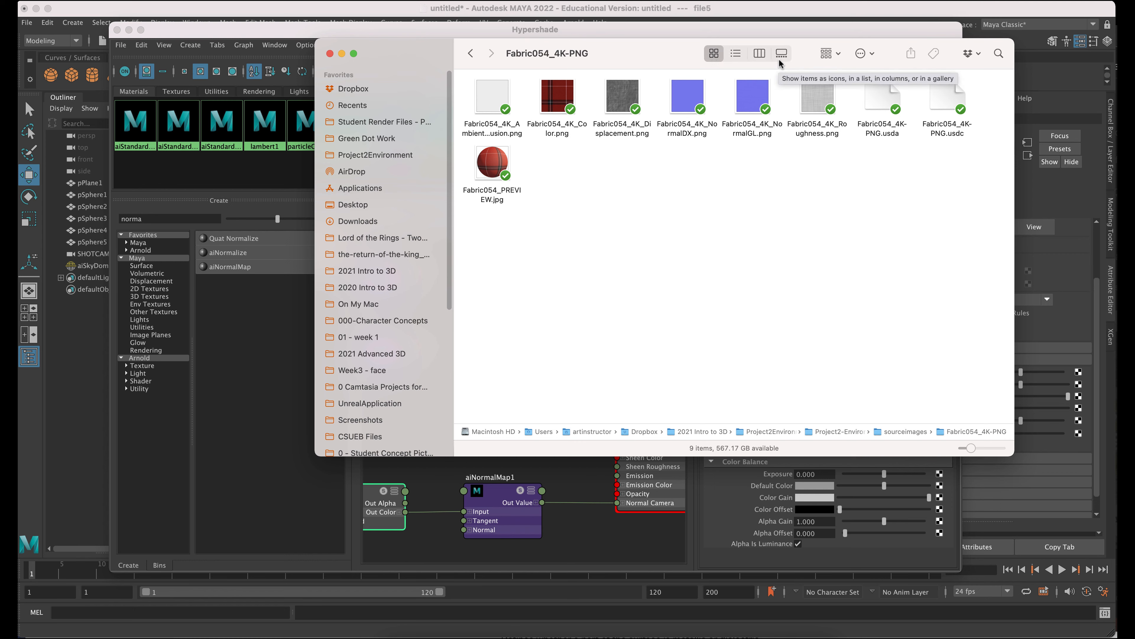
mouse_move(597, 42)
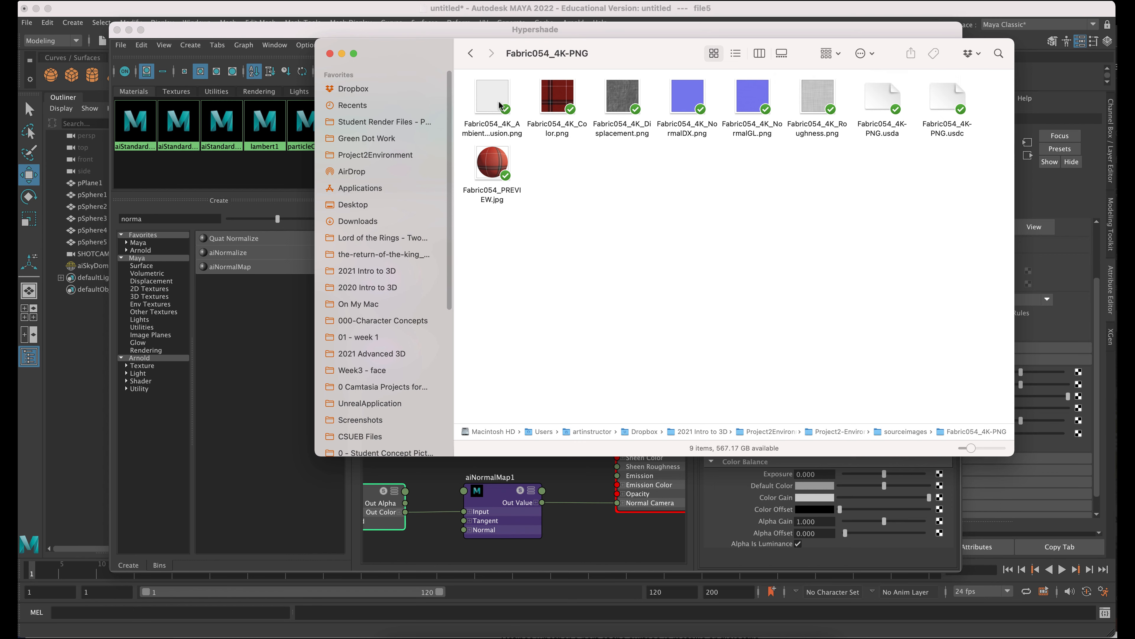
mouse_move(393, 61)
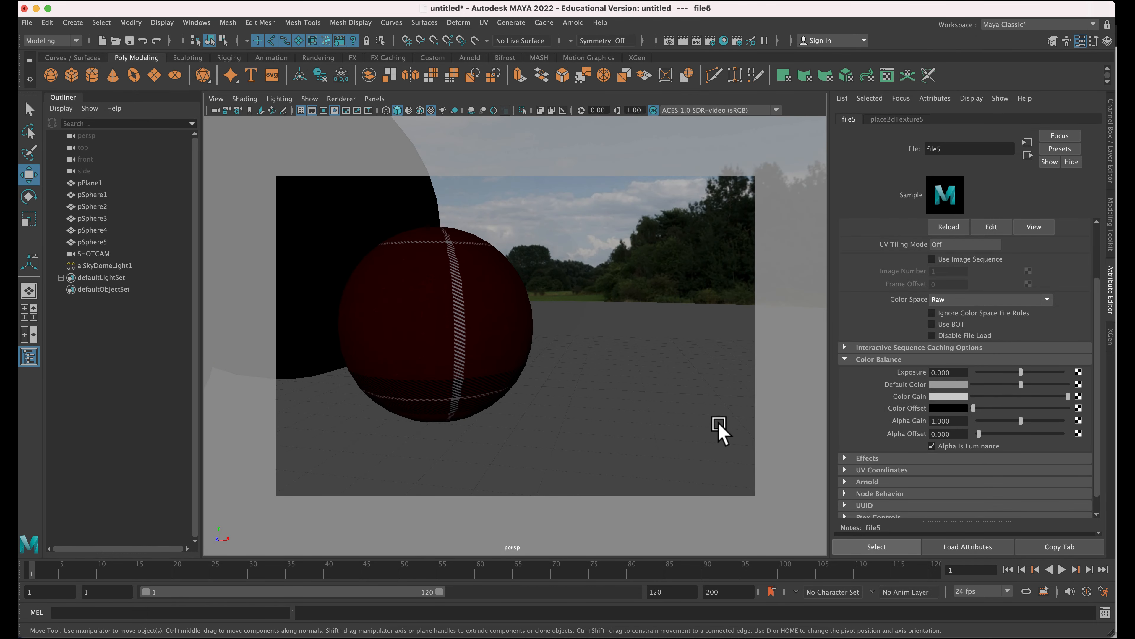
- Run an IPR render of the sphere group including the plaid balls, then return to the scene
left_click(709, 41)
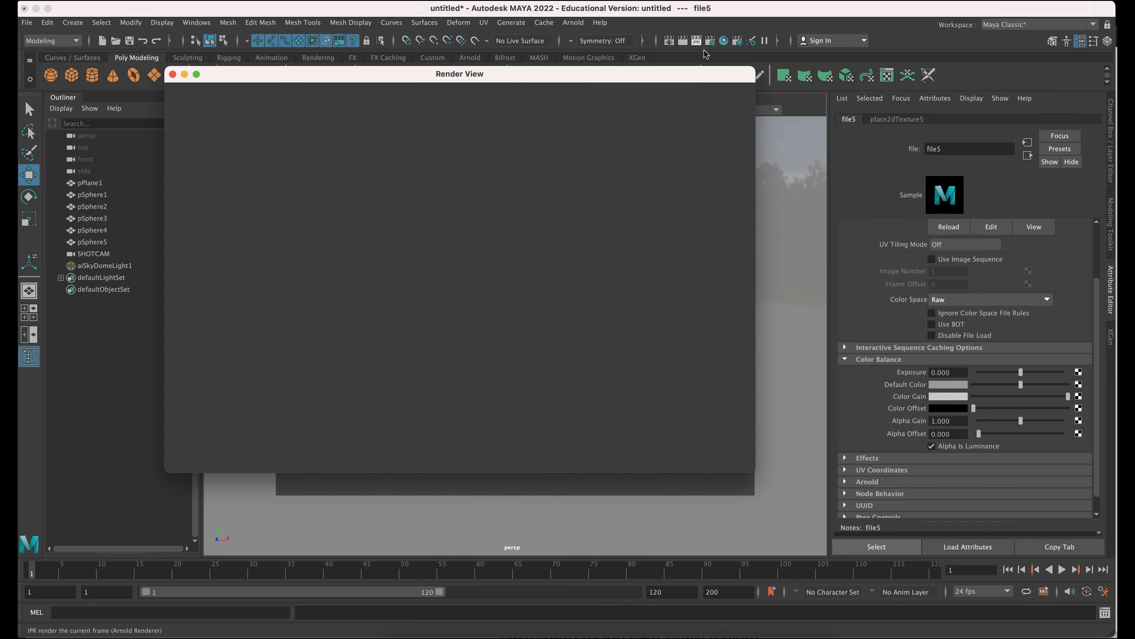
left_click(222, 104)
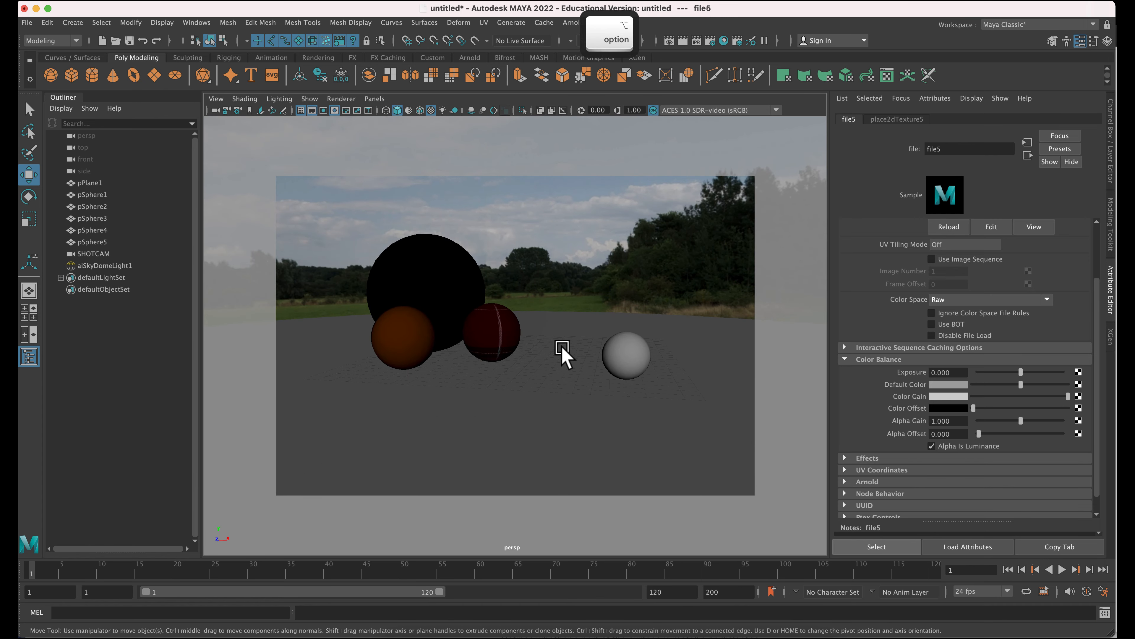
- Assign pSphere5 a new aiStandardSurface material and name it PaintPeel
left_click(625, 355)
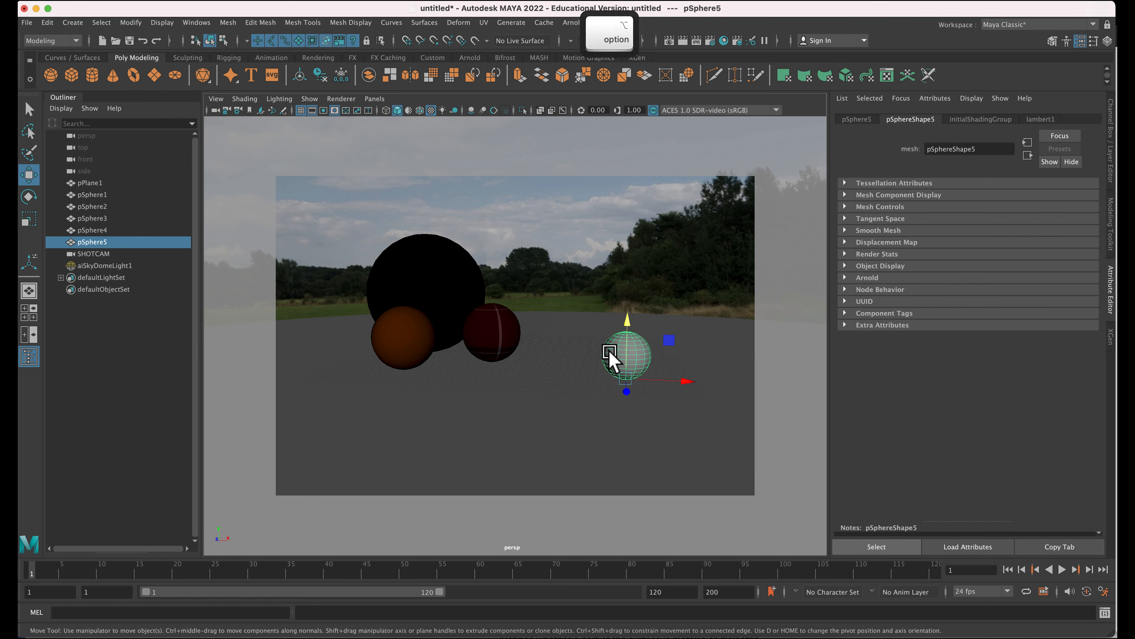
right_click(626, 354)
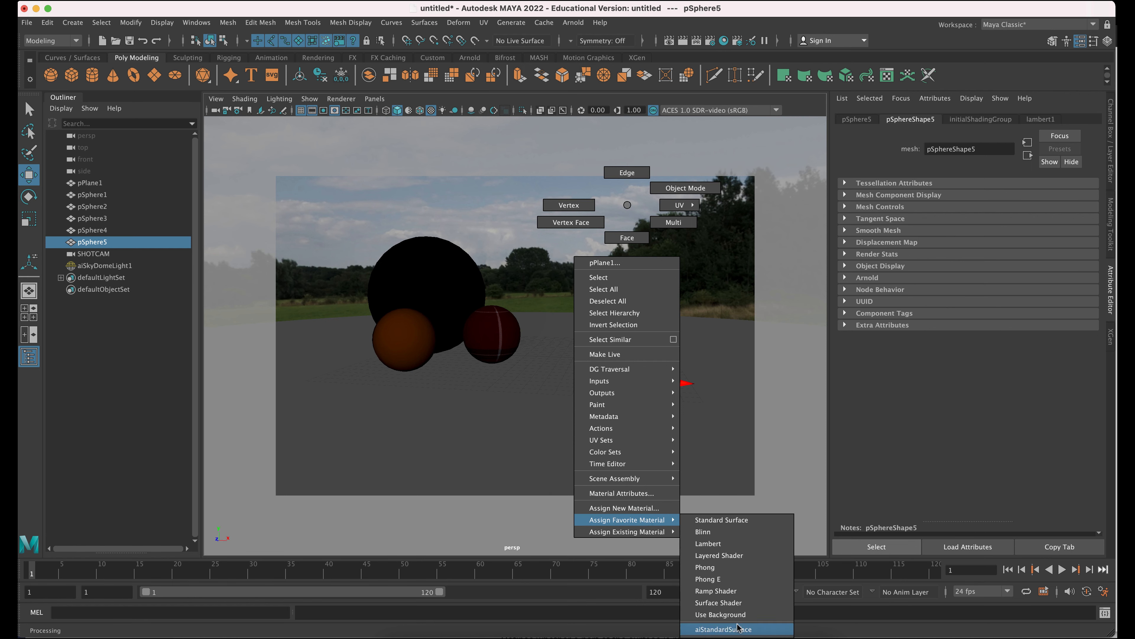
left_click(722, 628)
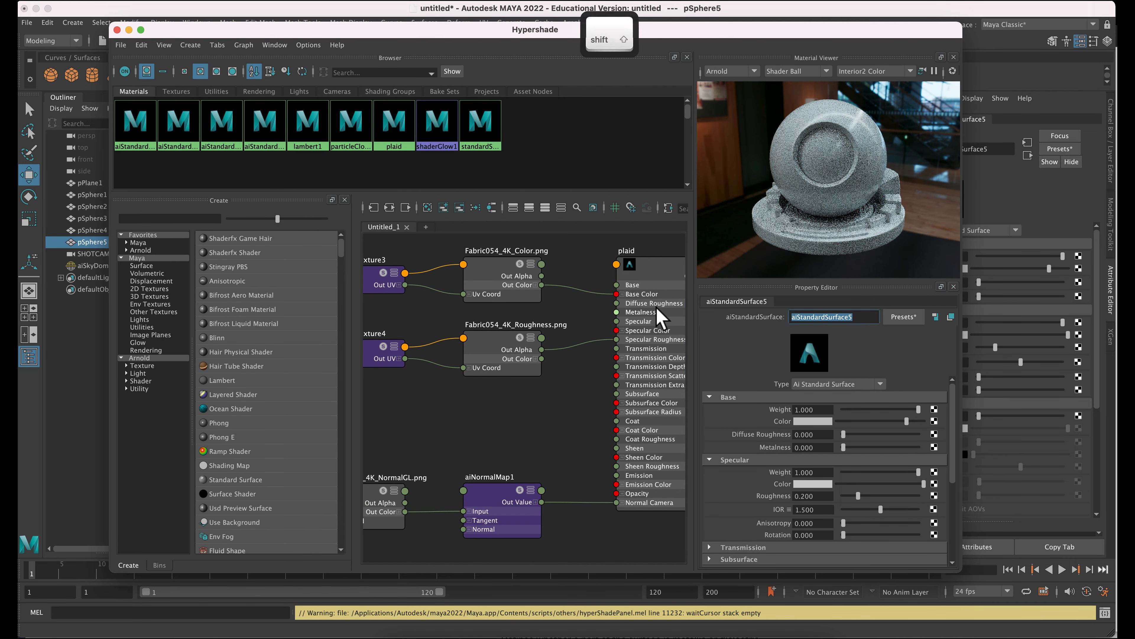
type("PaintPeel")
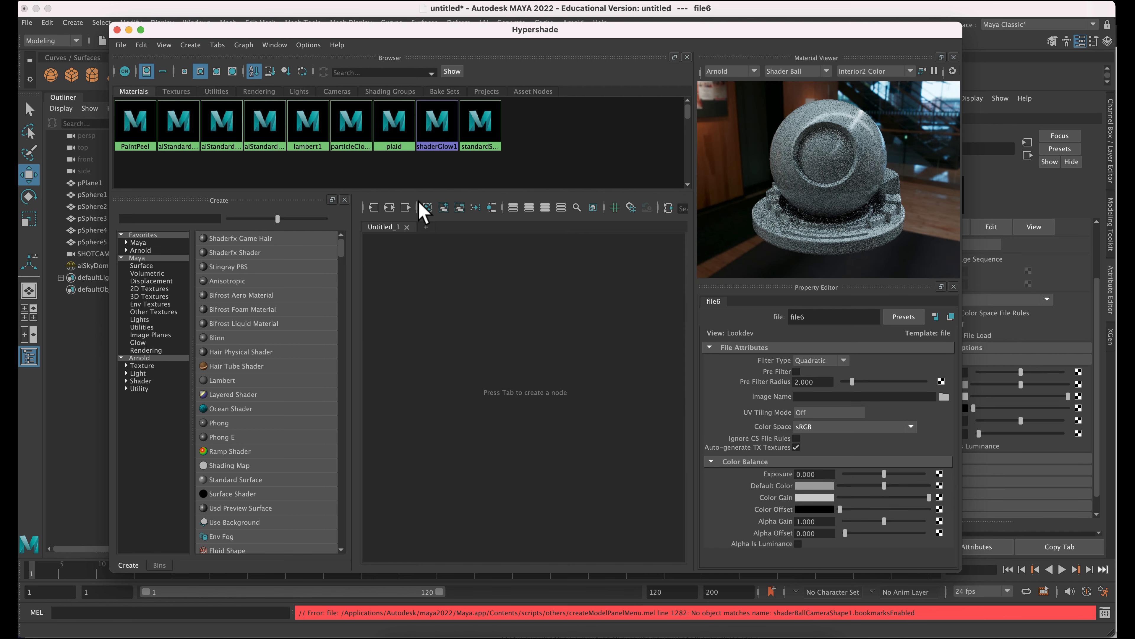
- Load PaintedPlaster018_4K_Color.png into PaintPeel's file6 texture, kept in sRGB
left_click(945, 396)
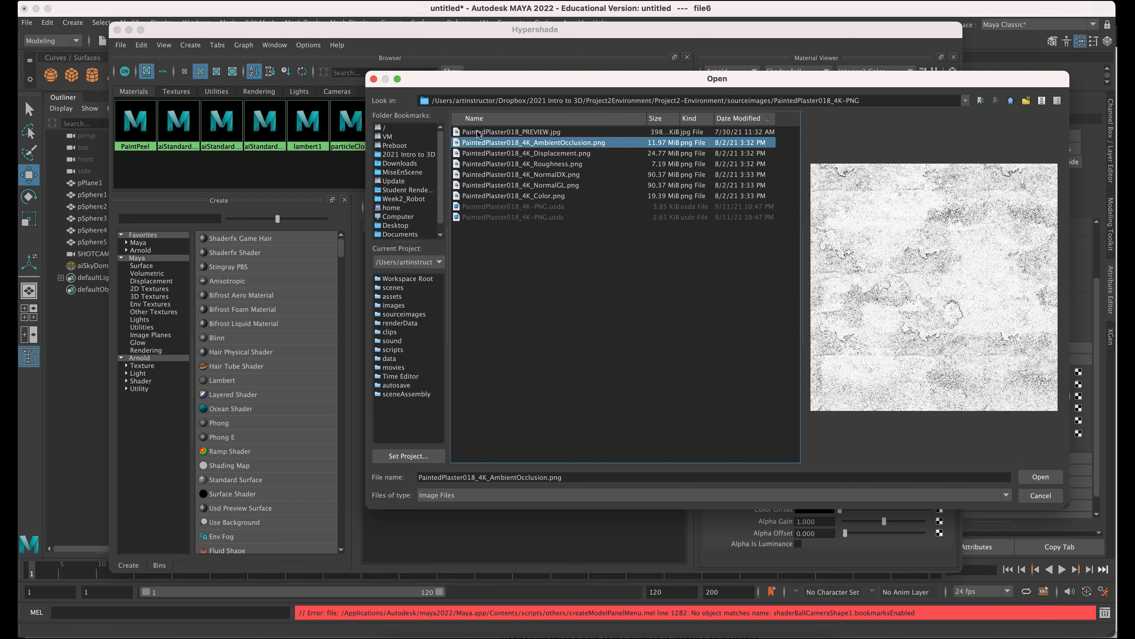
left_click(514, 195)
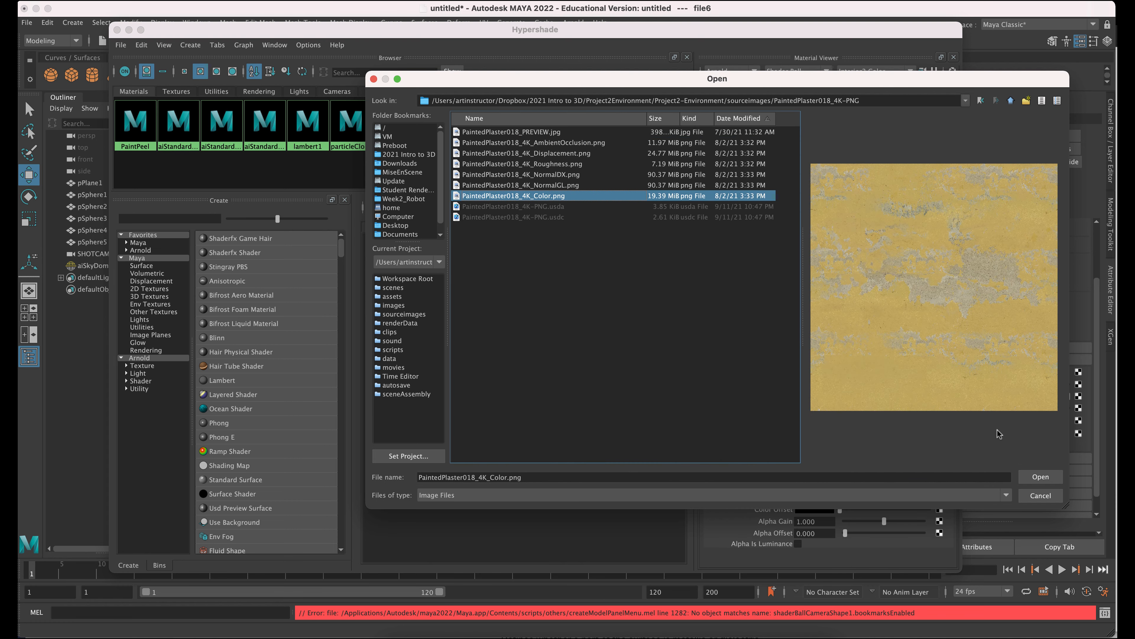
left_click(1039, 476)
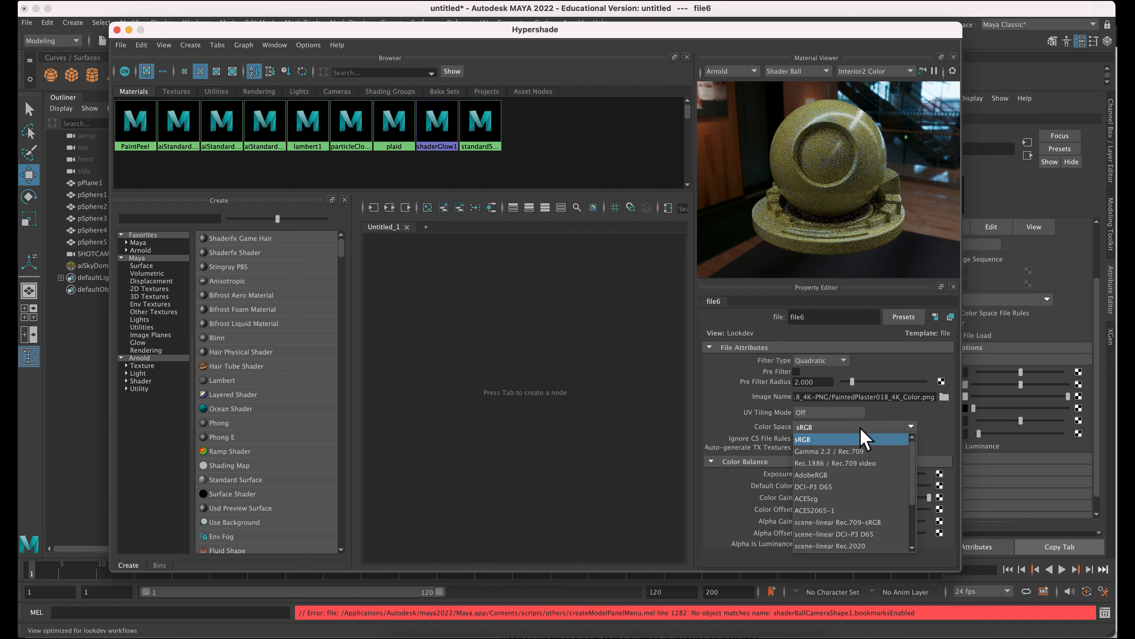
left_click(803, 439)
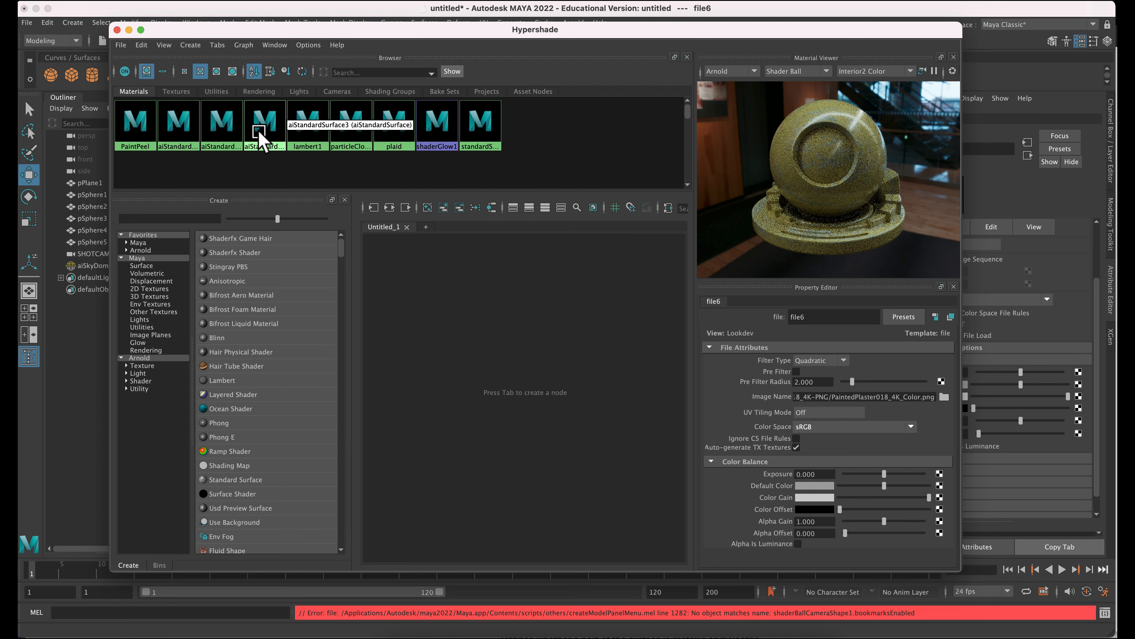
- Lower PaintPeel's specular weight to about 0.944 with the slider
left_click(135, 120)
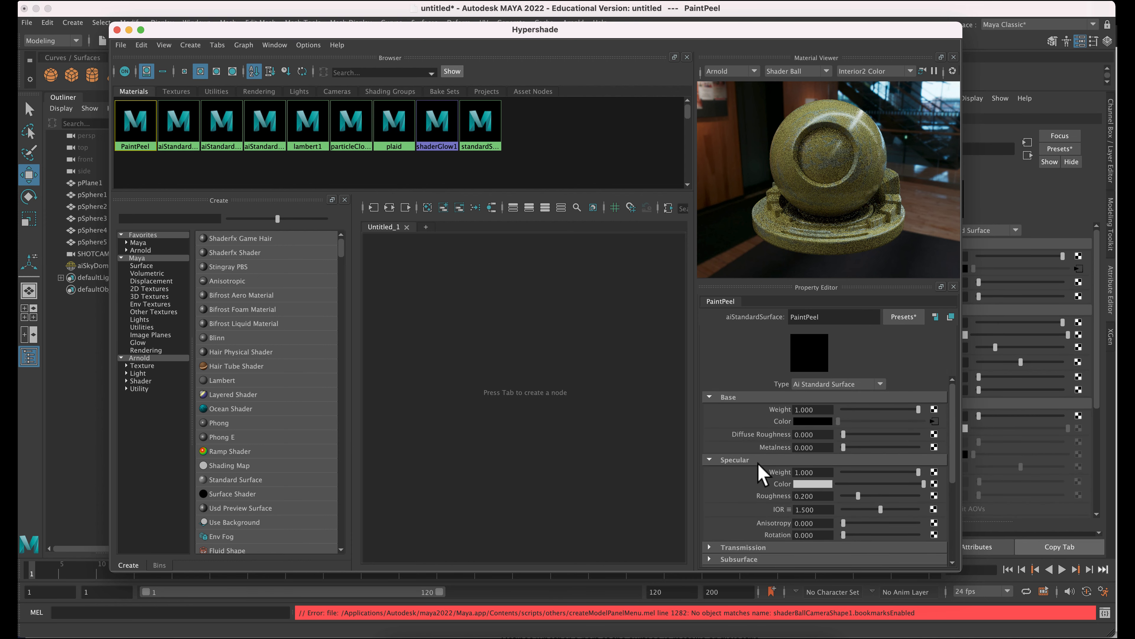
left_click_drag(930, 471, 913, 471)
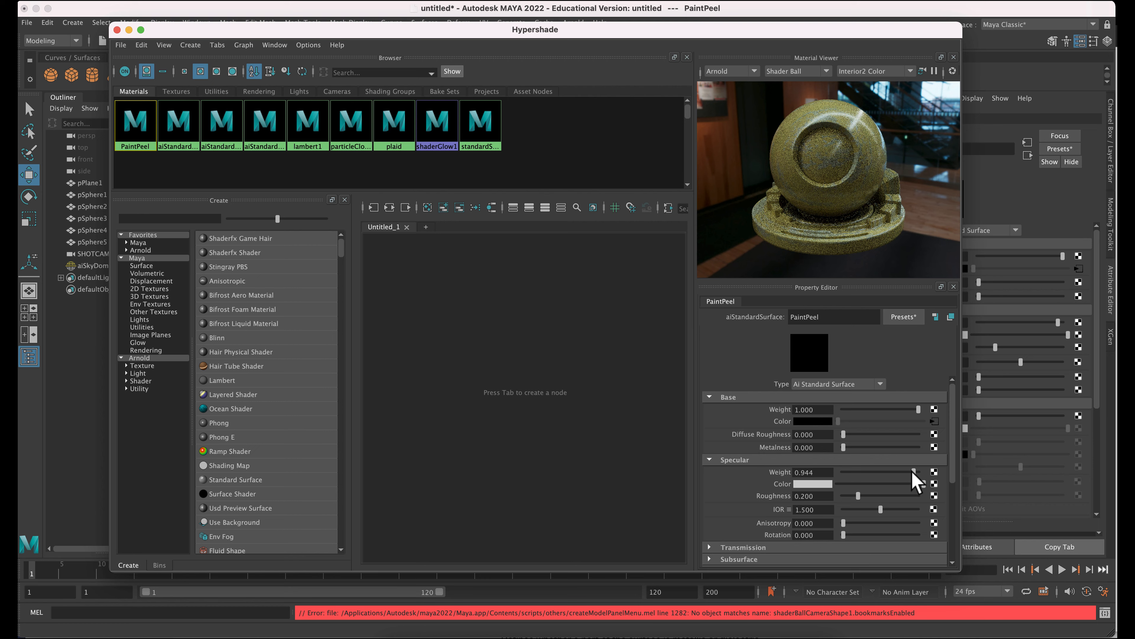
left_click_drag(912, 471, 842, 471)
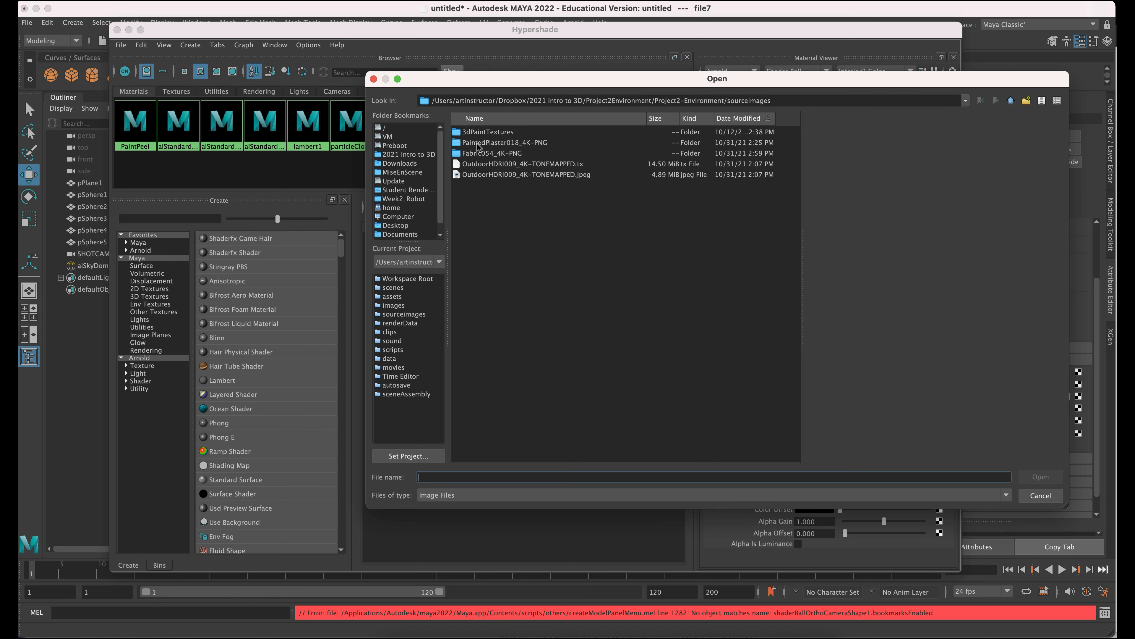
- Load PaintedPlaster018_4K_Roughness.png into file7 and graph PaintPeel's full texture network
double_click(504, 142)
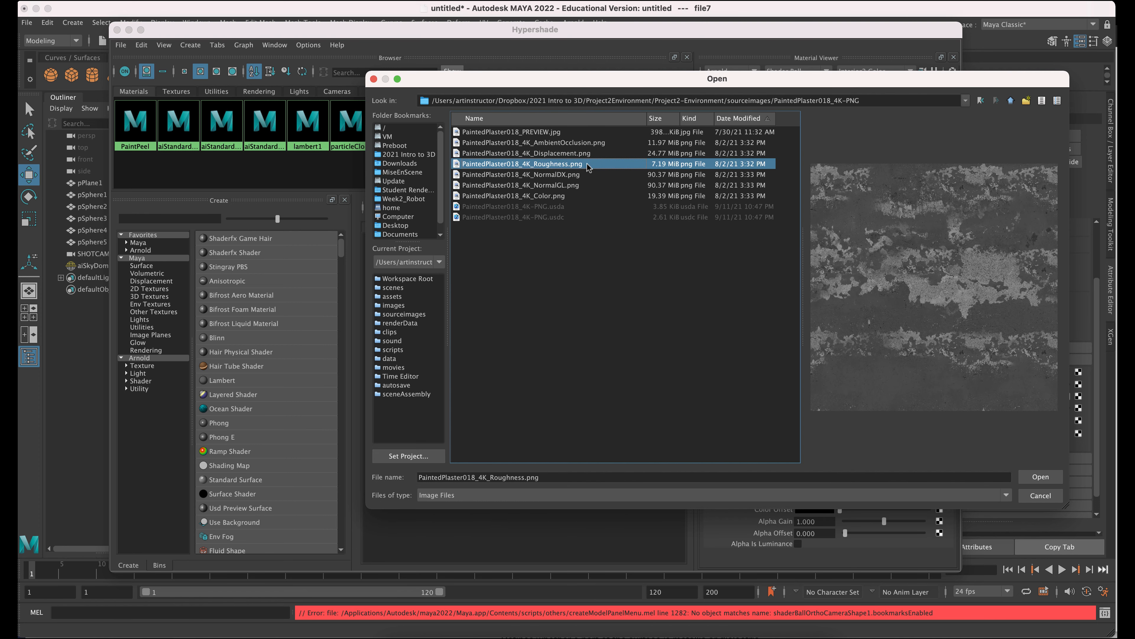
left_click(1039, 477)
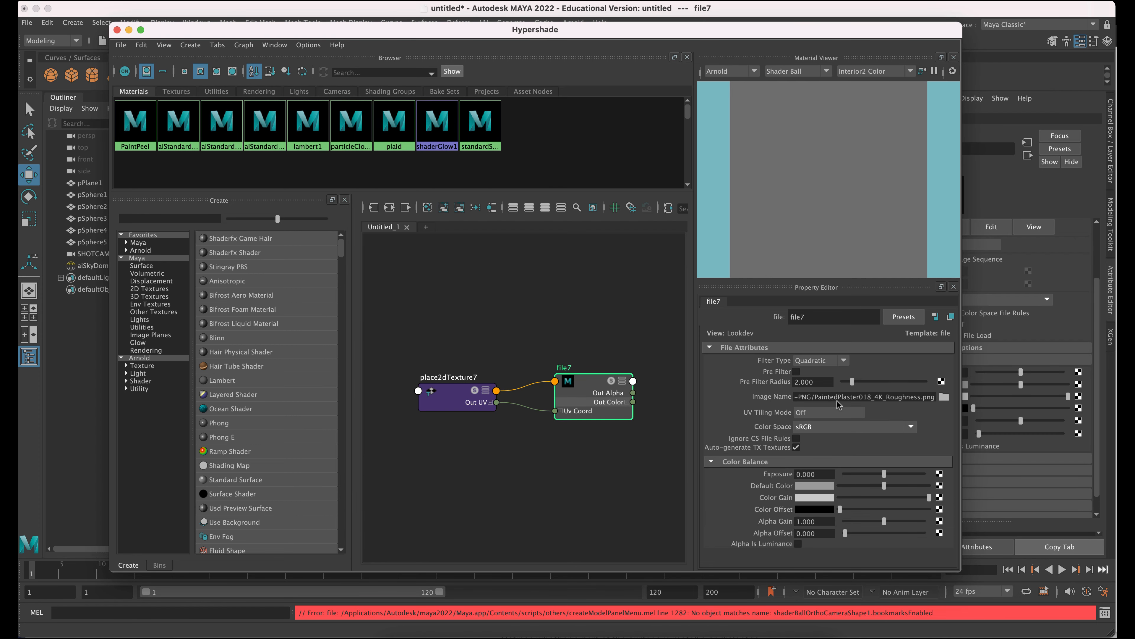
left_click(135, 120)
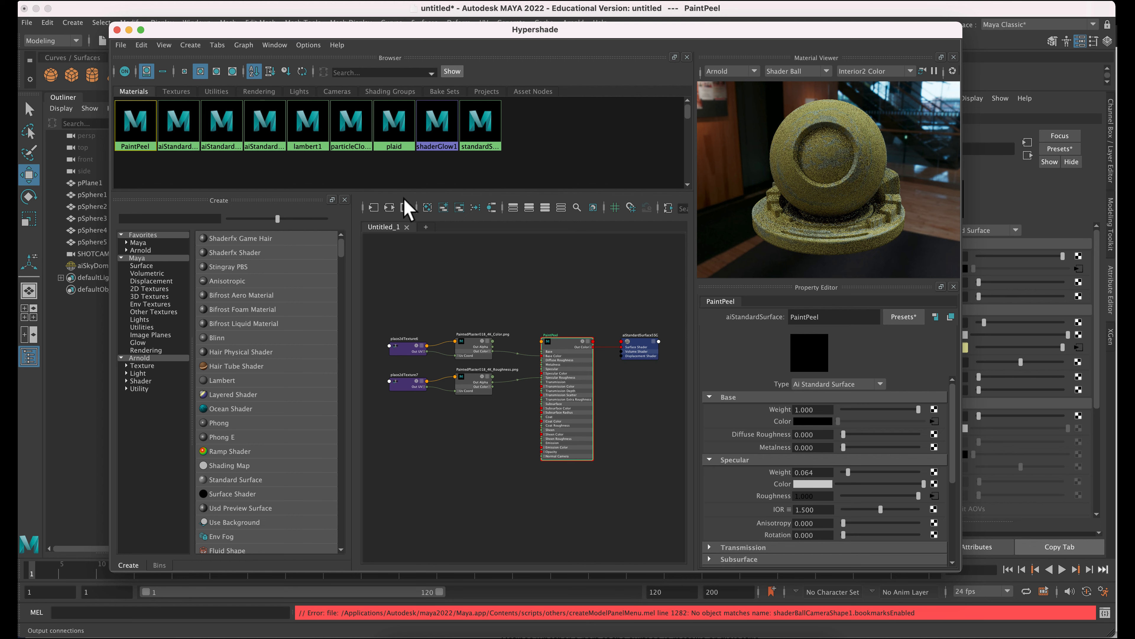
mouse_move(444, 208)
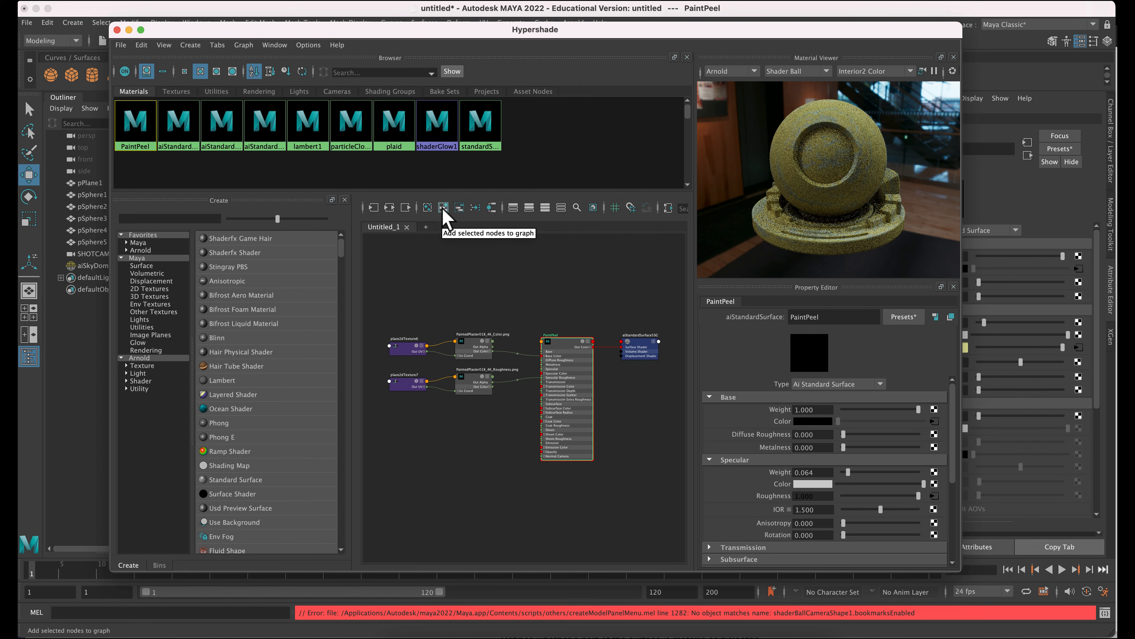
mouse_move(444, 207)
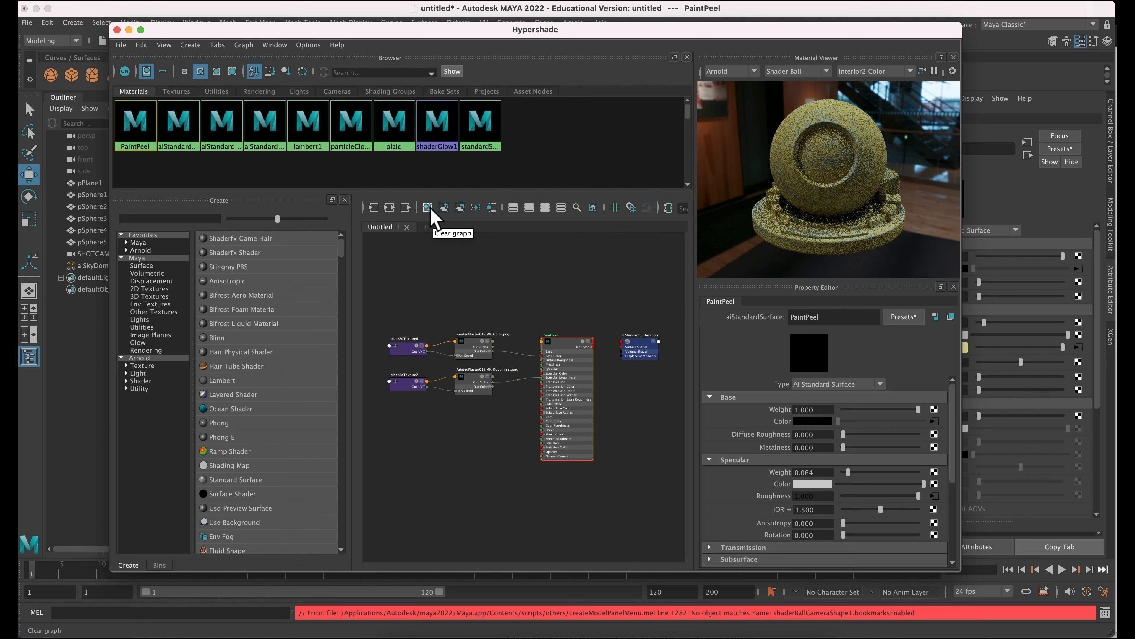
mouse_move(483, 463)
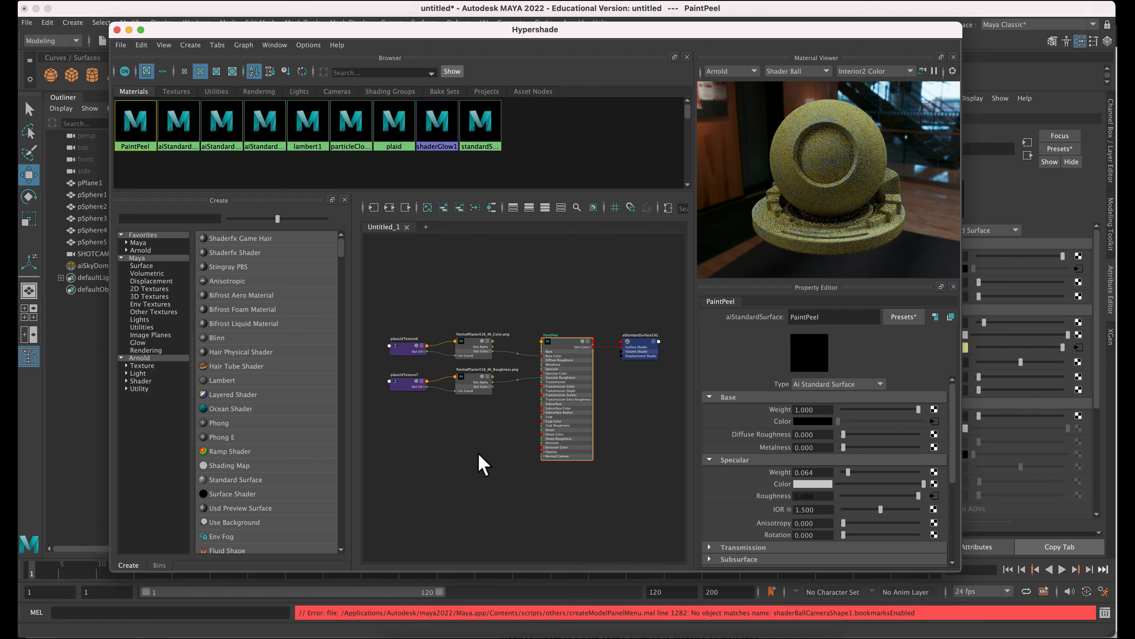
- Create an aiNormalMap2 node in PaintPeel's shading network
left_click(170, 219)
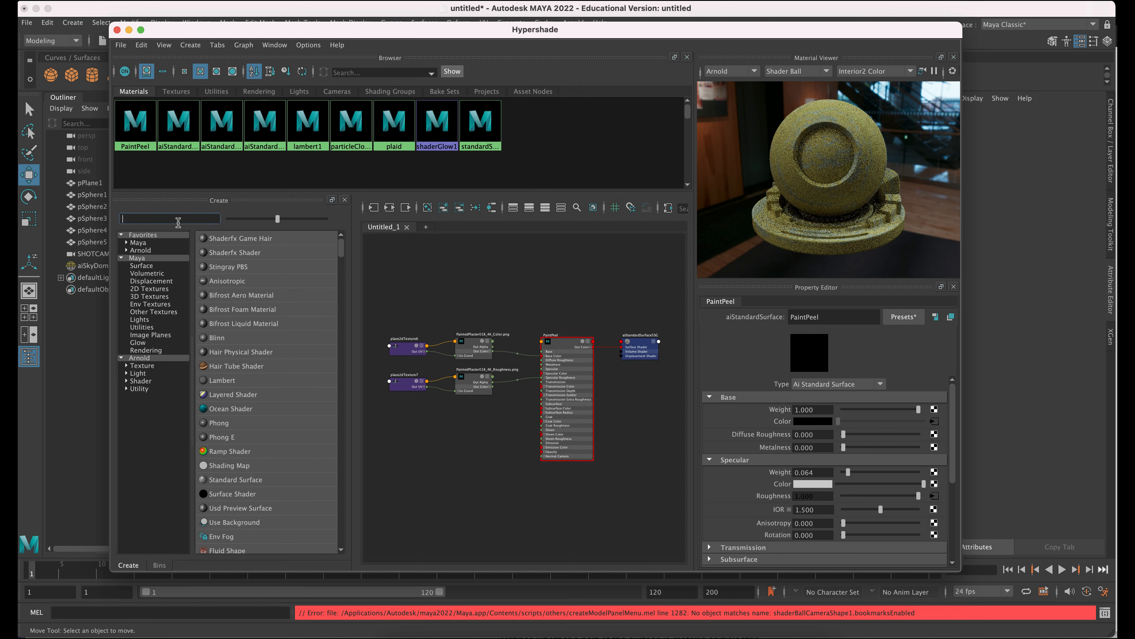
type("normal")
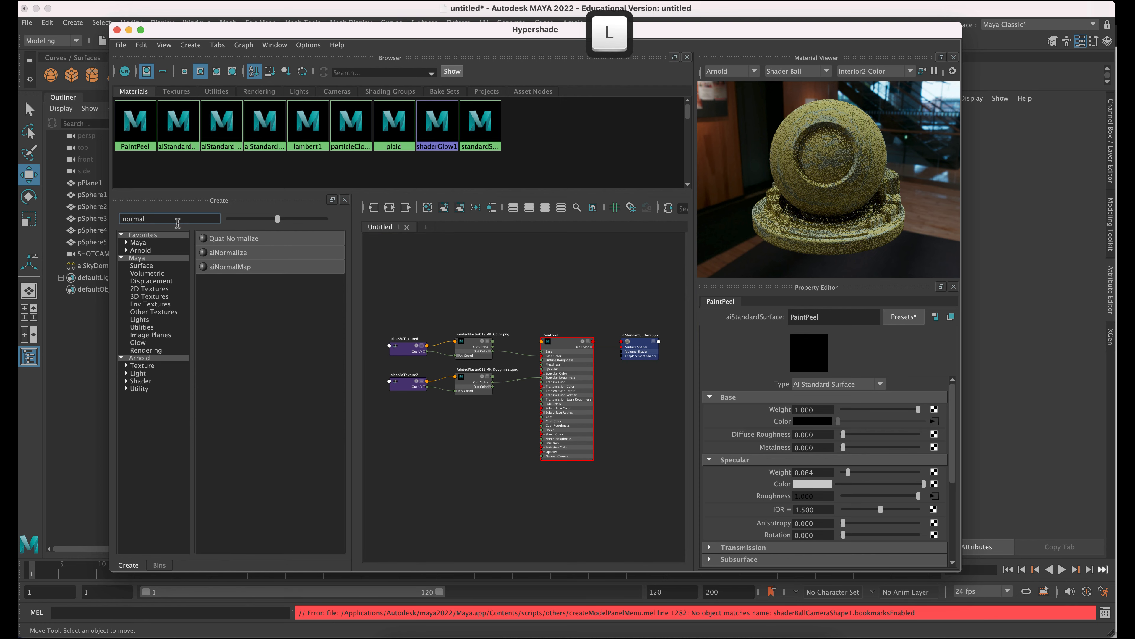
left_click(230, 266)
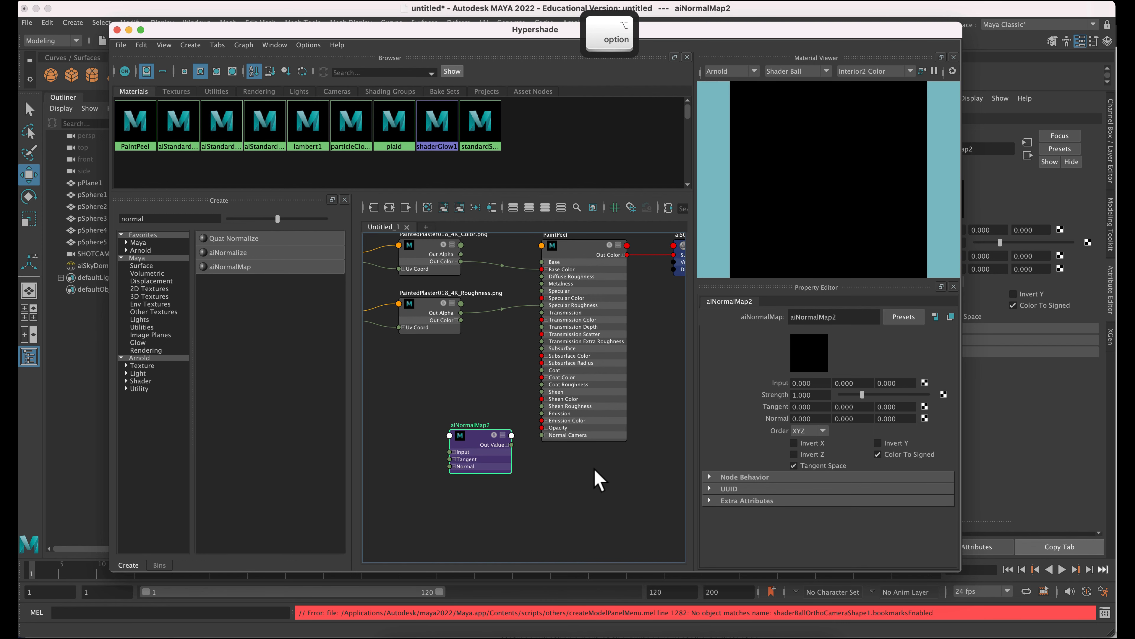
mouse_move(525, 452)
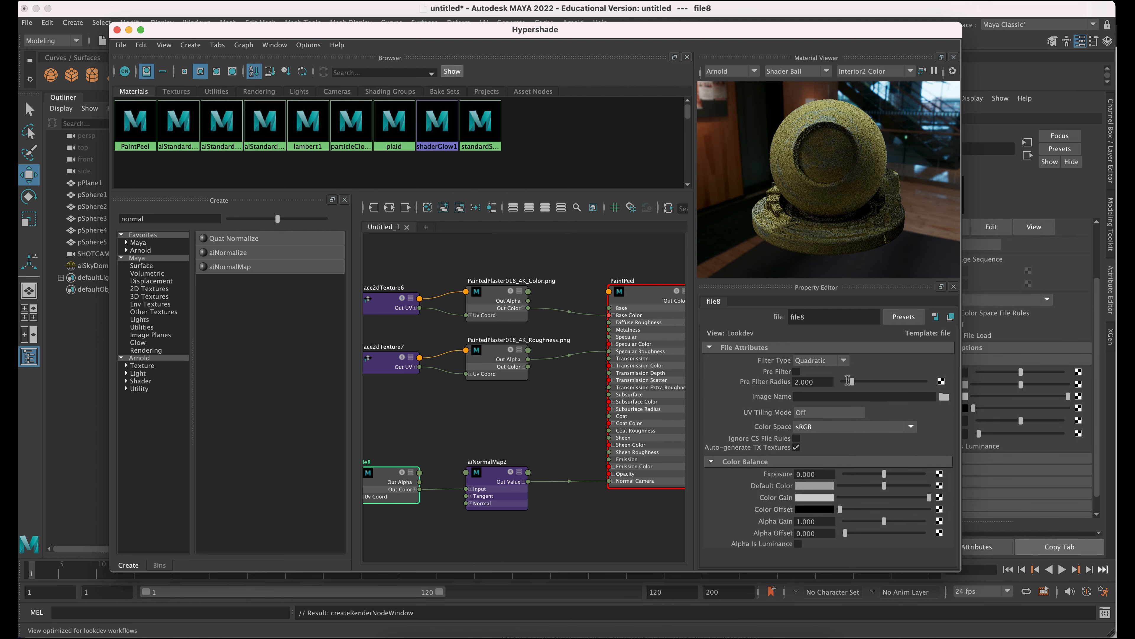
- Load PaintedPlaster018_4K_NormalGL.png (chosen over NormalDX) into the new file8 texture
left_click(945, 397)
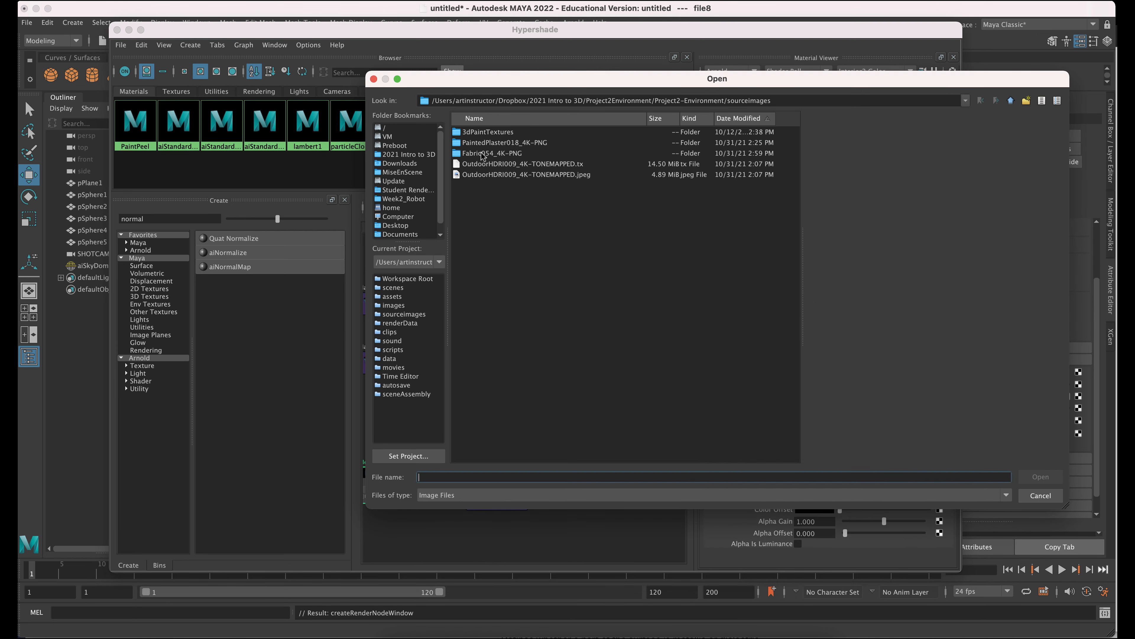
double_click(512, 141)
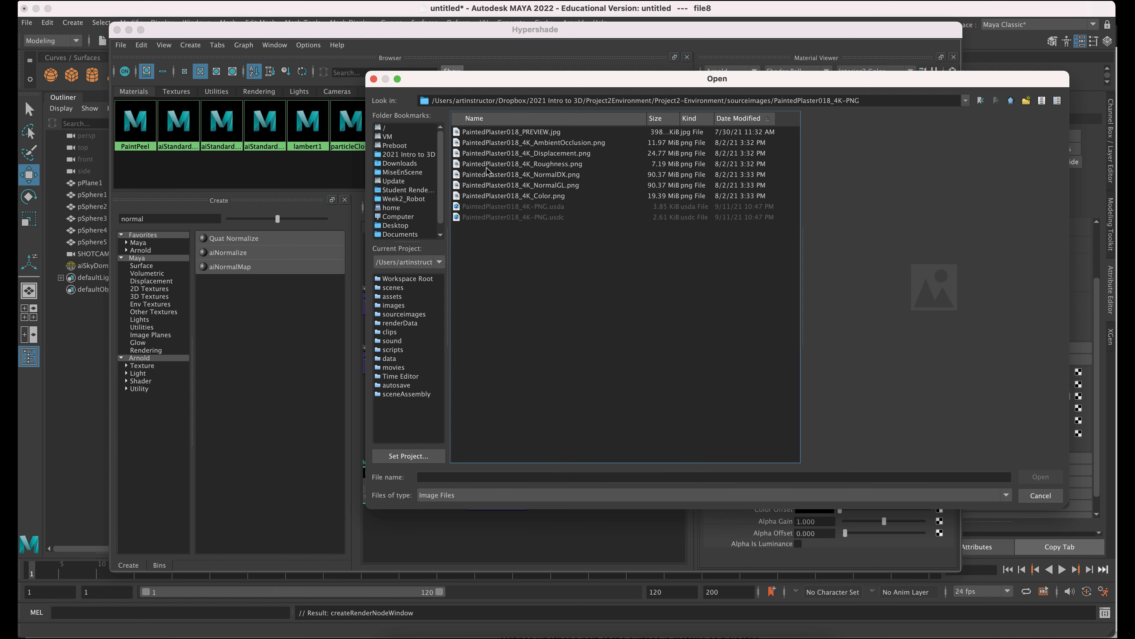
left_click(520, 185)
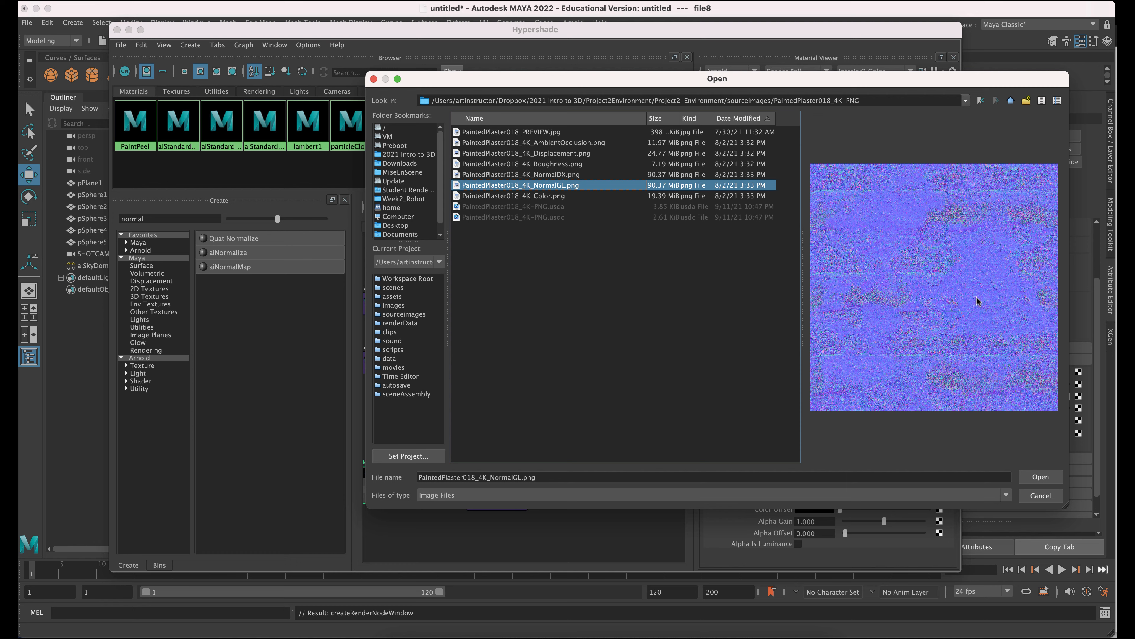
left_click(520, 174)
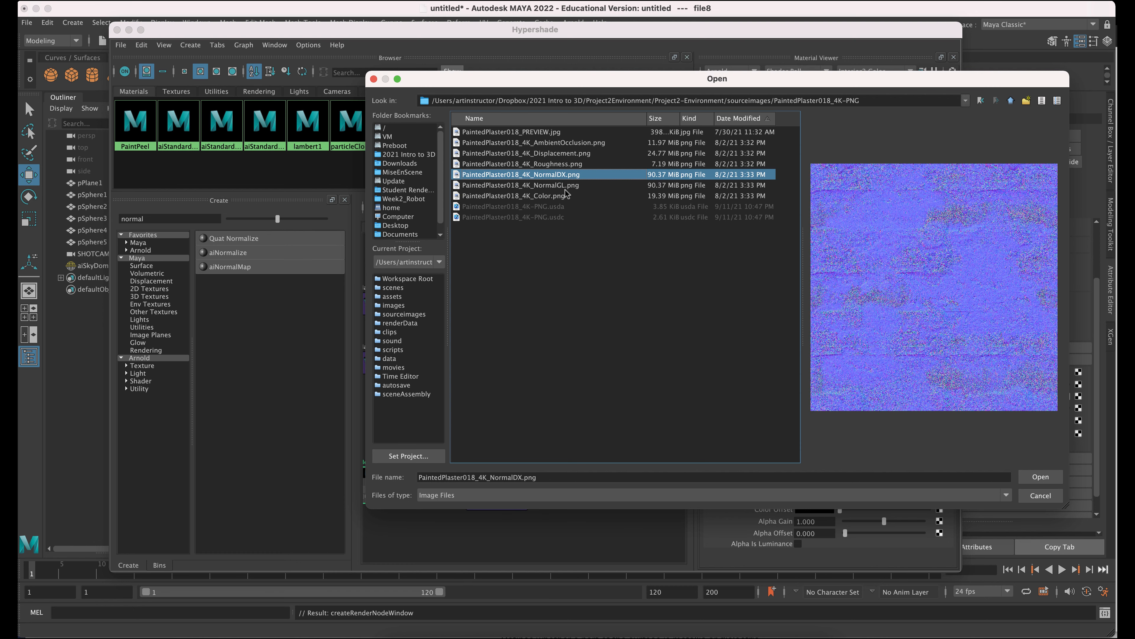
left_click(540, 184)
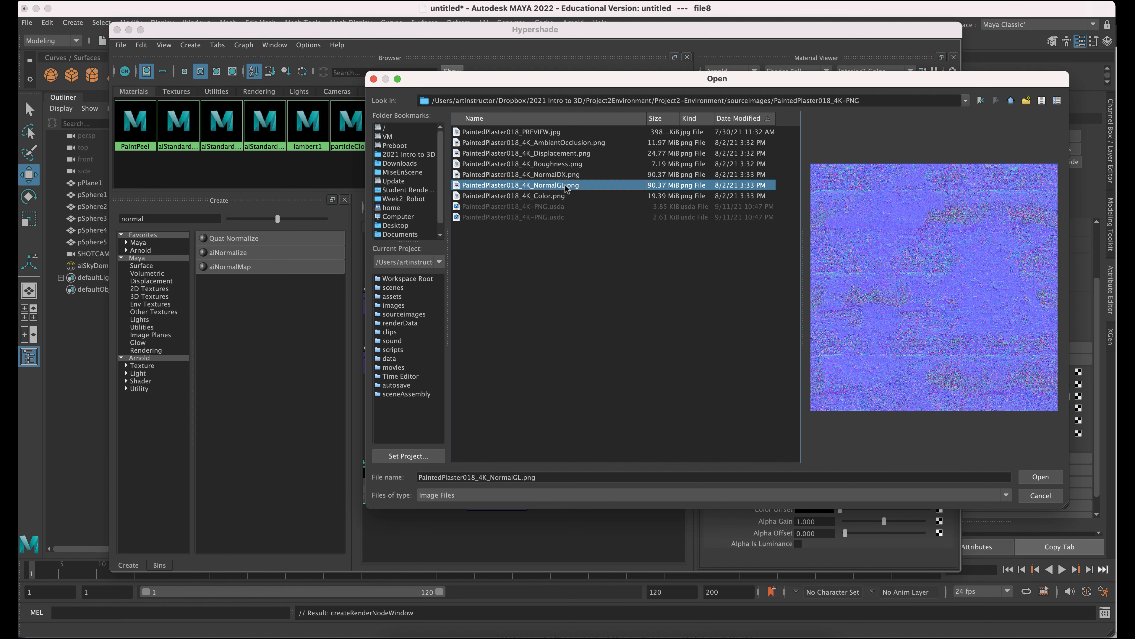
left_click(1040, 476)
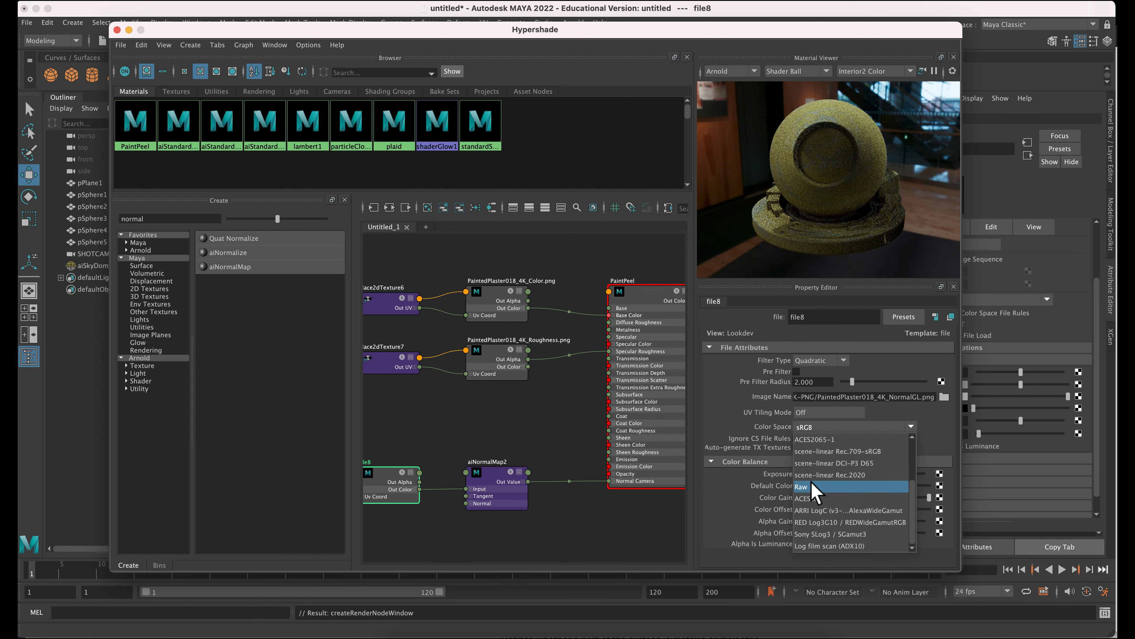
- Set the file8 normal texture's colour space to Raw
left_click(802, 486)
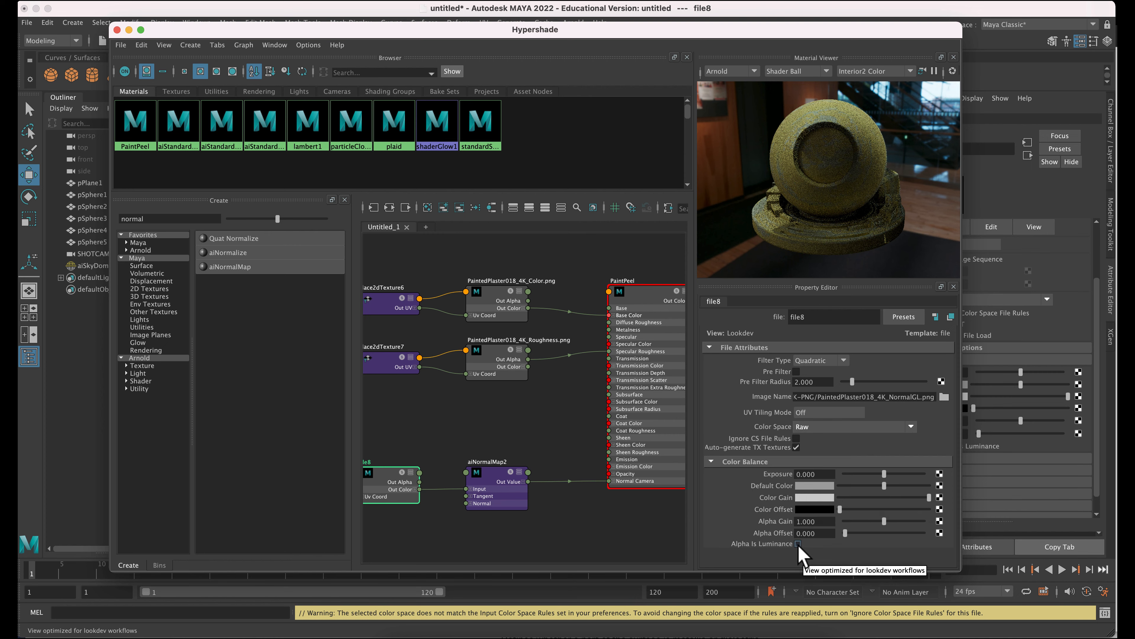
left_click(799, 544)
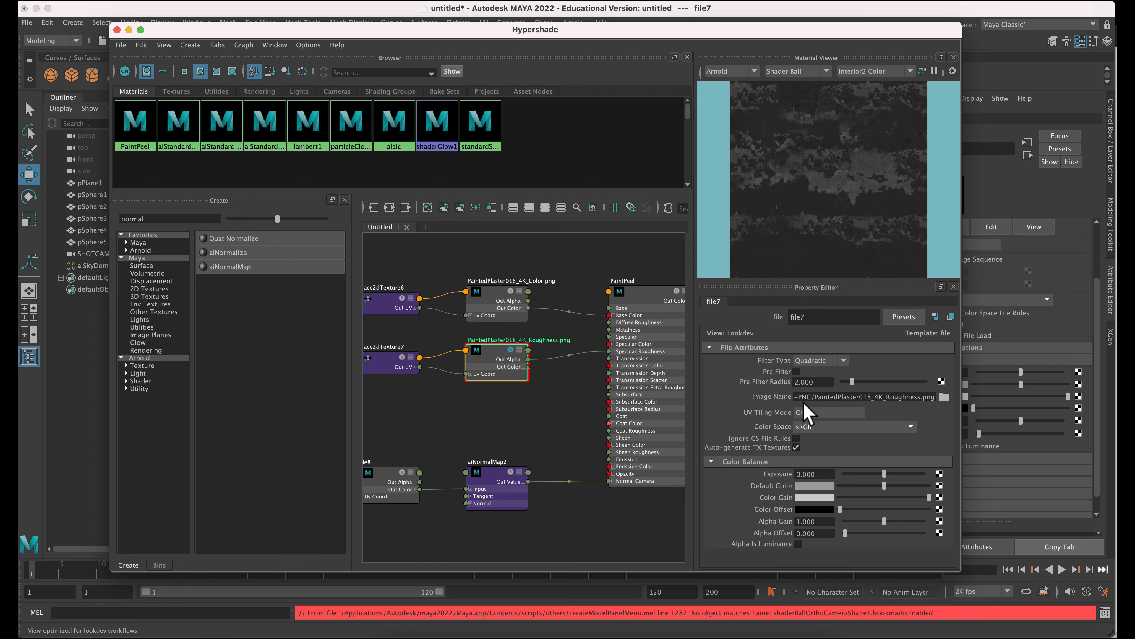
- Set the file7 roughness texture's Color Space to Raw and return to the PaintPeel node
left_click(854, 426)
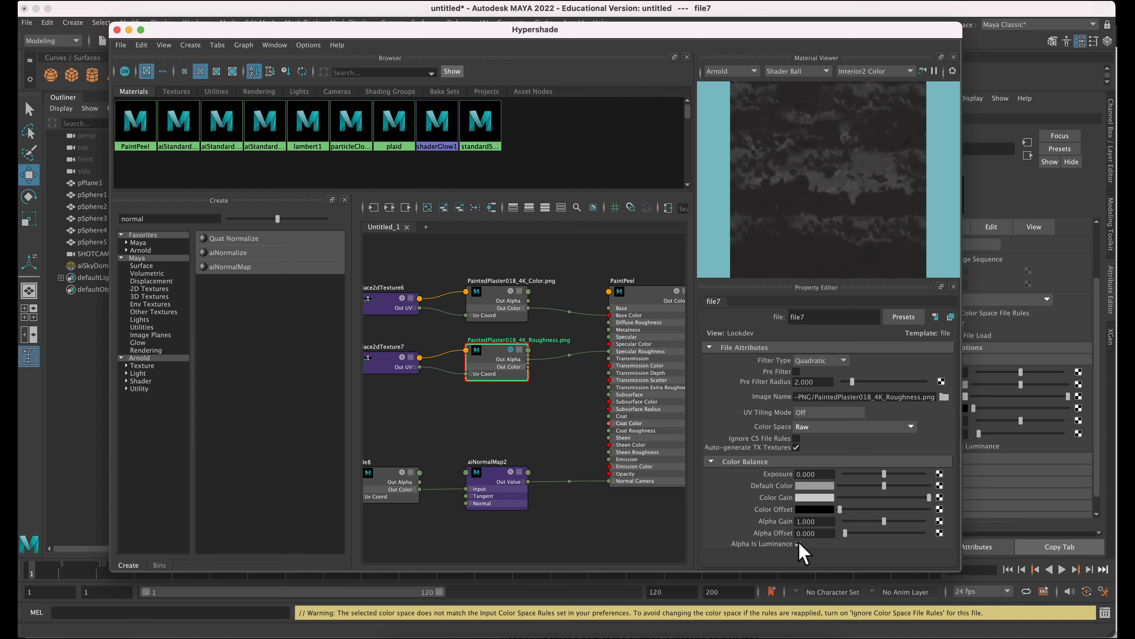
left_click(620, 290)
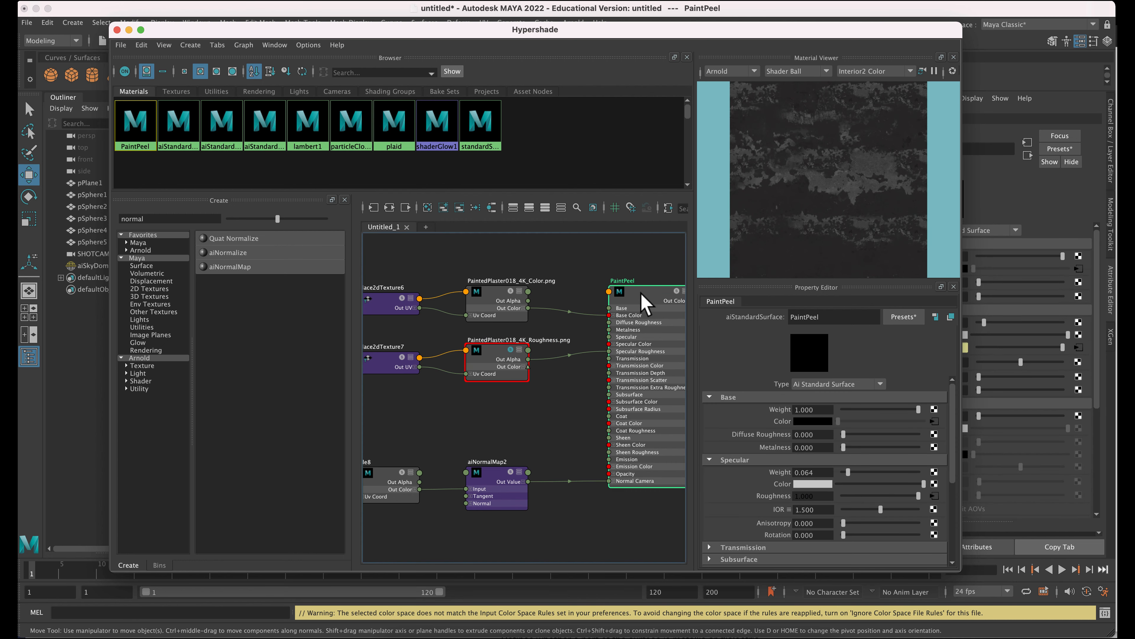
mouse_move(934, 304)
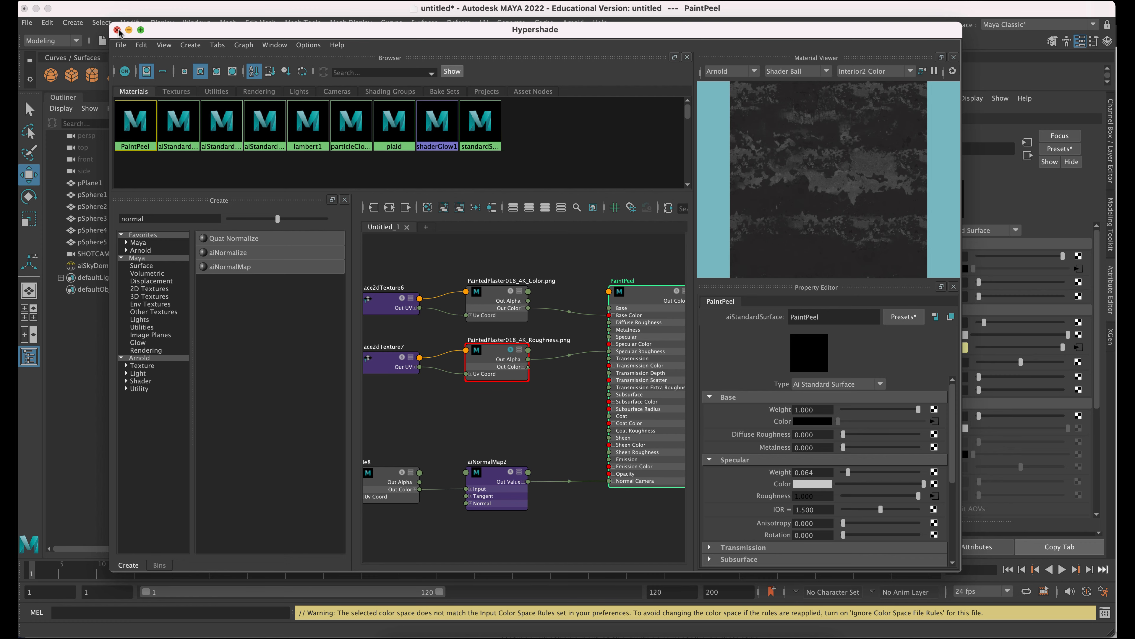
- Close Hypershade, select pSphere5 and render the PaintPeel plaster sphere in Arnold
left_click(117, 29)
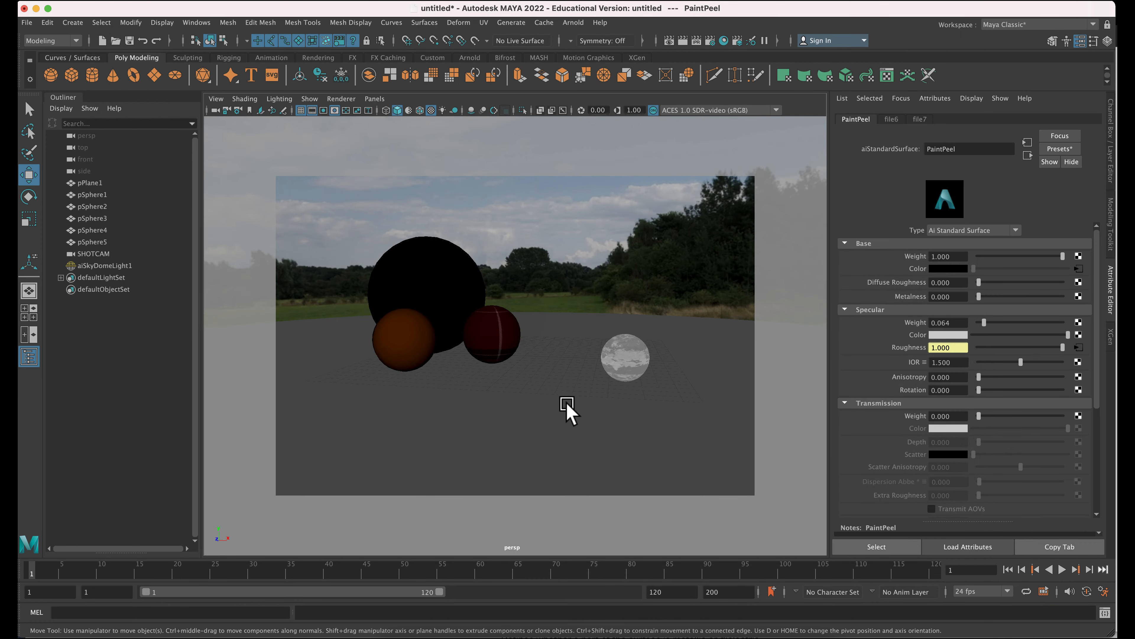
left_click(625, 355)
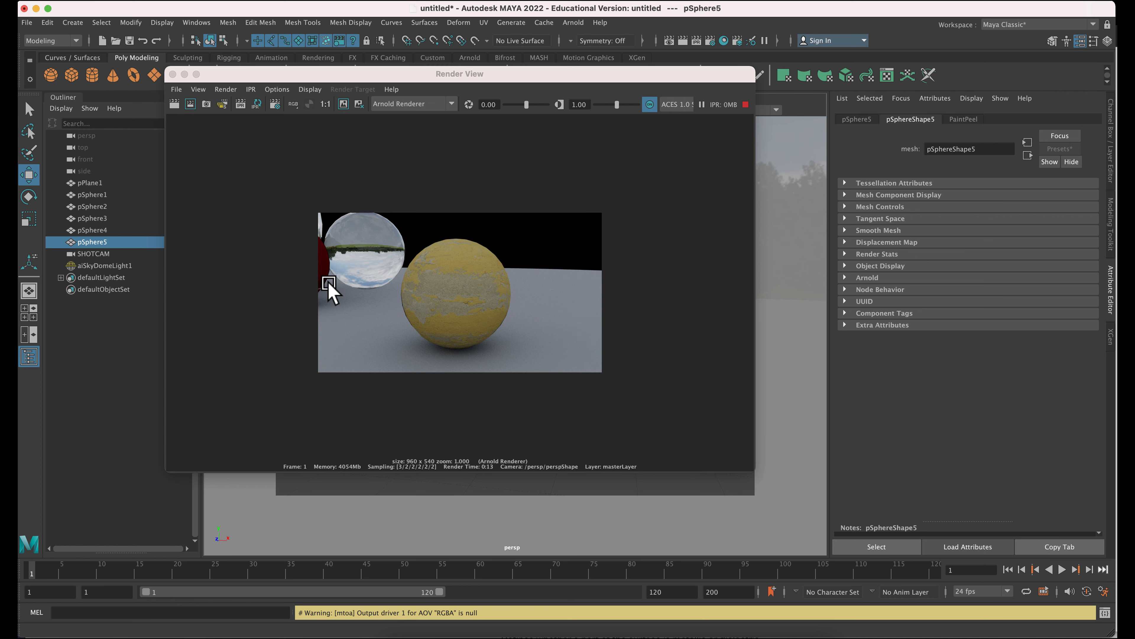
mouse_move(402, 203)
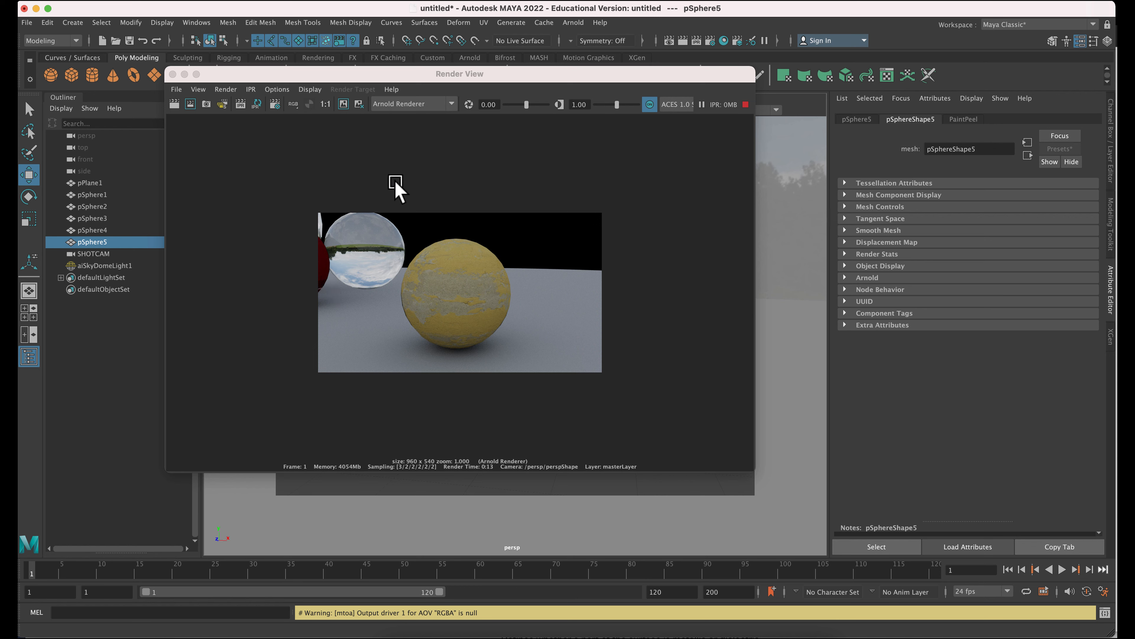
left_click(190, 104)
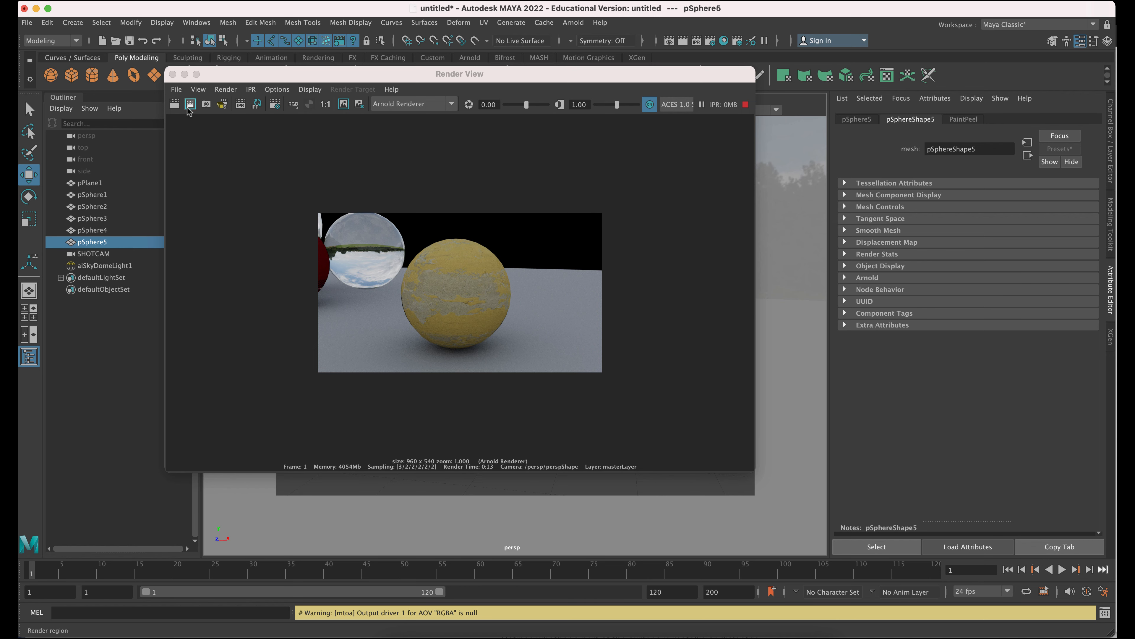